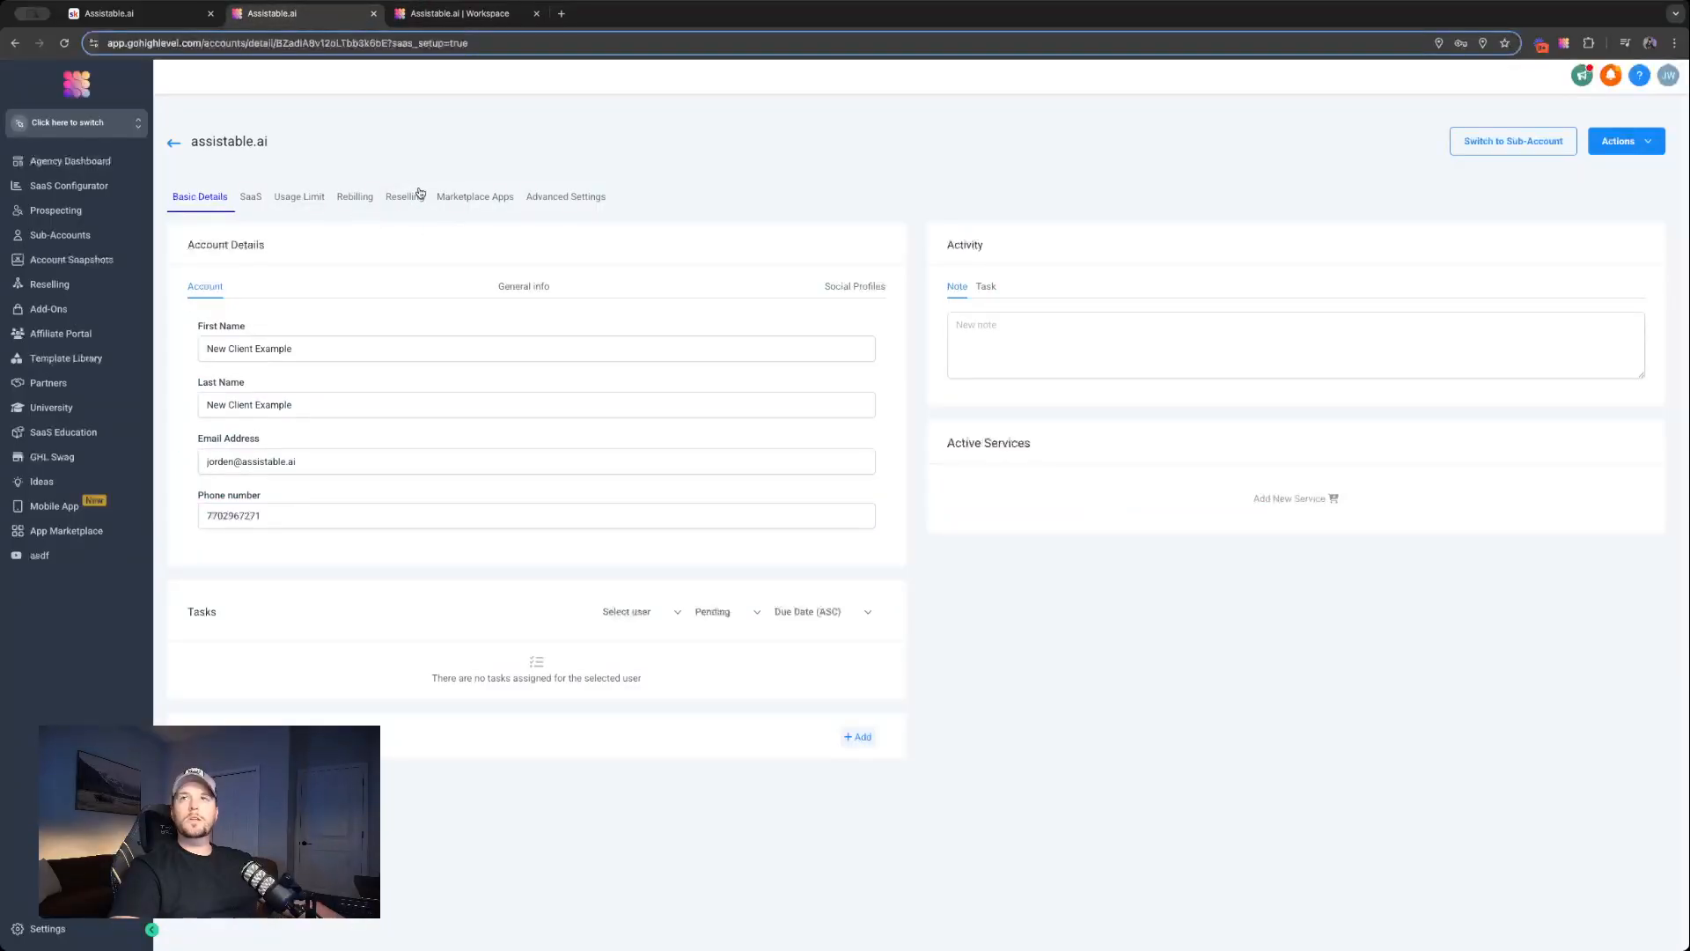
Step: Switch to the Assistable.ai Workspace tab showing its Subaccounts list
{"action": "double_click", "coordinate": [227, 141]}
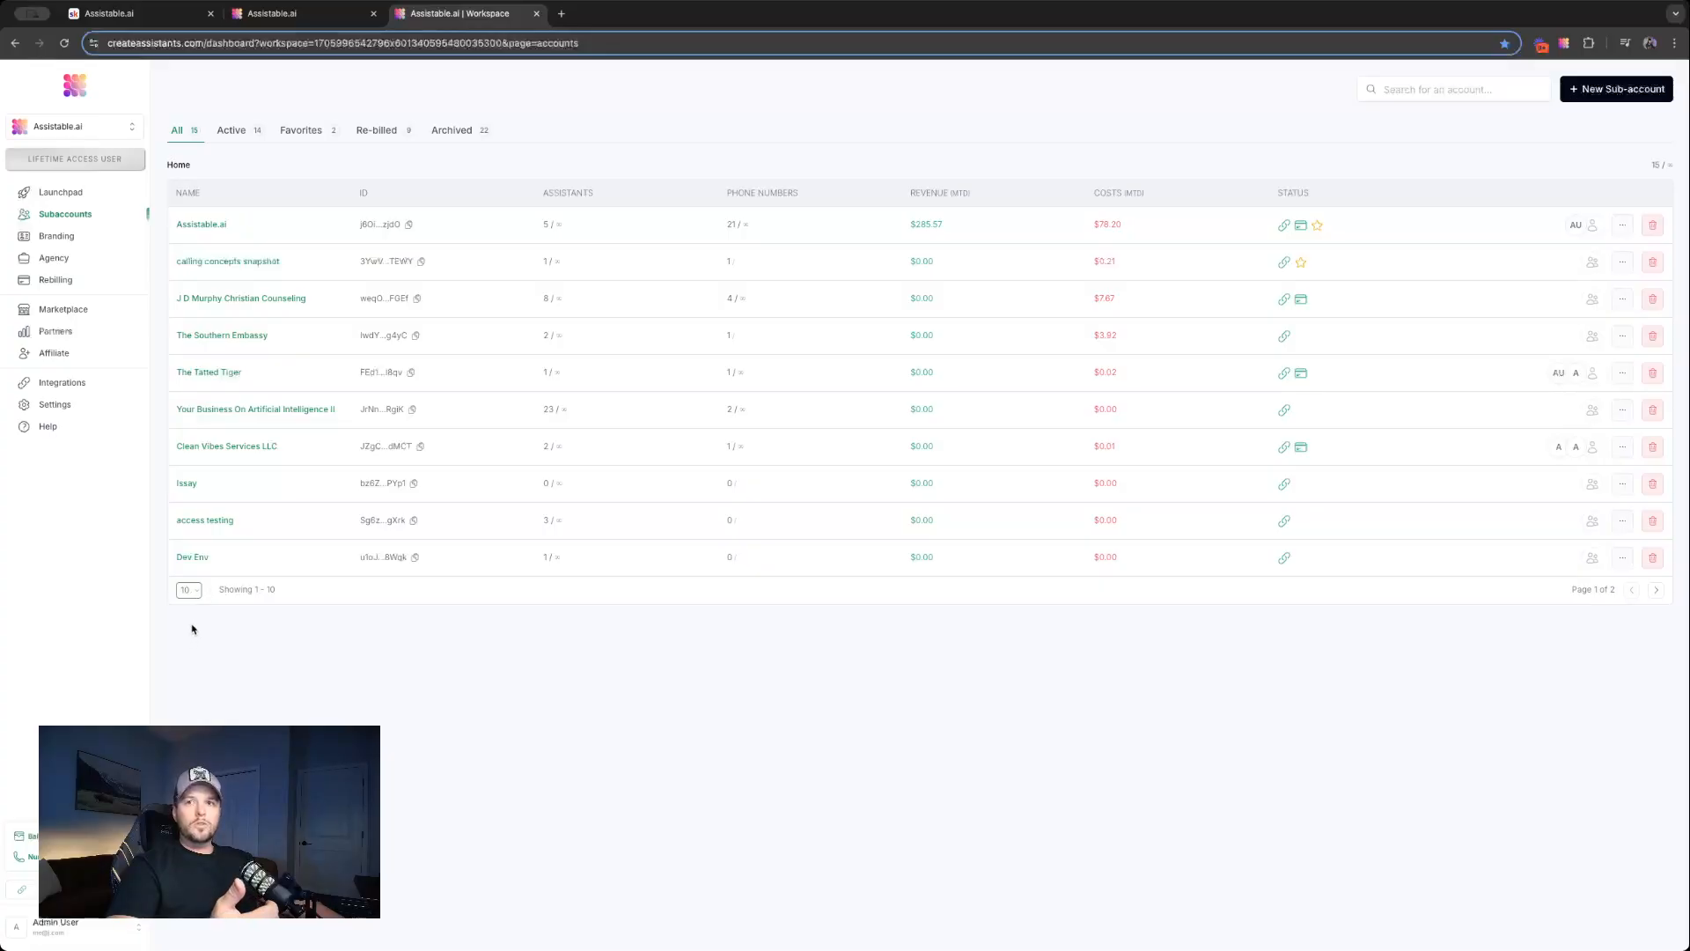
Step: View the New Sub-account options, then return to the GoHighLevel account details
{"action": "left_click", "coordinate": [1616, 88]}
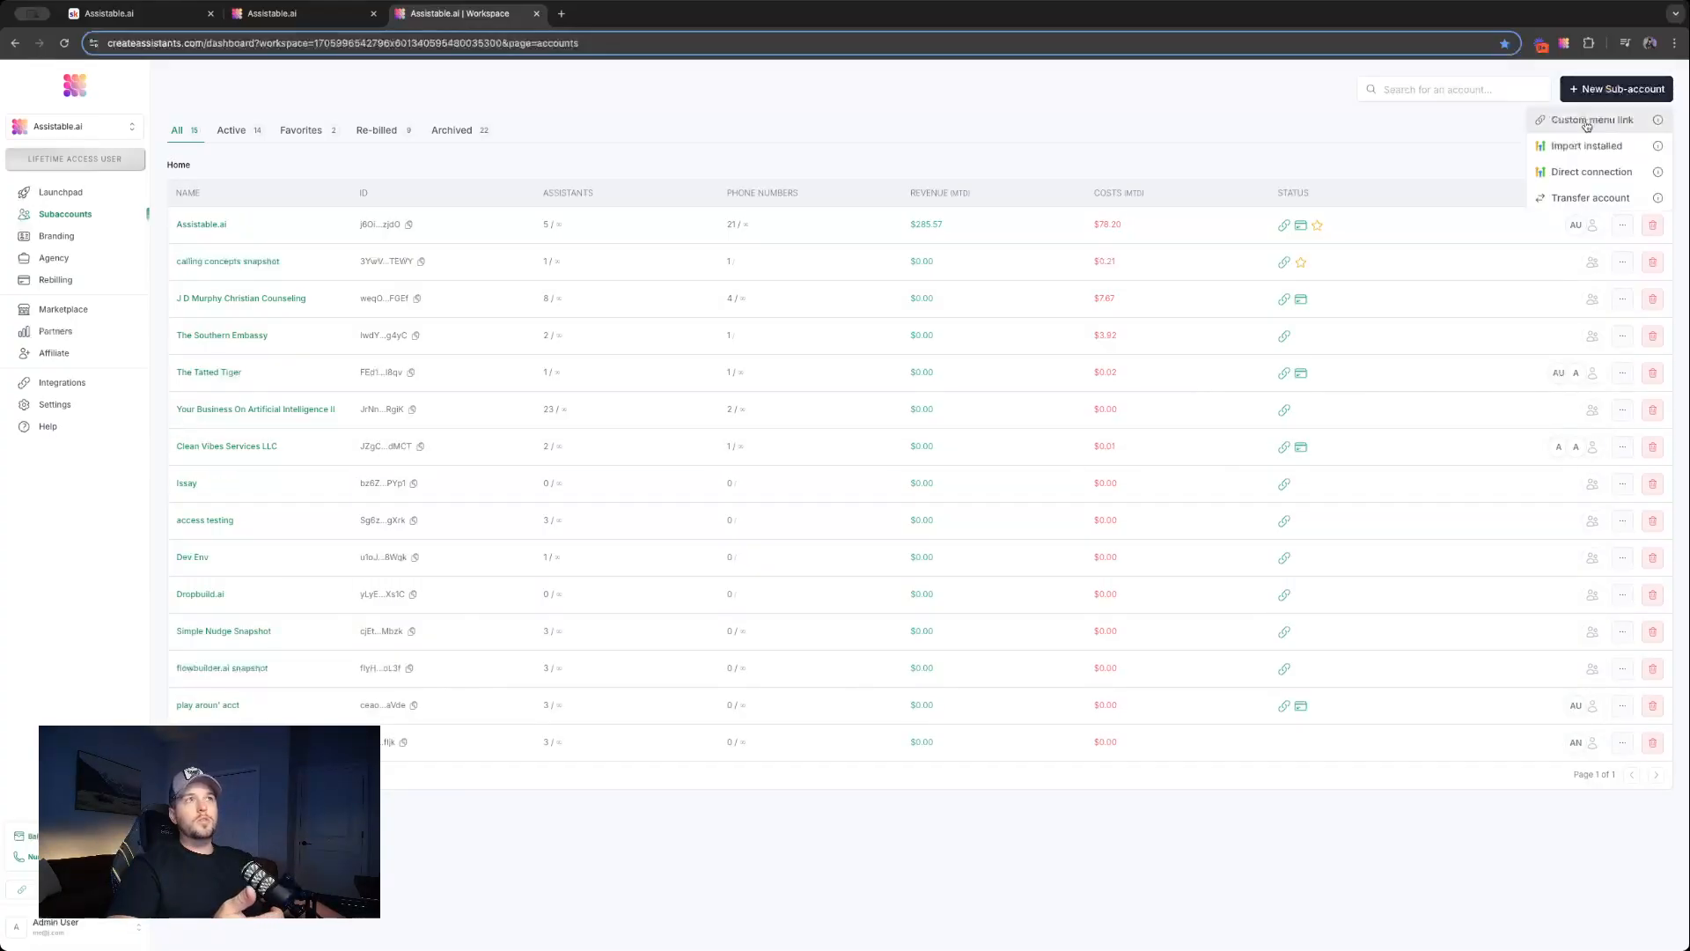
{"action": "mouse_move", "coordinate": [1585, 145]}
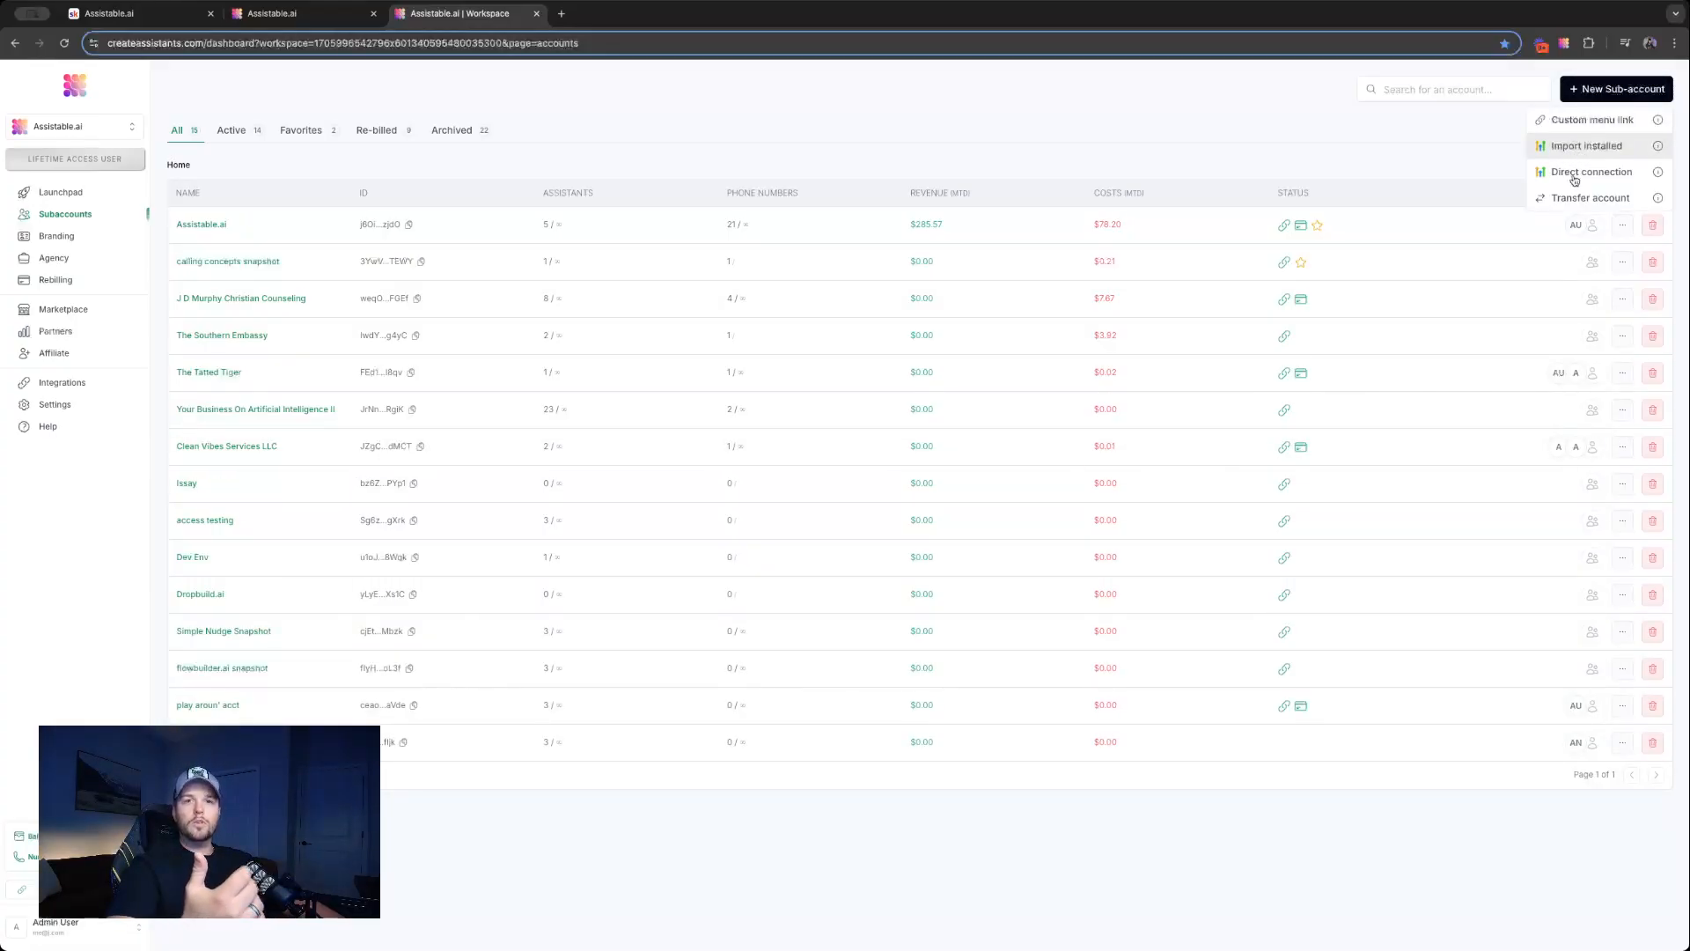
{"action": "left_click", "coordinate": [1190, 856]}
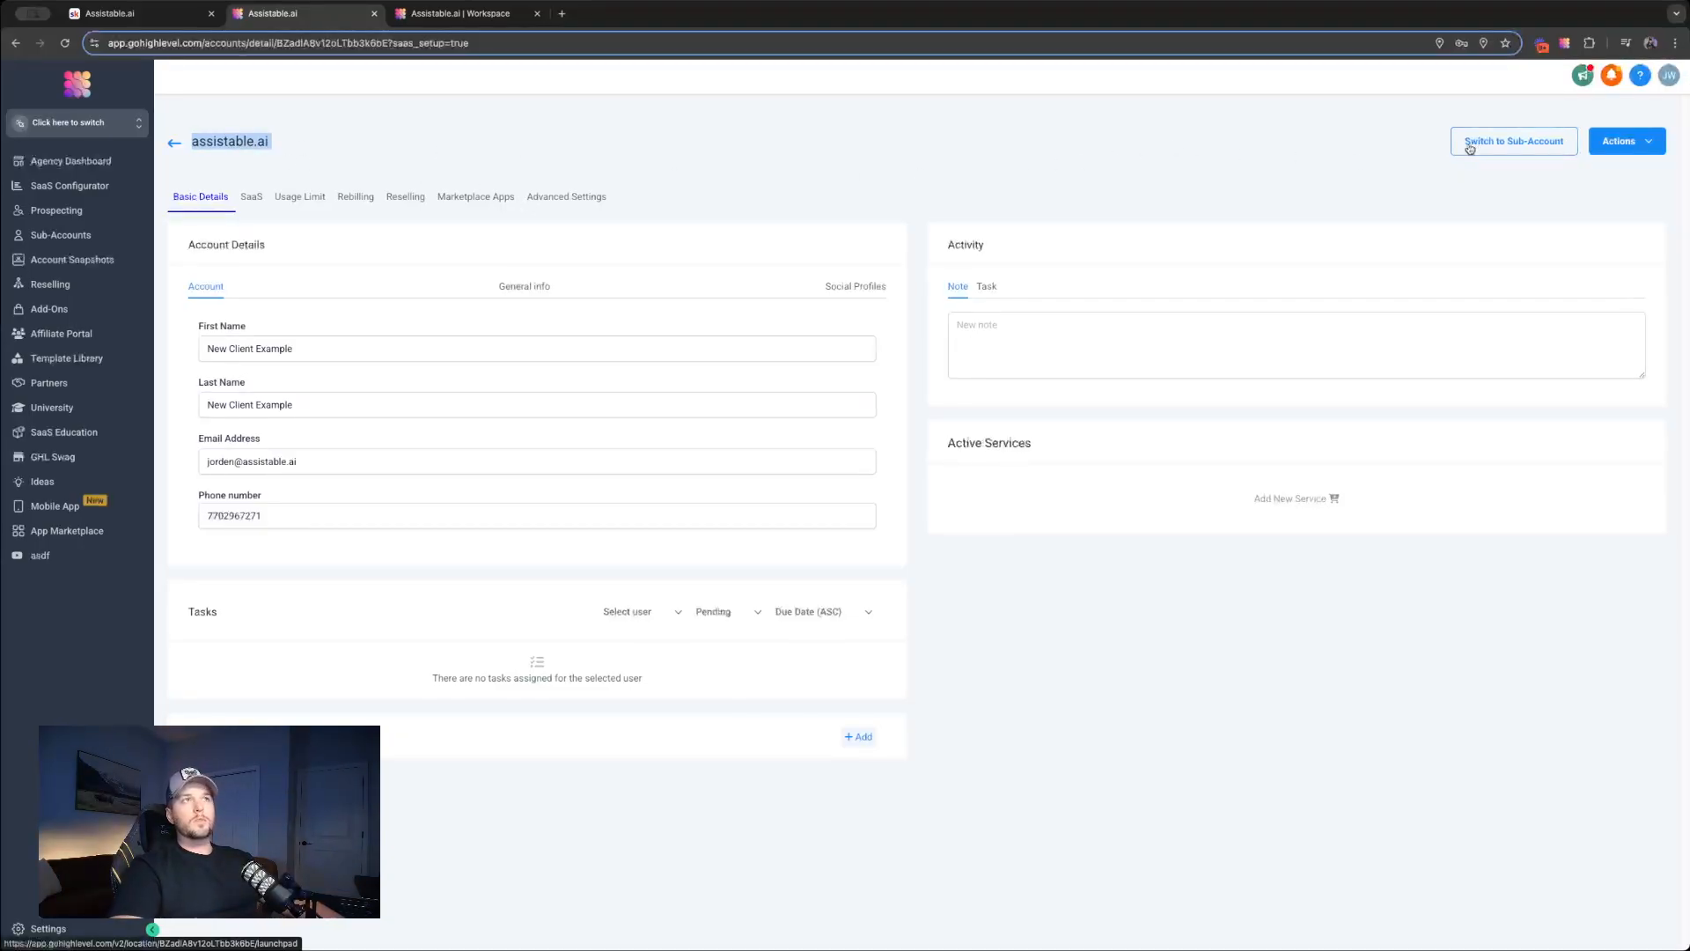
Step: Enter the assistable.ai sub-account and view its three copied assistants under Bots
{"action": "left_click", "coordinate": [1512, 141]}
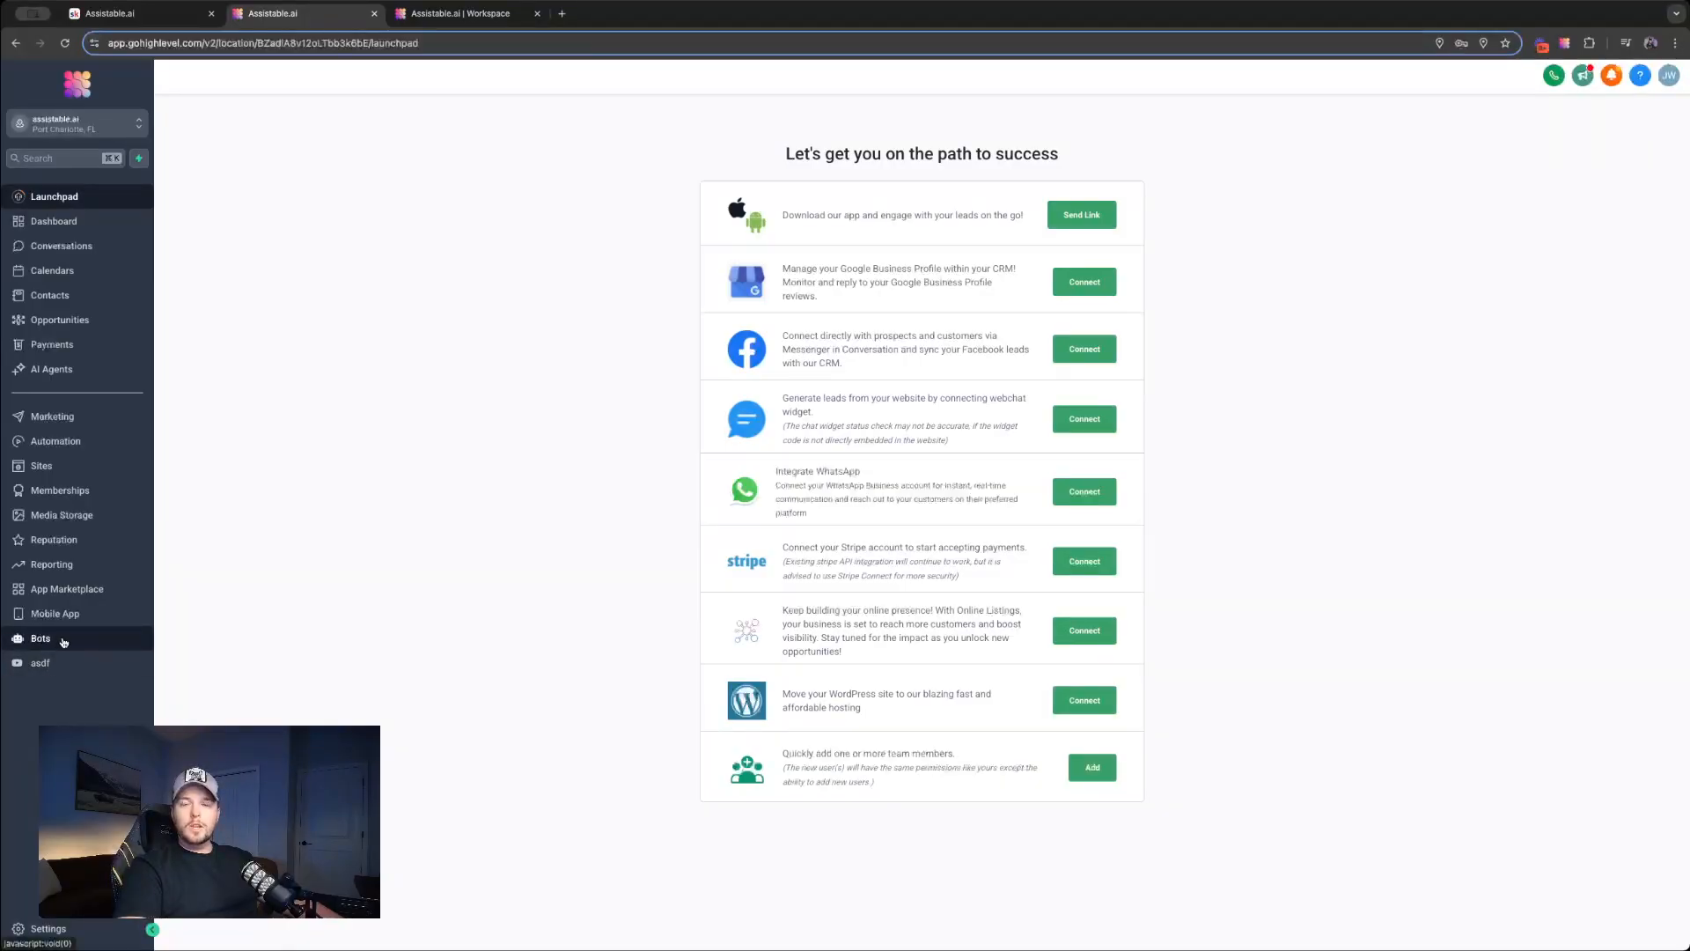
{"action": "left_click", "coordinate": [40, 638]}
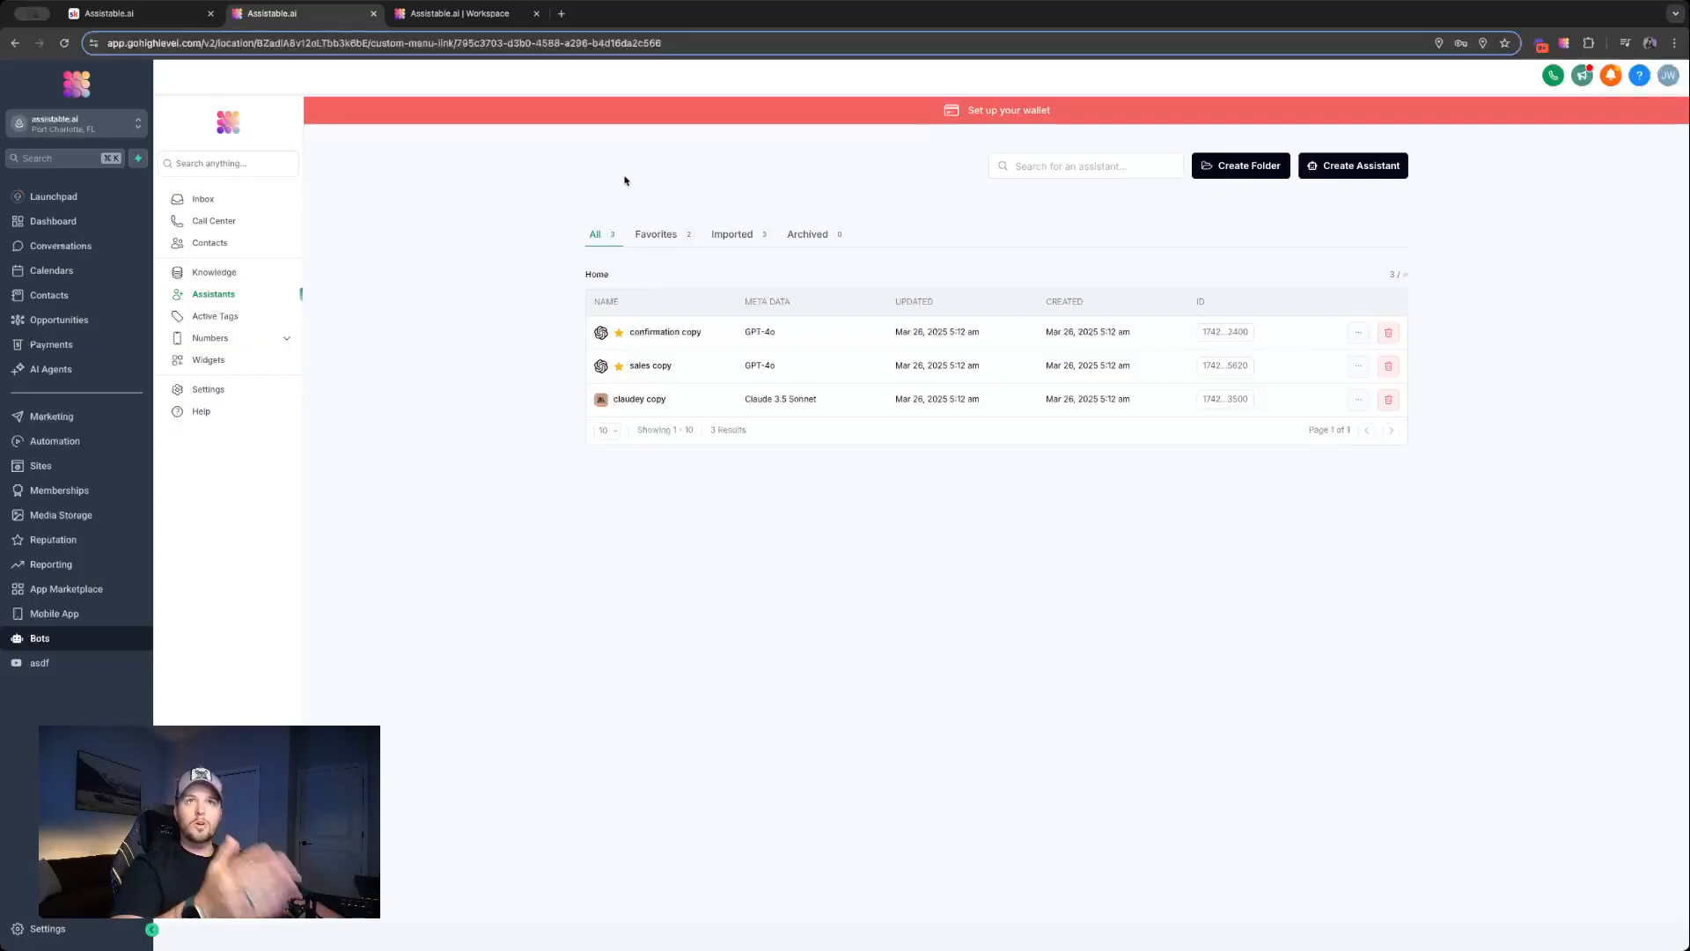
{"action": "mouse_move", "coordinate": [1019, 121]}
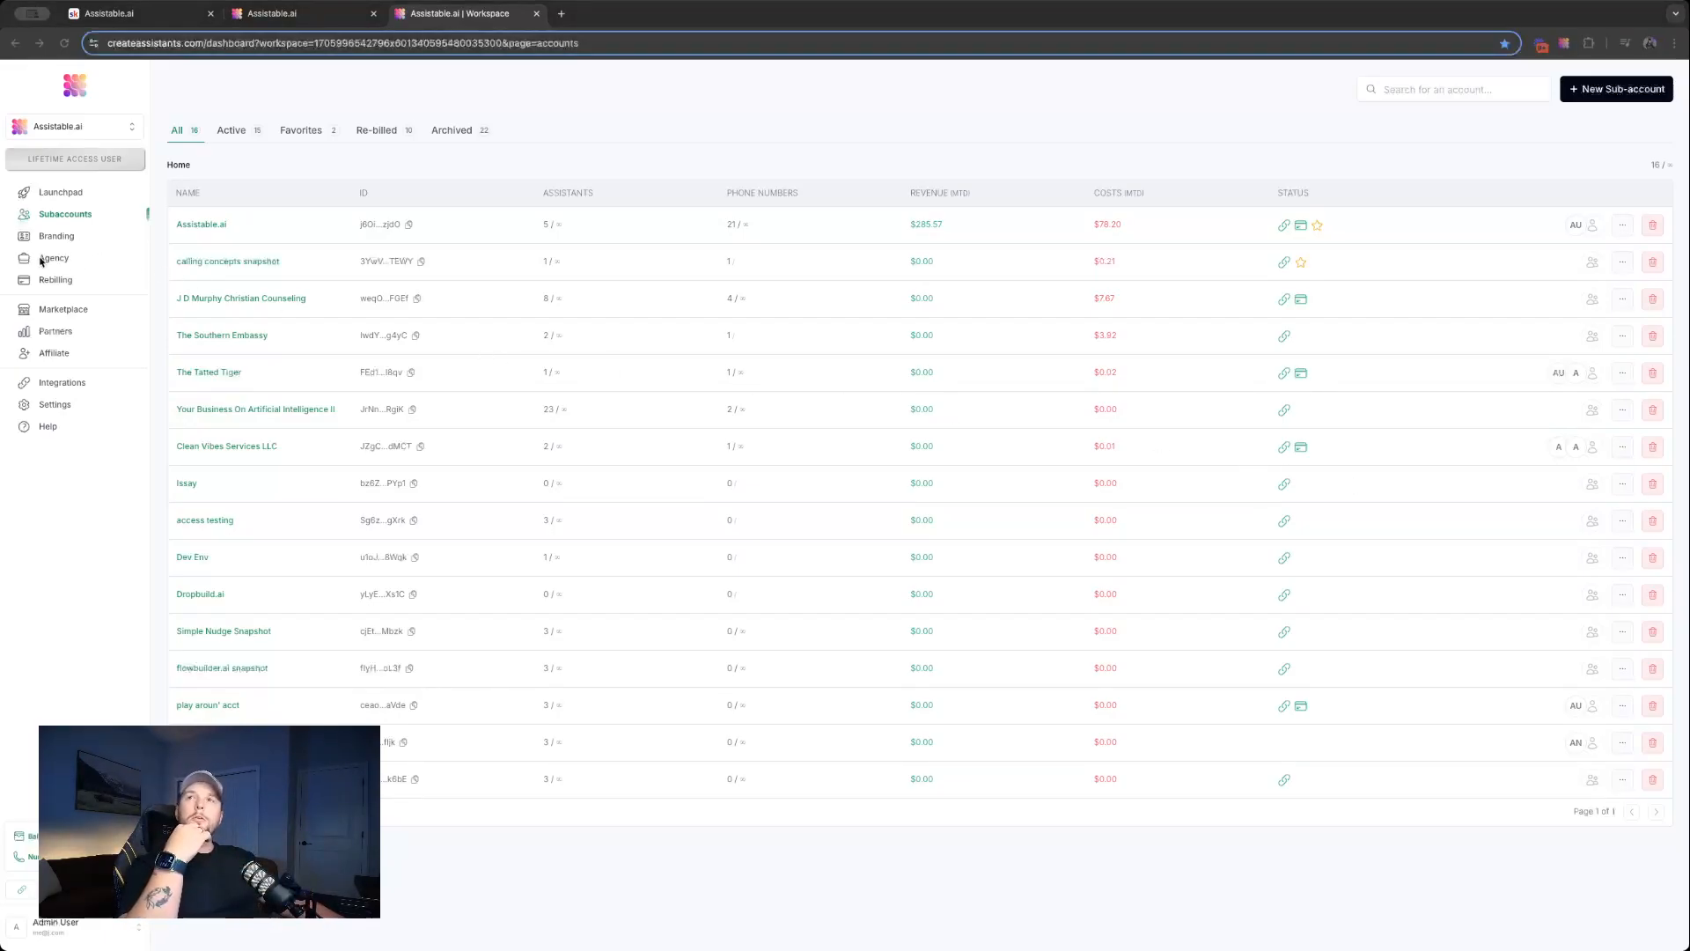
Step: Review Agency snapshot defaults: enabled features, unlimited limits, 0.21/min voice re-billing, three assistant snapshots
{"action": "left_click", "coordinate": [52, 258]}
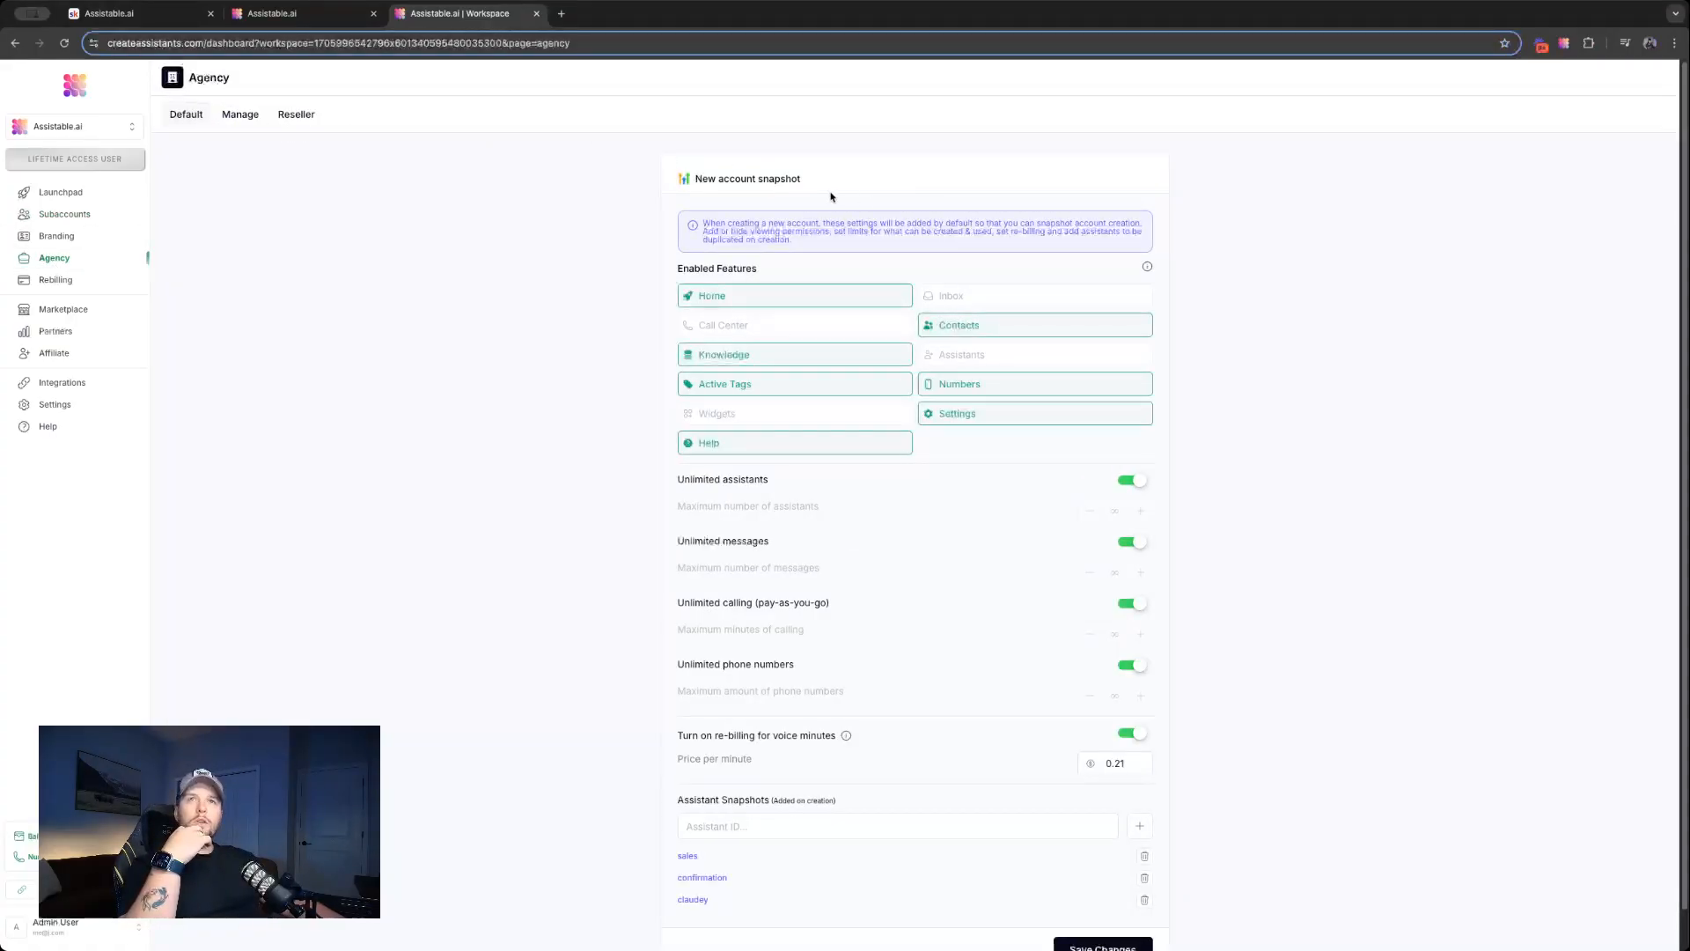
{"action": "mouse_move", "coordinate": [772, 191]}
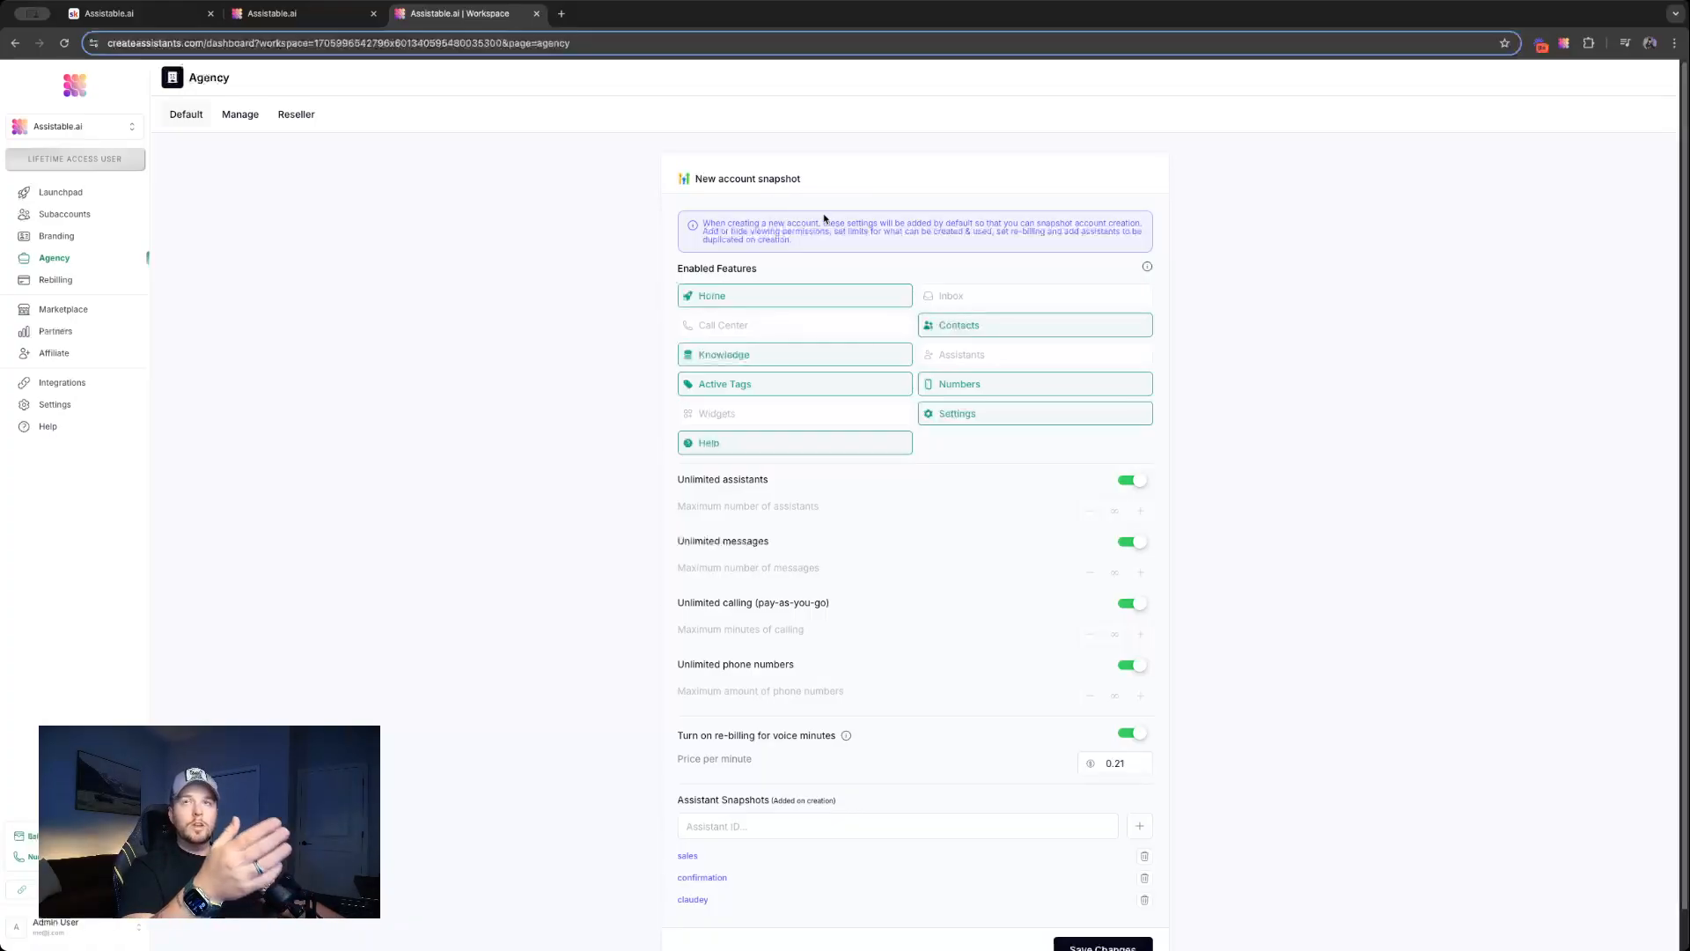
{"action": "scroll", "scroll_direction": "down", "scroll_amount": 3}
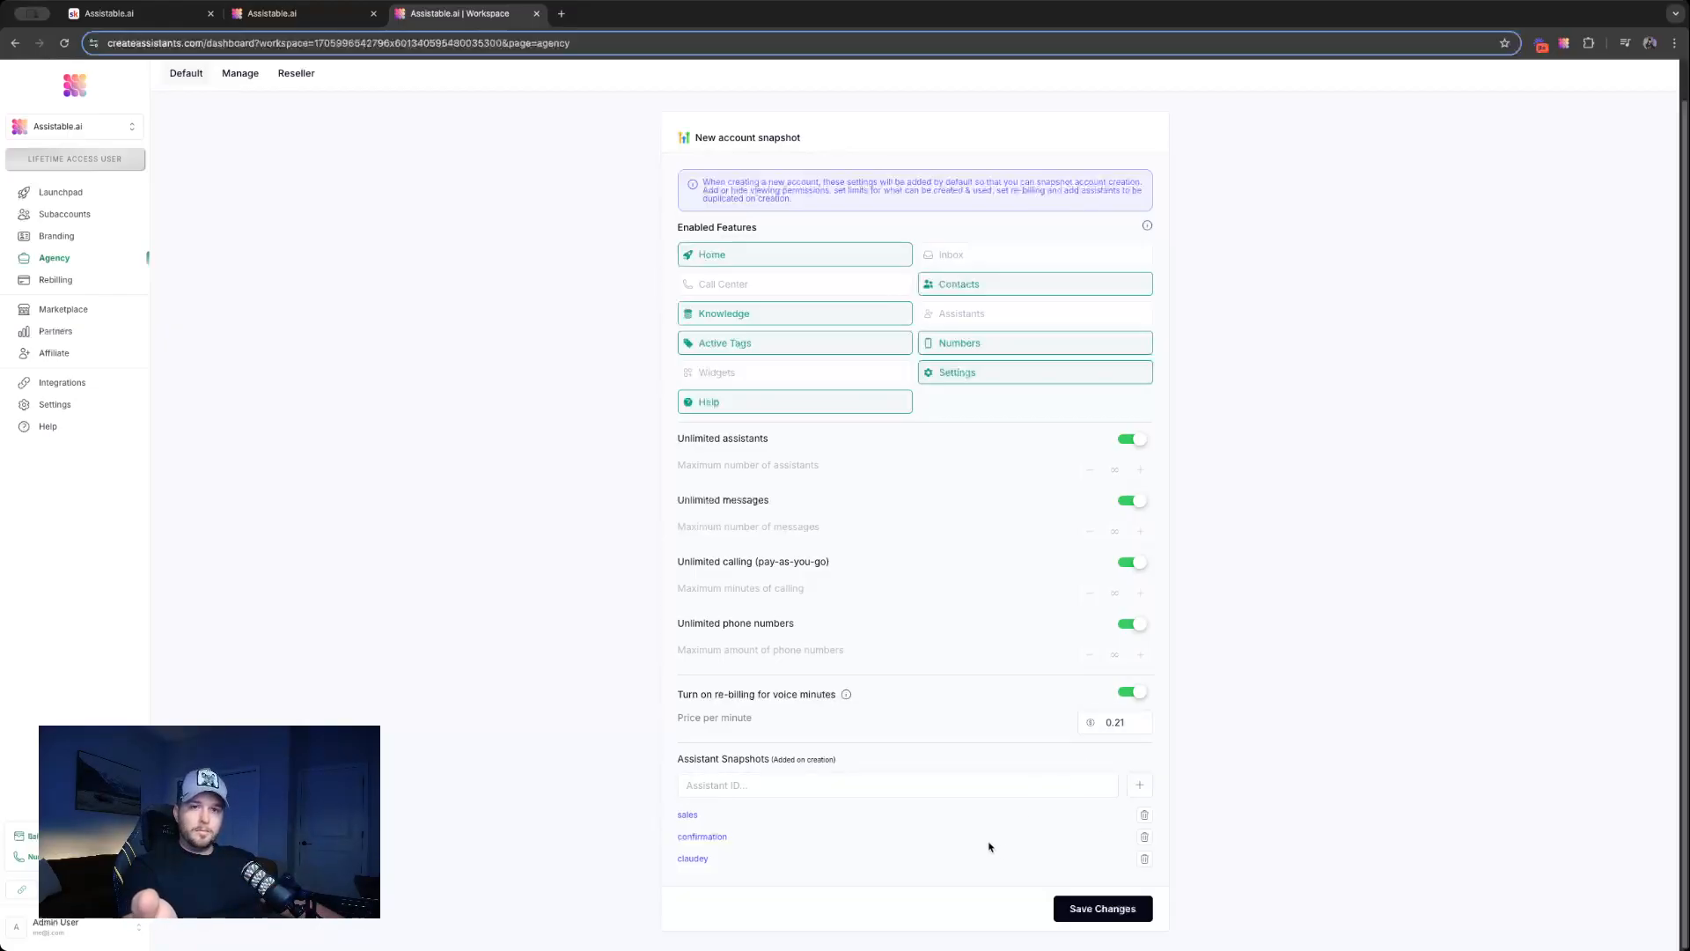
{"action": "left_click", "coordinate": [896, 784]}
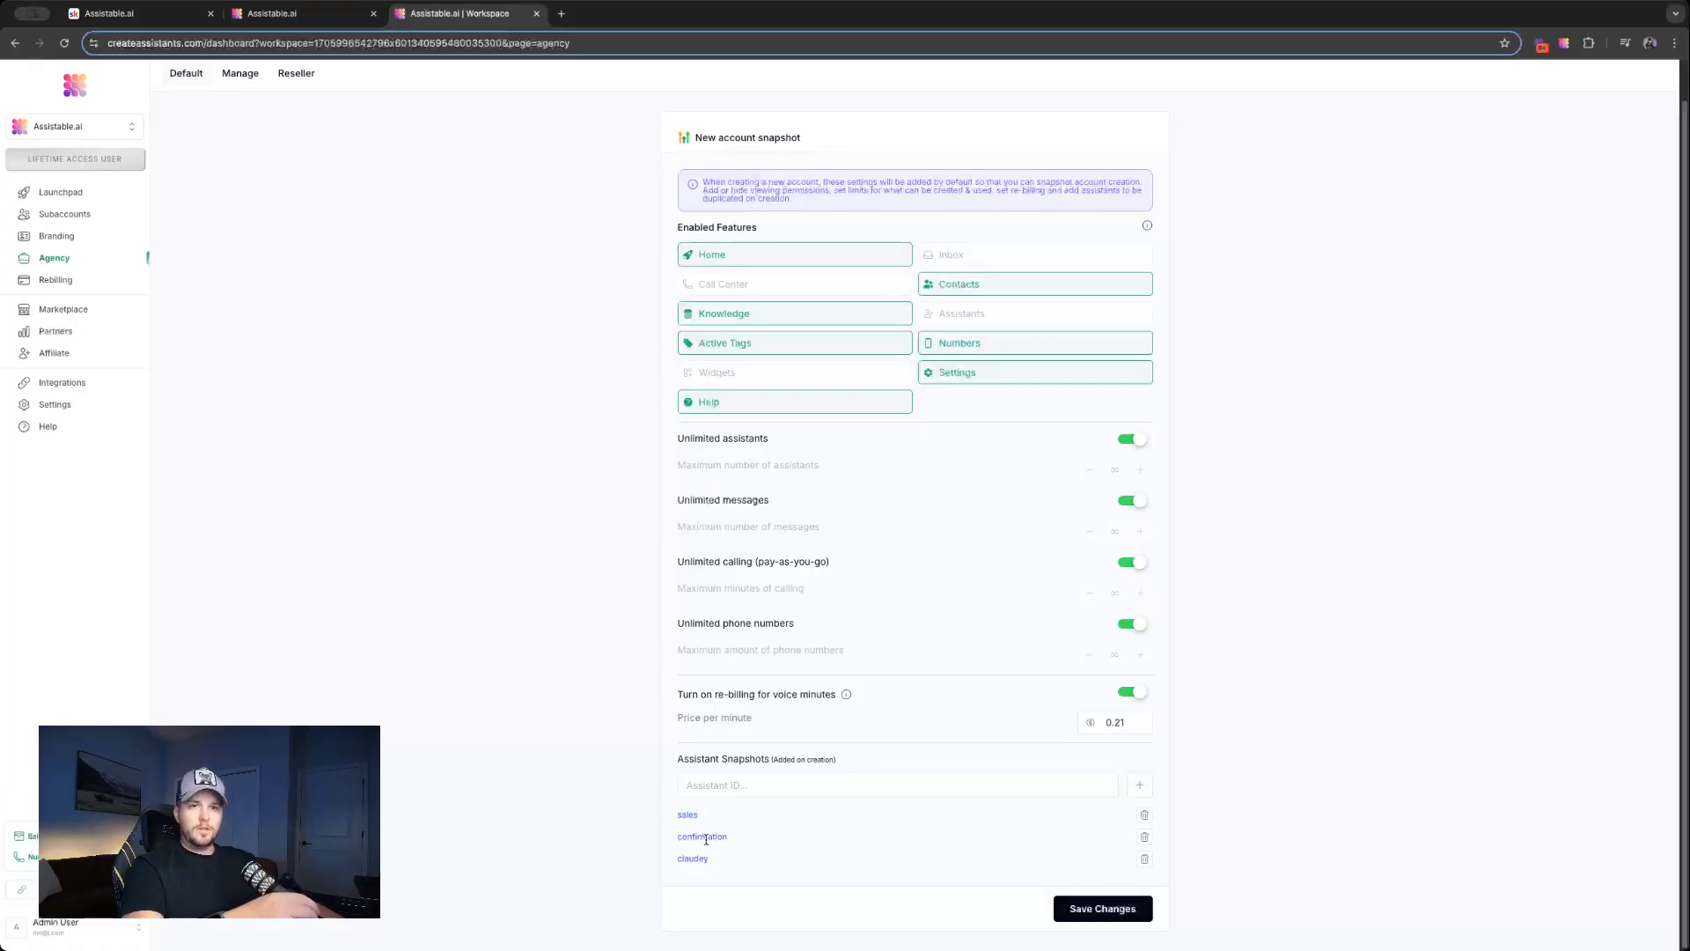
{"action": "double_click", "coordinate": [692, 858]}
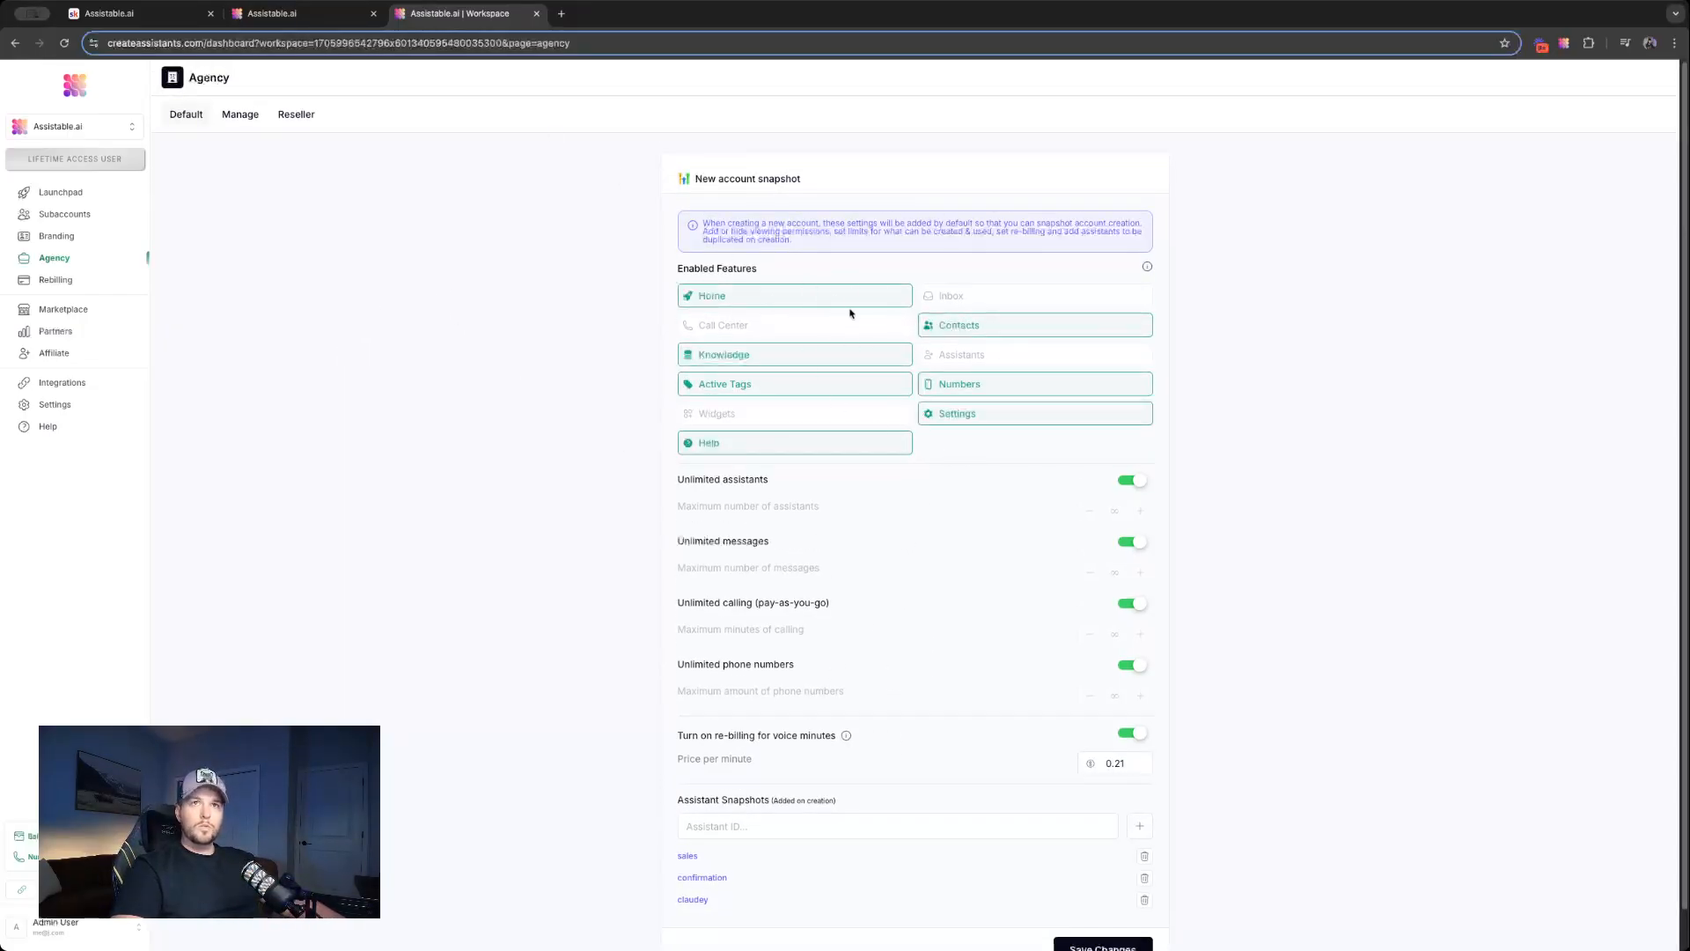
{"action": "left_click", "coordinate": [1128, 480]}
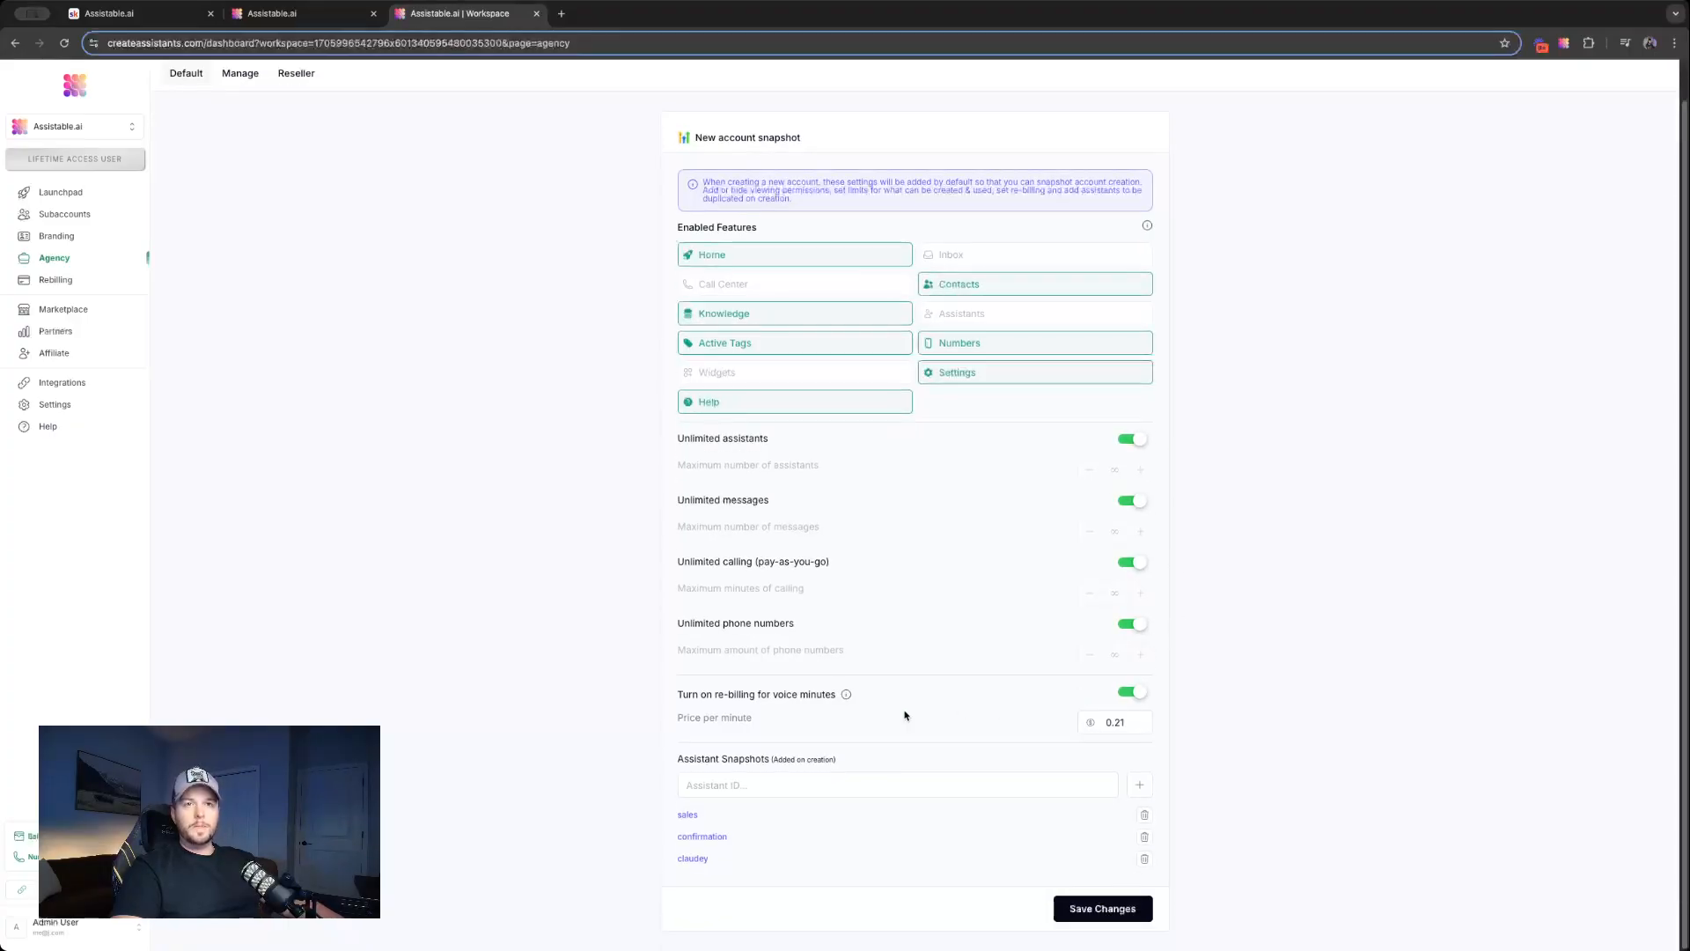
{"action": "left_click", "coordinate": [1115, 721]}
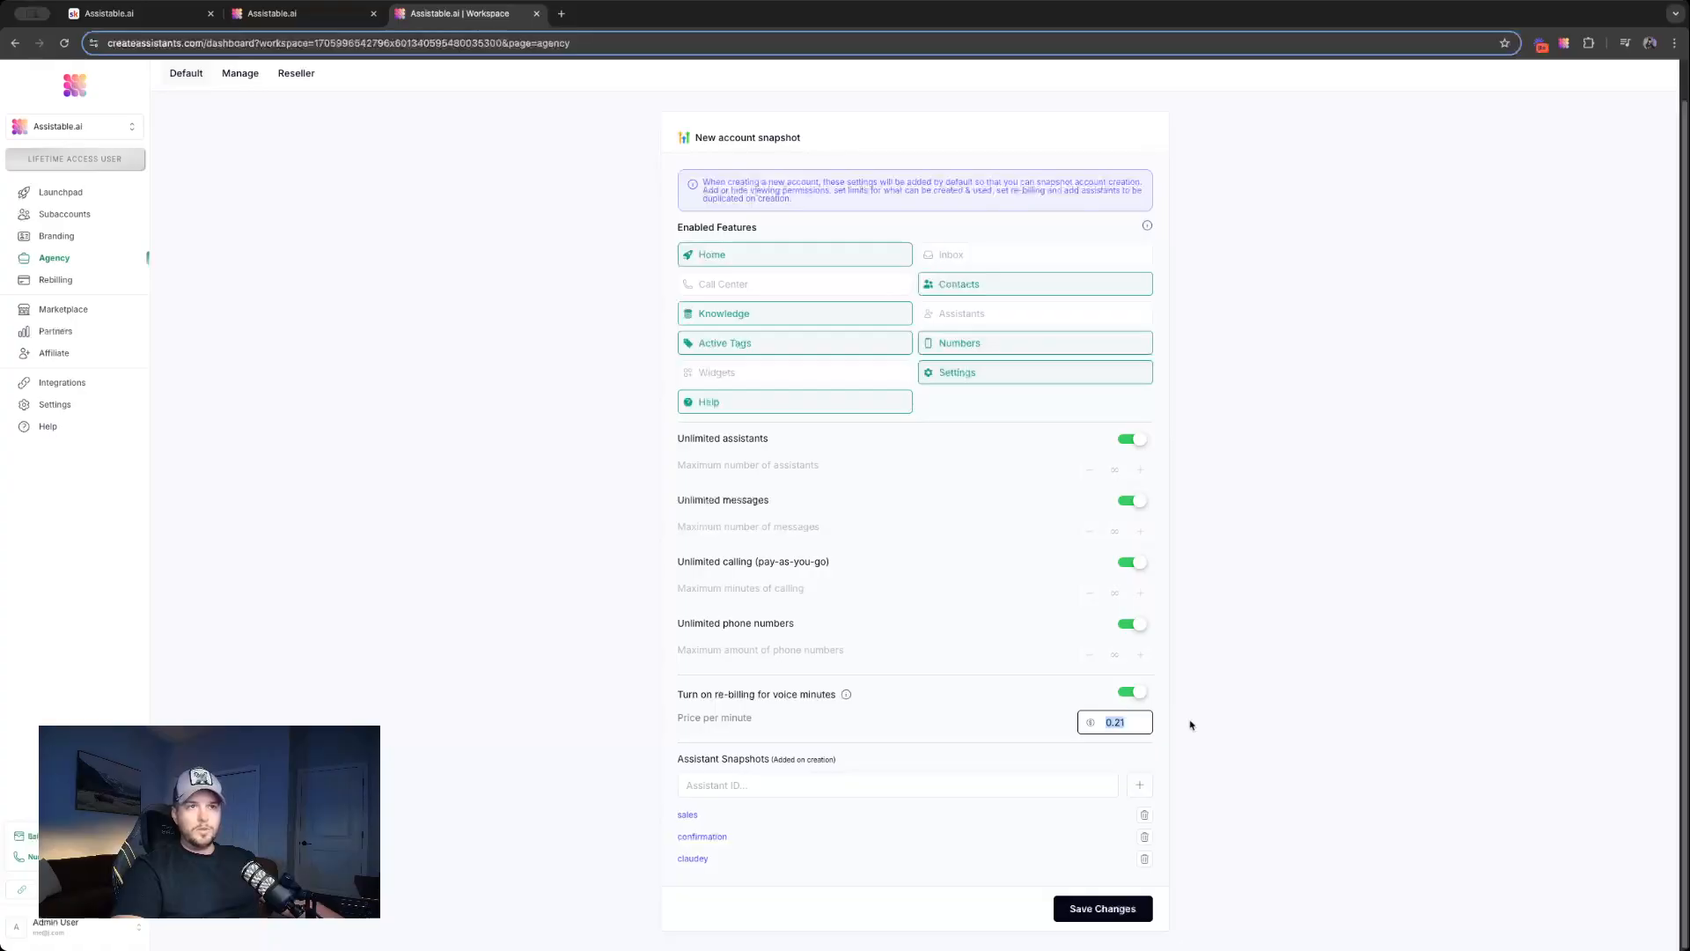
{"action": "left_click", "coordinate": [272, 13]}
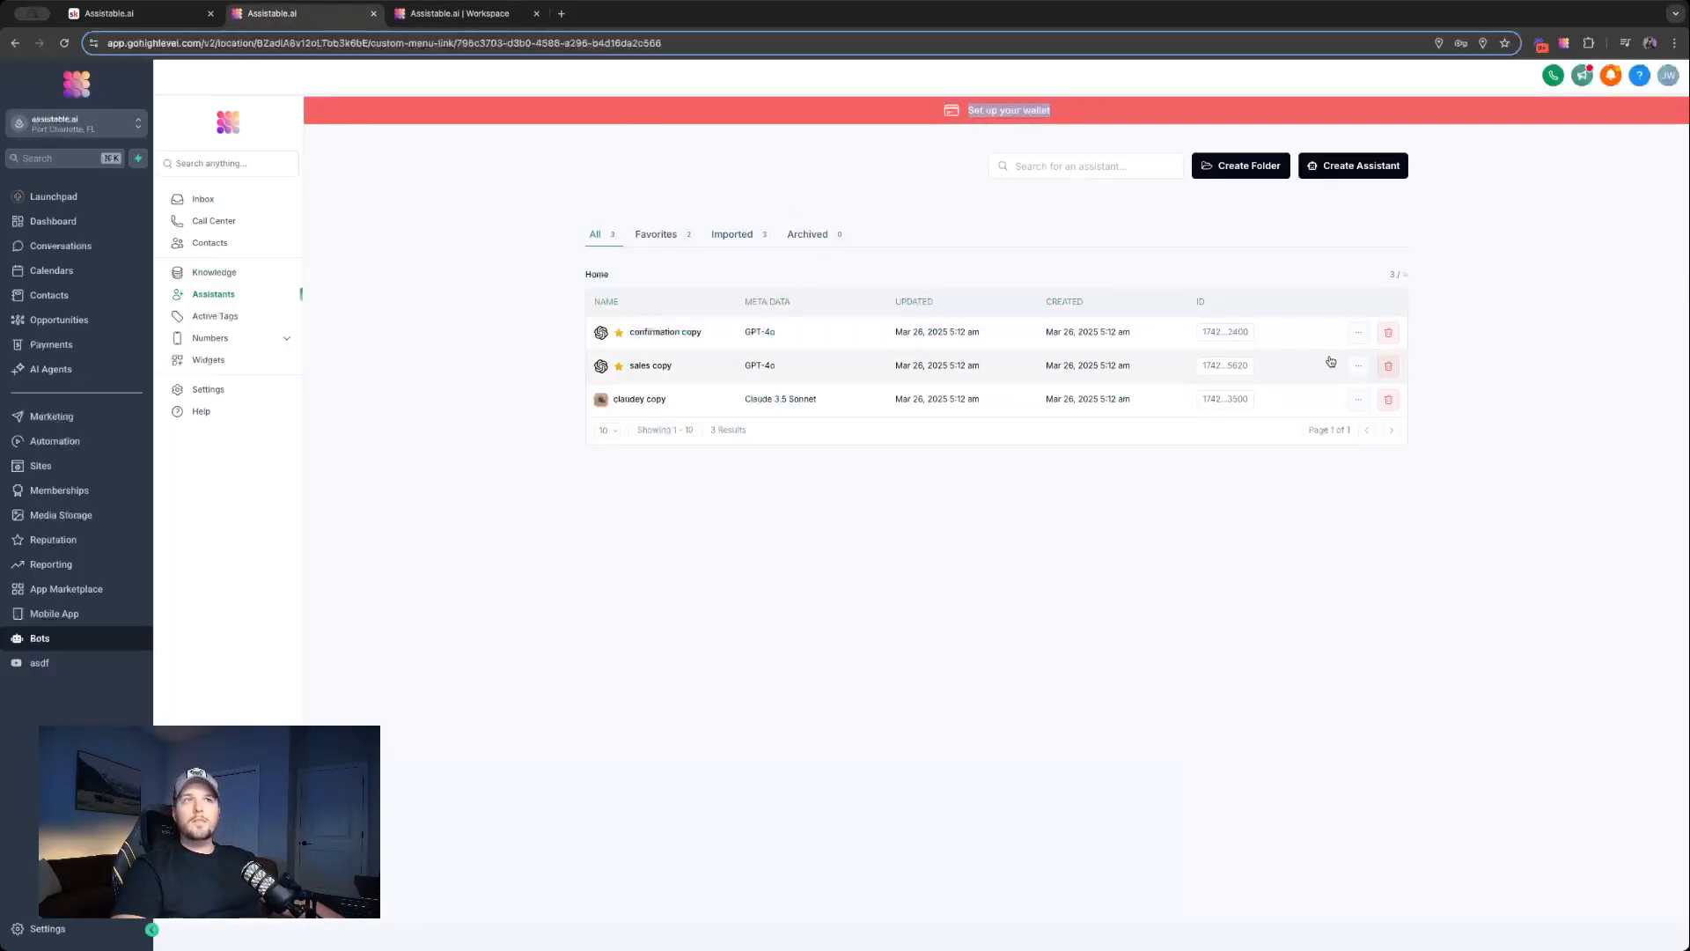
{"action": "left_click", "coordinate": [1224, 364]}
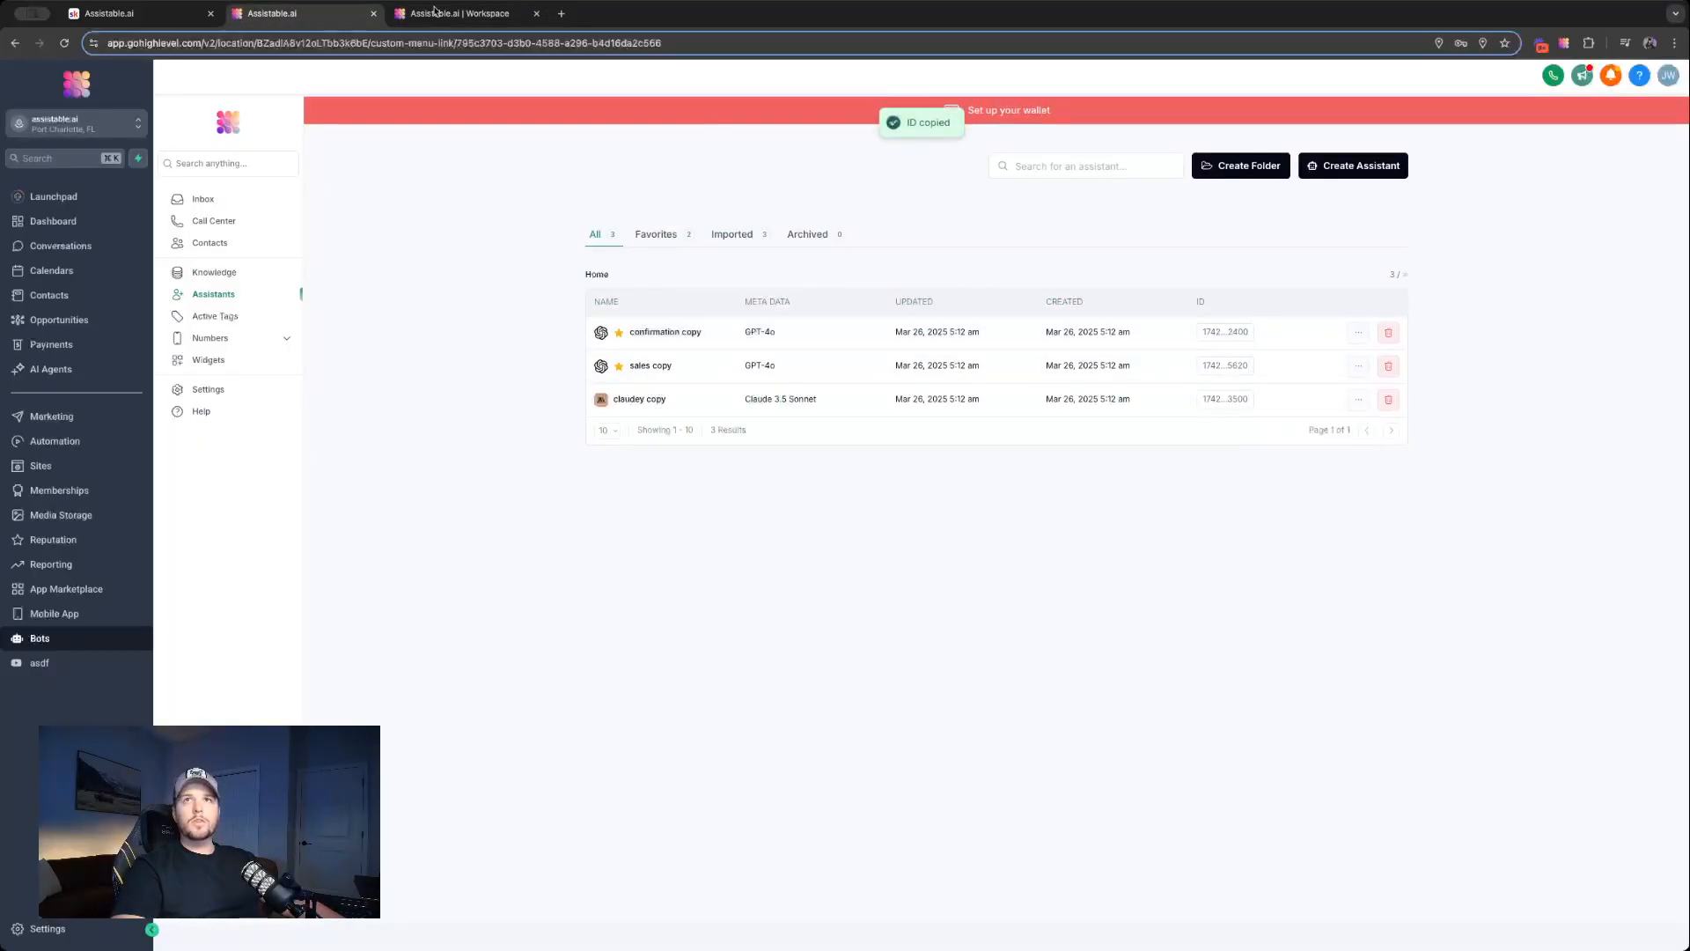
{"action": "left_click", "coordinate": [466, 13]}
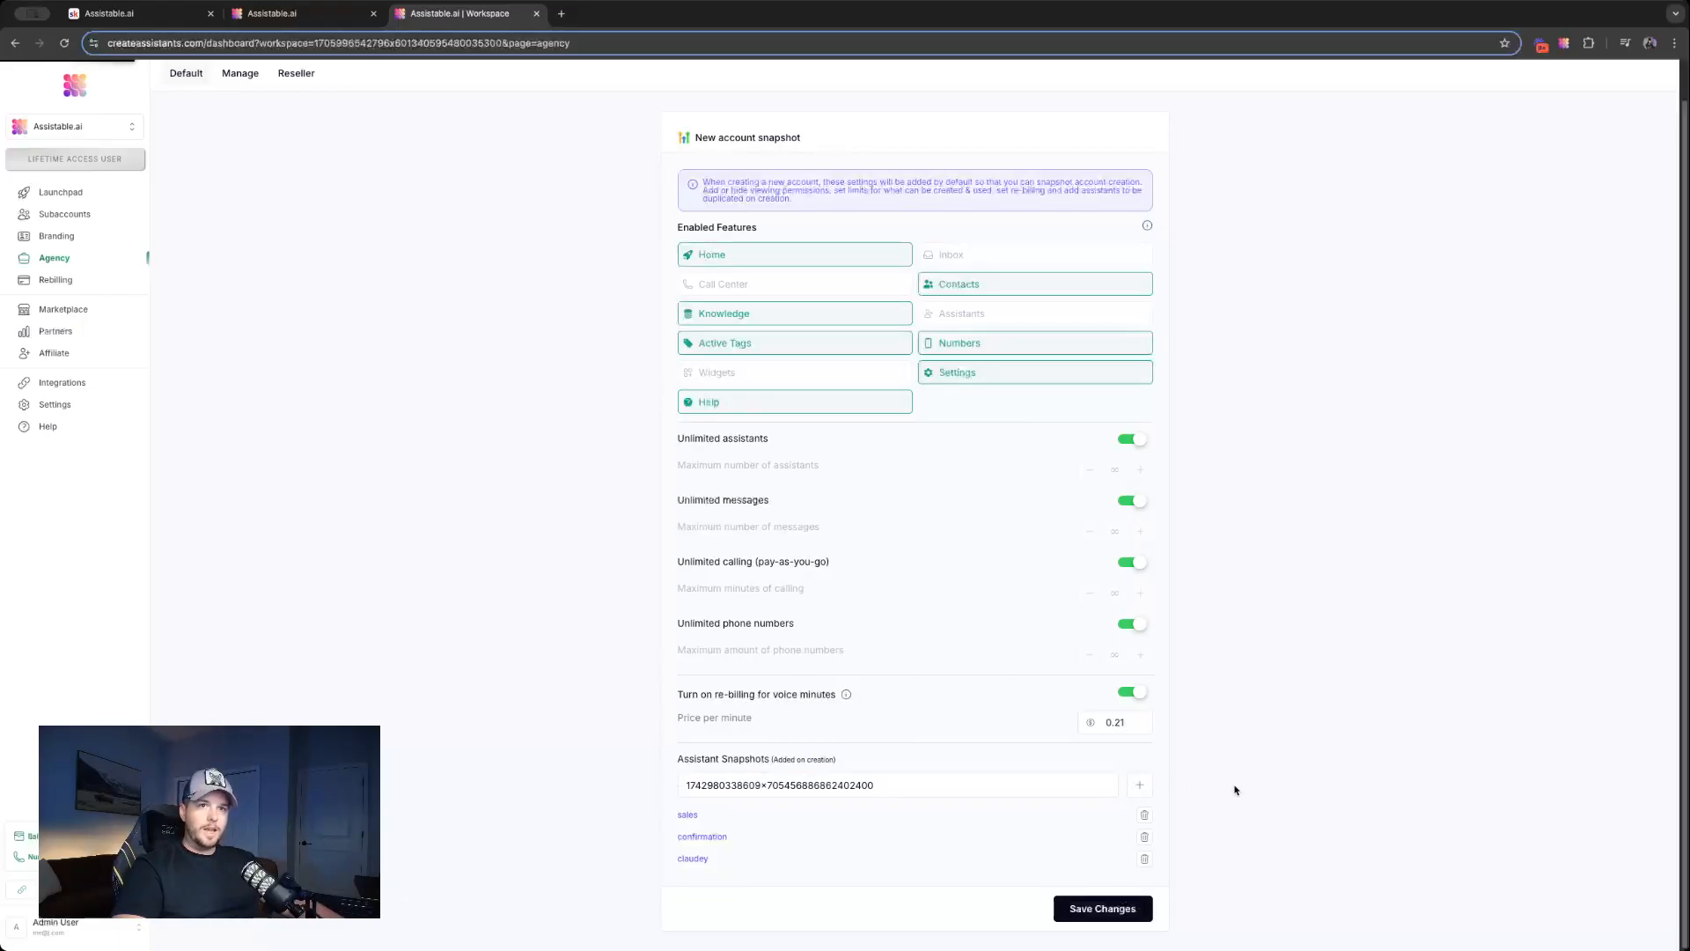
{"action": "left_click", "coordinate": [1138, 784]}
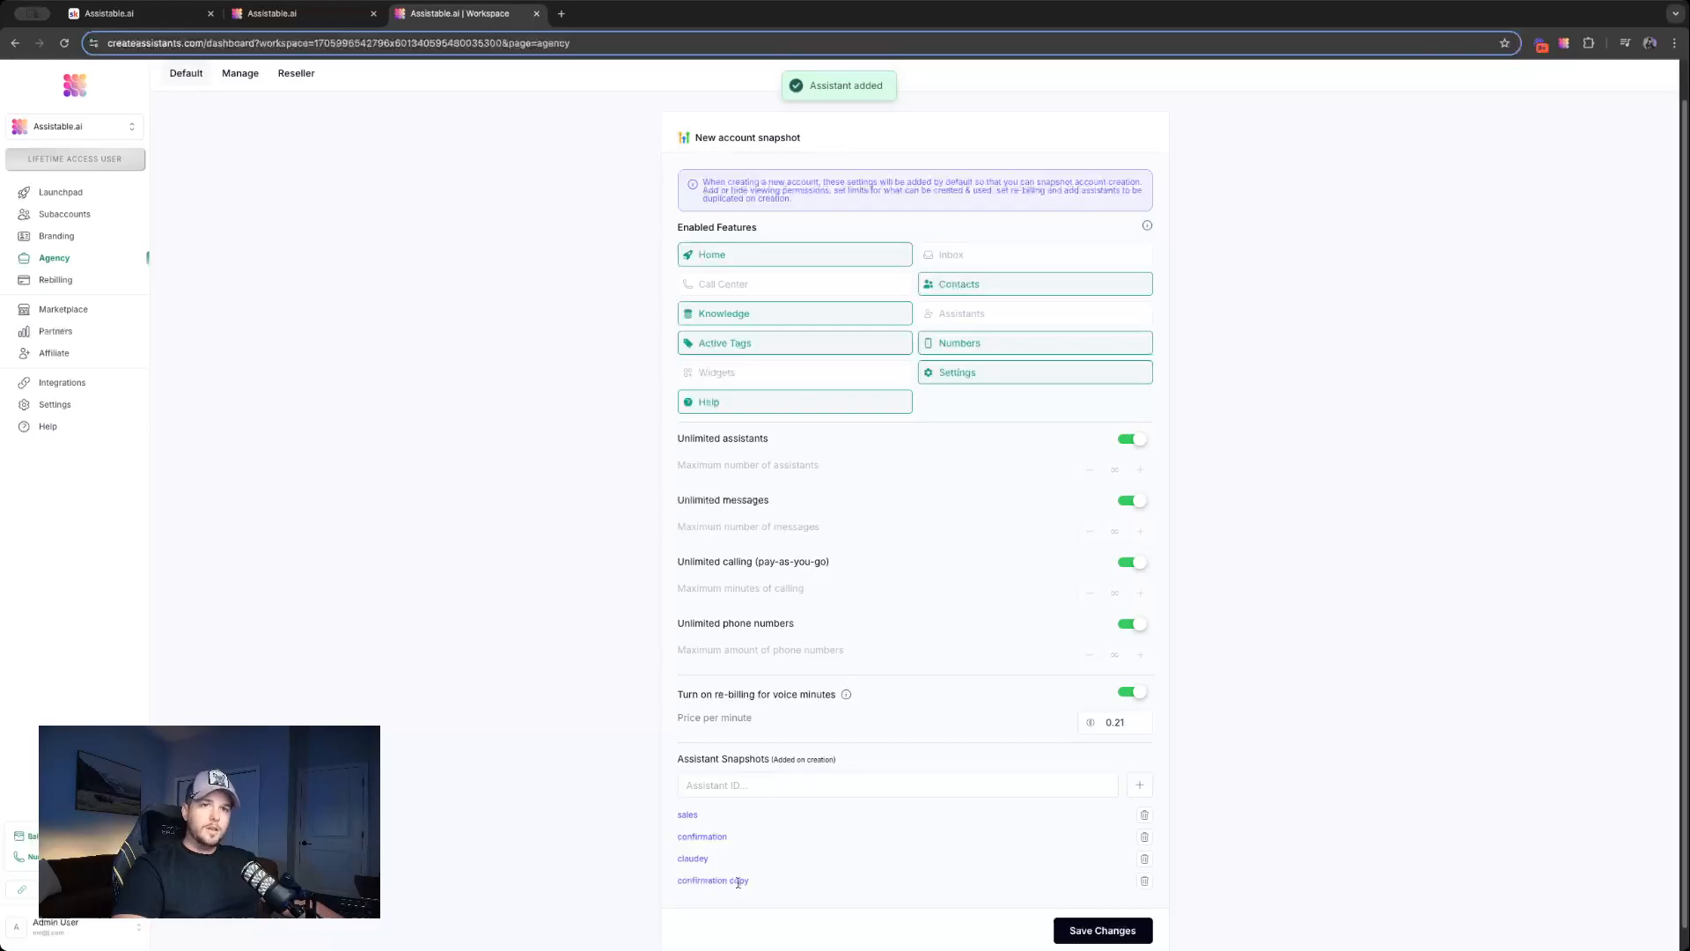
{"action": "left_click", "coordinate": [1143, 879]}
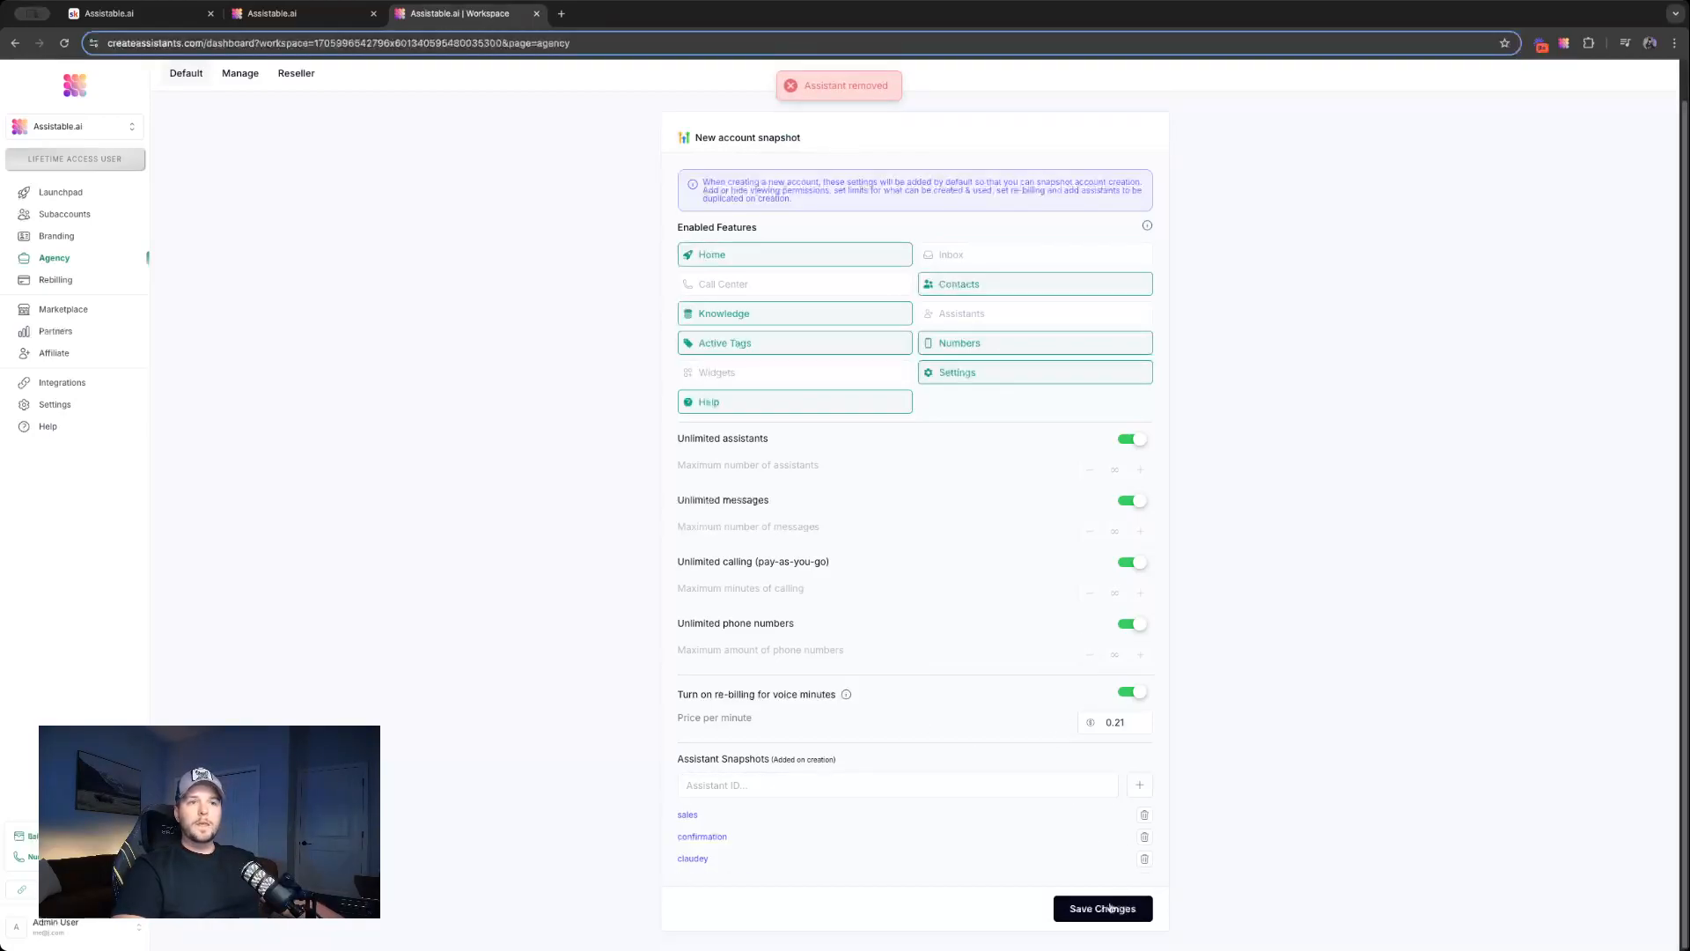
{"action": "left_click", "coordinate": [1101, 907]}
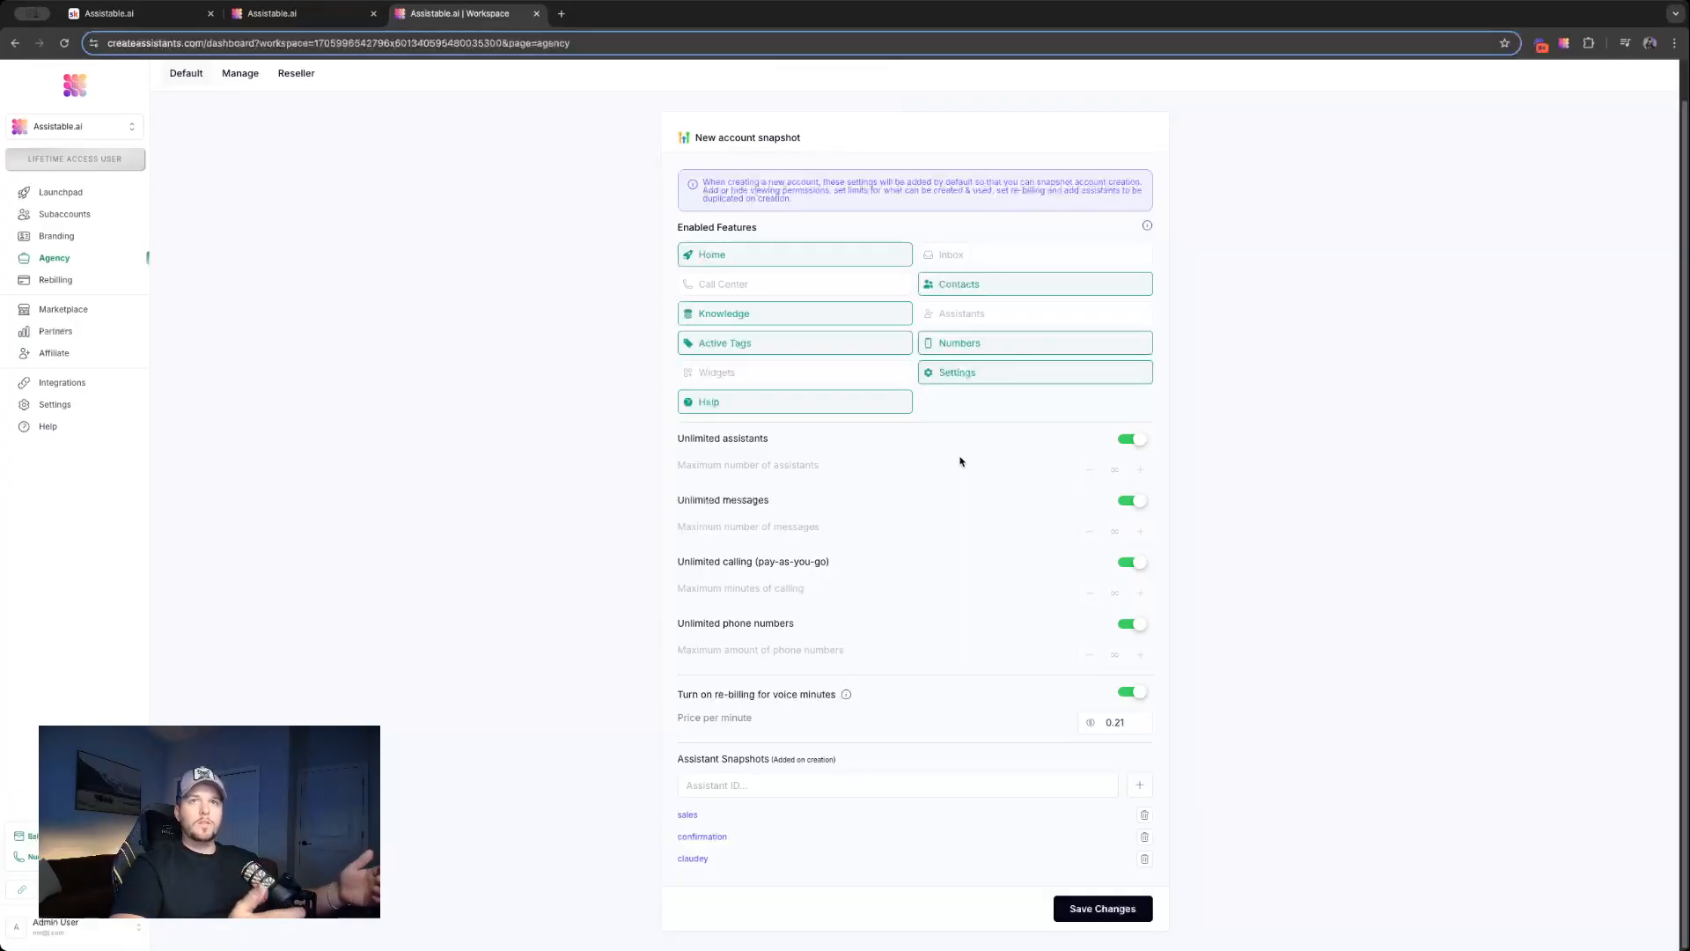
{"action": "mouse_move", "coordinate": [874, 312]}
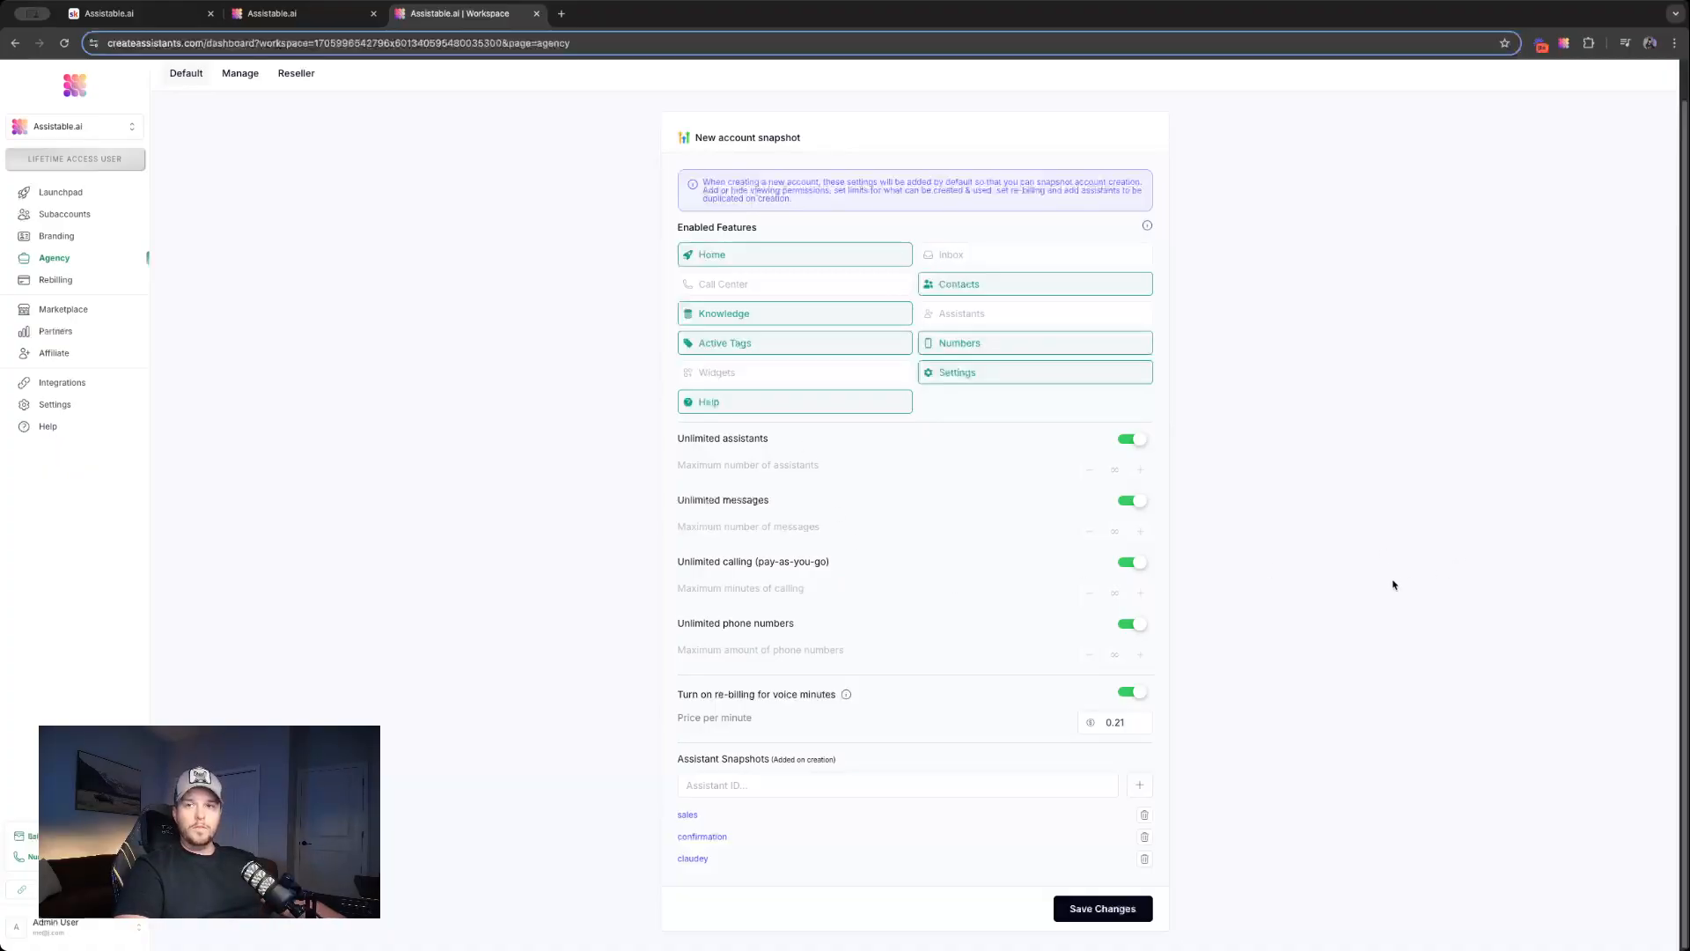
Step: Start a member invite (me@) for a sub-account, then move to the portal's Settings > Profile
{"action": "left_click", "coordinate": [63, 213]}
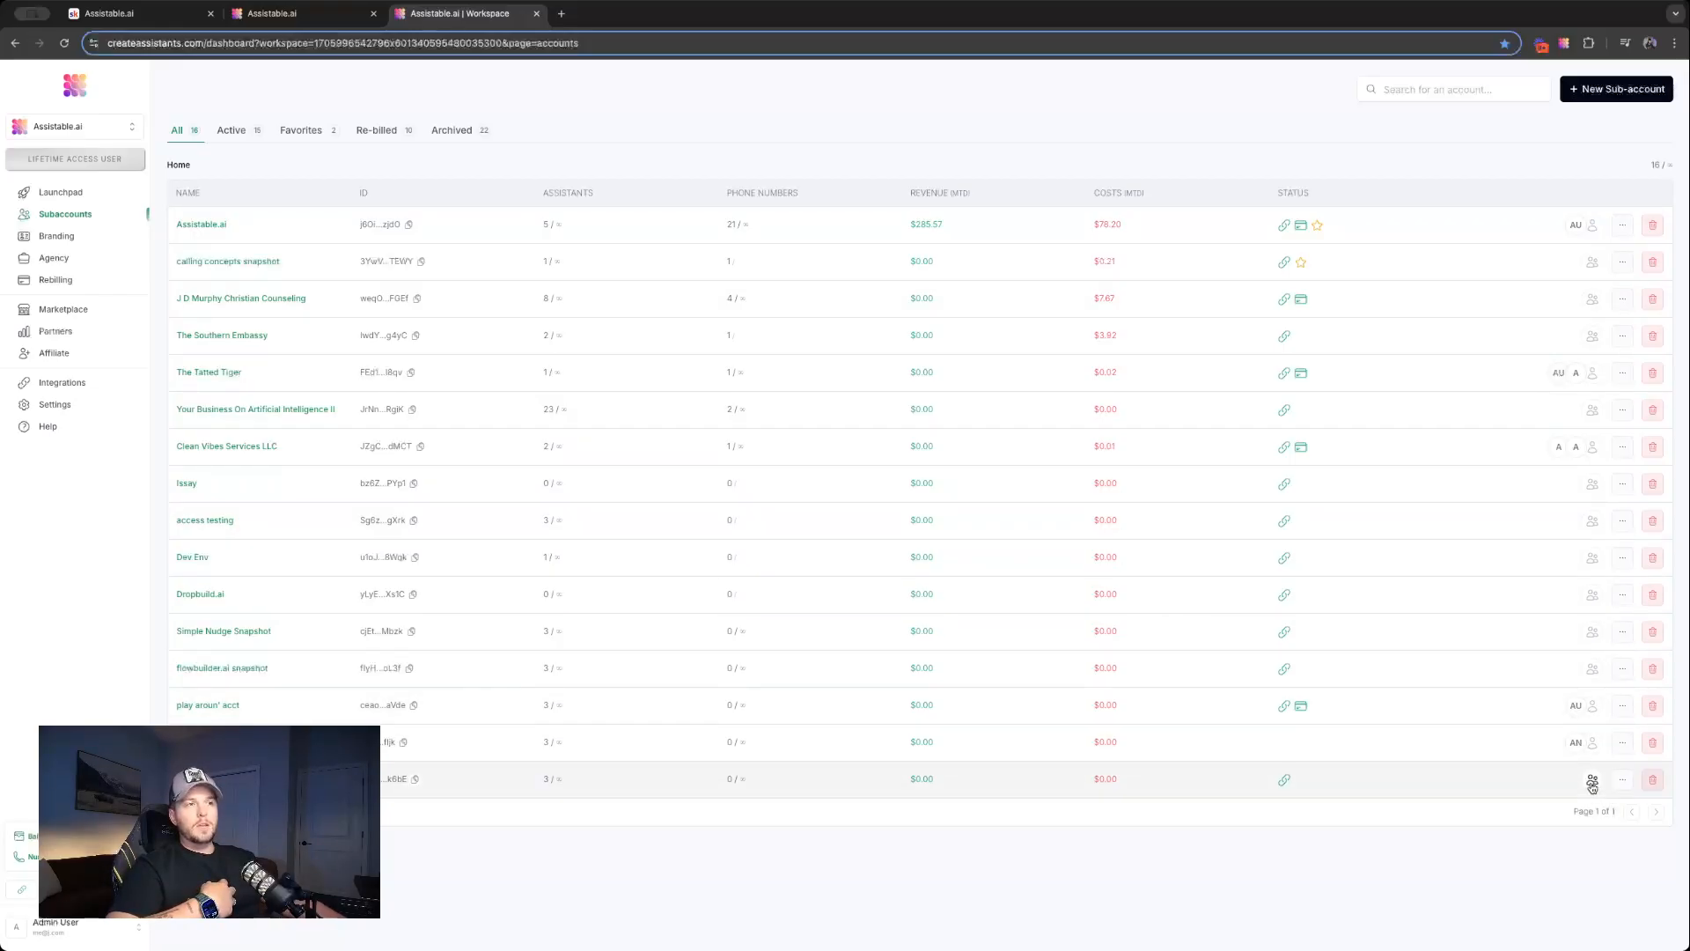
{"action": "left_click", "coordinate": [1592, 779]}
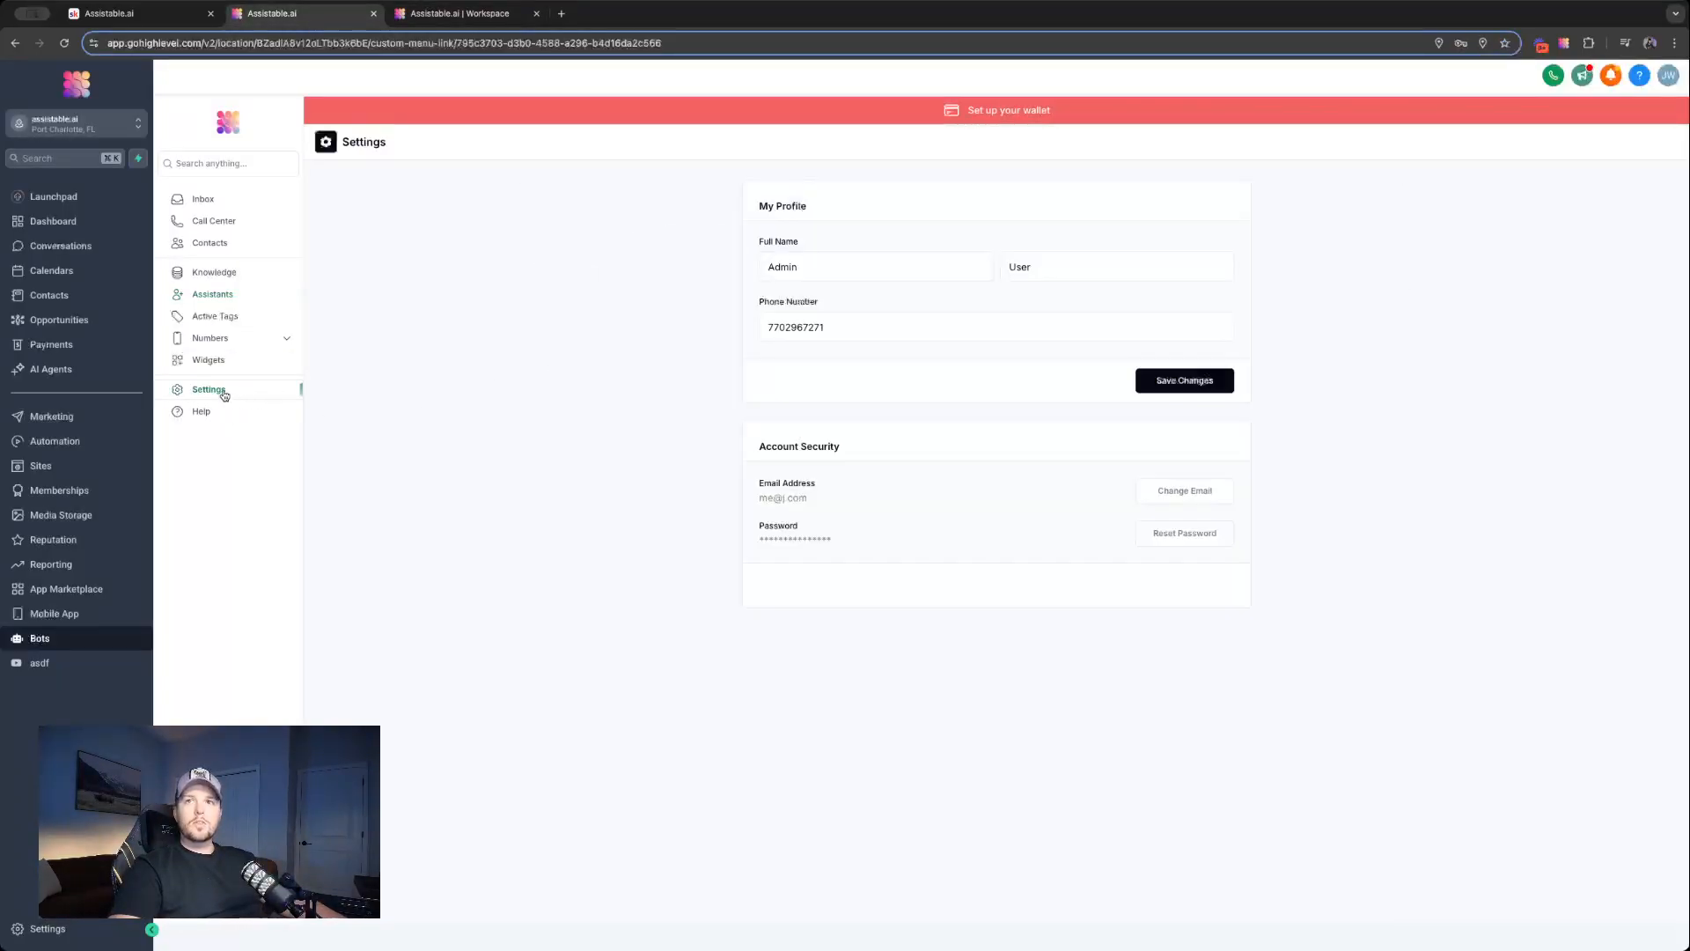
{"action": "left_click", "coordinate": [875, 266]}
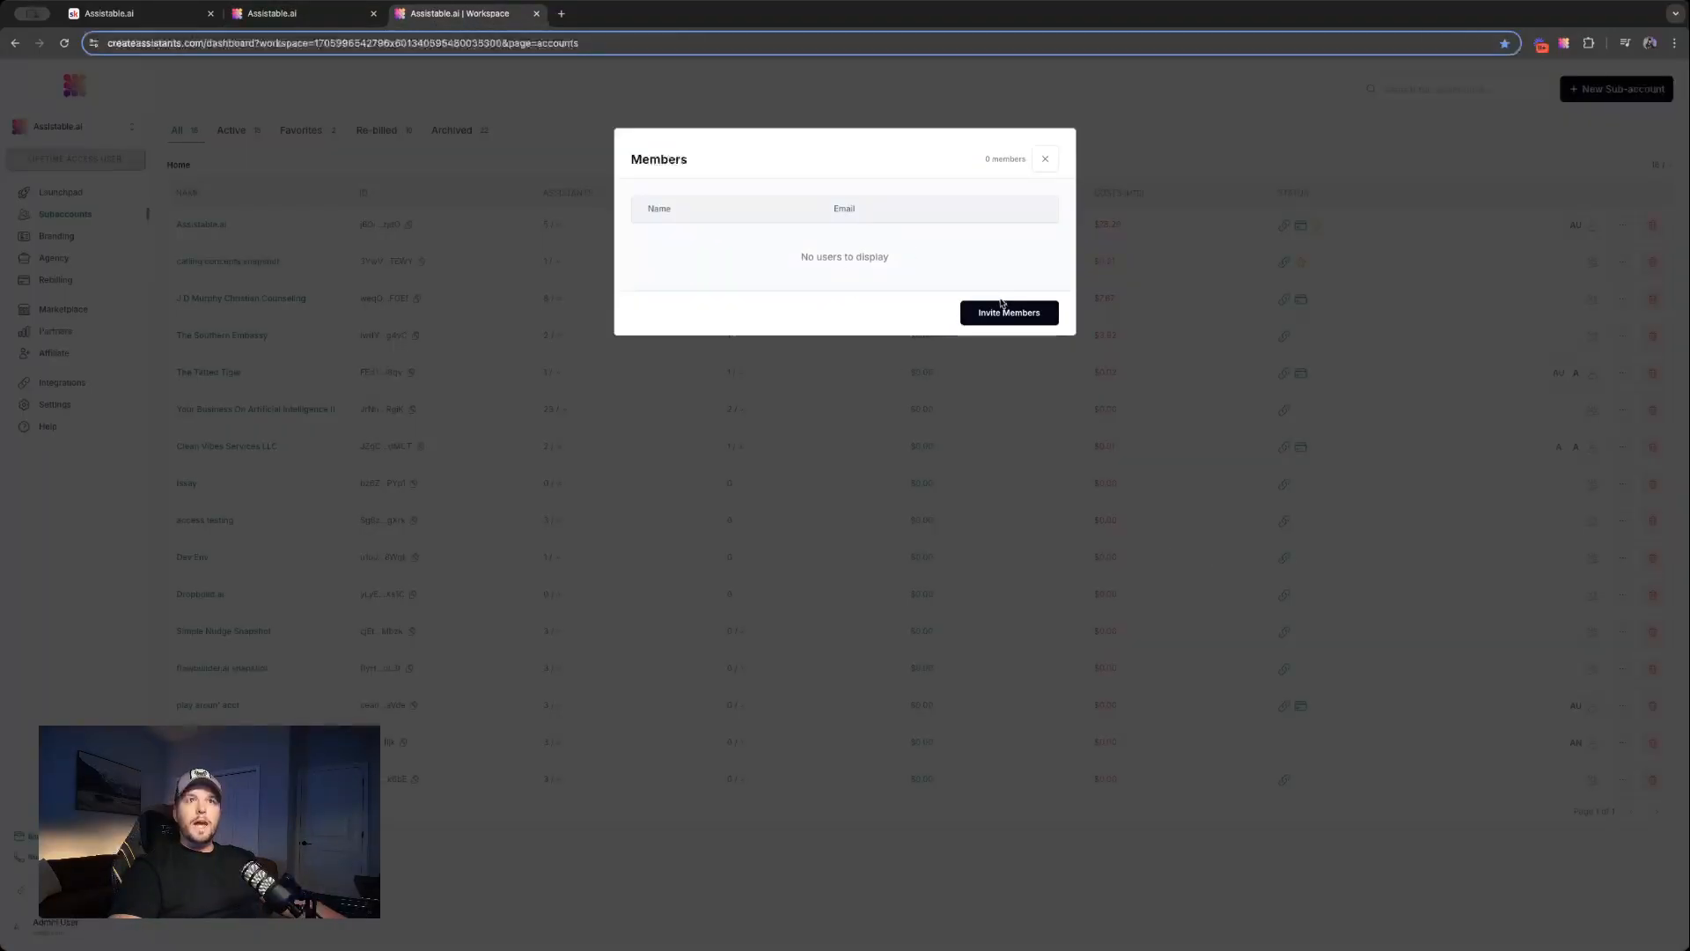
{"action": "left_click", "coordinate": [1008, 313]}
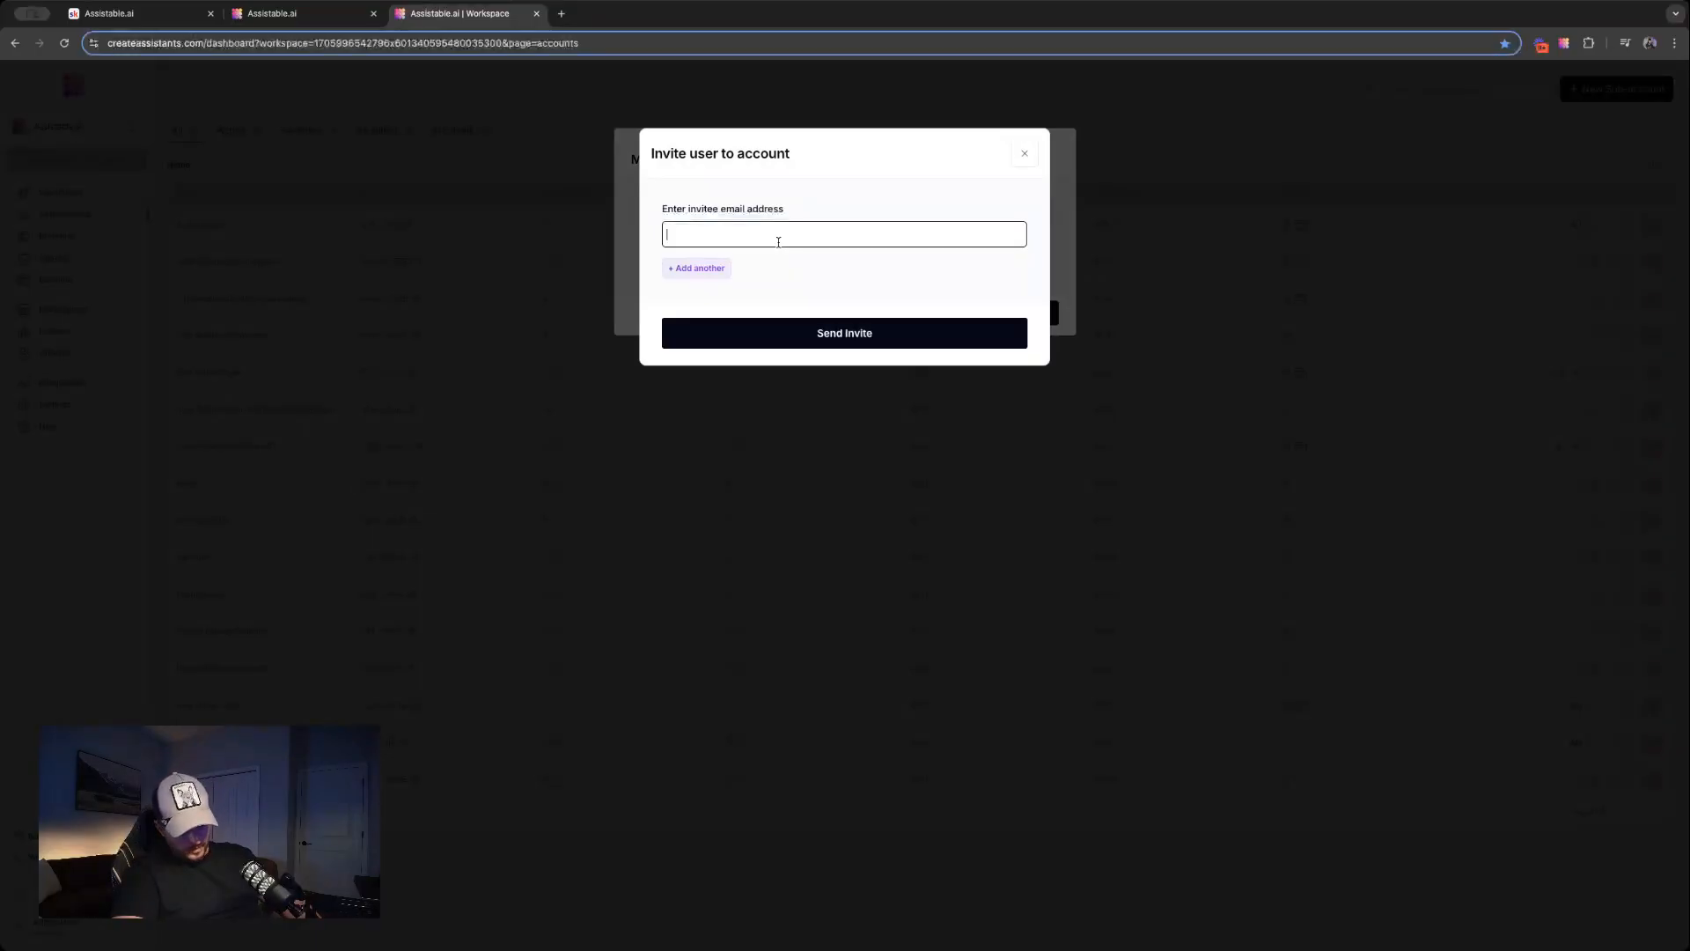
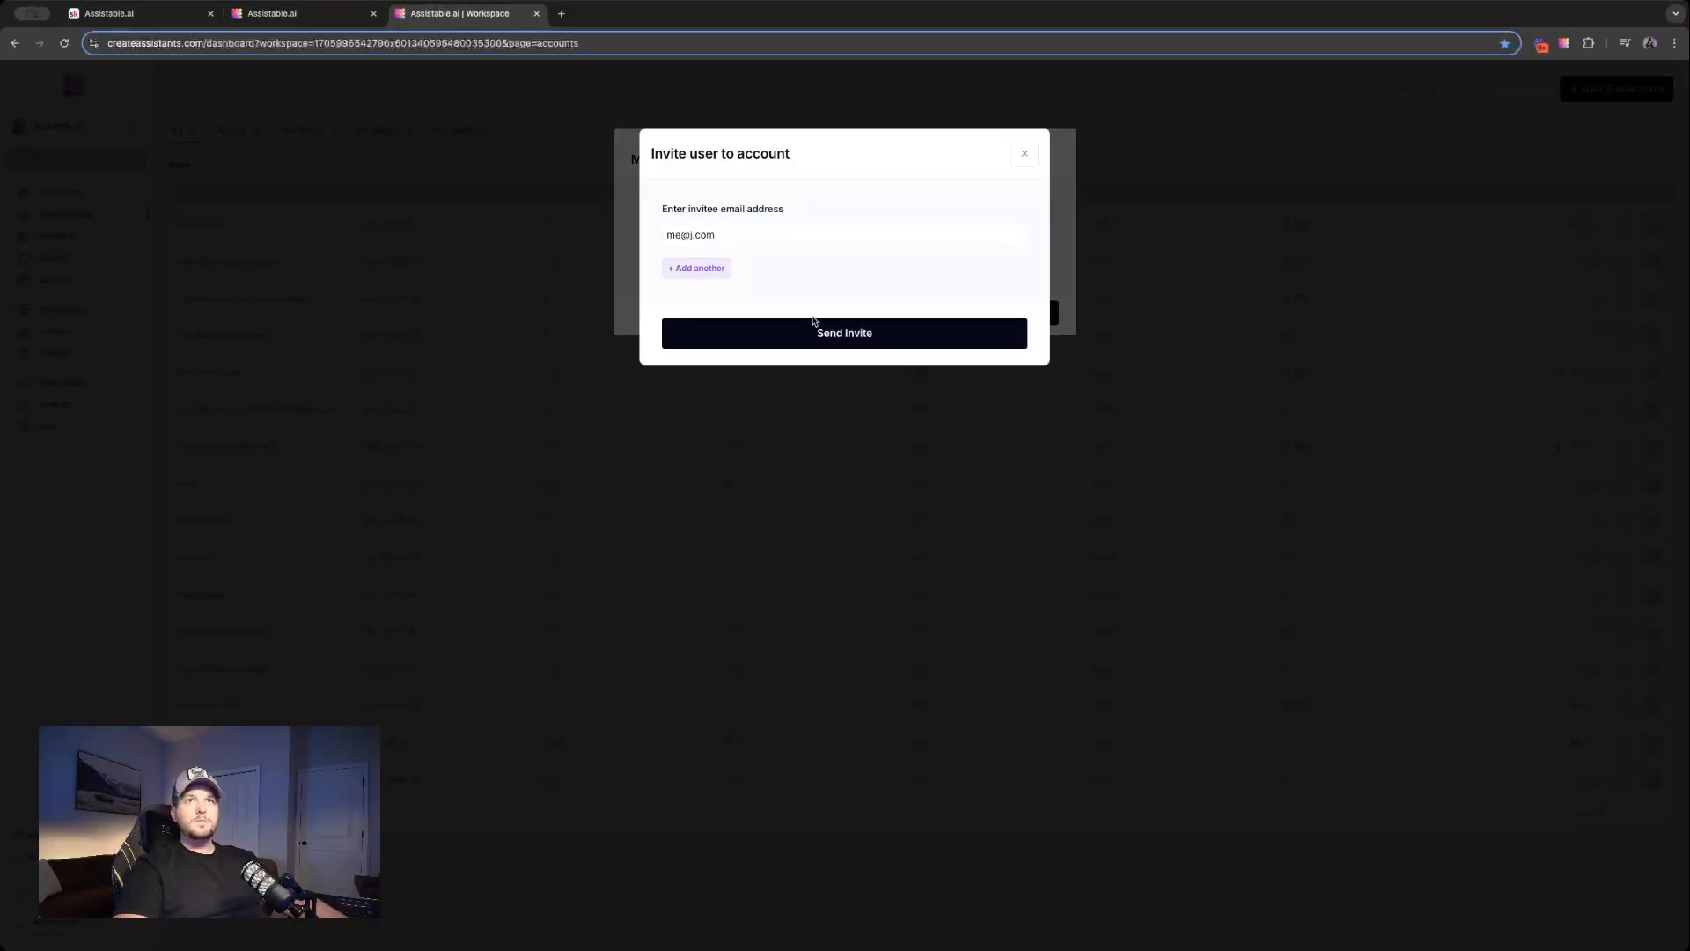
{"action": "left_click", "coordinate": [844, 332]}
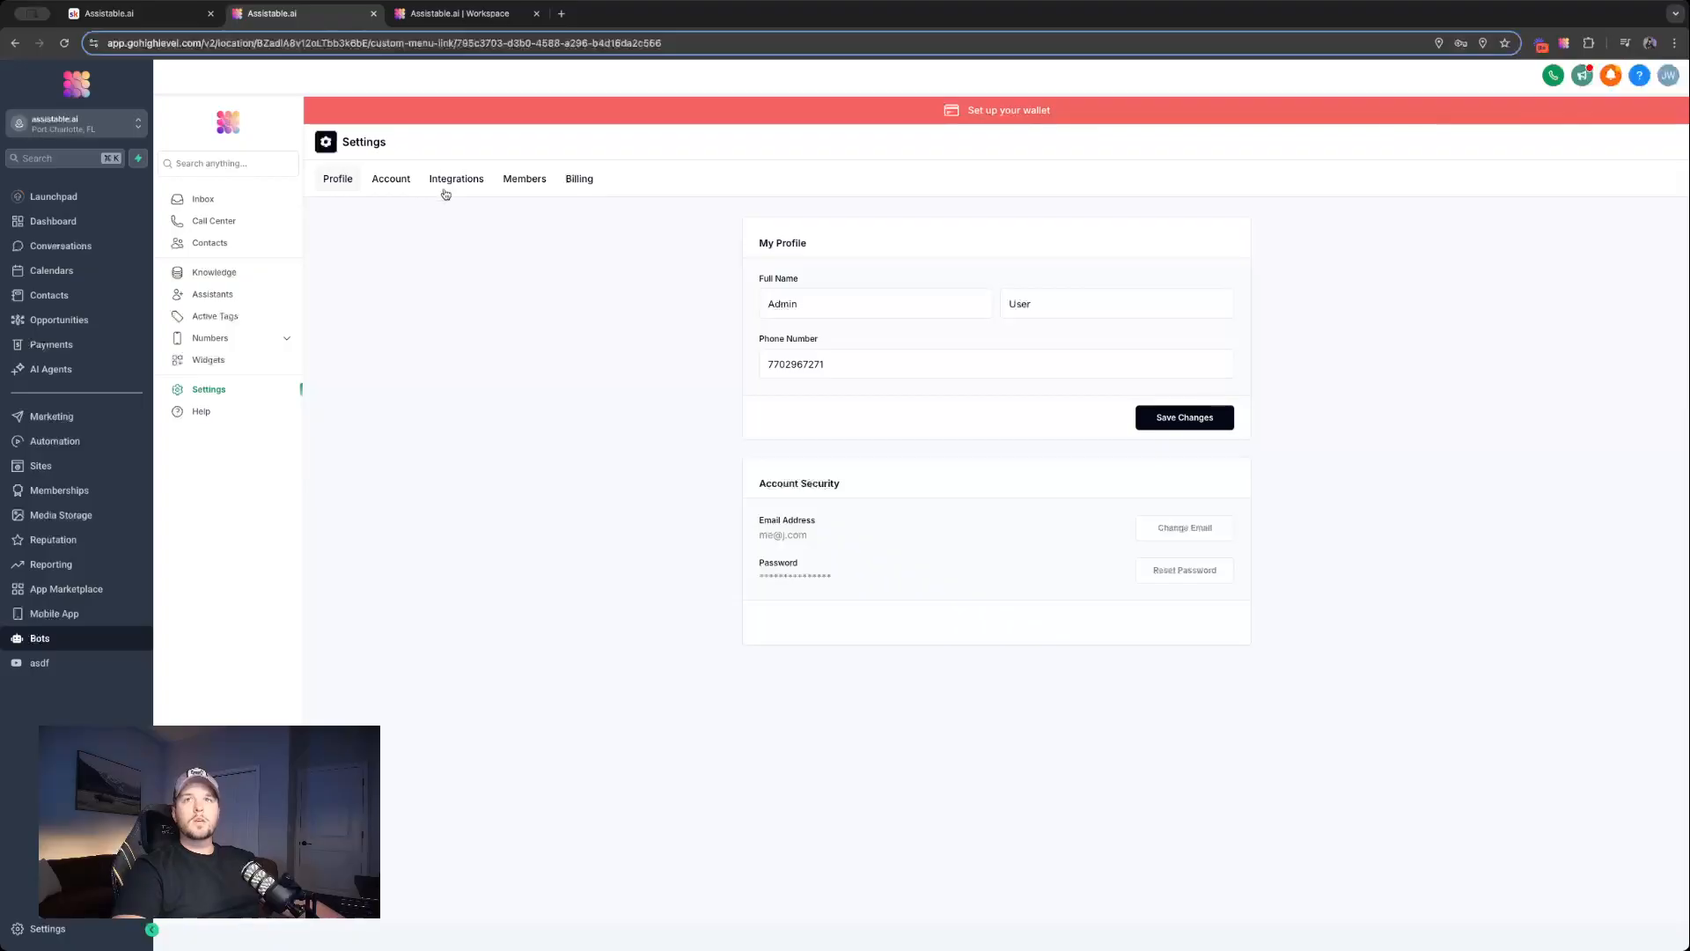
Step: Review the portal's Integrations, Members and Billing pages ($0.00 wallet), then return to the workspace
{"action": "left_click", "coordinate": [456, 178]}
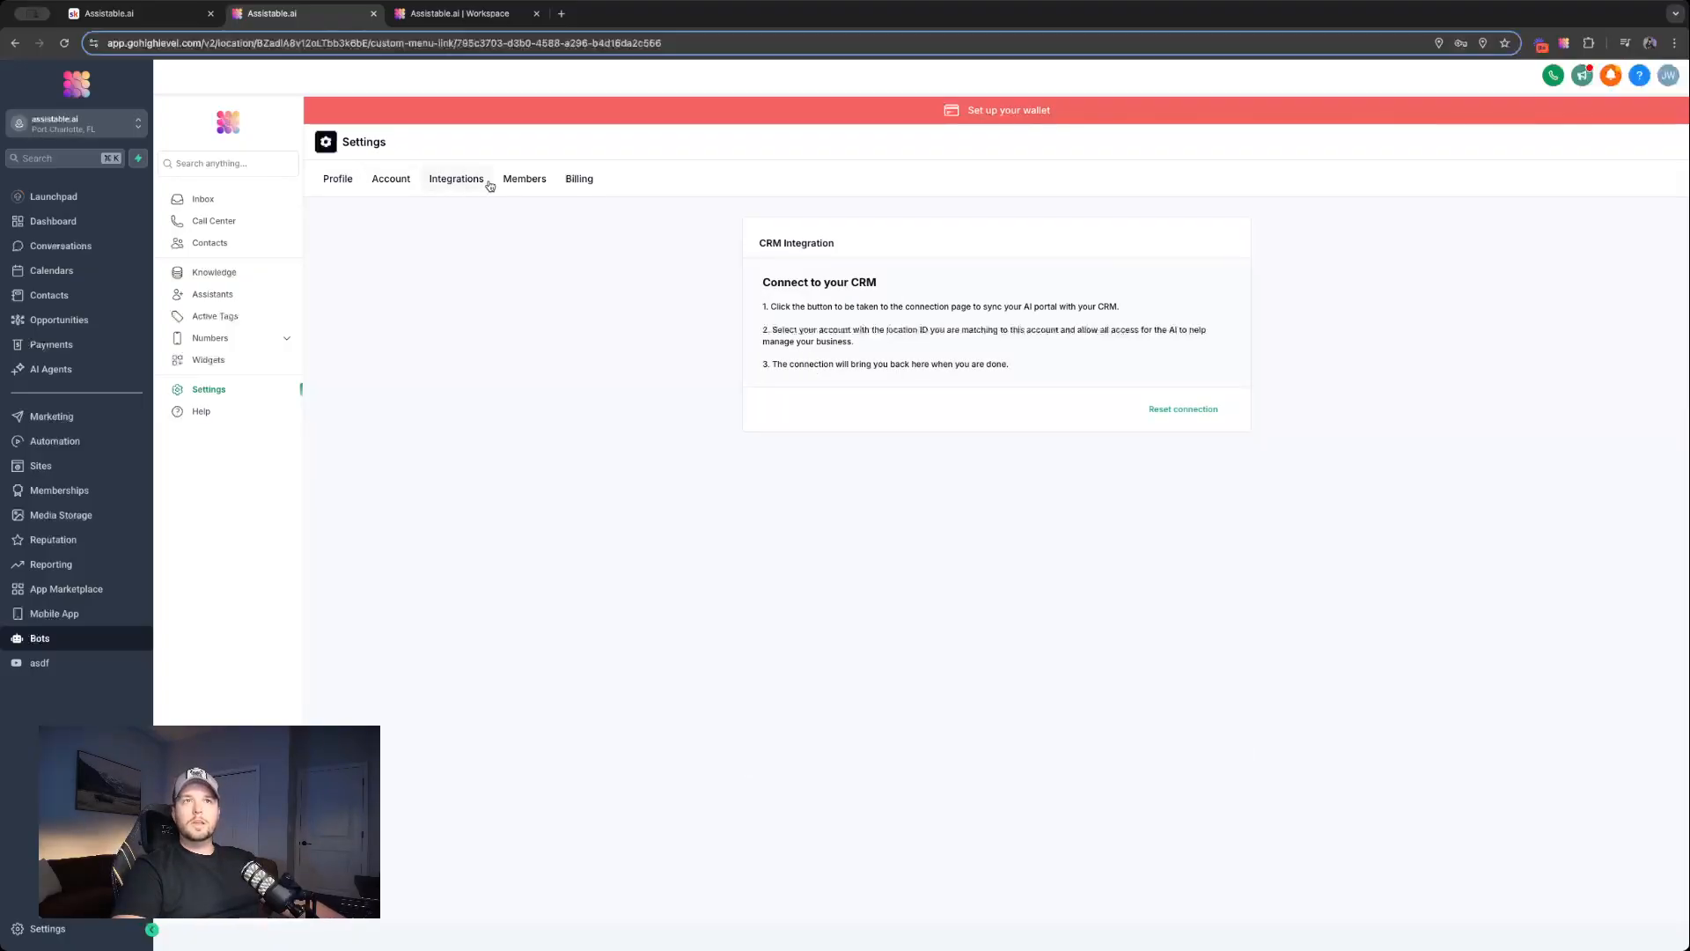
{"action": "left_click", "coordinate": [523, 178]}
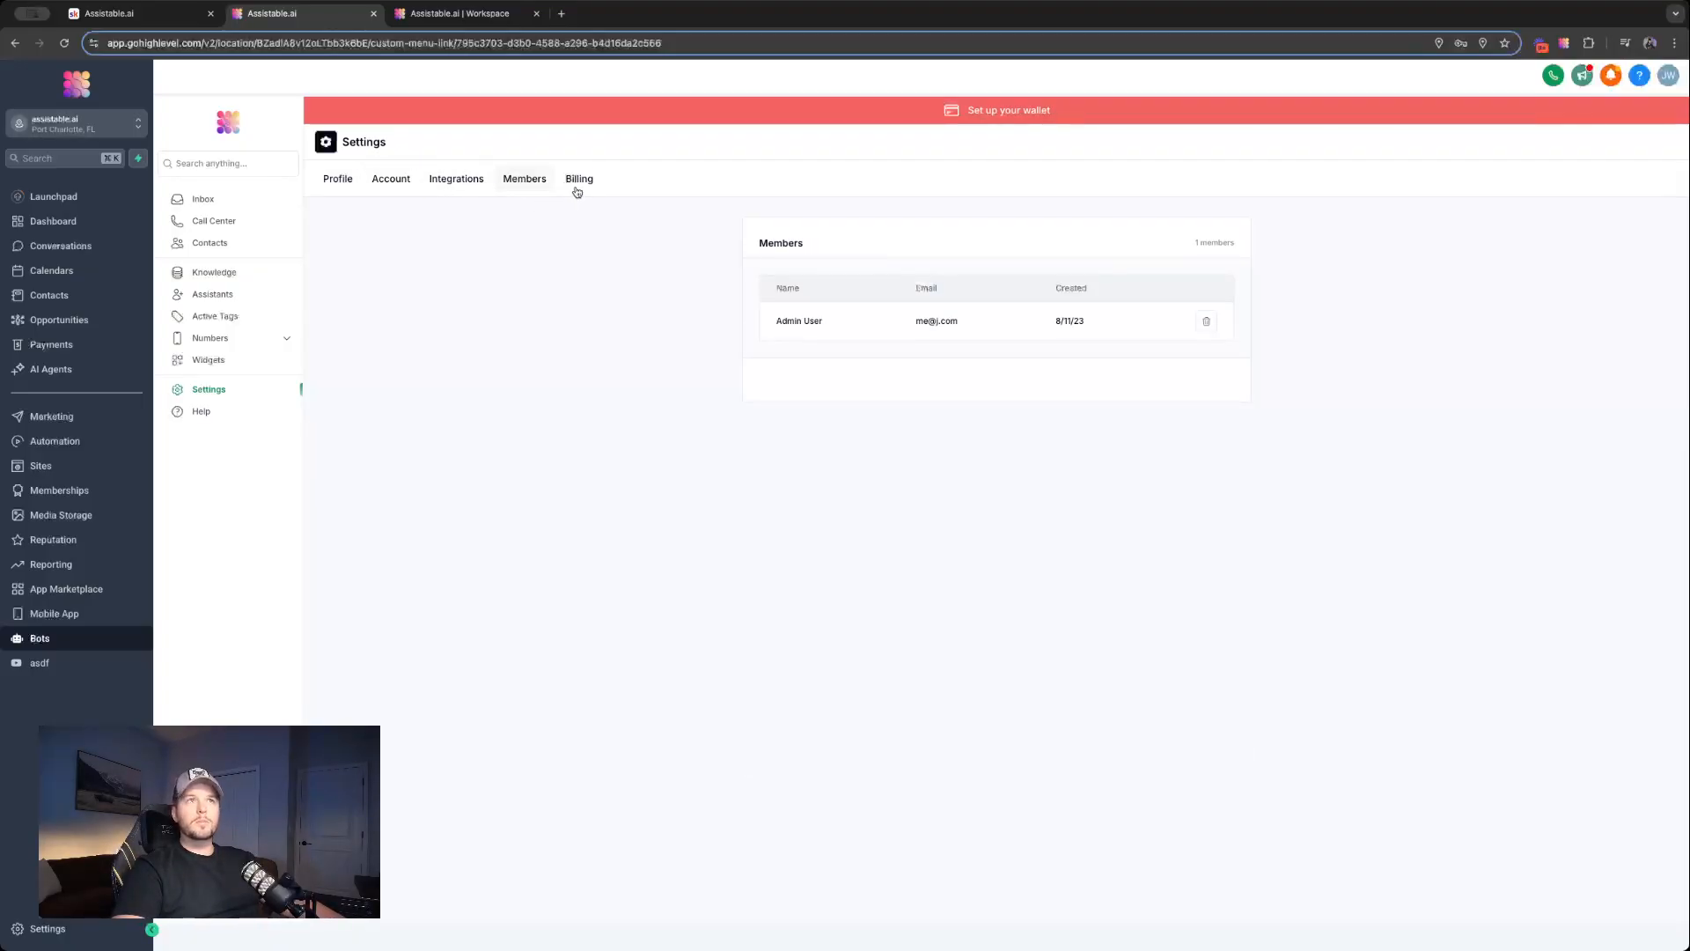
{"action": "left_click", "coordinate": [579, 178]}
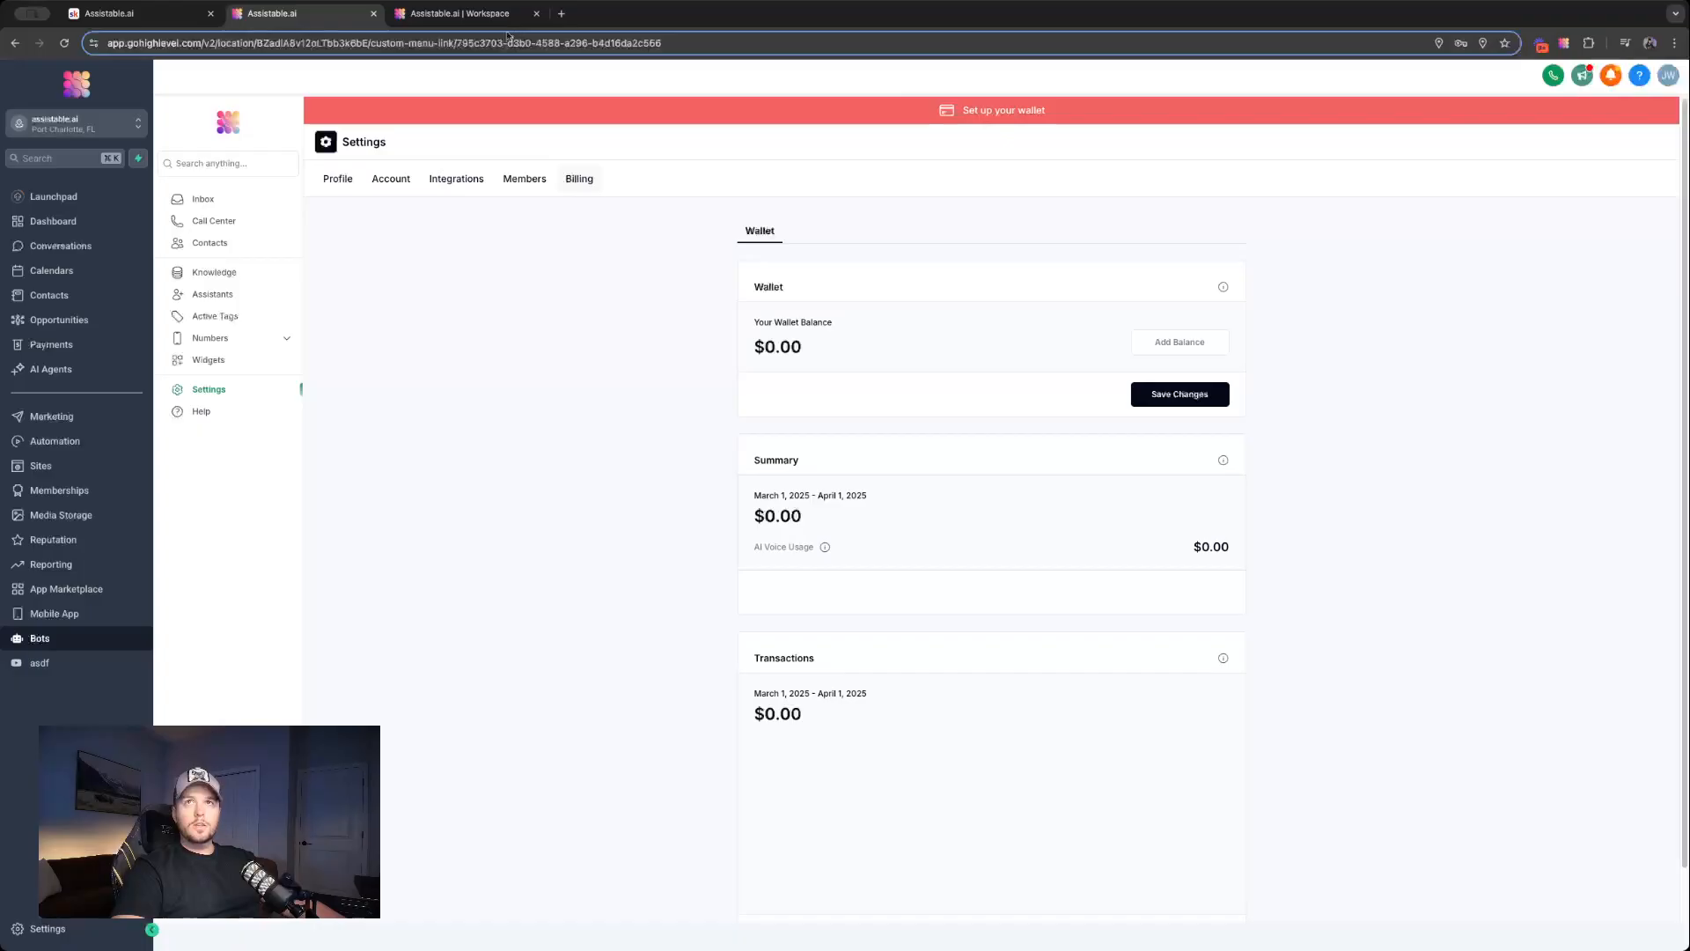
{"action": "left_click", "coordinate": [464, 13]}
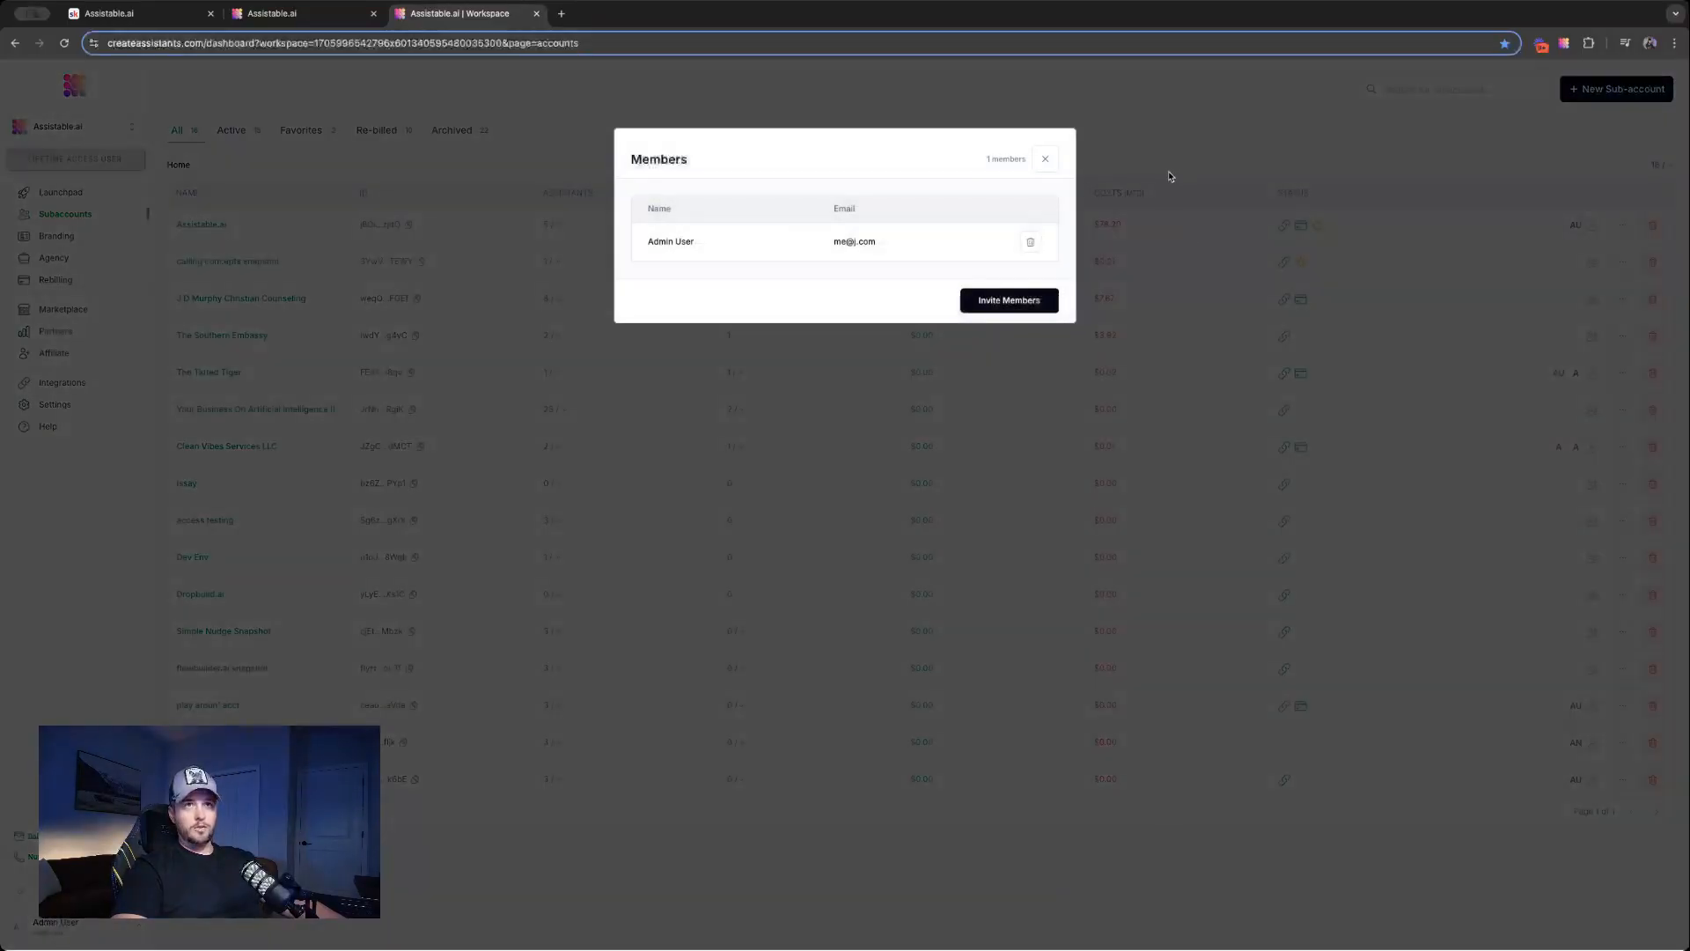
Step: Close the Members modal to get back to the Subaccounts table
{"action": "left_click", "coordinate": [1043, 158]}
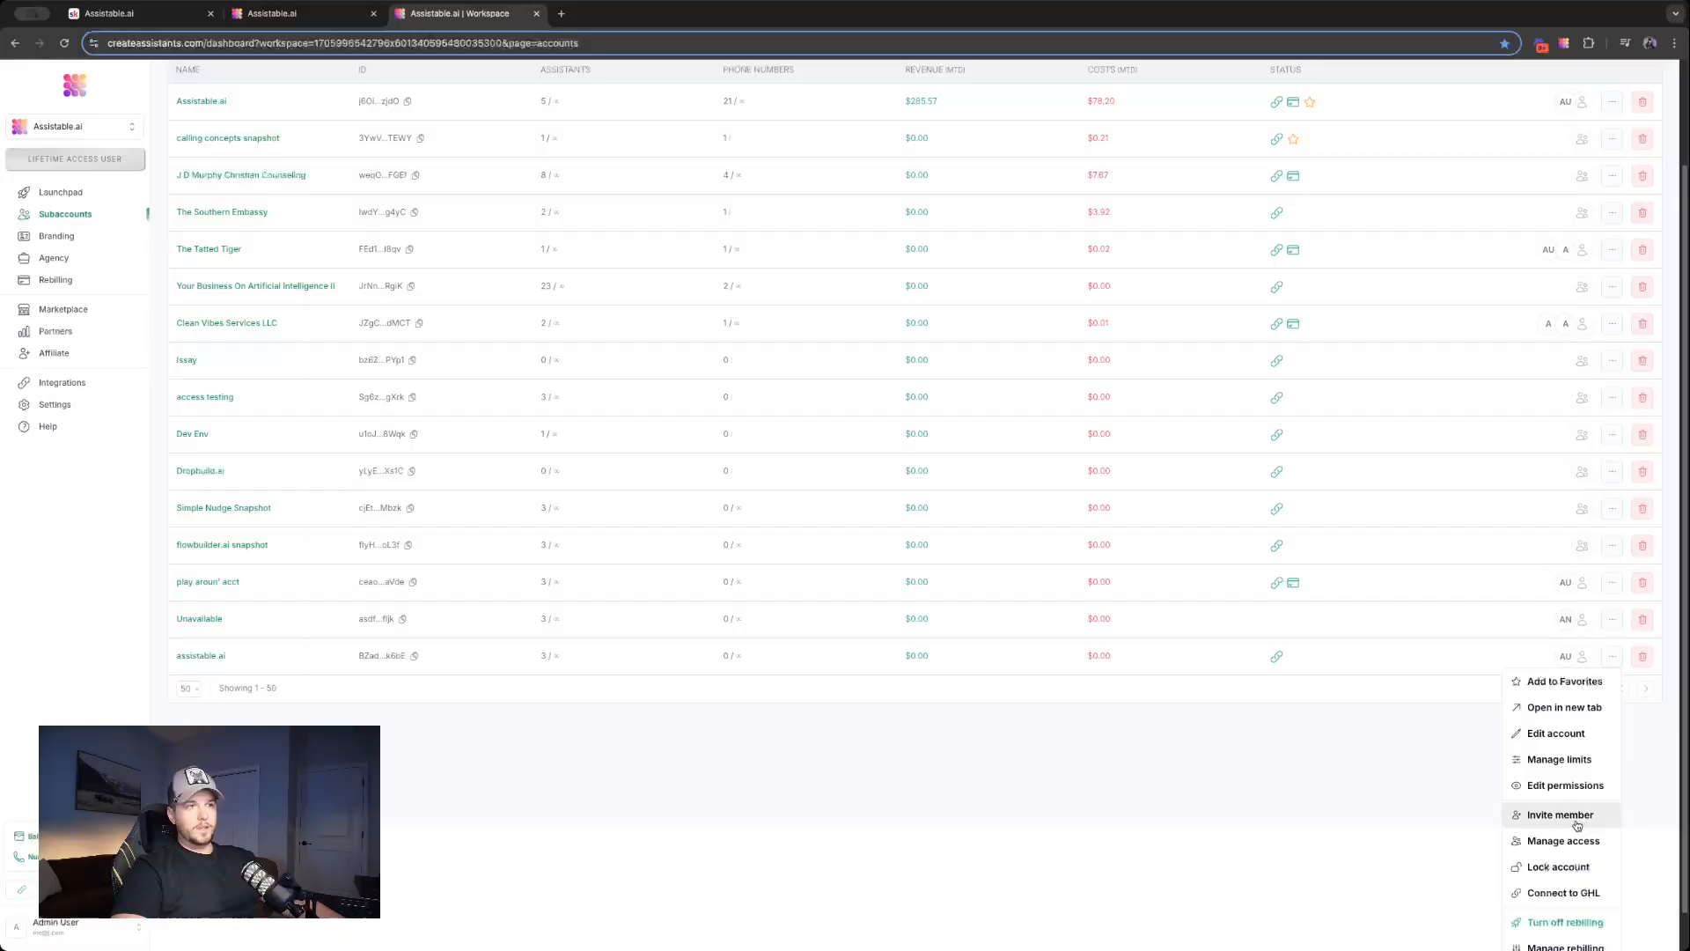
{"action": "mouse_move", "coordinate": [1559, 813]}
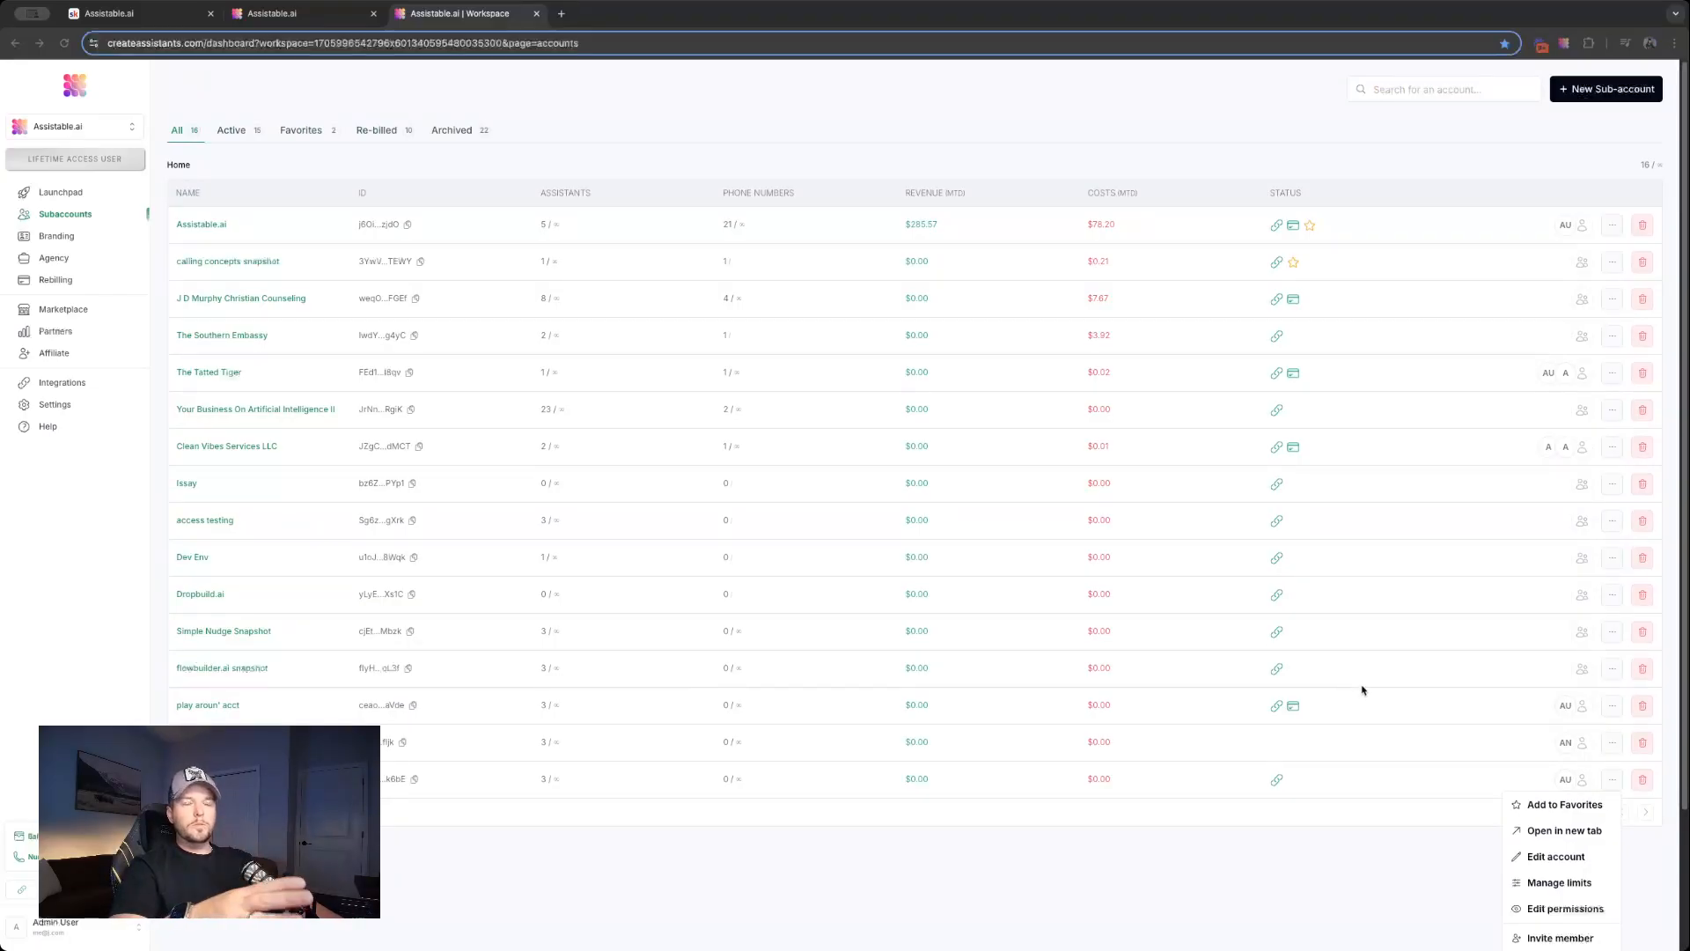
{"action": "mouse_move", "coordinate": [1355, 878]}
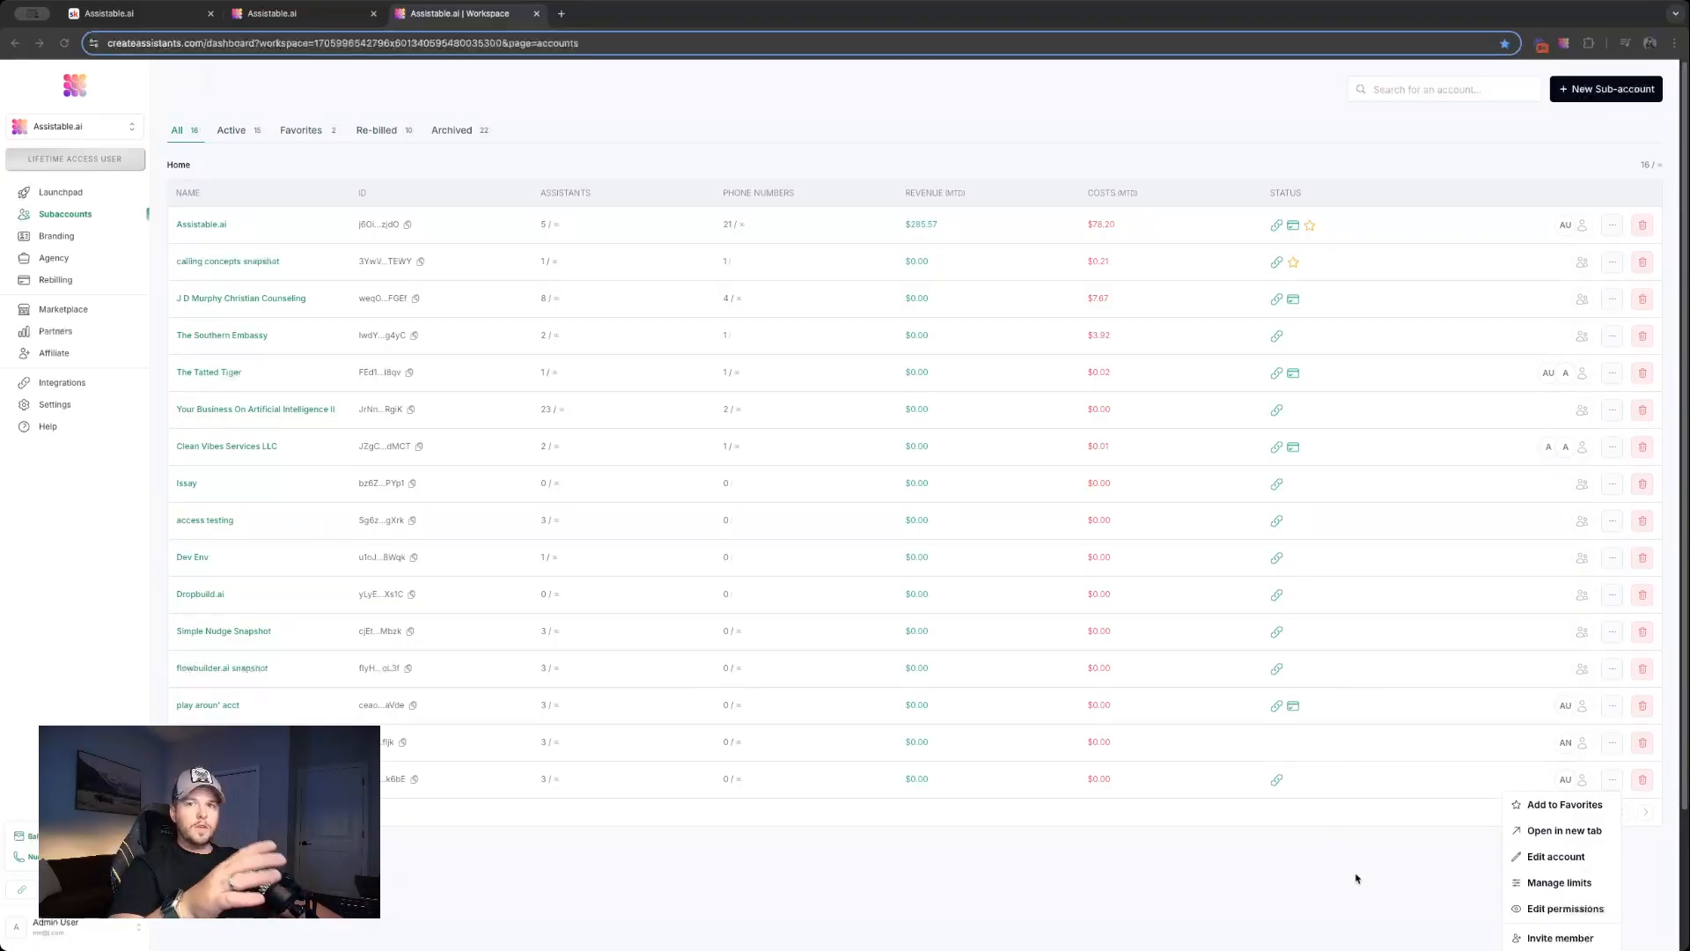
{"action": "mouse_move", "coordinate": [1323, 863]}
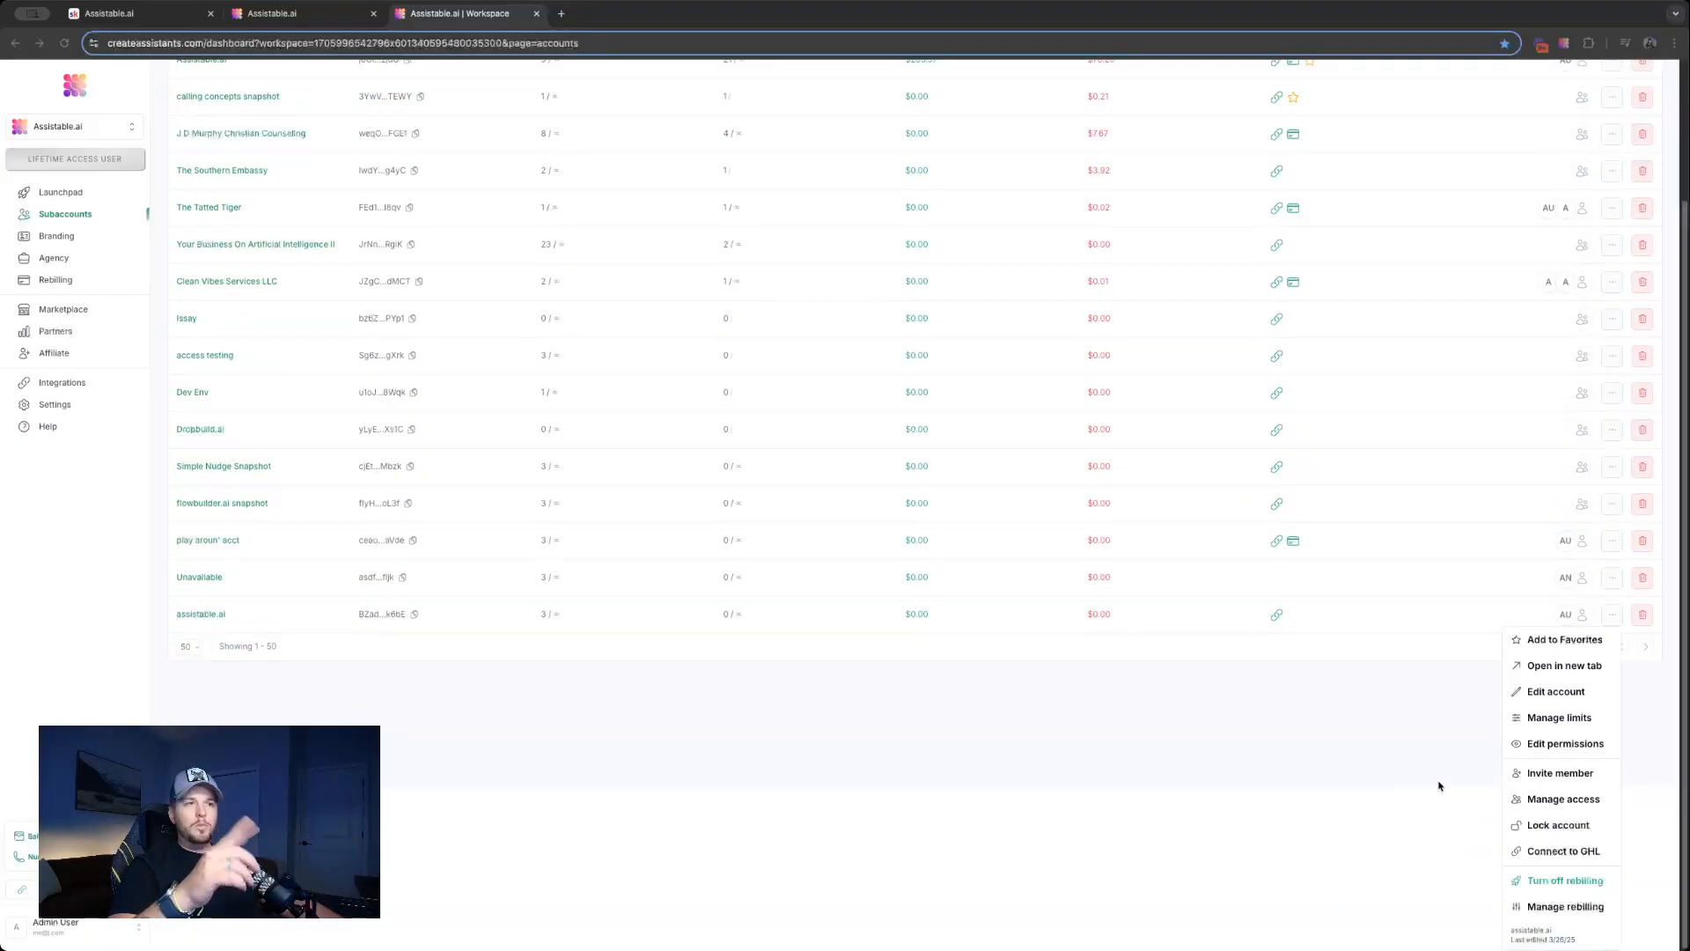
{"action": "mouse_move", "coordinate": [505, 167]}
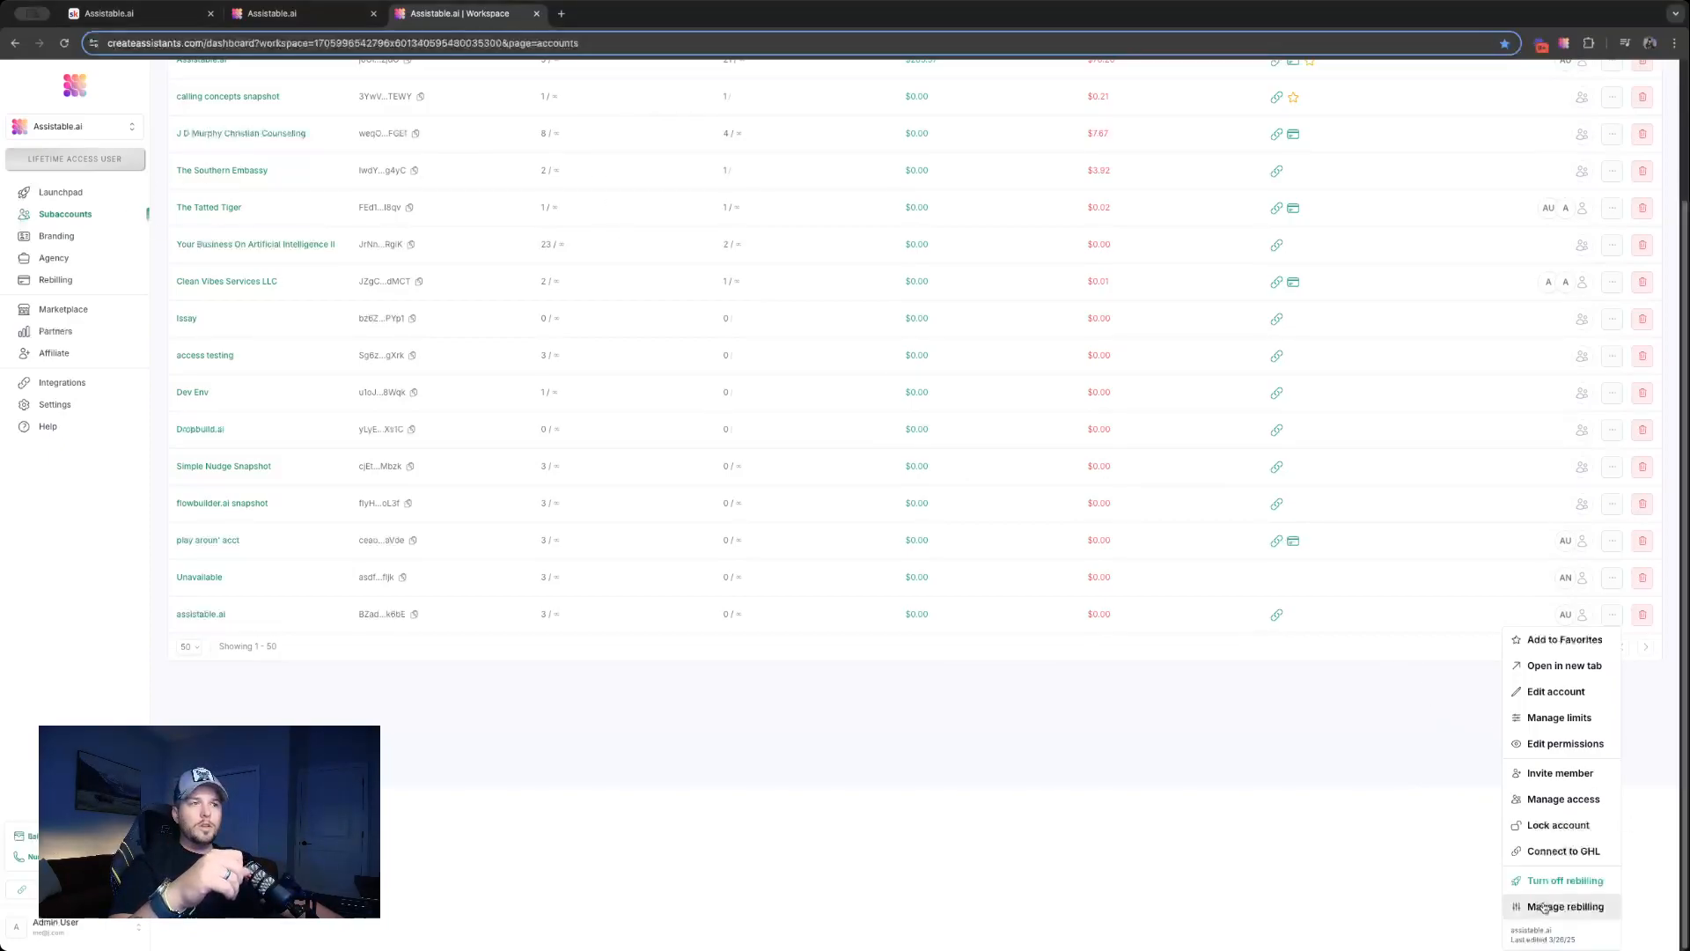
Step: Enable Charge For Voice minutes at $0.21 per minute in Manage rebilling and save
{"action": "left_click", "coordinate": [1564, 906]}
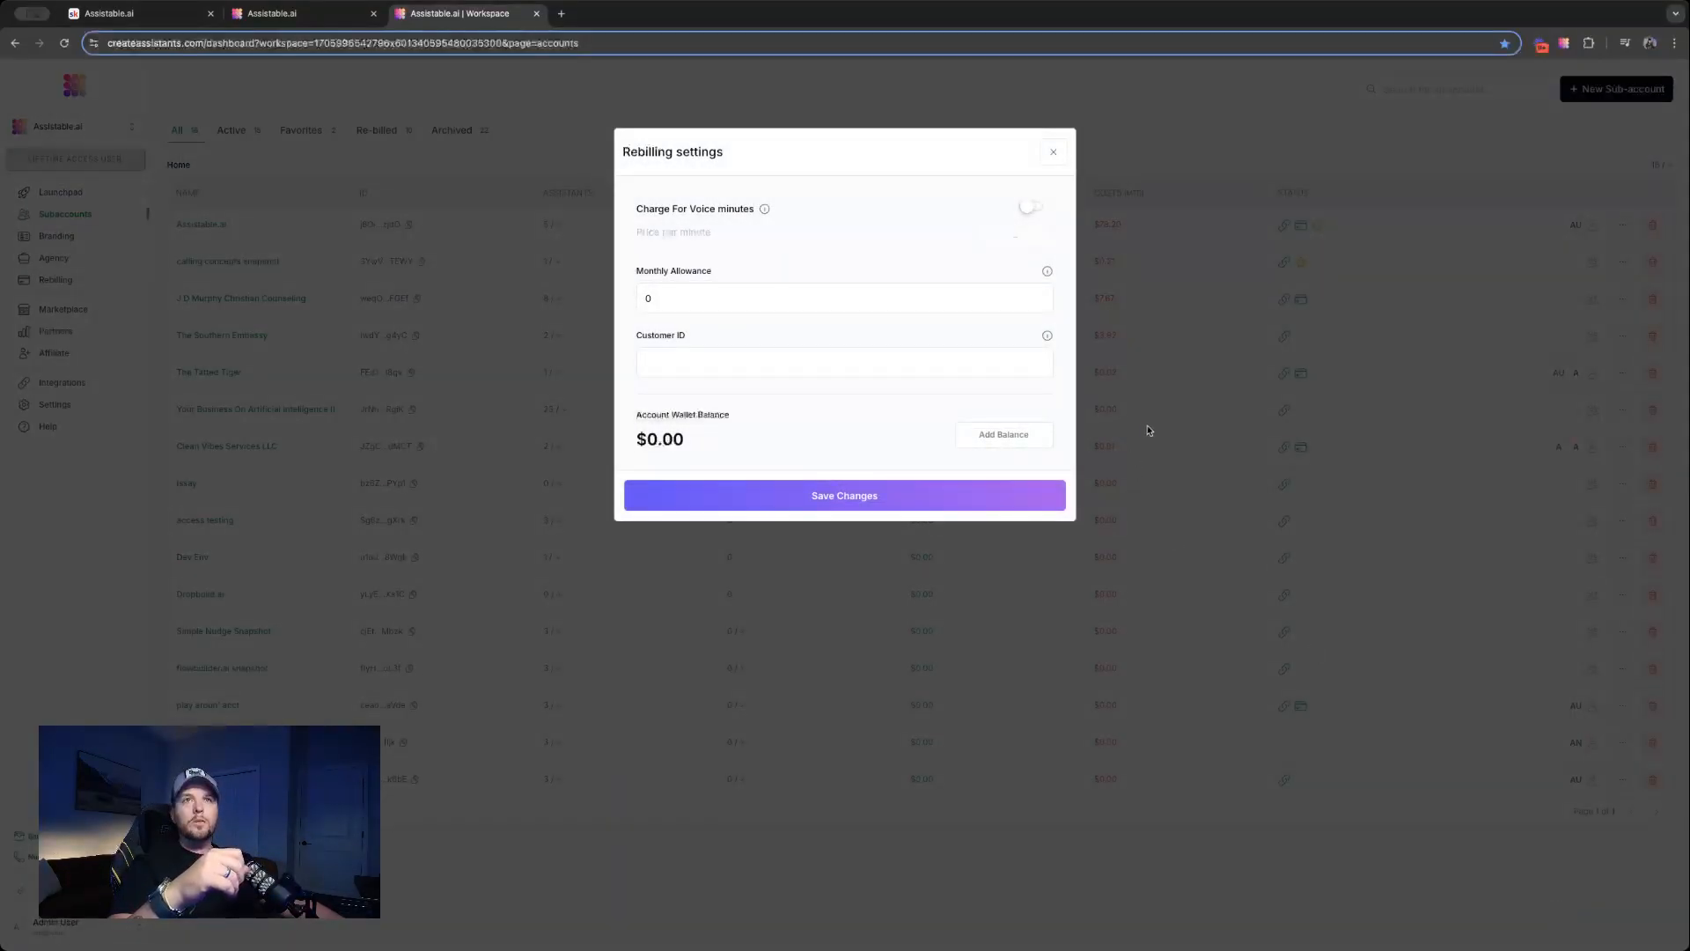
{"action": "left_click", "coordinate": [1029, 207]}
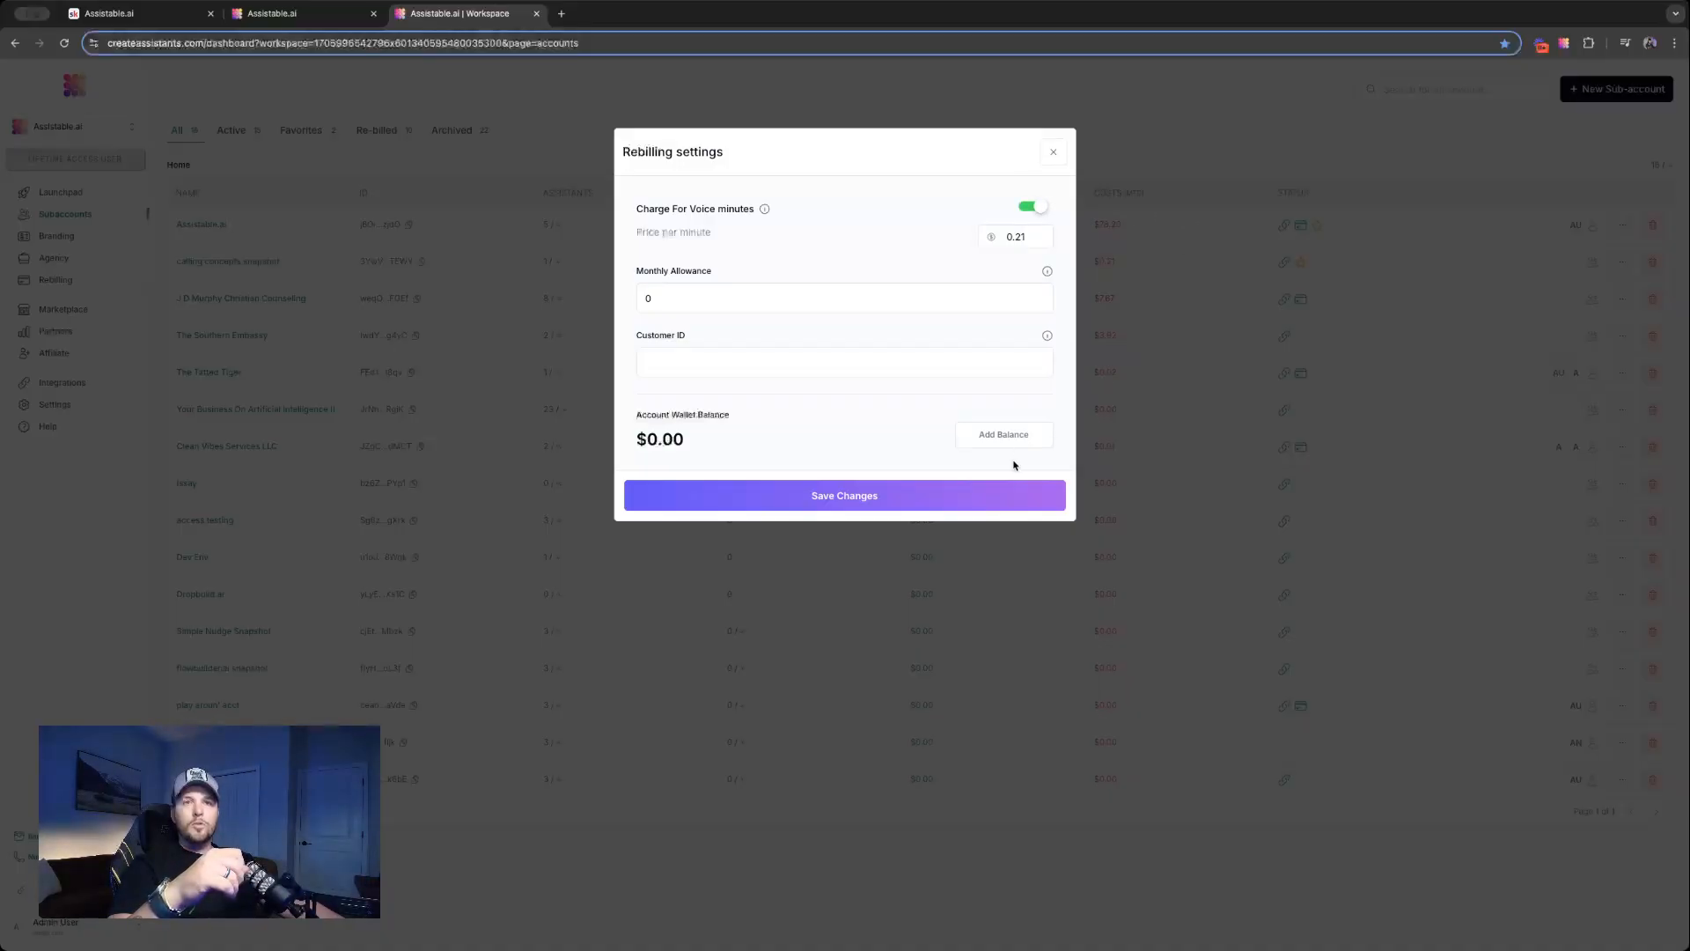
{"action": "left_click", "coordinate": [844, 494]}
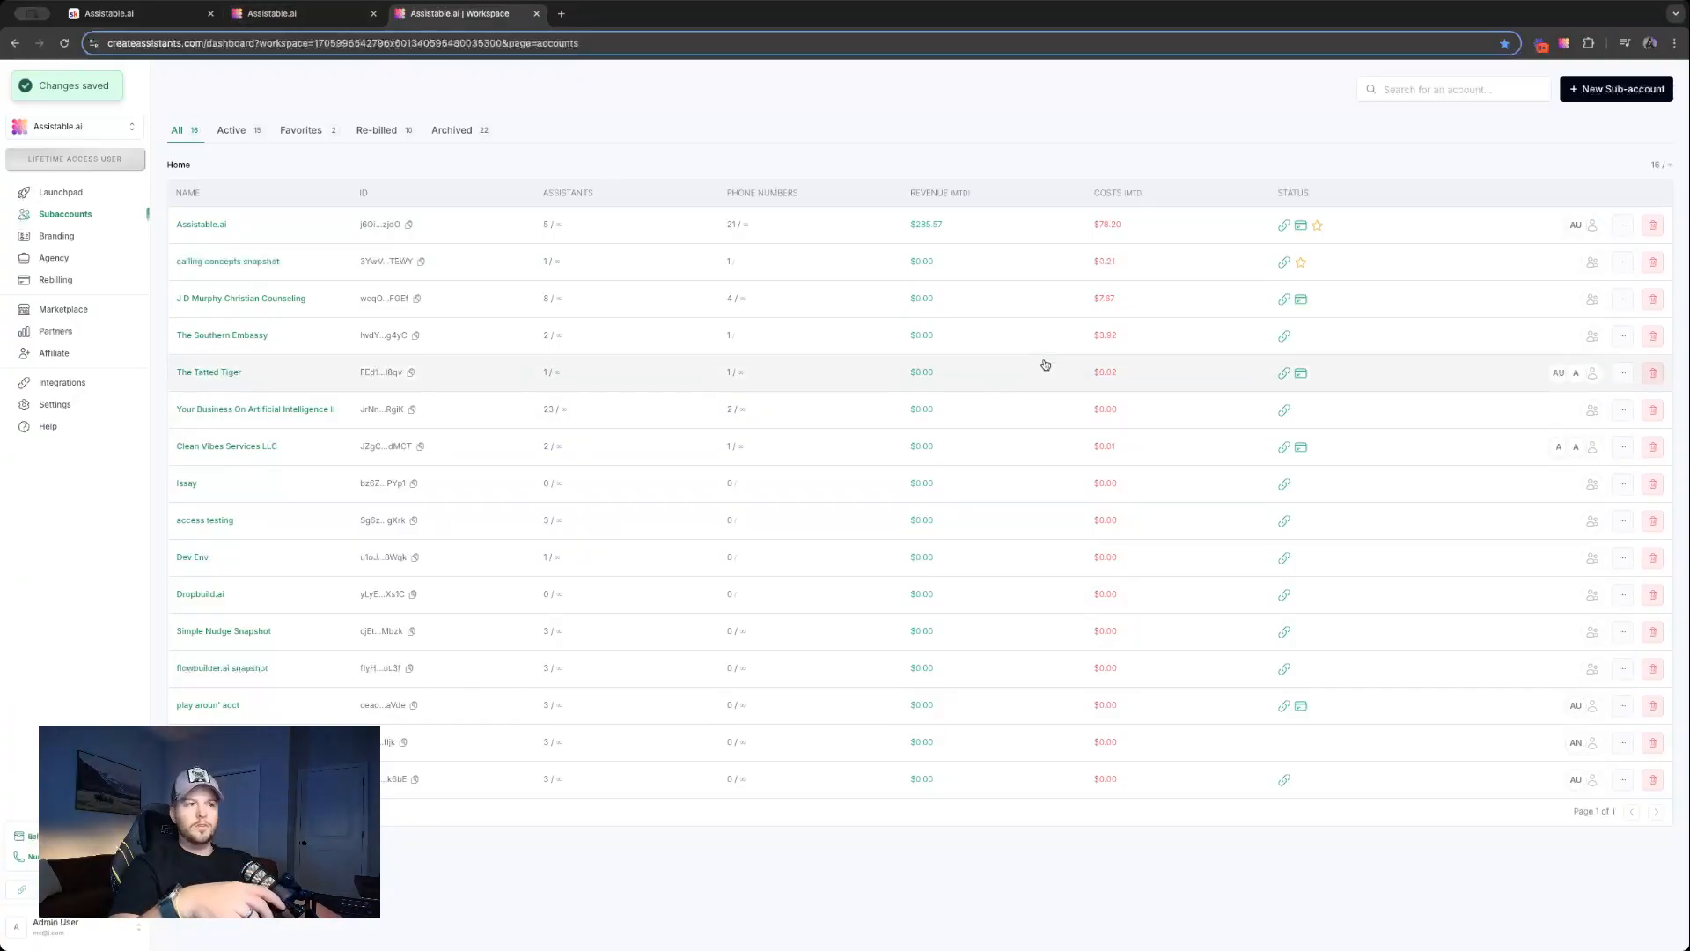
{"action": "mouse_move", "coordinate": [1411, 729]}
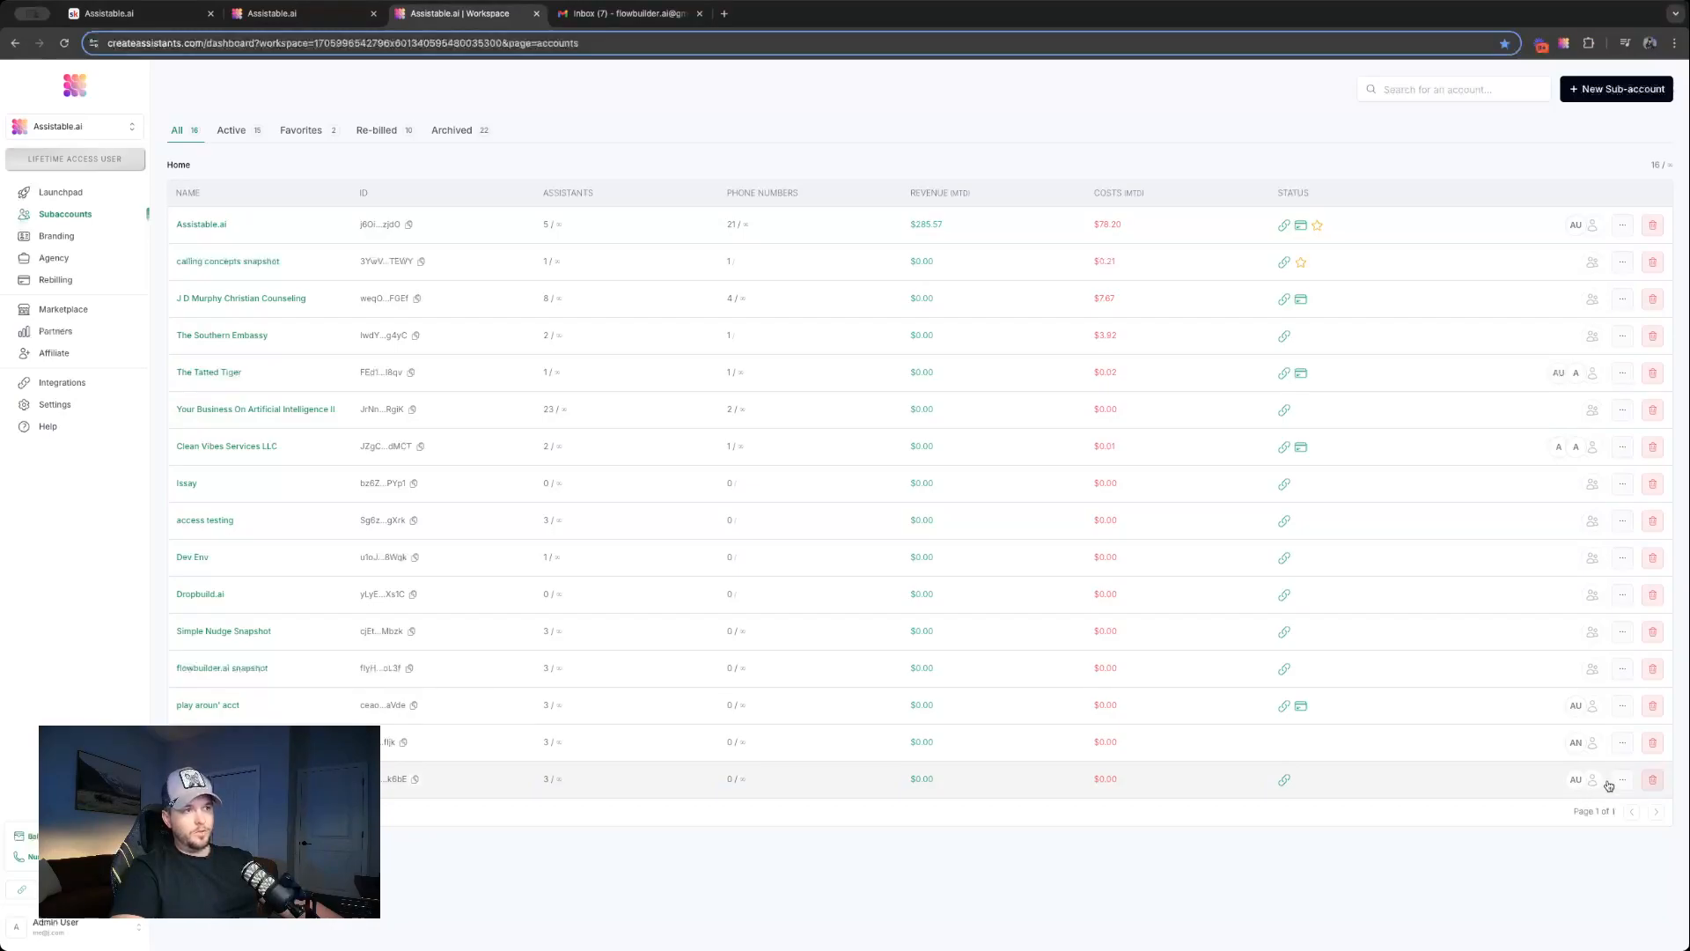
Step: Send a member invite to the flowbui…mail.com address for the last sub-account
{"action": "left_click", "coordinate": [1610, 778]}
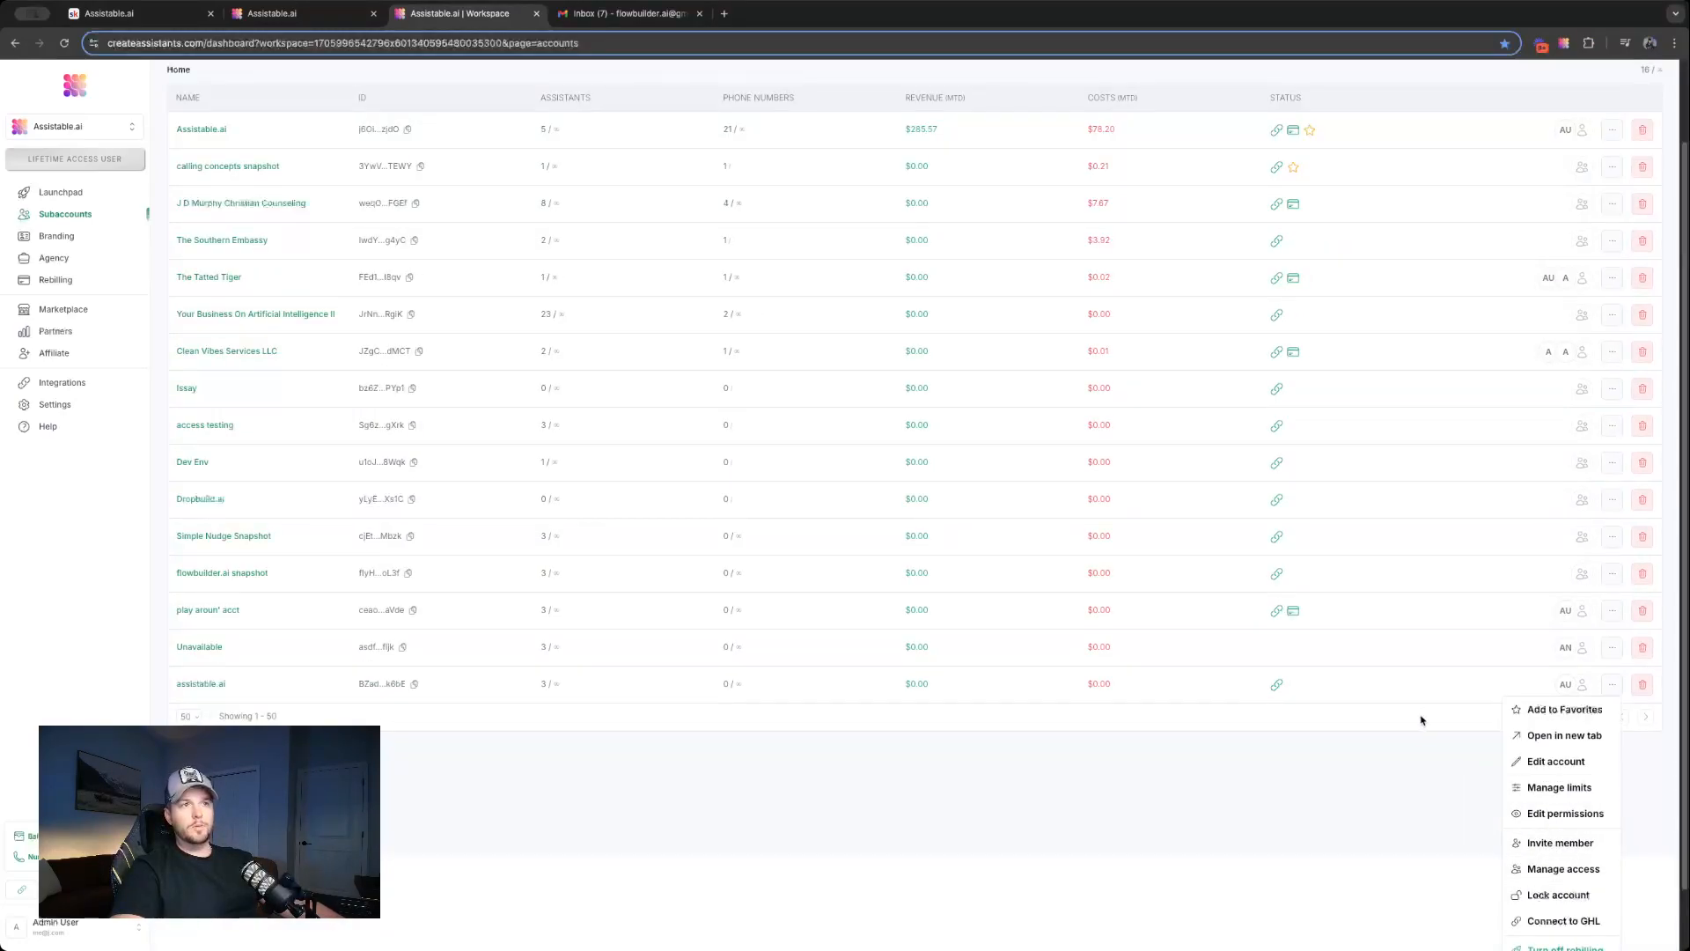
{"action": "left_click", "coordinate": [1563, 868]}
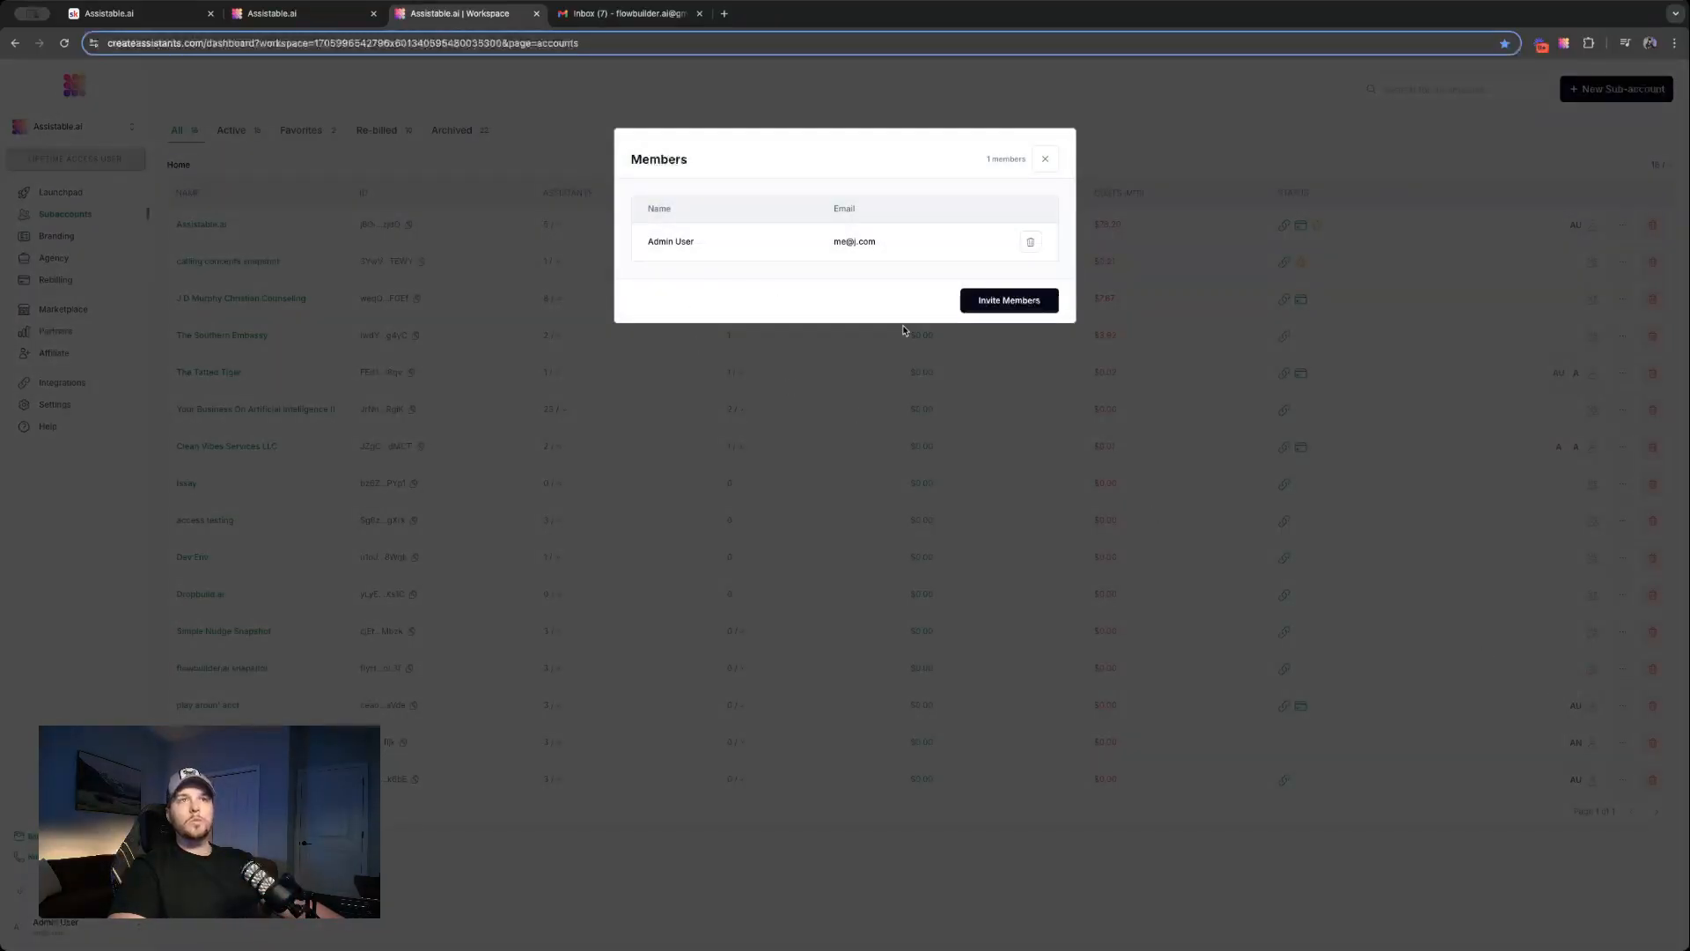
{"action": "left_click", "coordinate": [1006, 300]}
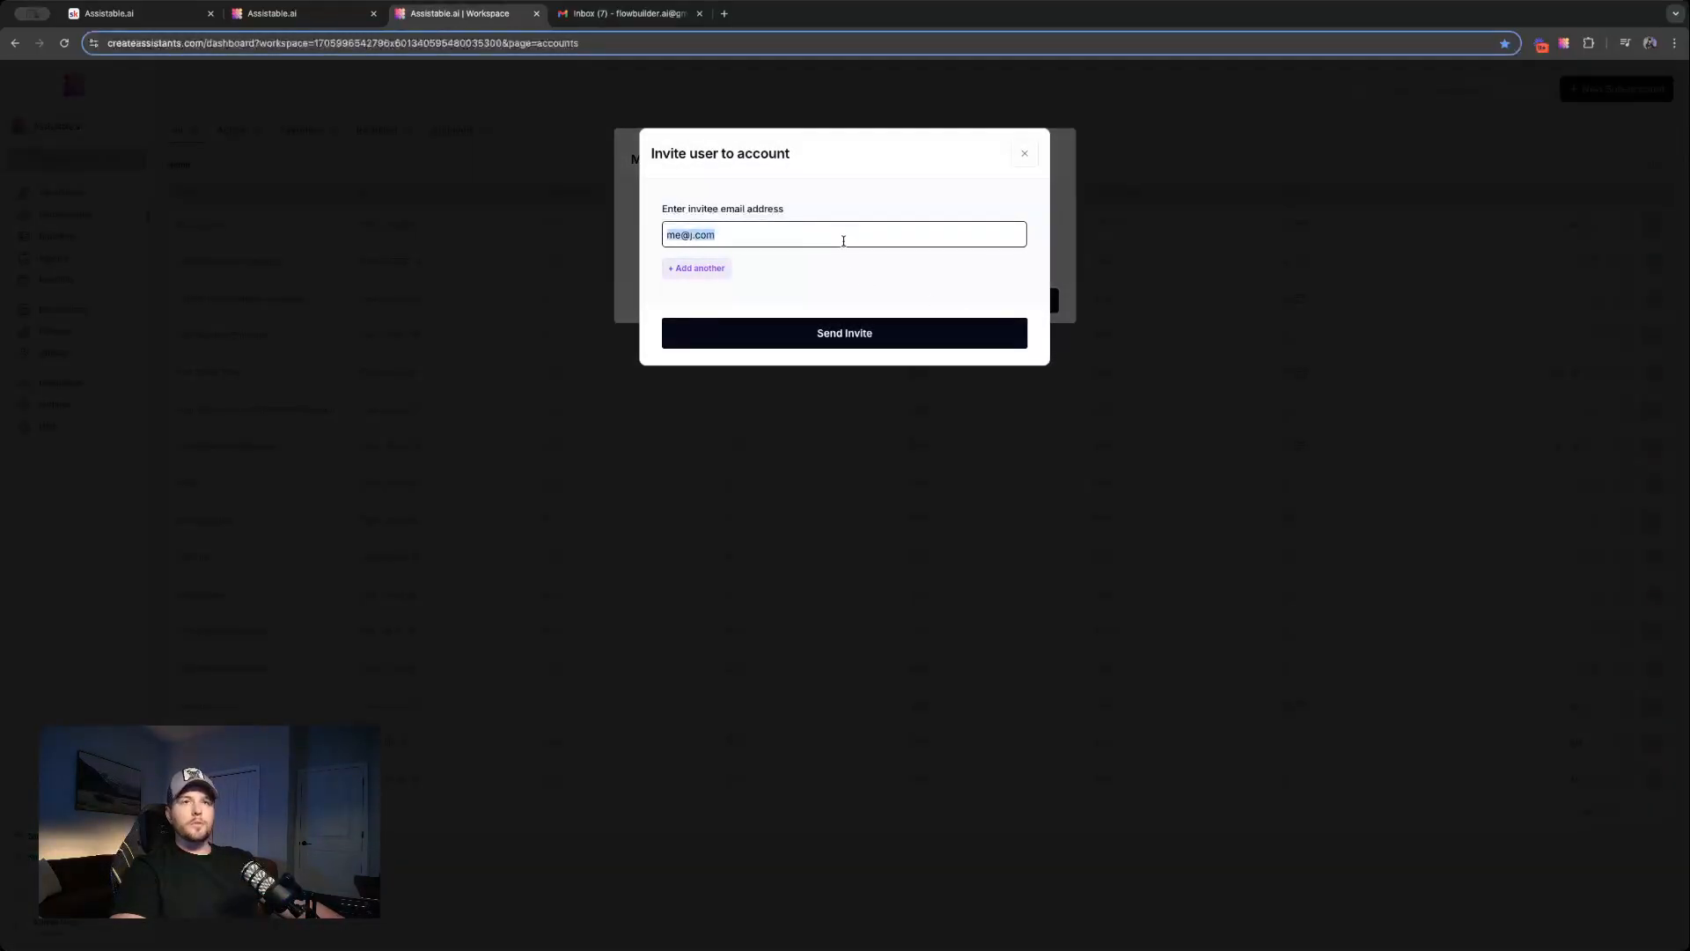
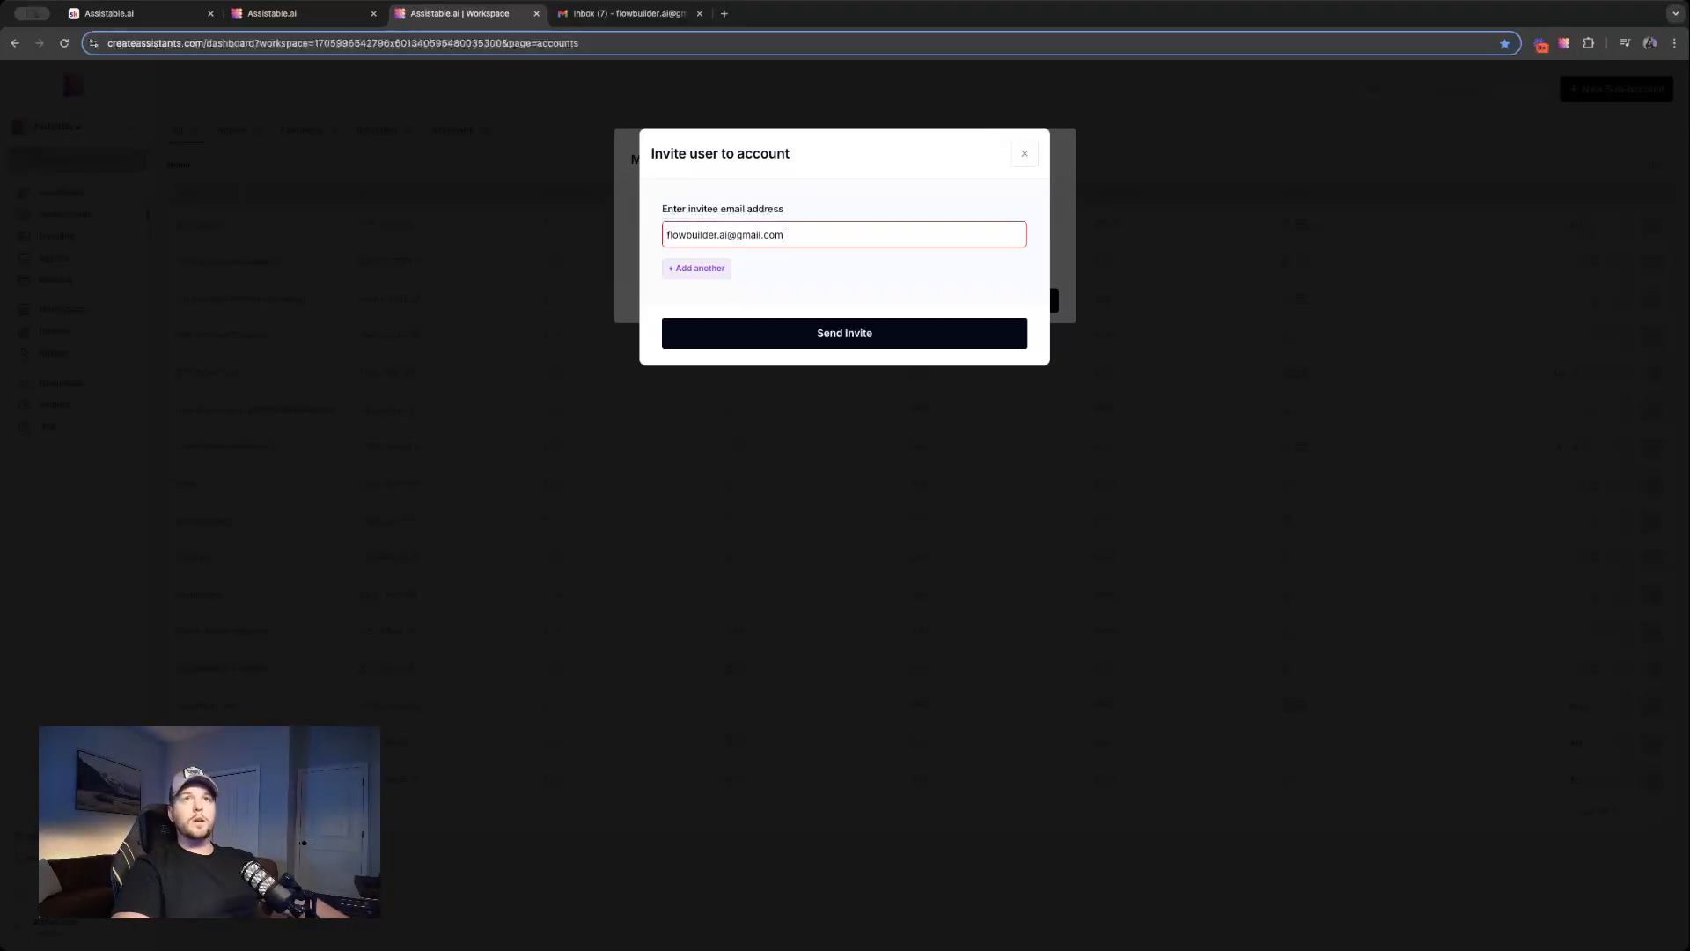
{"action": "left_click", "coordinate": [844, 332]}
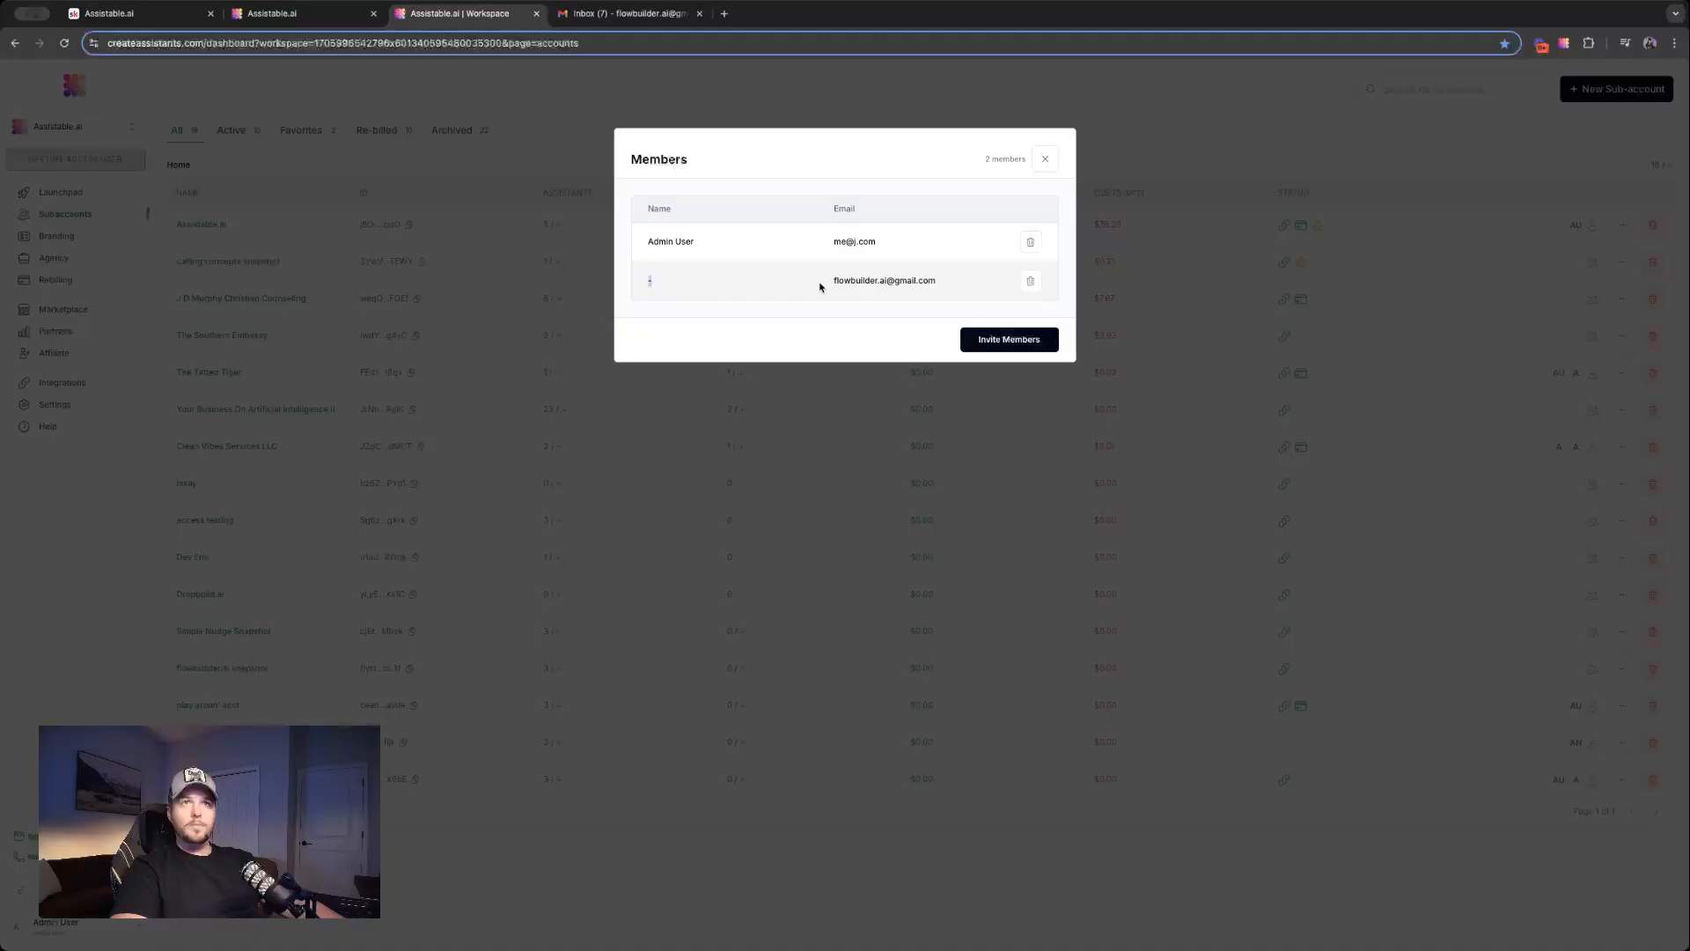
Step: Check the sub-account now lists two members, then go to the Gmail inbox
{"action": "double_click", "coordinate": [884, 280]}
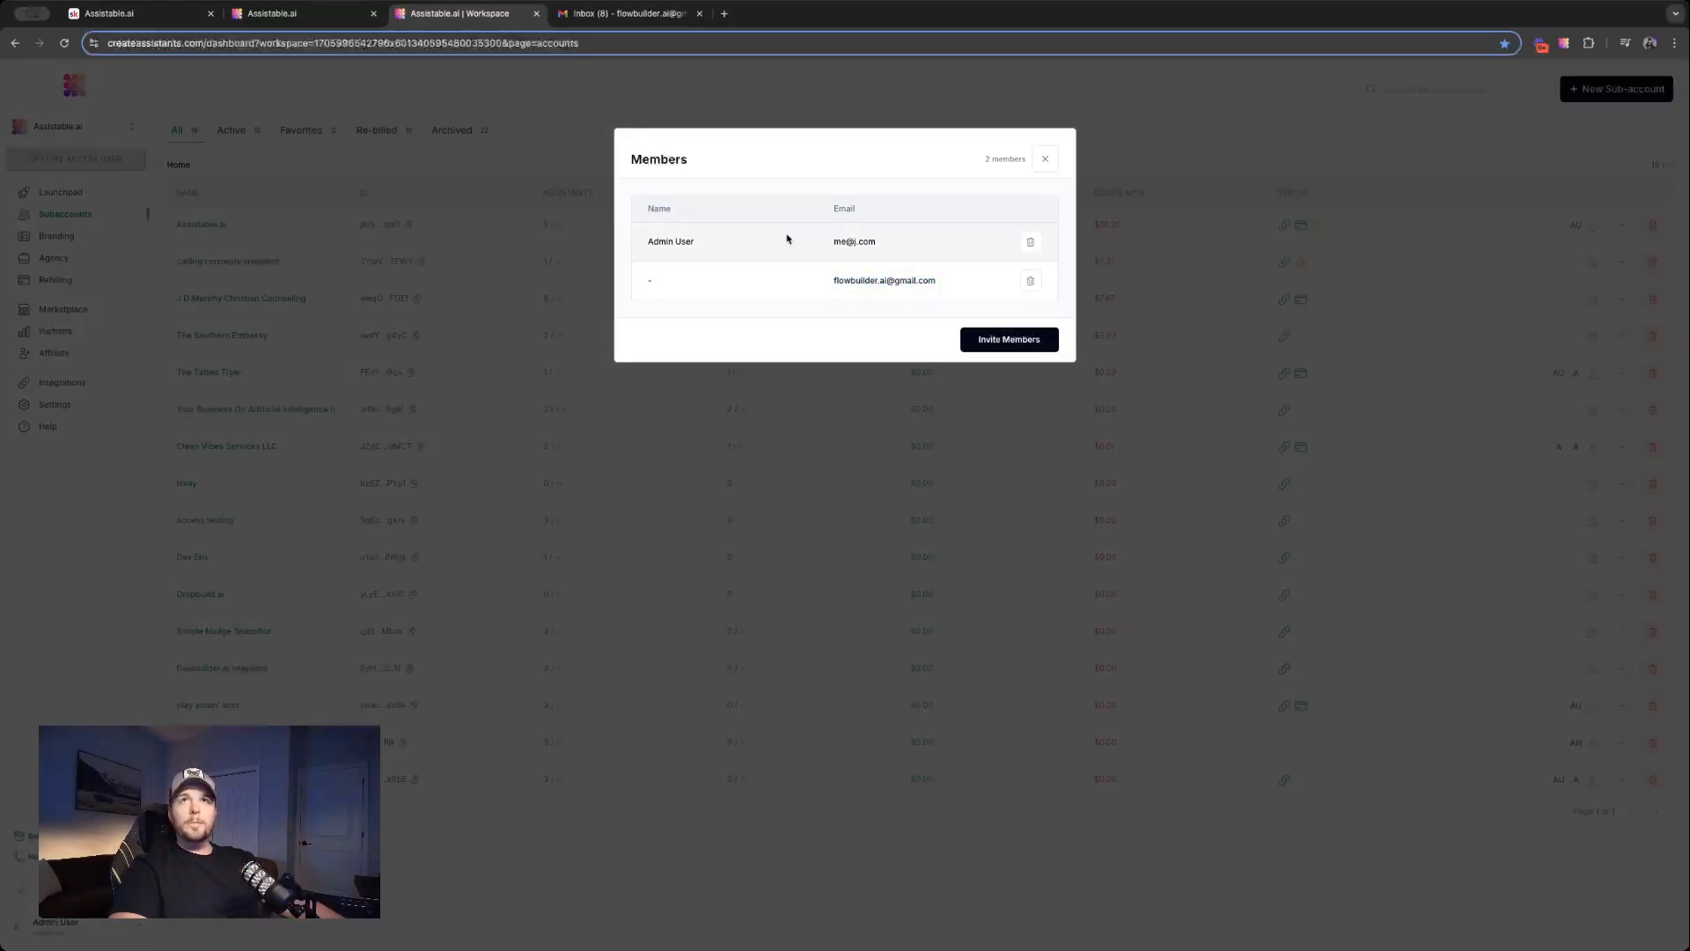
{"action": "double_click", "coordinate": [671, 240]}
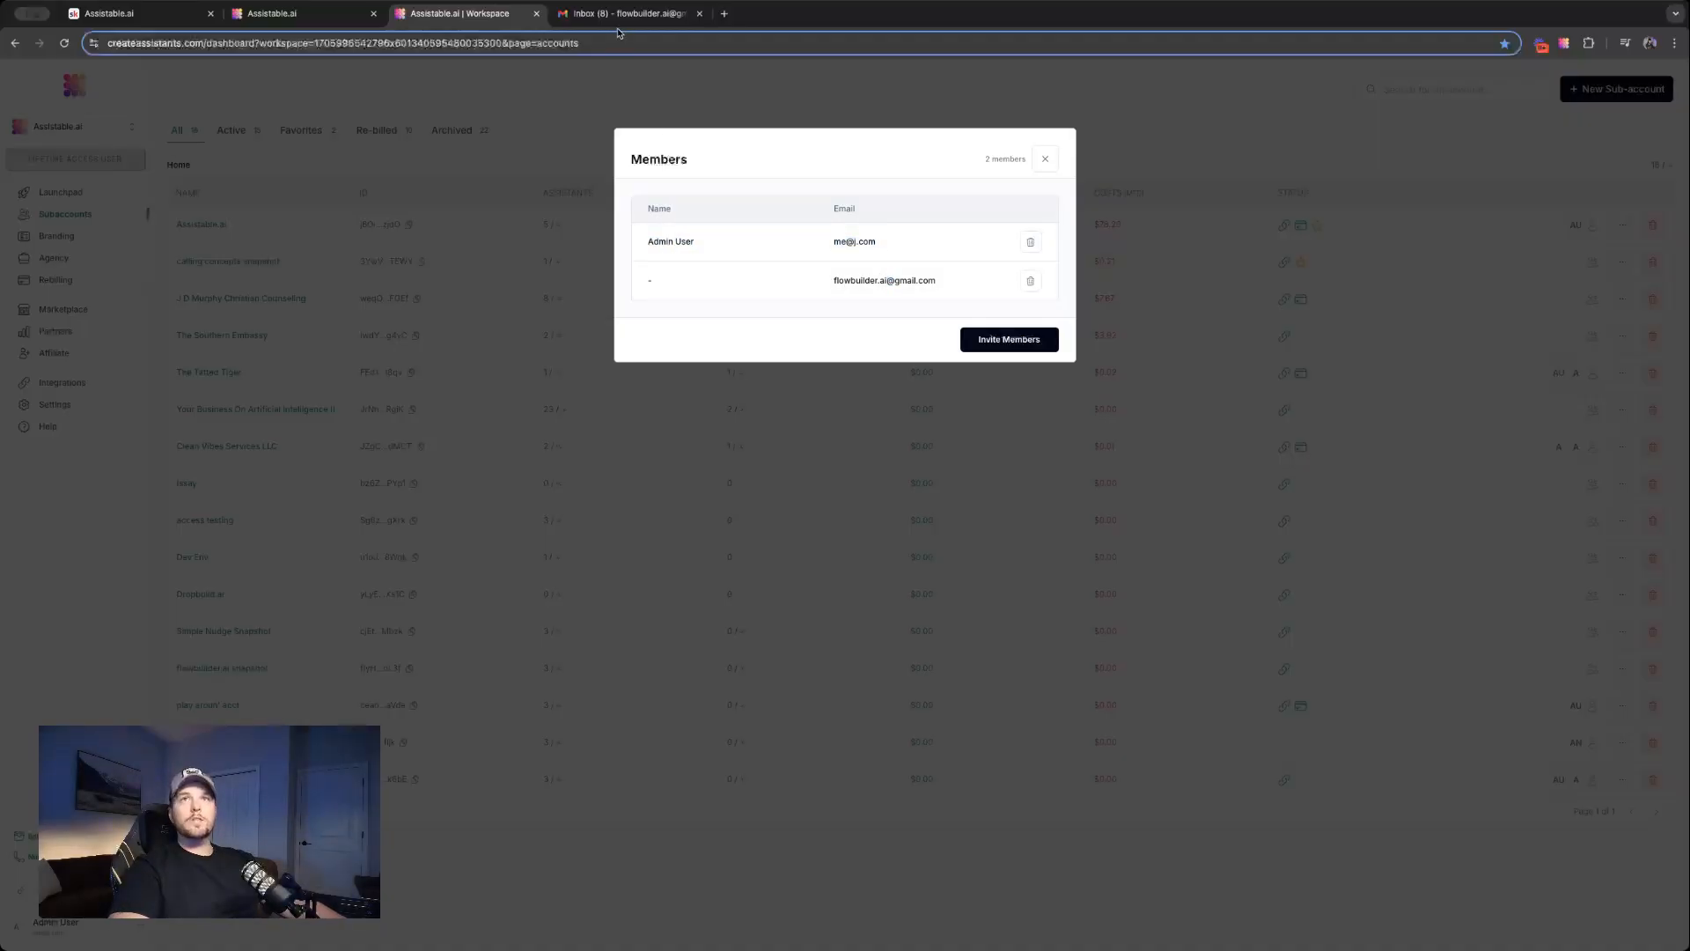
{"action": "left_click", "coordinate": [625, 13]}
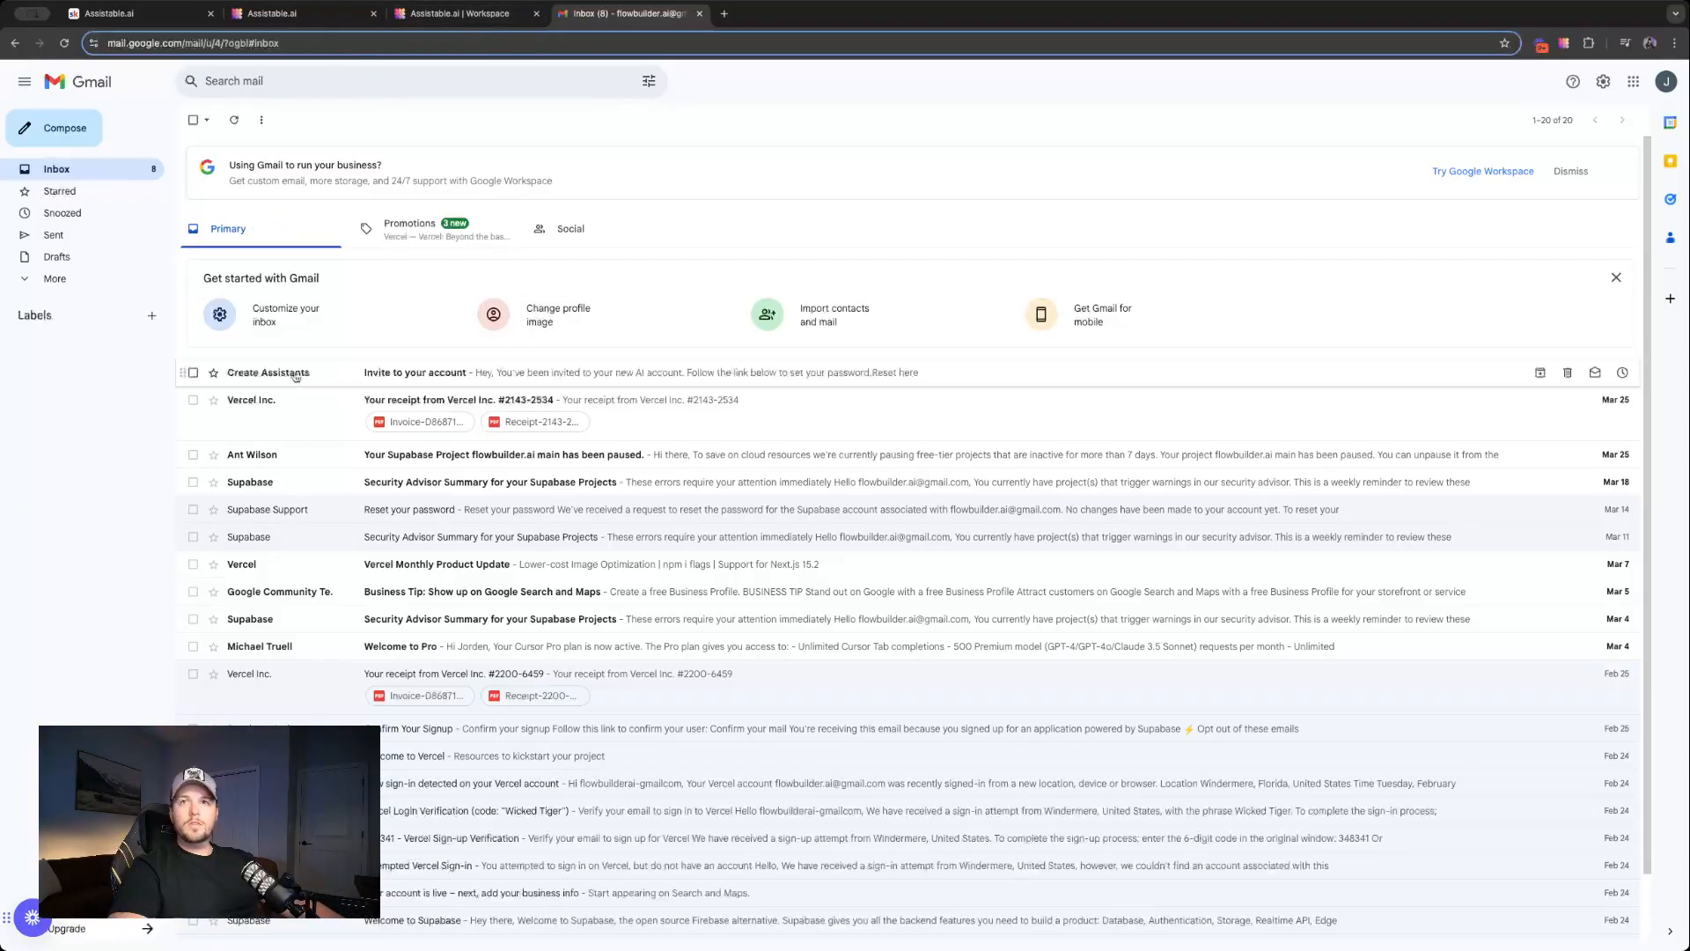
Step: Open the 'Invite to your account' email and follow 'Reset here' to the Set your password page
{"action": "left_click", "coordinate": [417, 372]}
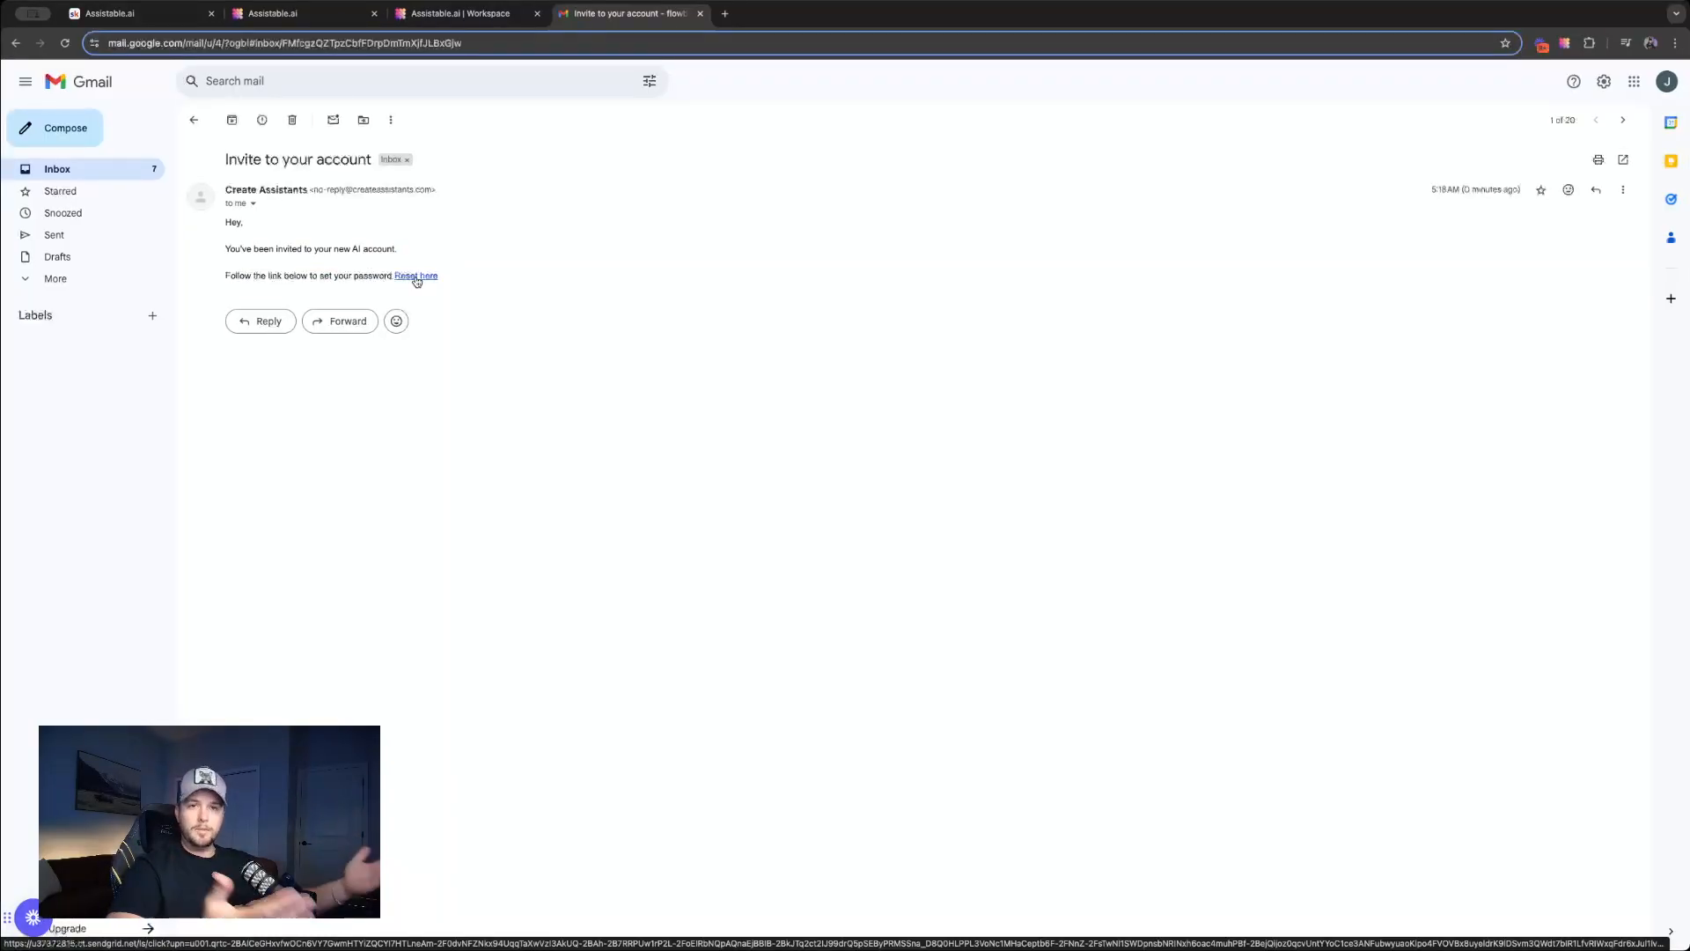
{"action": "left_click", "coordinate": [414, 276]}
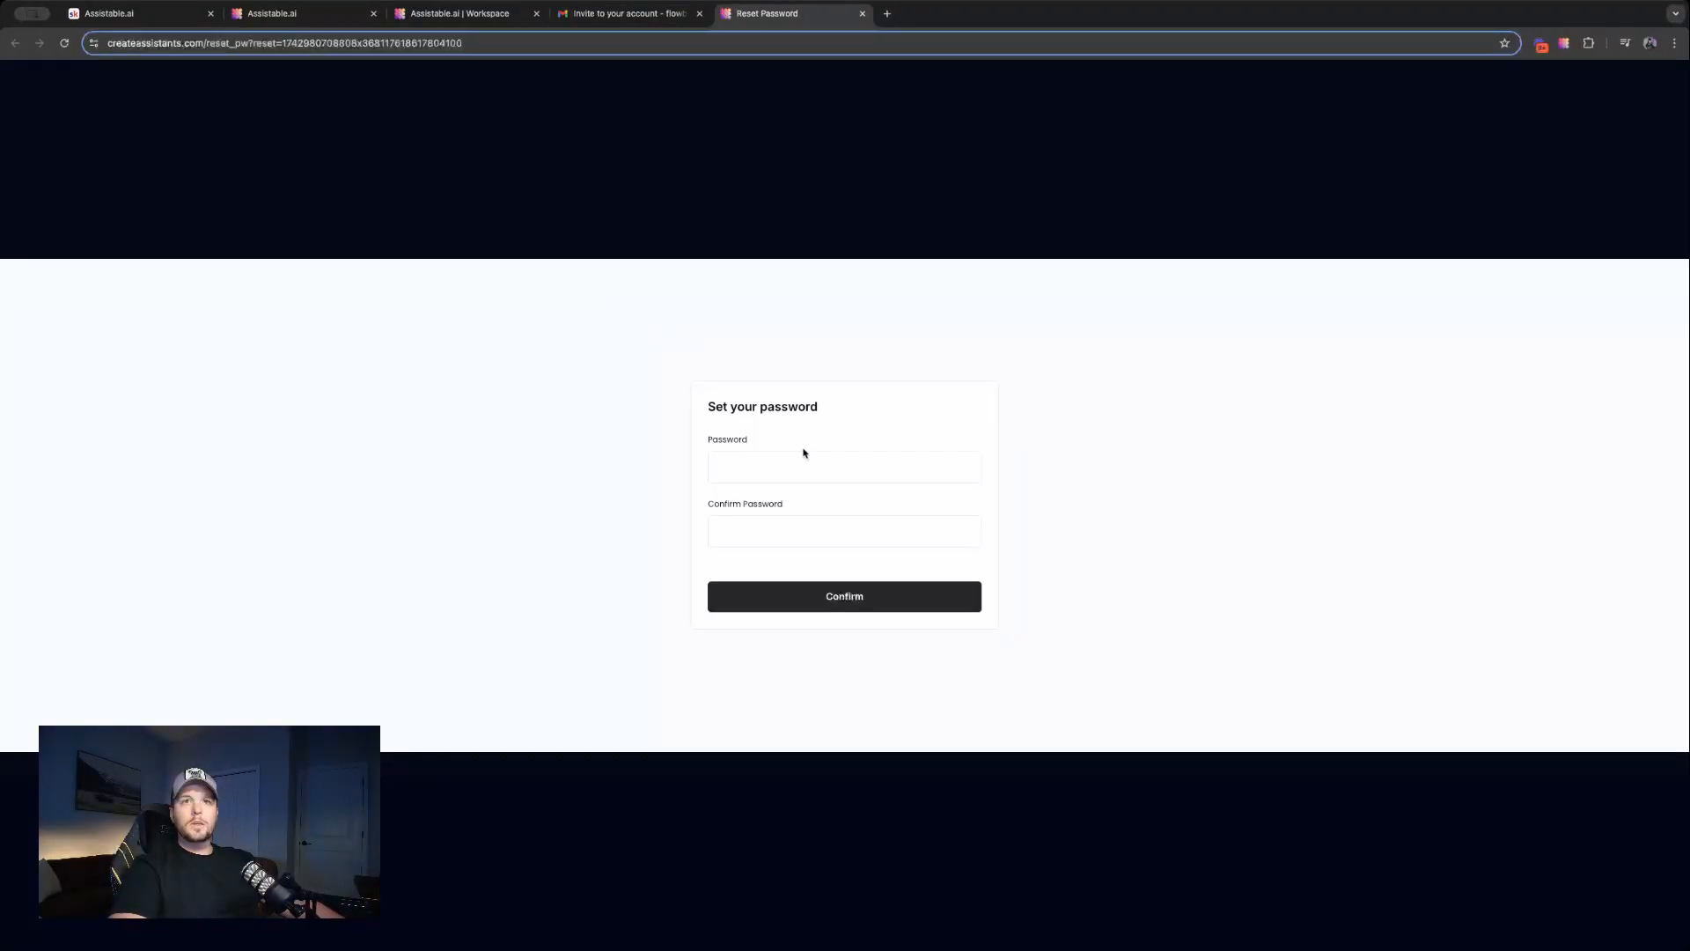
Step: Enter the new client password in both password fields and confirm it
{"action": "left_click", "coordinate": [844, 466]}
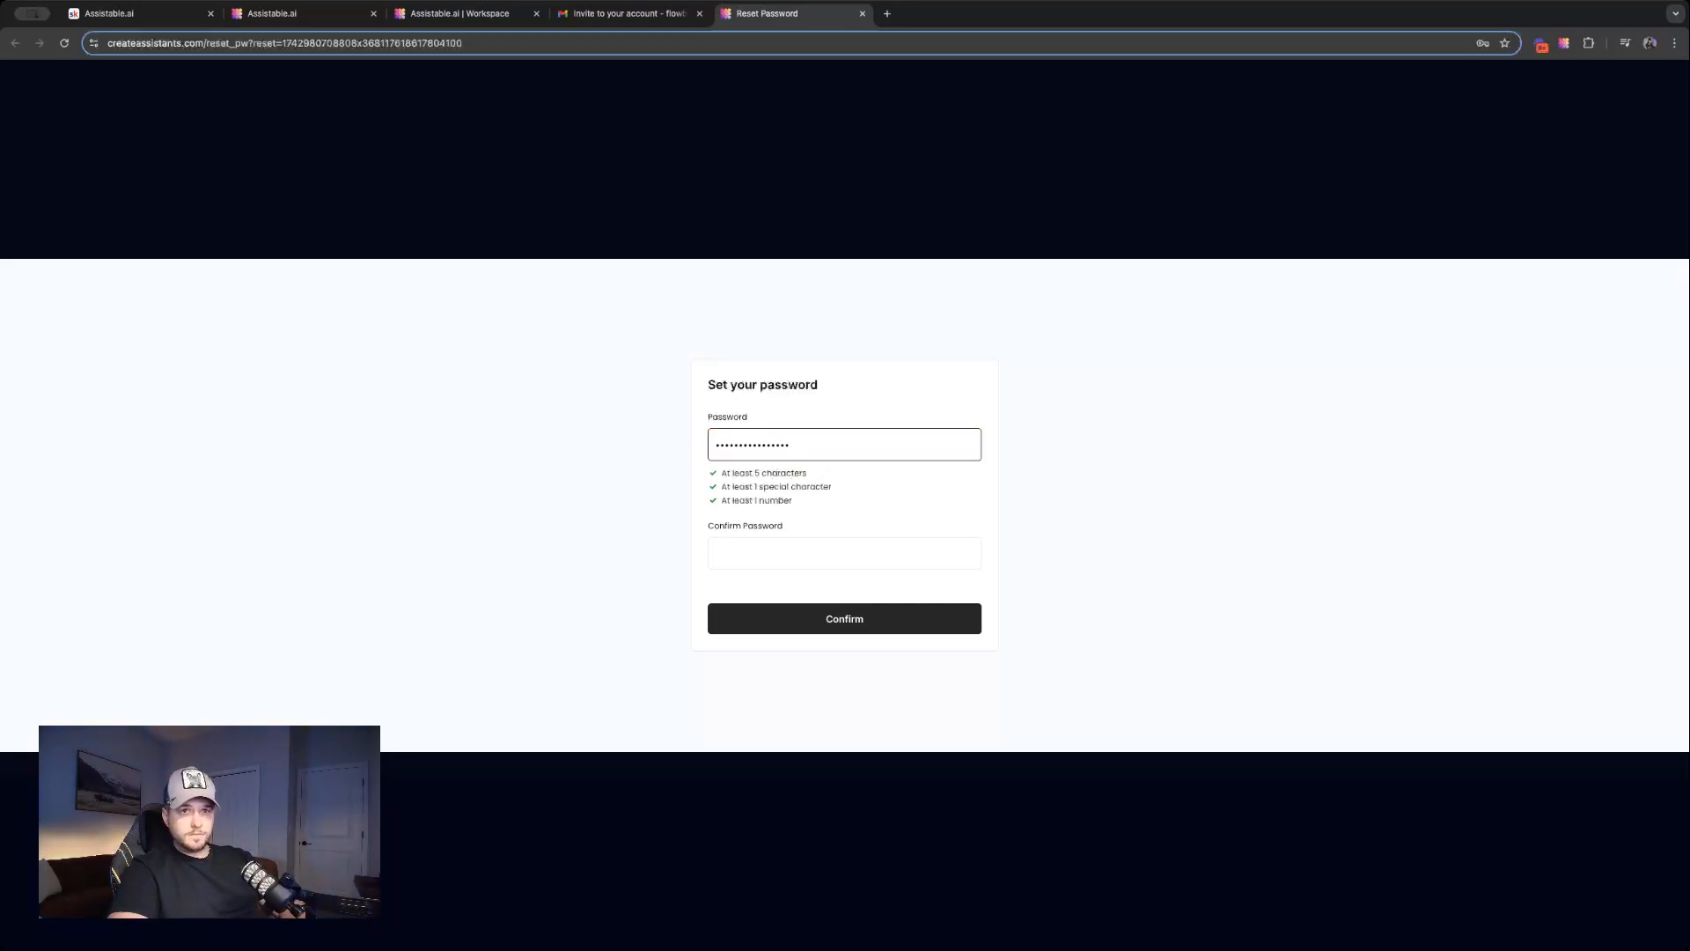
{"action": "type", "text": "•••"}
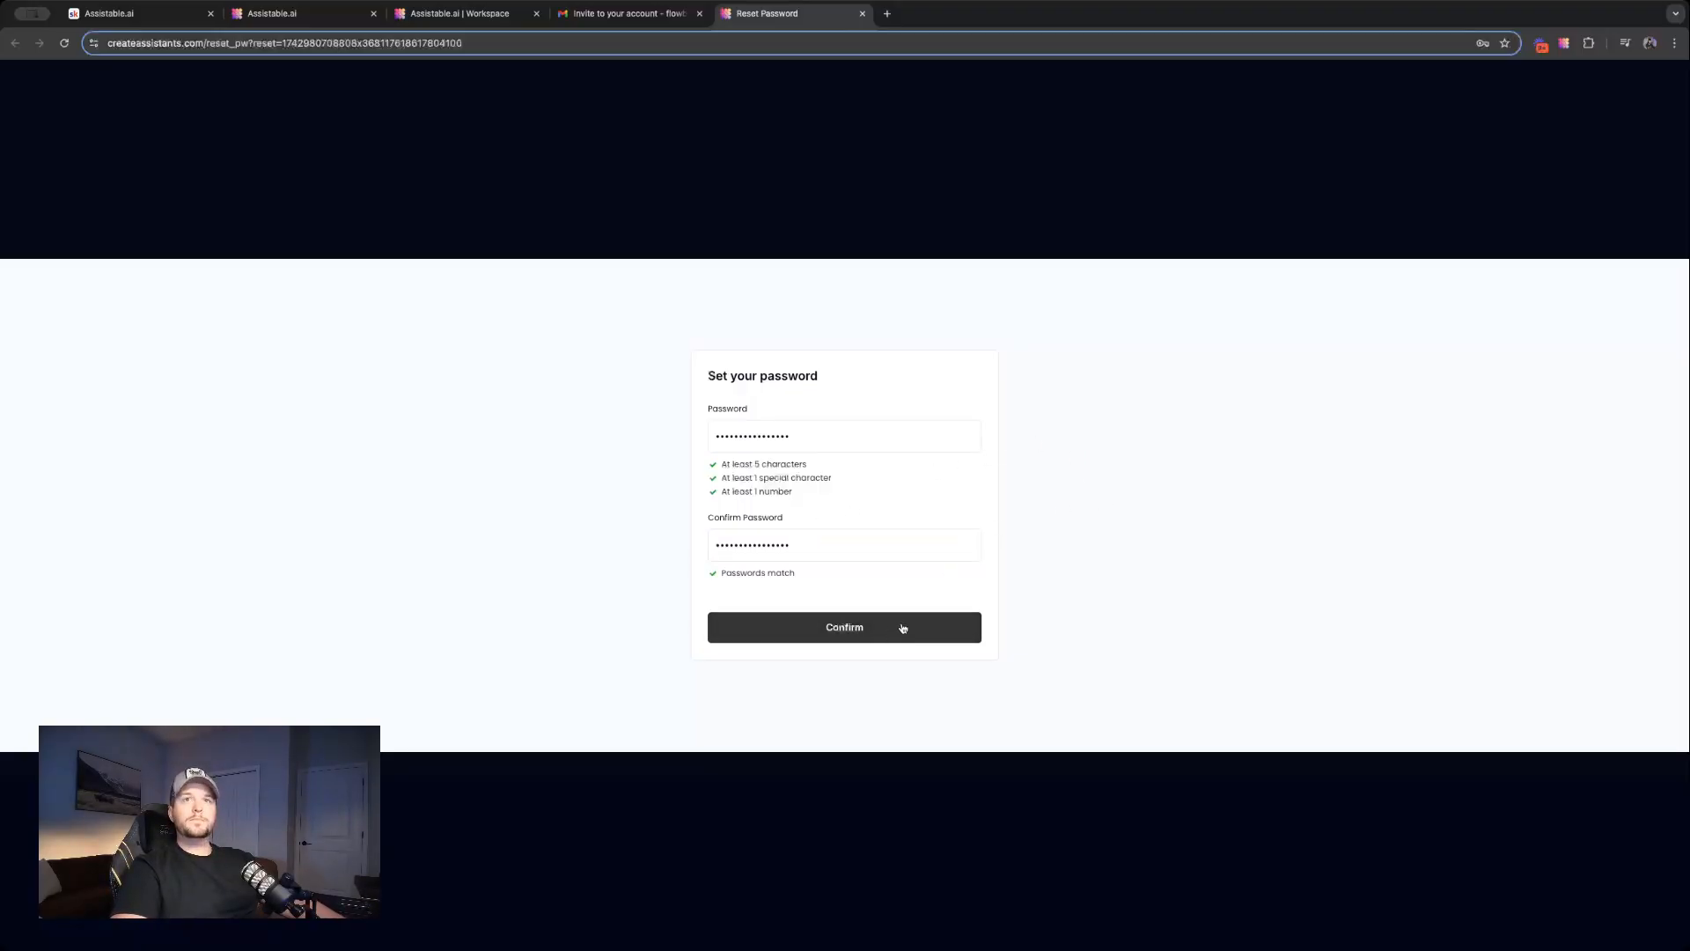
{"action": "left_click", "coordinate": [844, 628]}
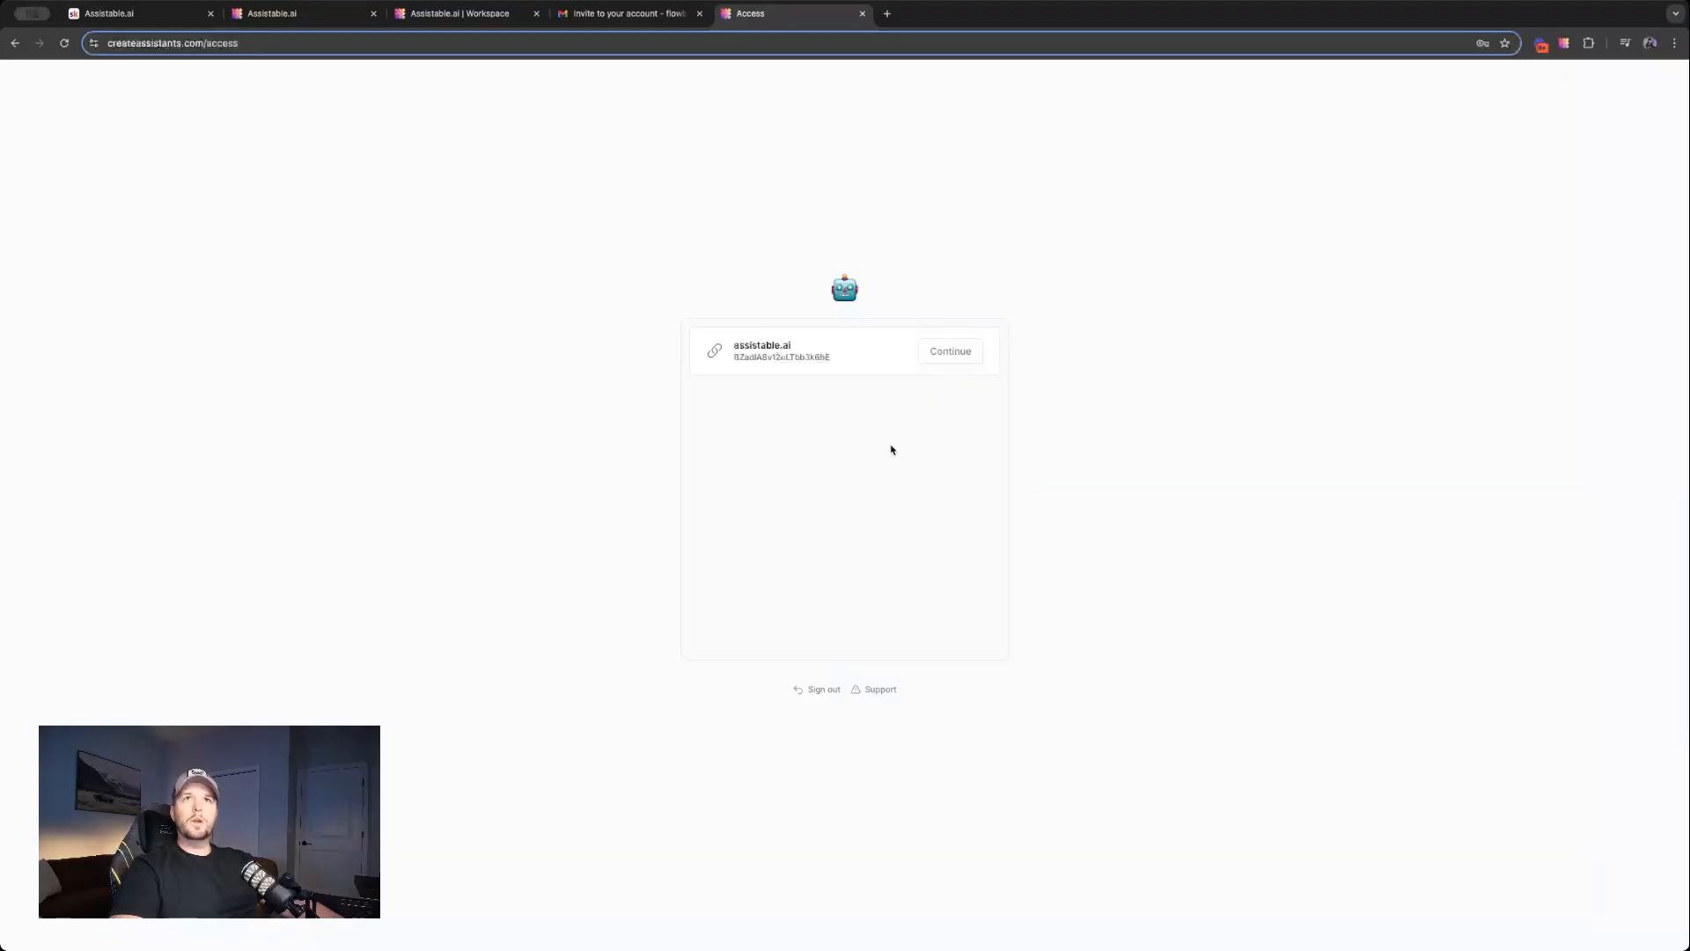
{"action": "mouse_move", "coordinate": [892, 427]}
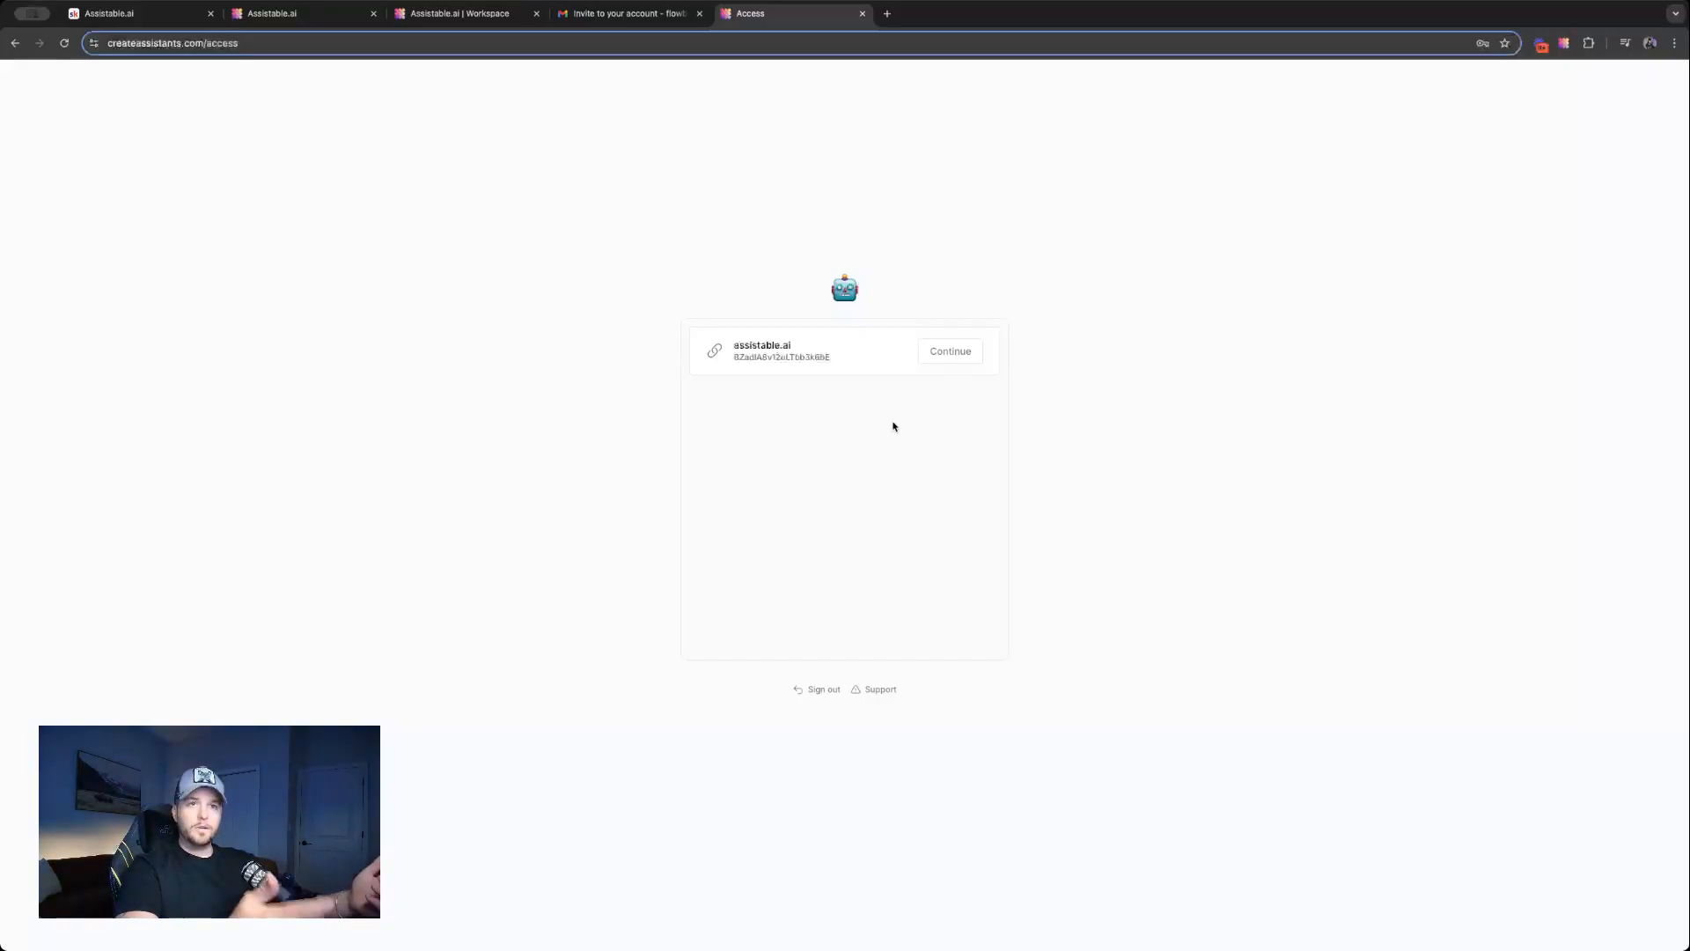
{"action": "mouse_move", "coordinate": [887, 384]}
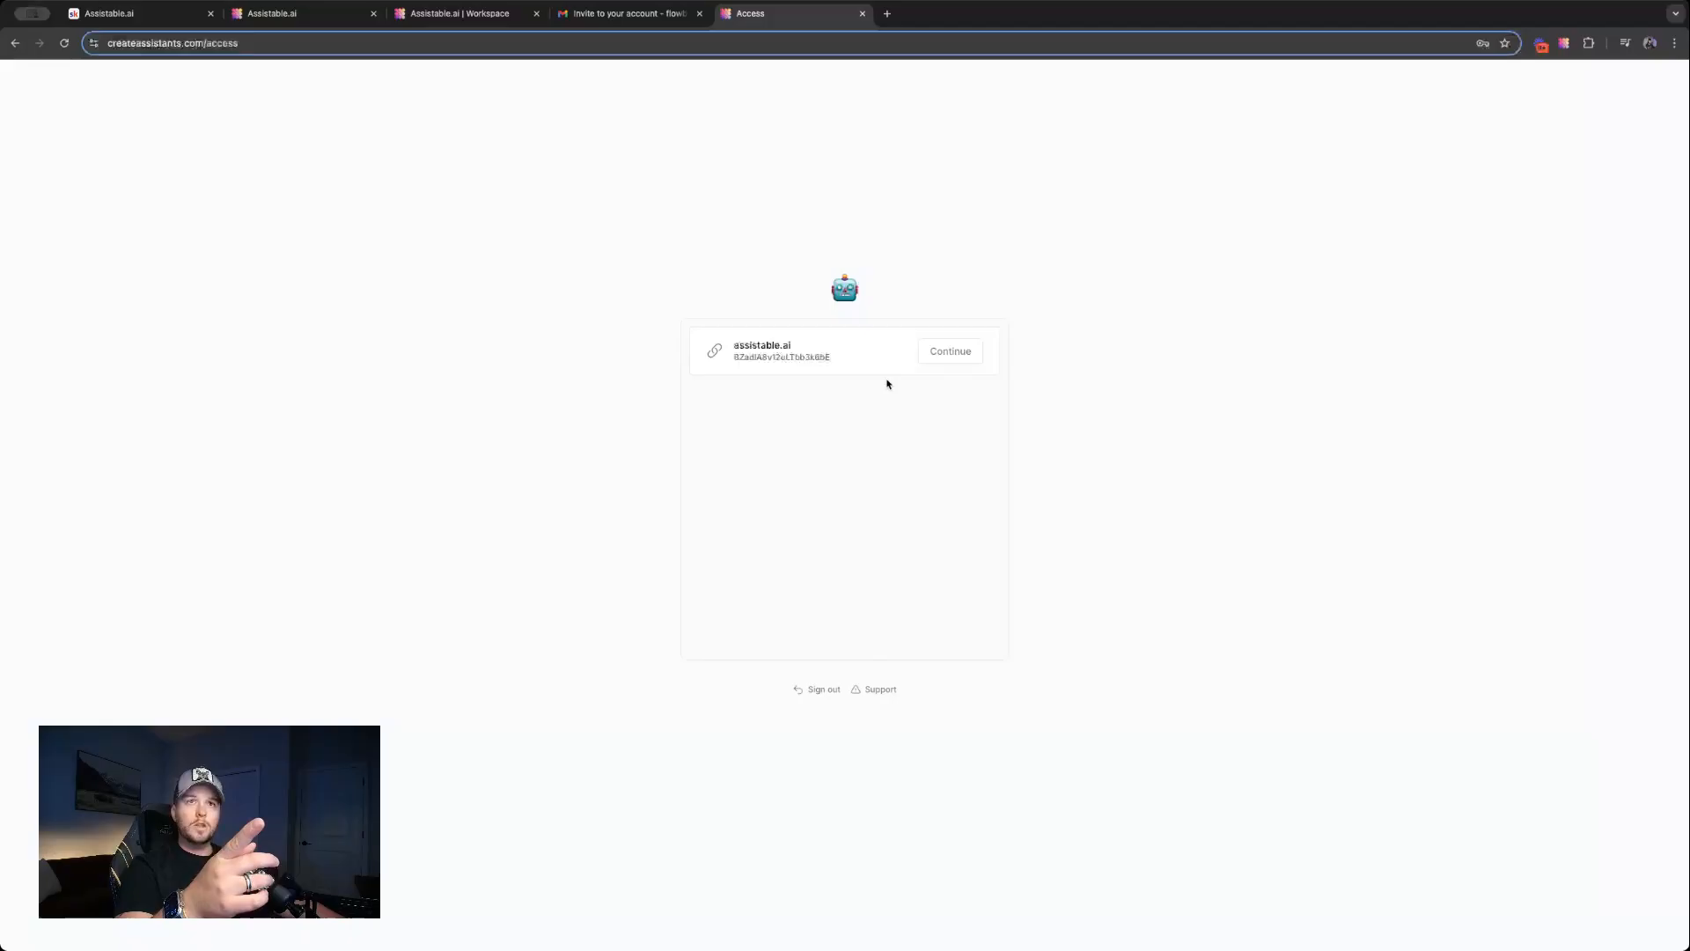
{"action": "mouse_move", "coordinate": [886, 461]}
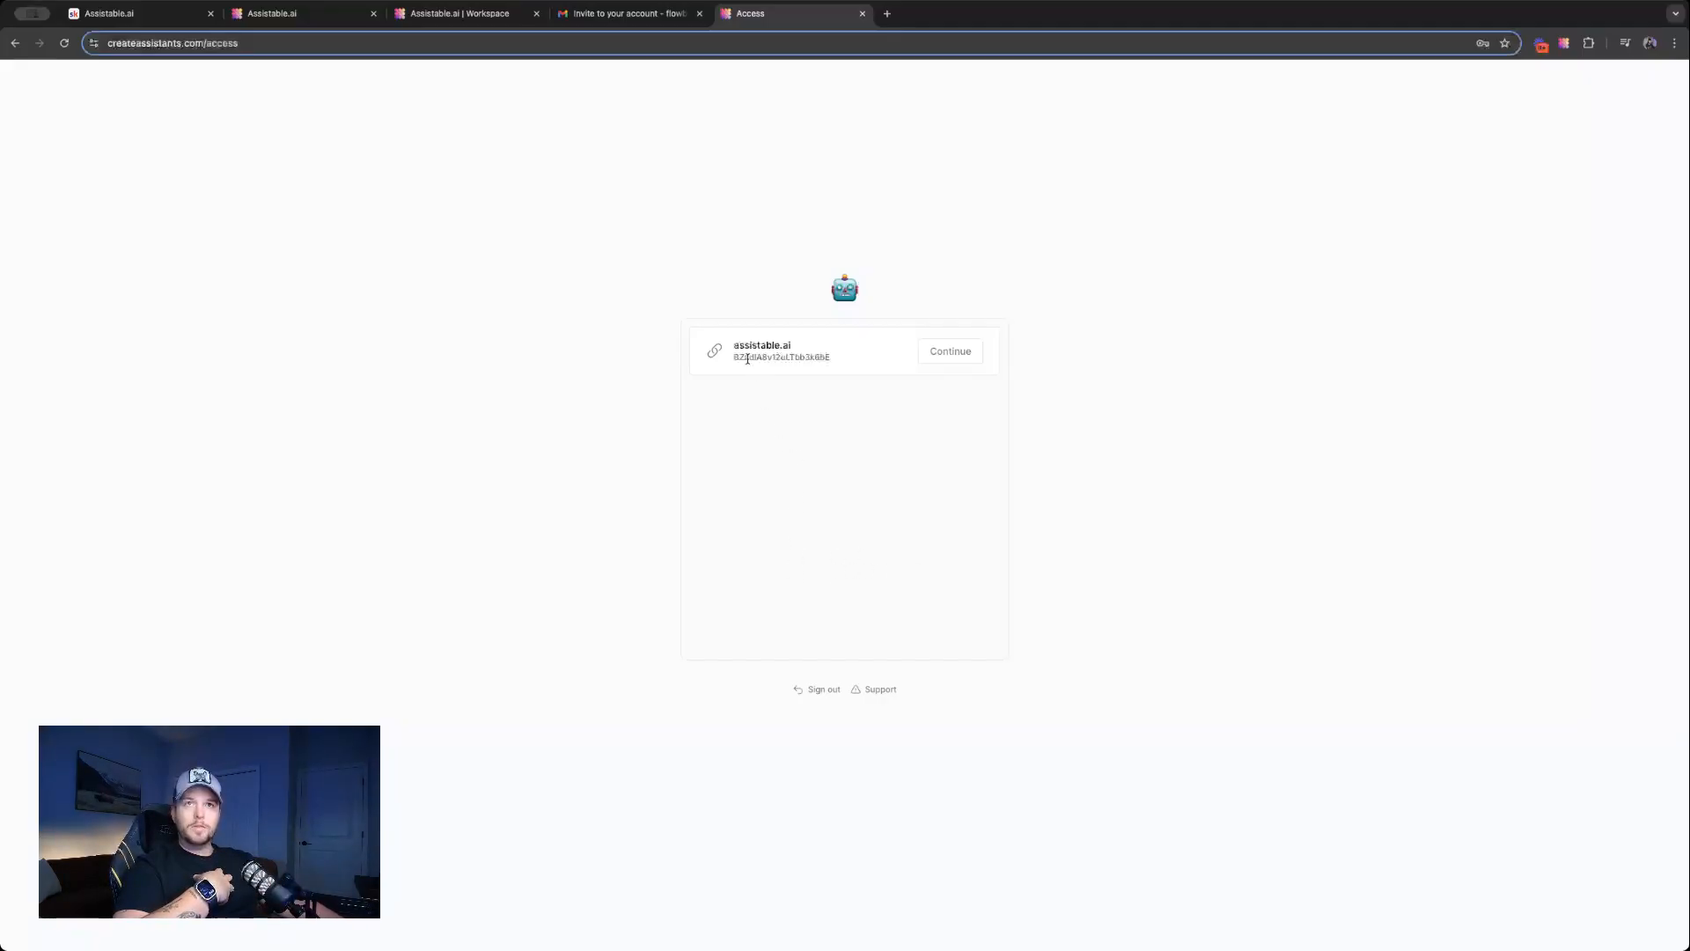
{"action": "mouse_move", "coordinate": [698, 309]}
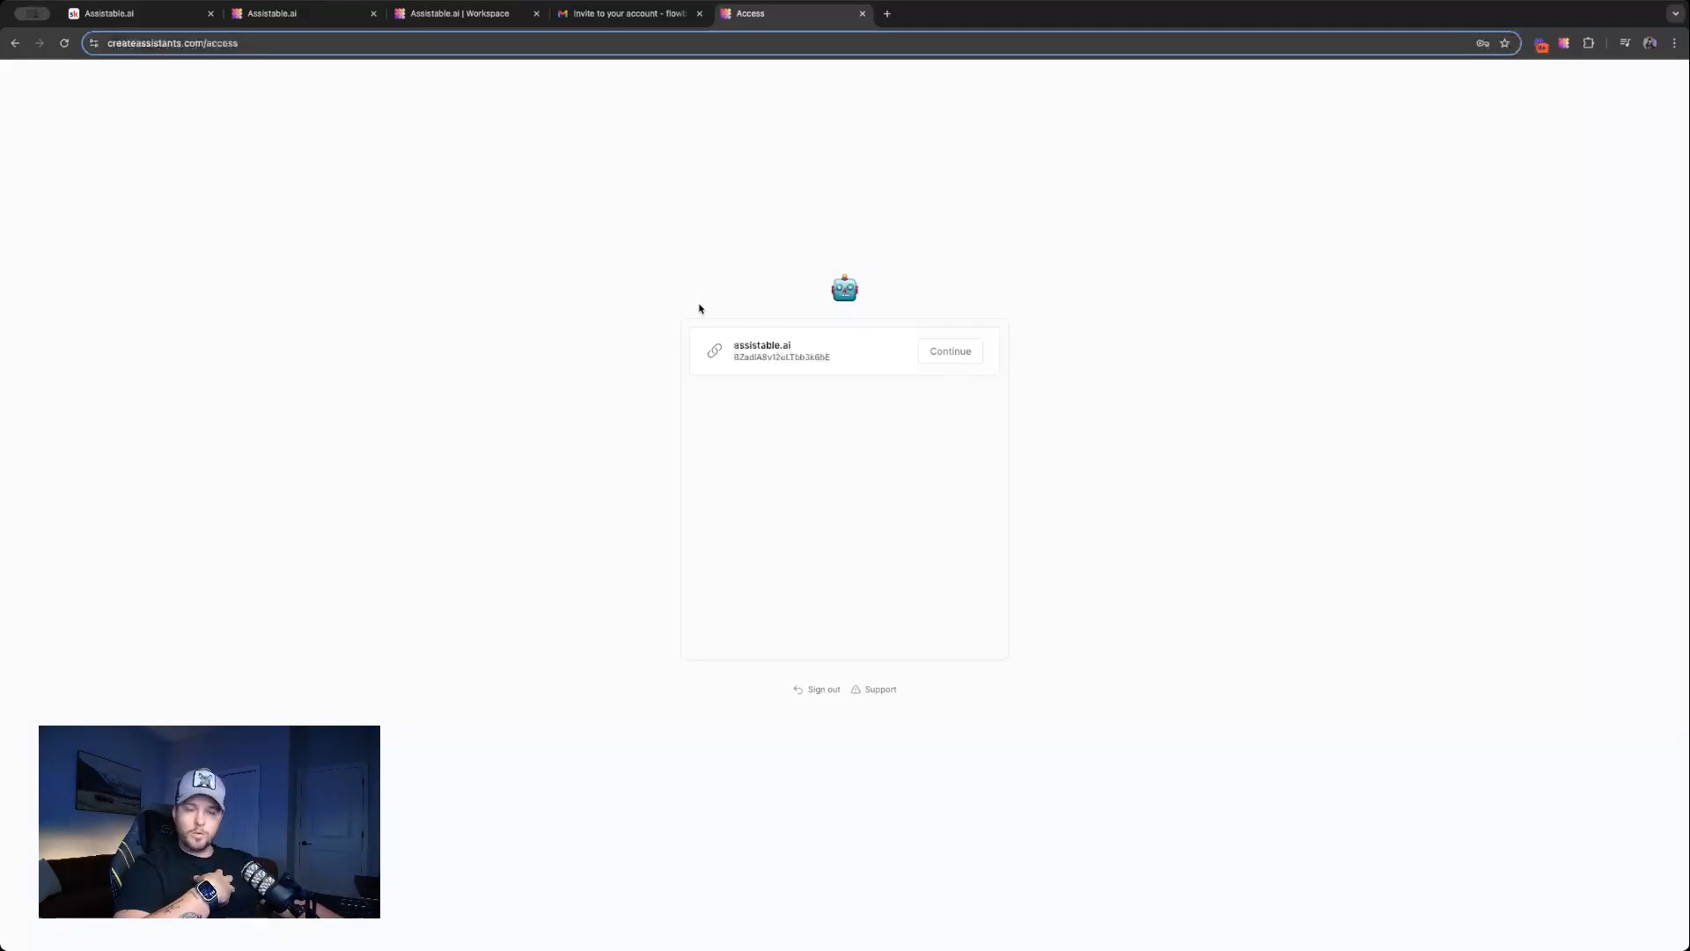
{"action": "mouse_move", "coordinate": [727, 305]}
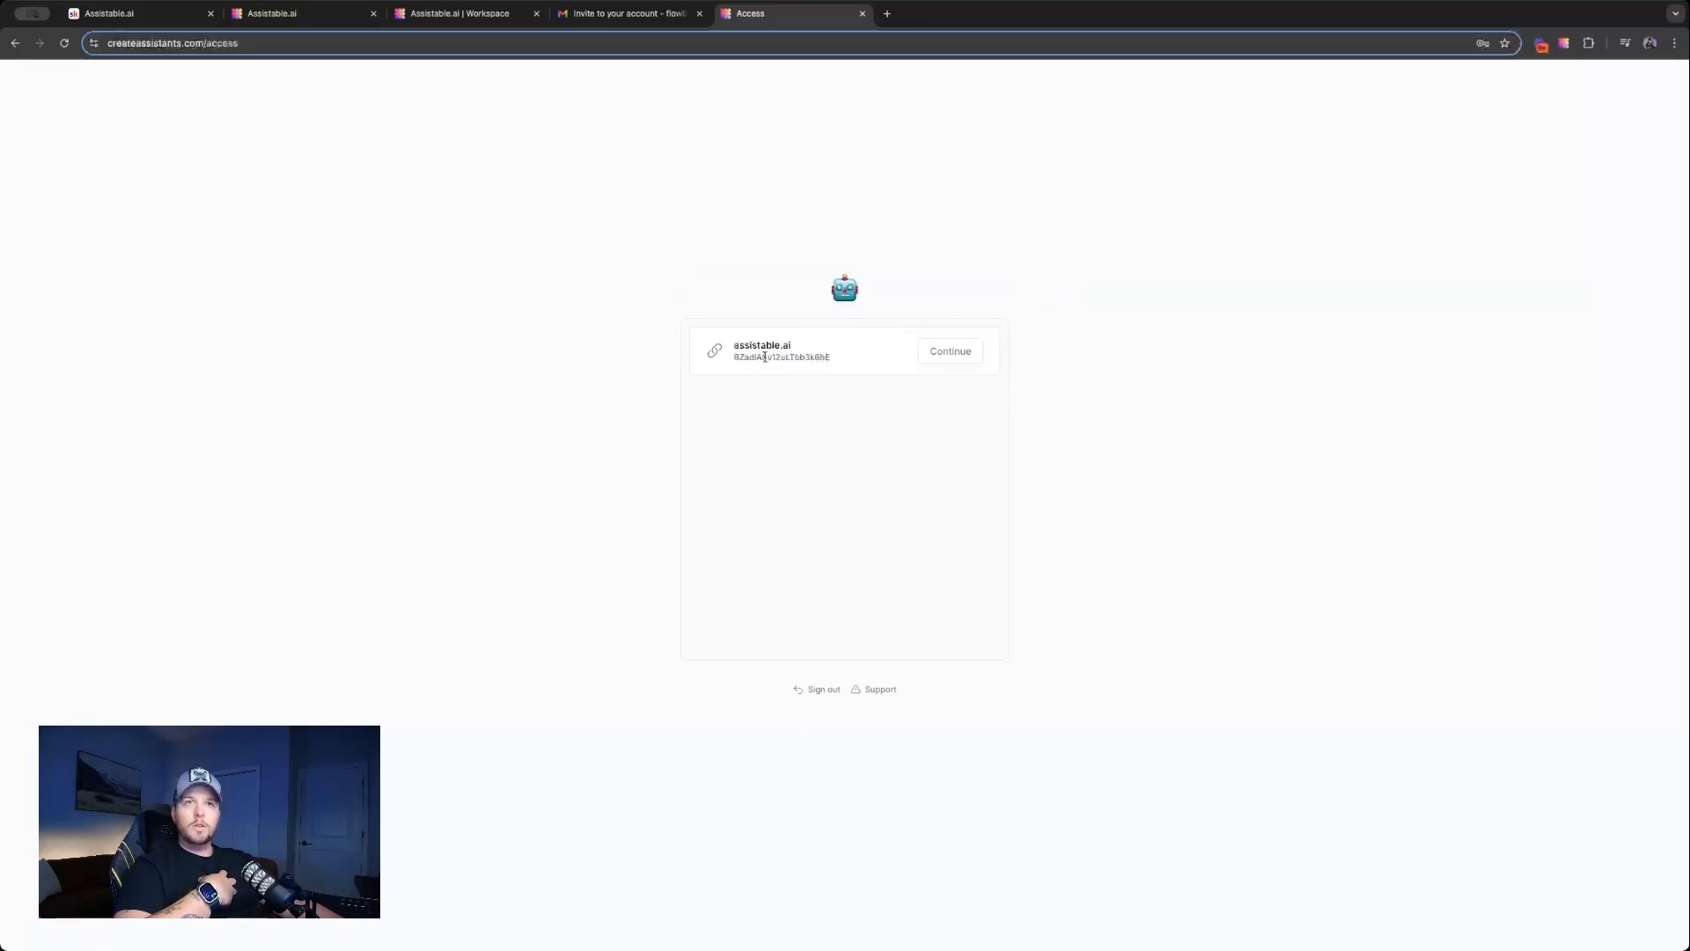
Step: Continue from the Access page into the assistable.ai account's client portal
{"action": "double_click", "coordinate": [781, 356]}
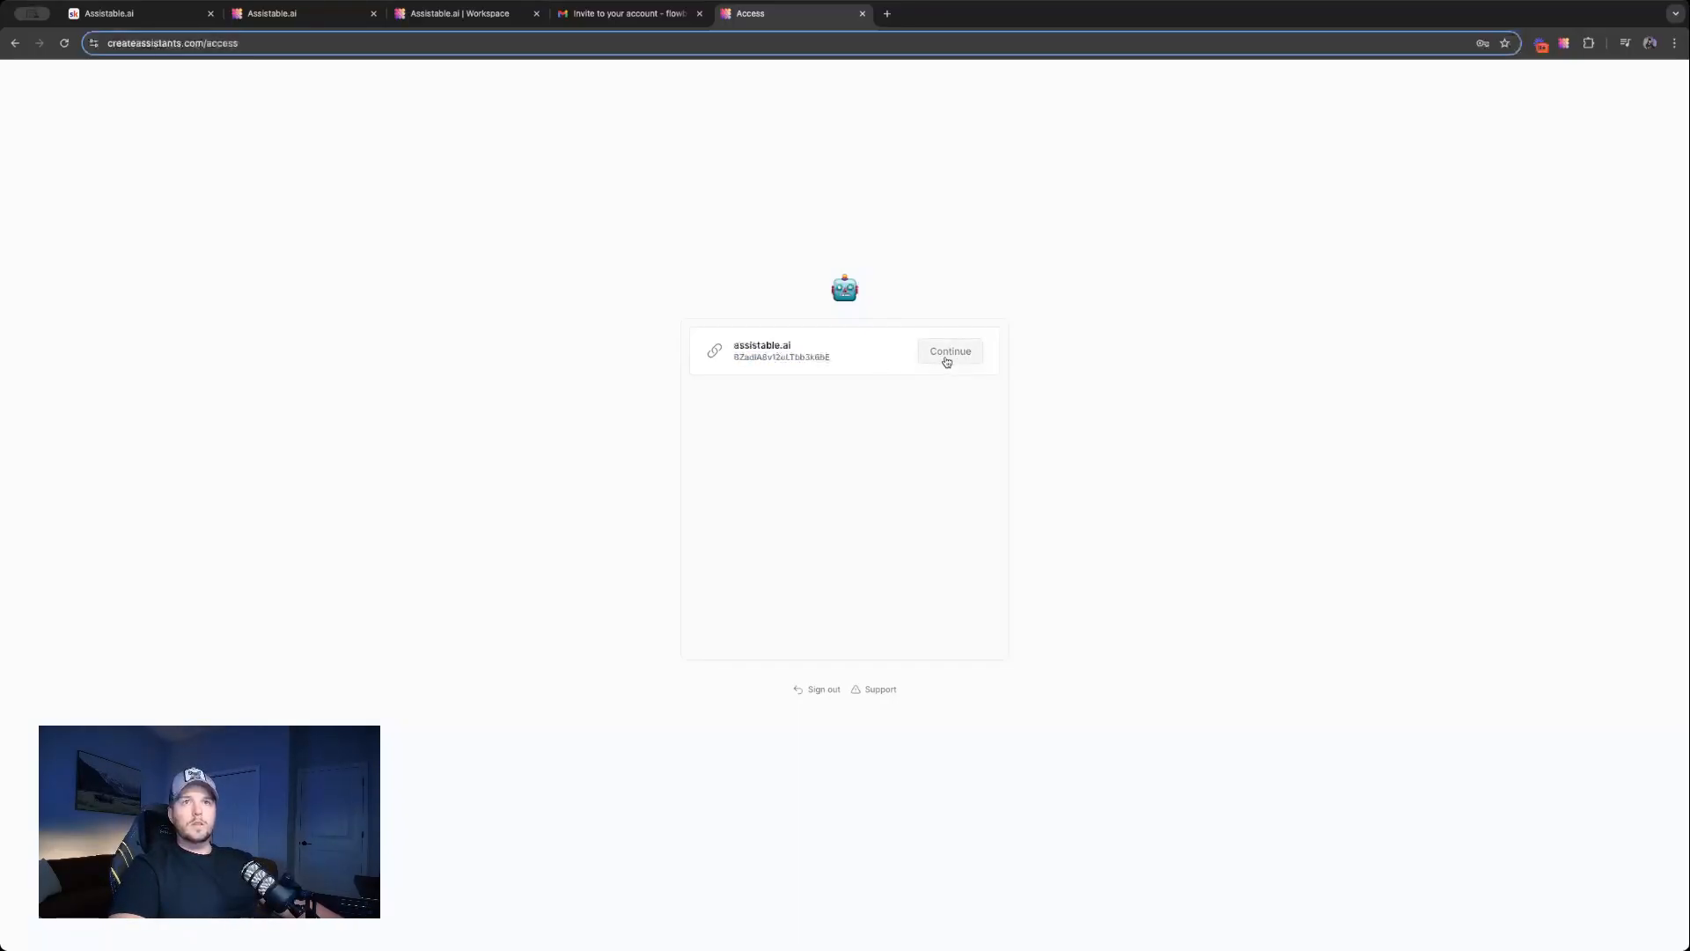
{"action": "left_click", "coordinate": [949, 351]}
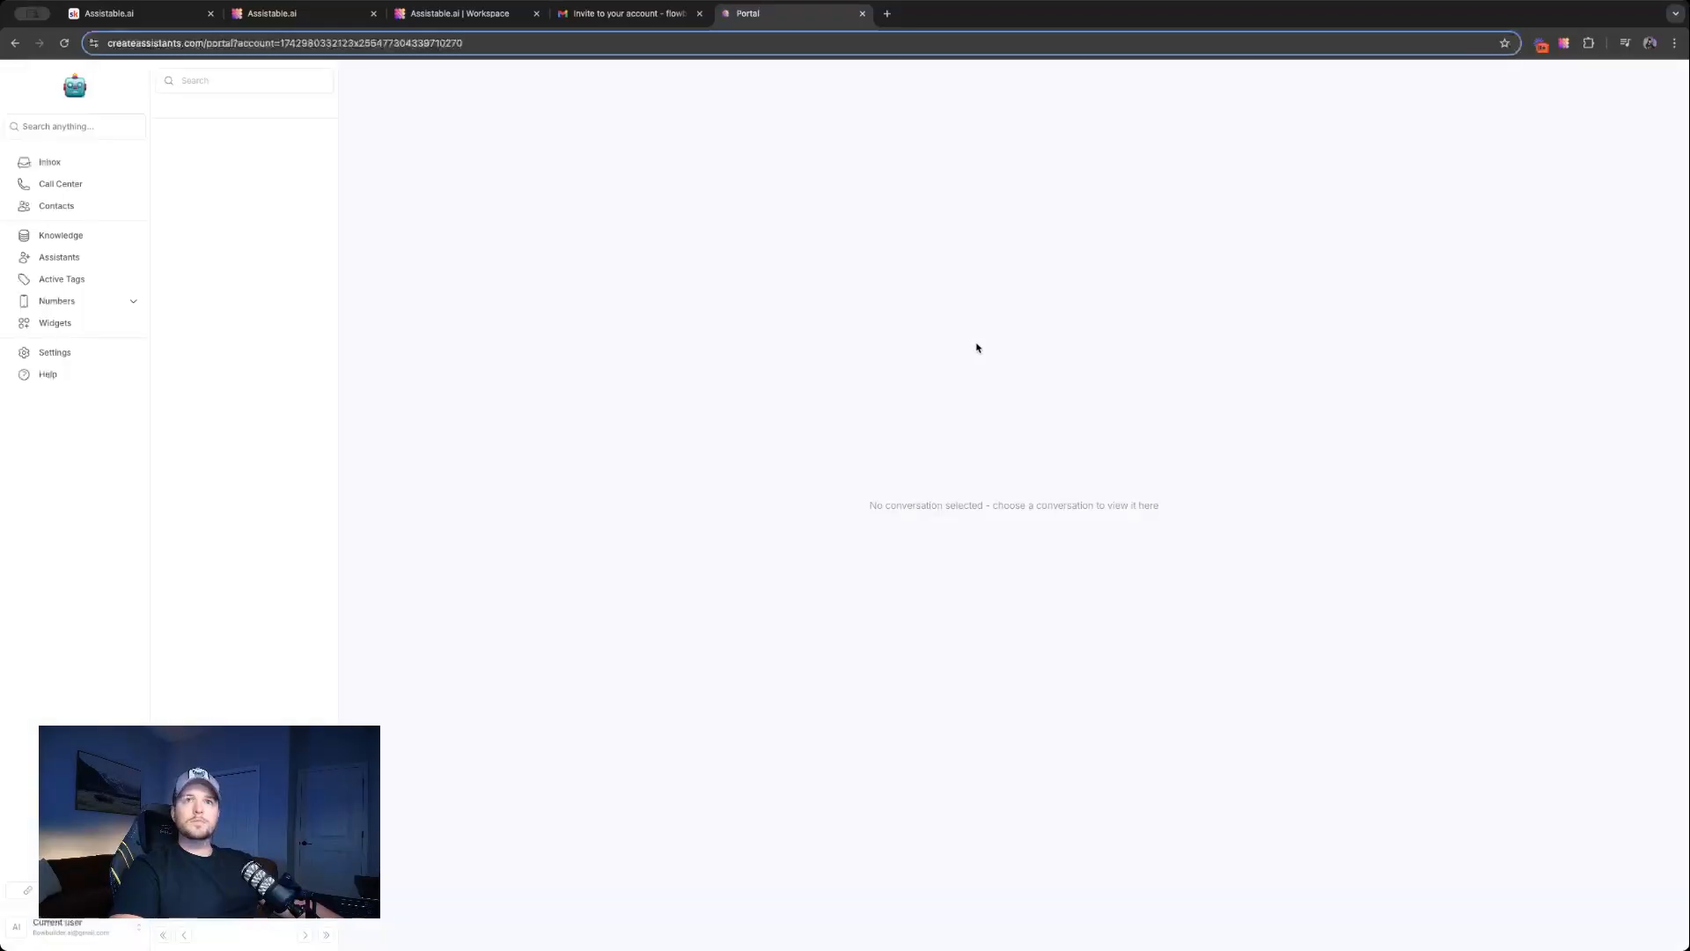
Step: Browse the portal's empty Numbers, Contacts and Active Tags pages, ending in Settings
{"action": "left_click", "coordinate": [57, 301]}
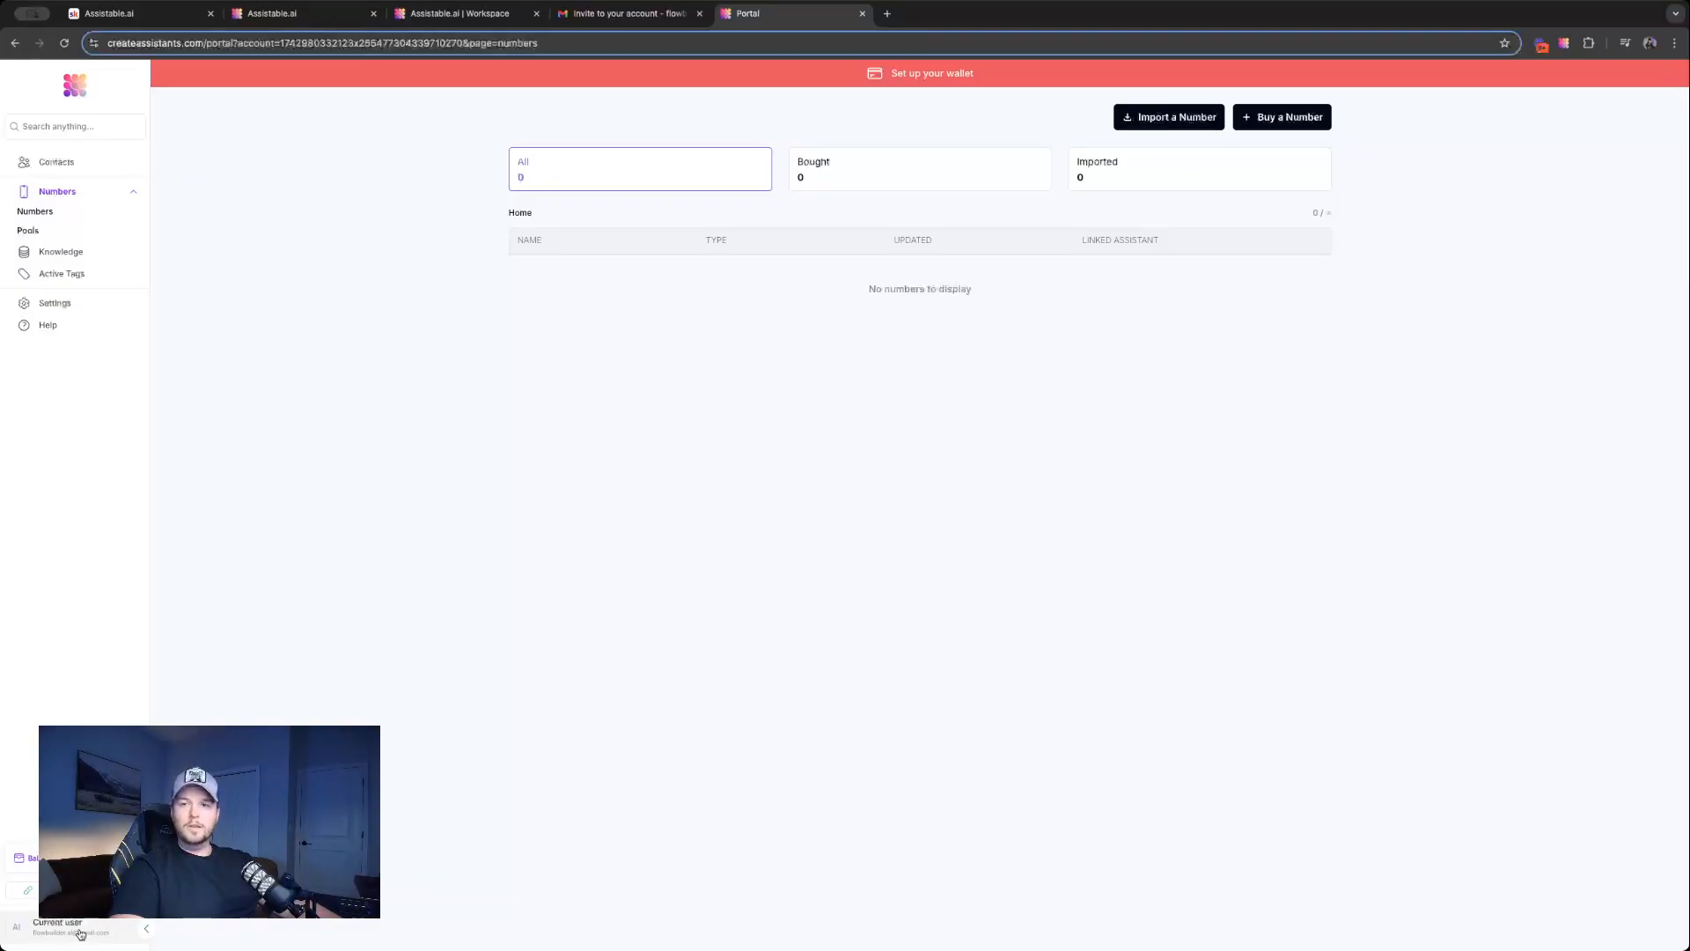
{"action": "mouse_move", "coordinate": [172, 230]}
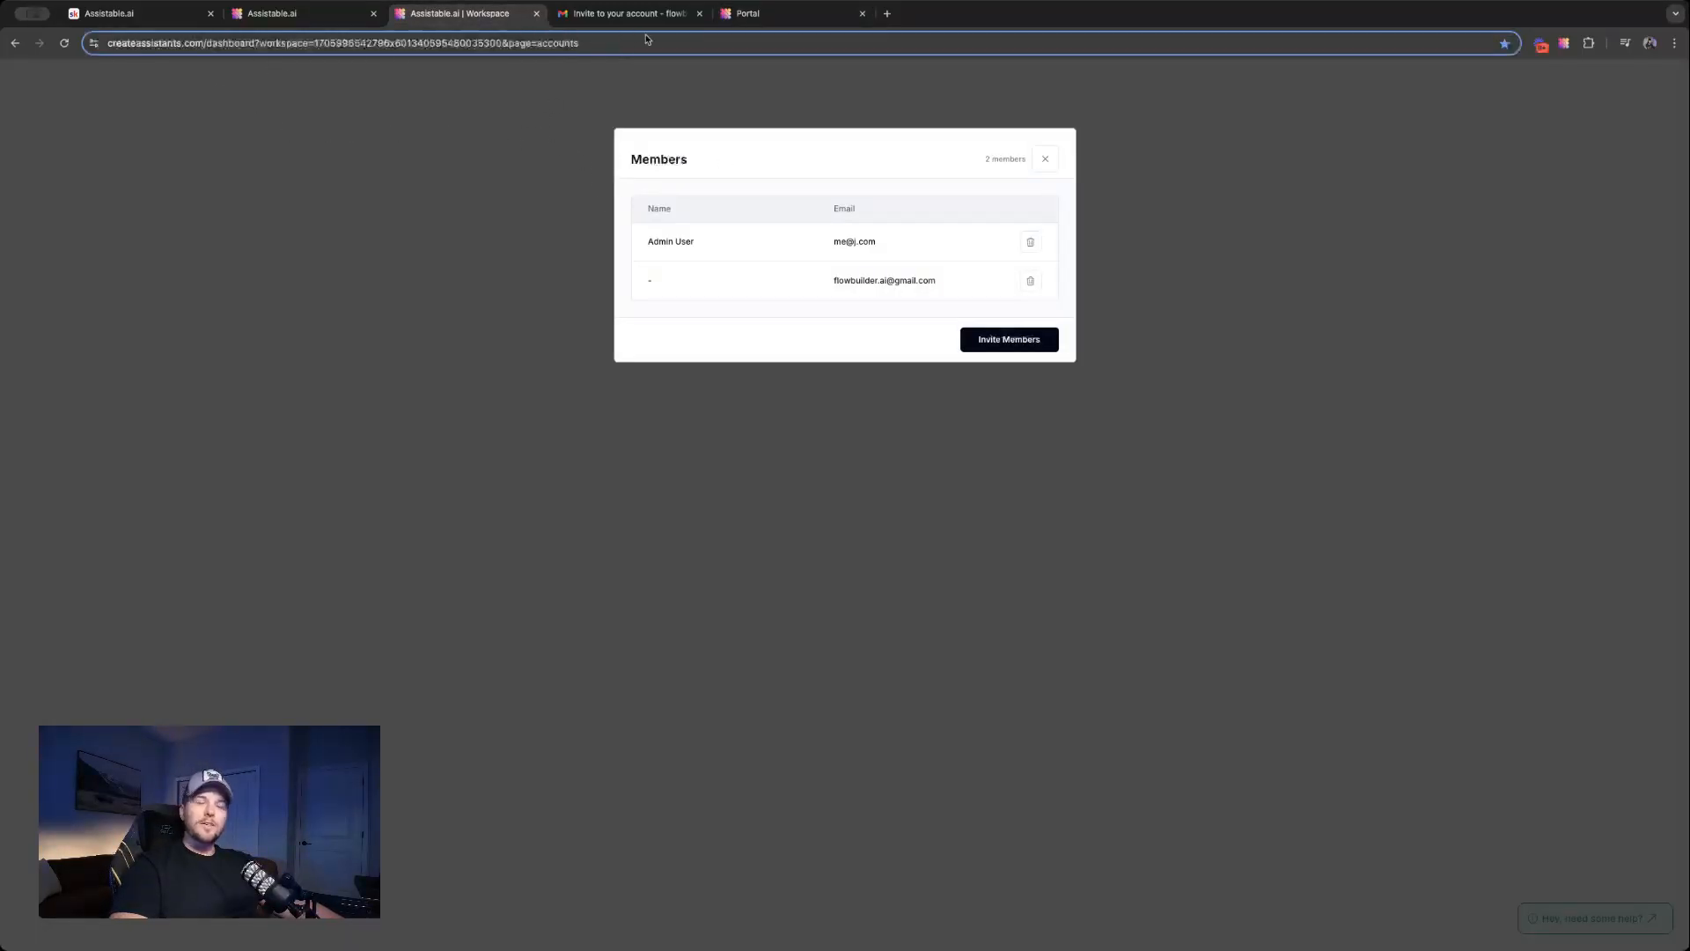
{"action": "left_click", "coordinate": [792, 13]}
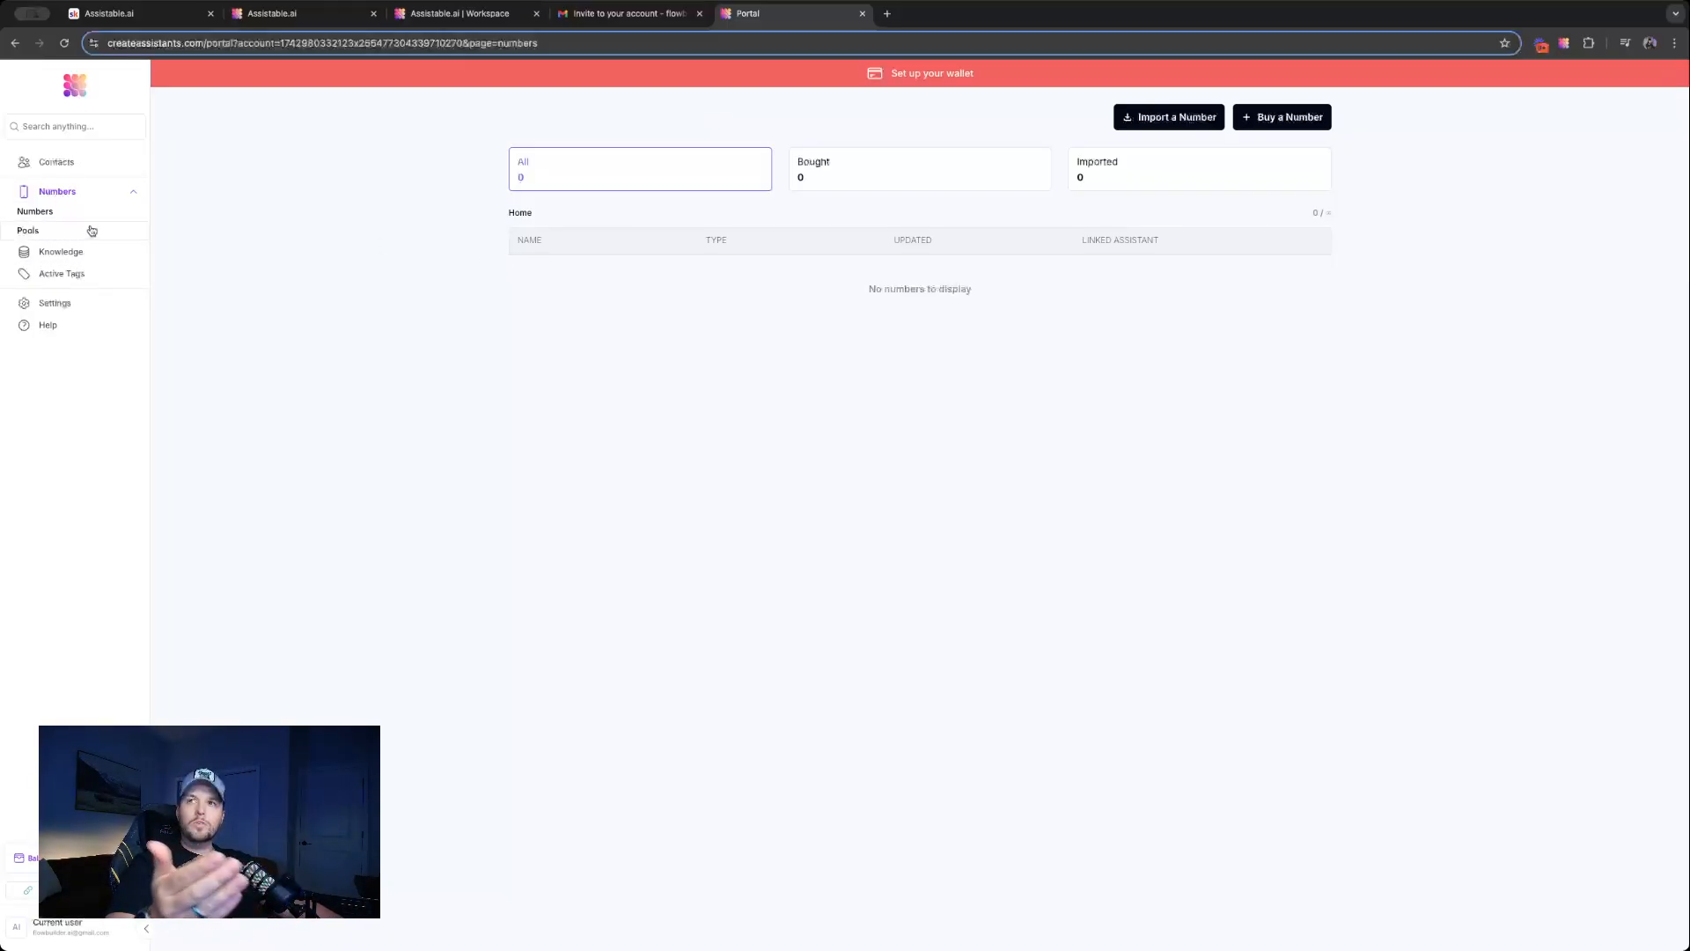
{"action": "left_click", "coordinate": [56, 162]}
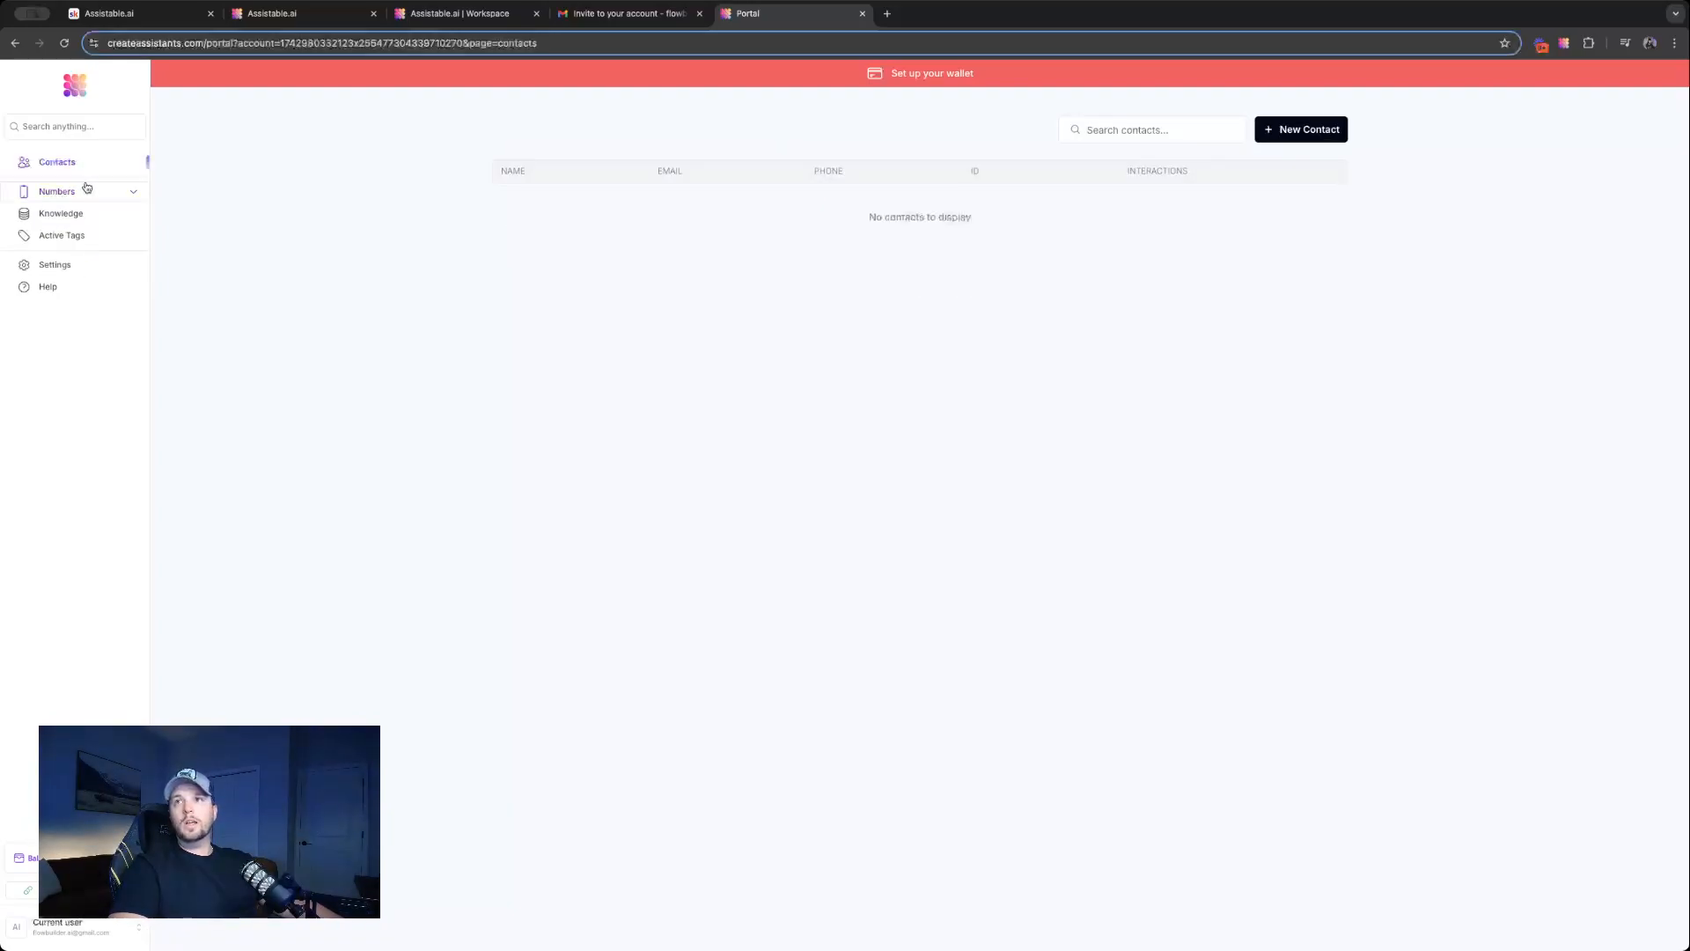
{"action": "left_click", "coordinate": [62, 235]}
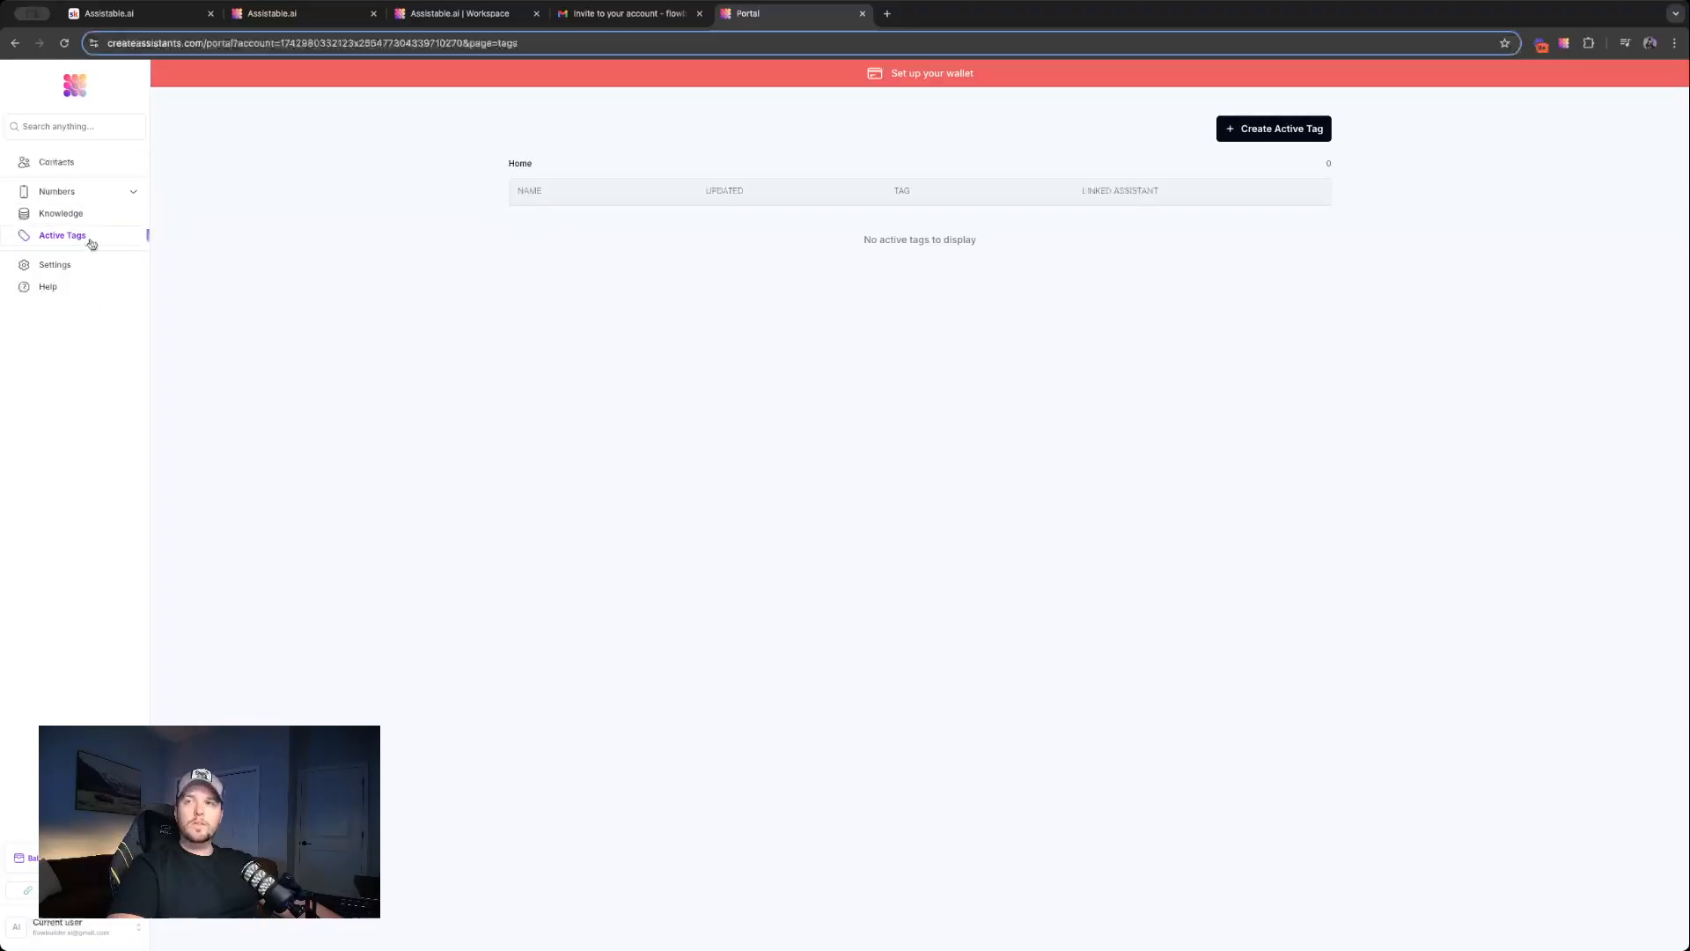
{"action": "mouse_move", "coordinate": [98, 260]}
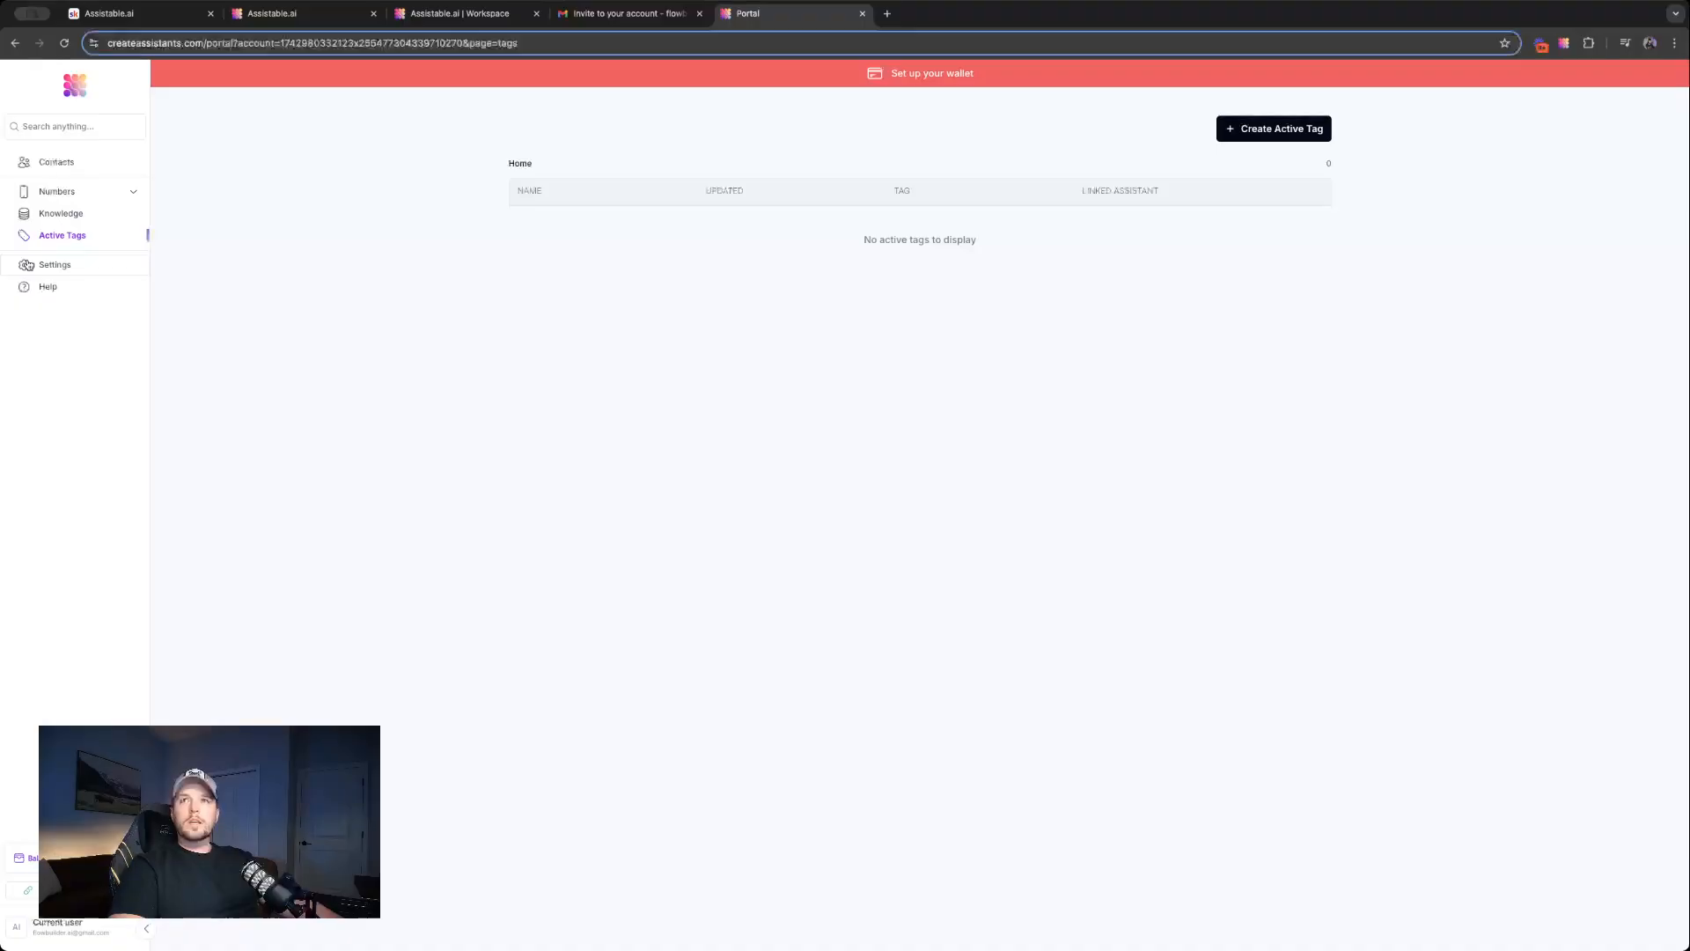
{"action": "left_click", "coordinate": [54, 264]}
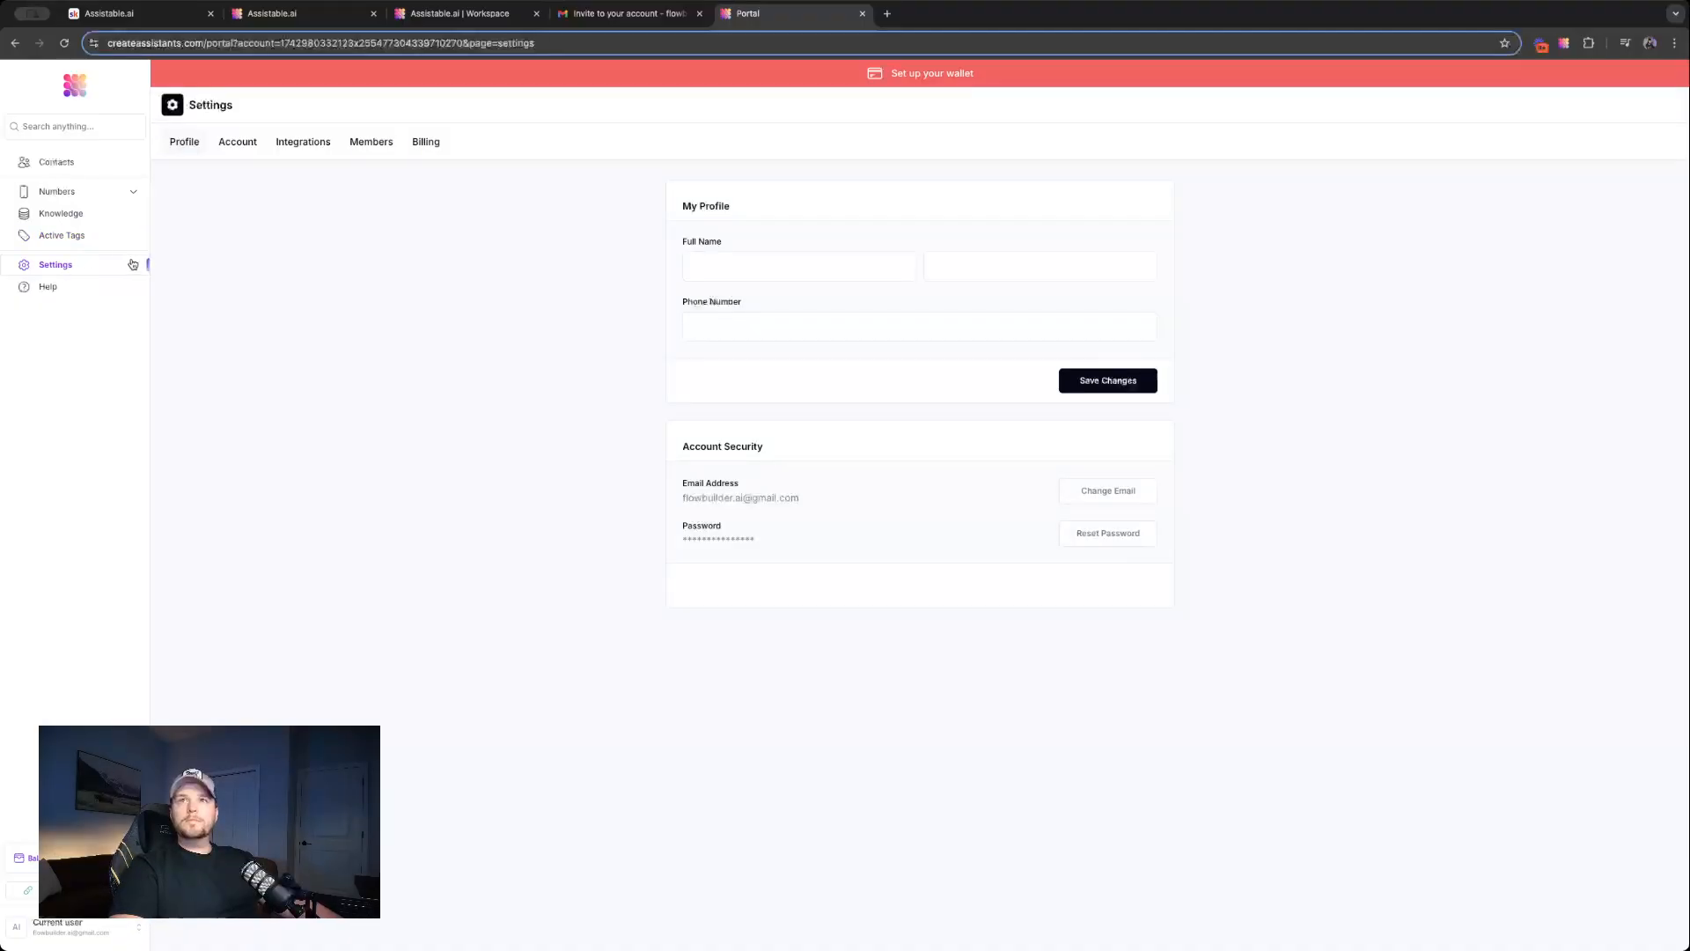
Step: Show the Billing tab with its $0.00 wallet balance, briefly revisiting Profile
{"action": "left_click", "coordinate": [426, 141]}
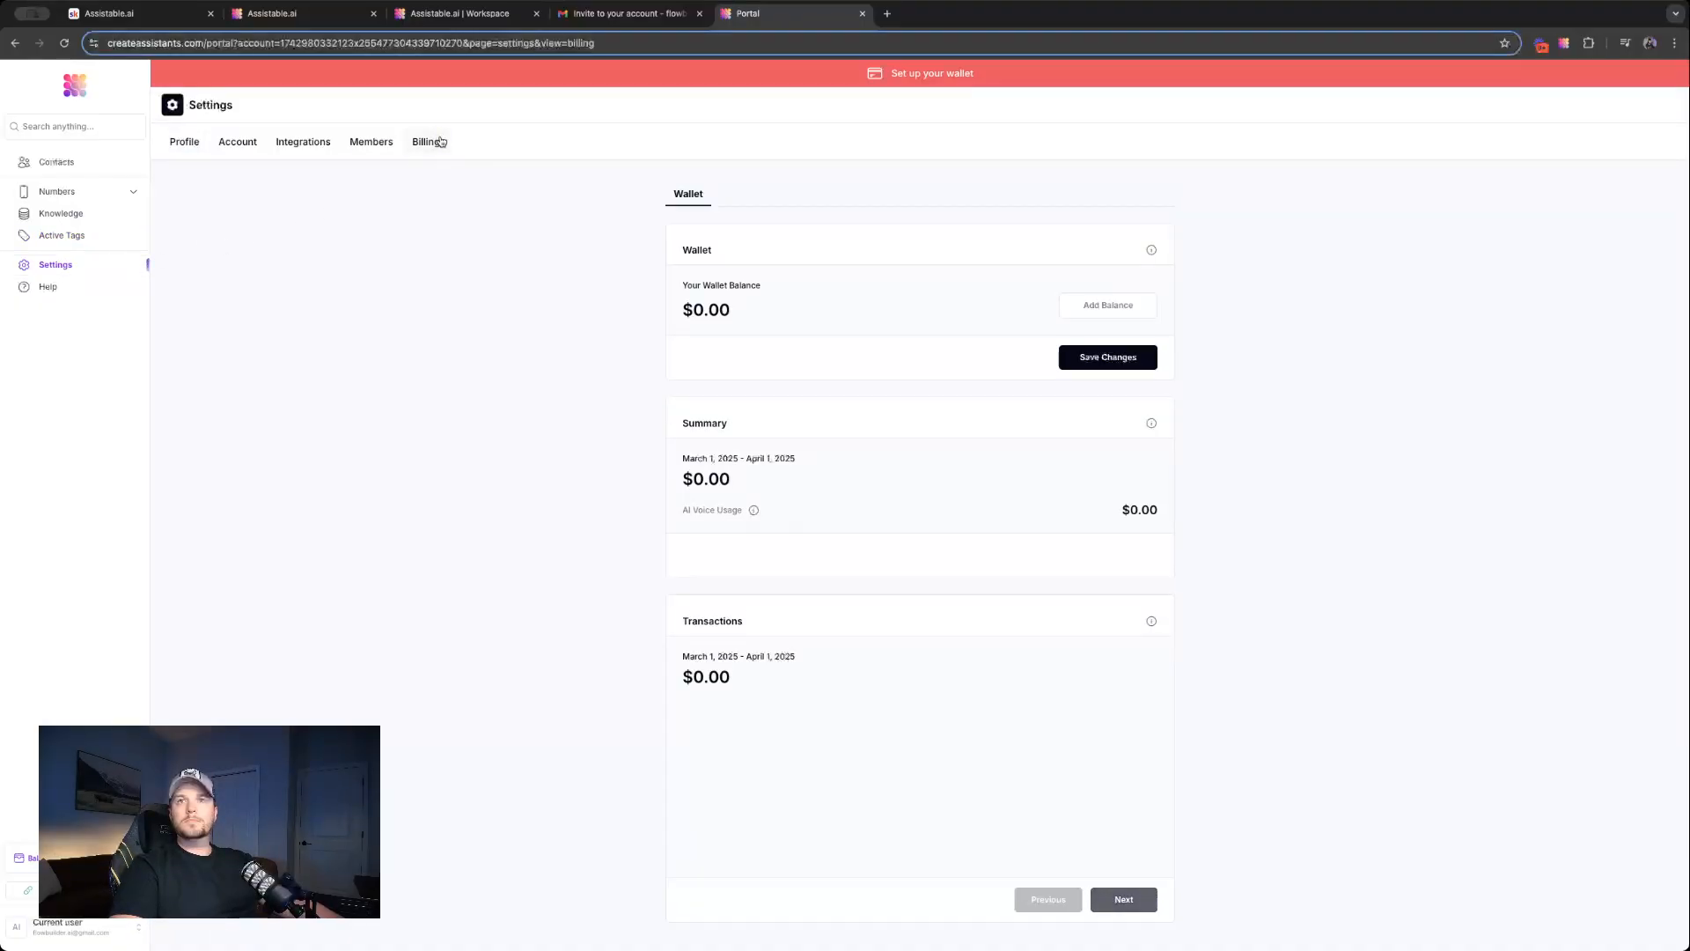
{"action": "left_click", "coordinate": [184, 141]}
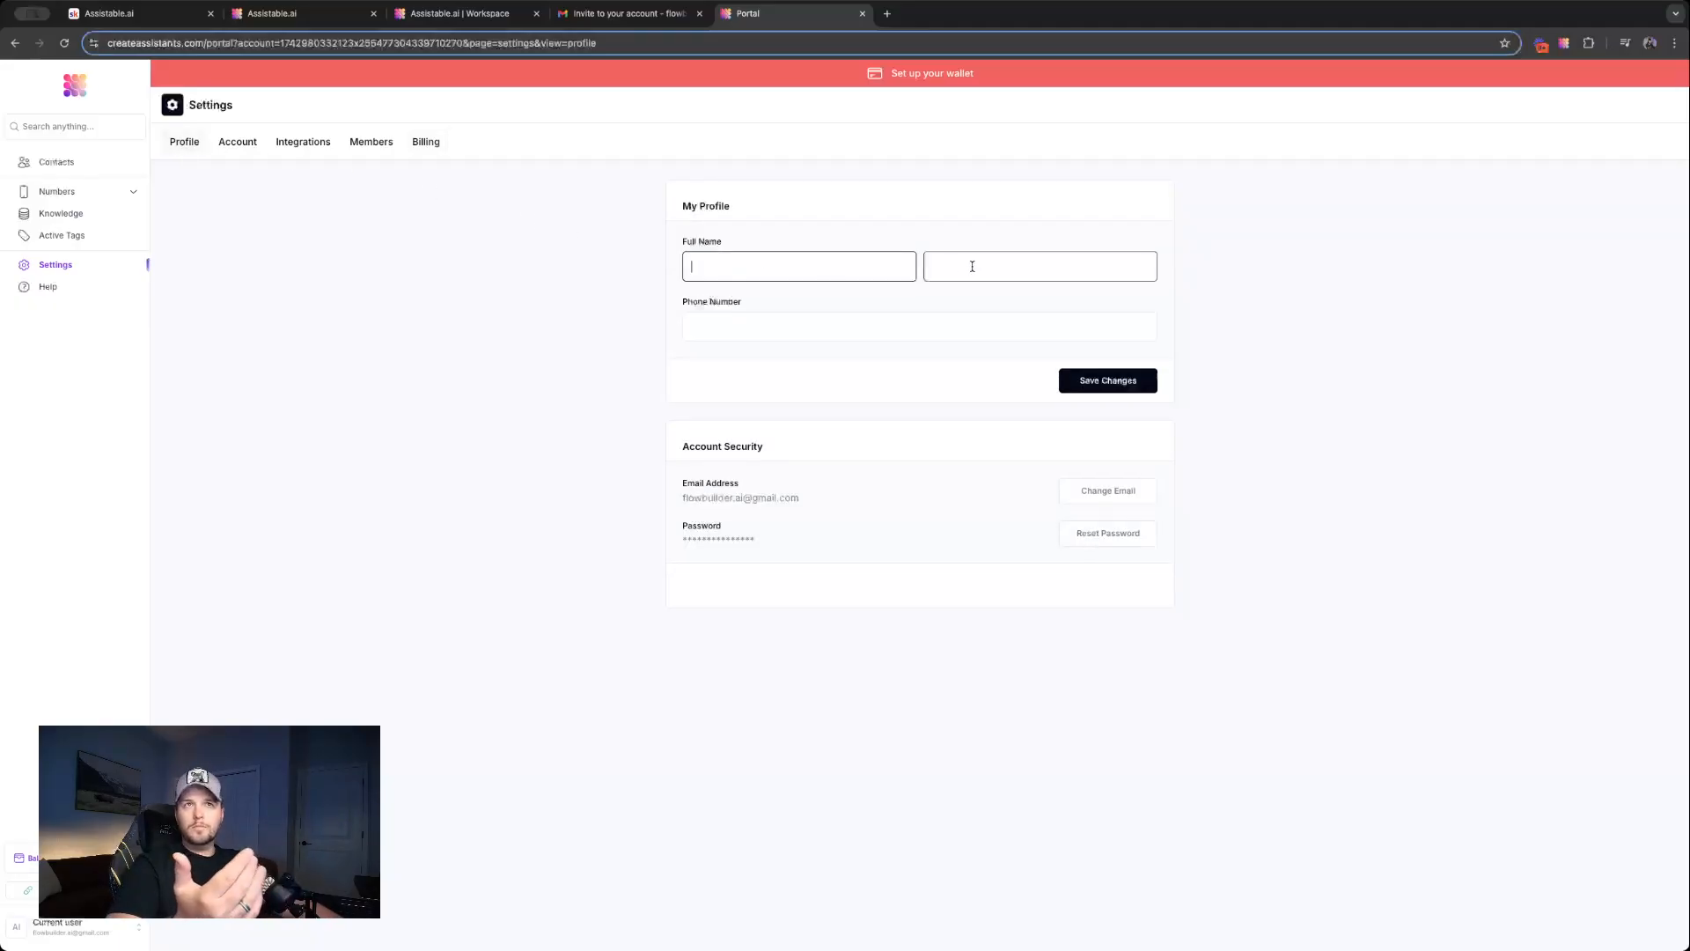
{"action": "left_click", "coordinate": [424, 141]}
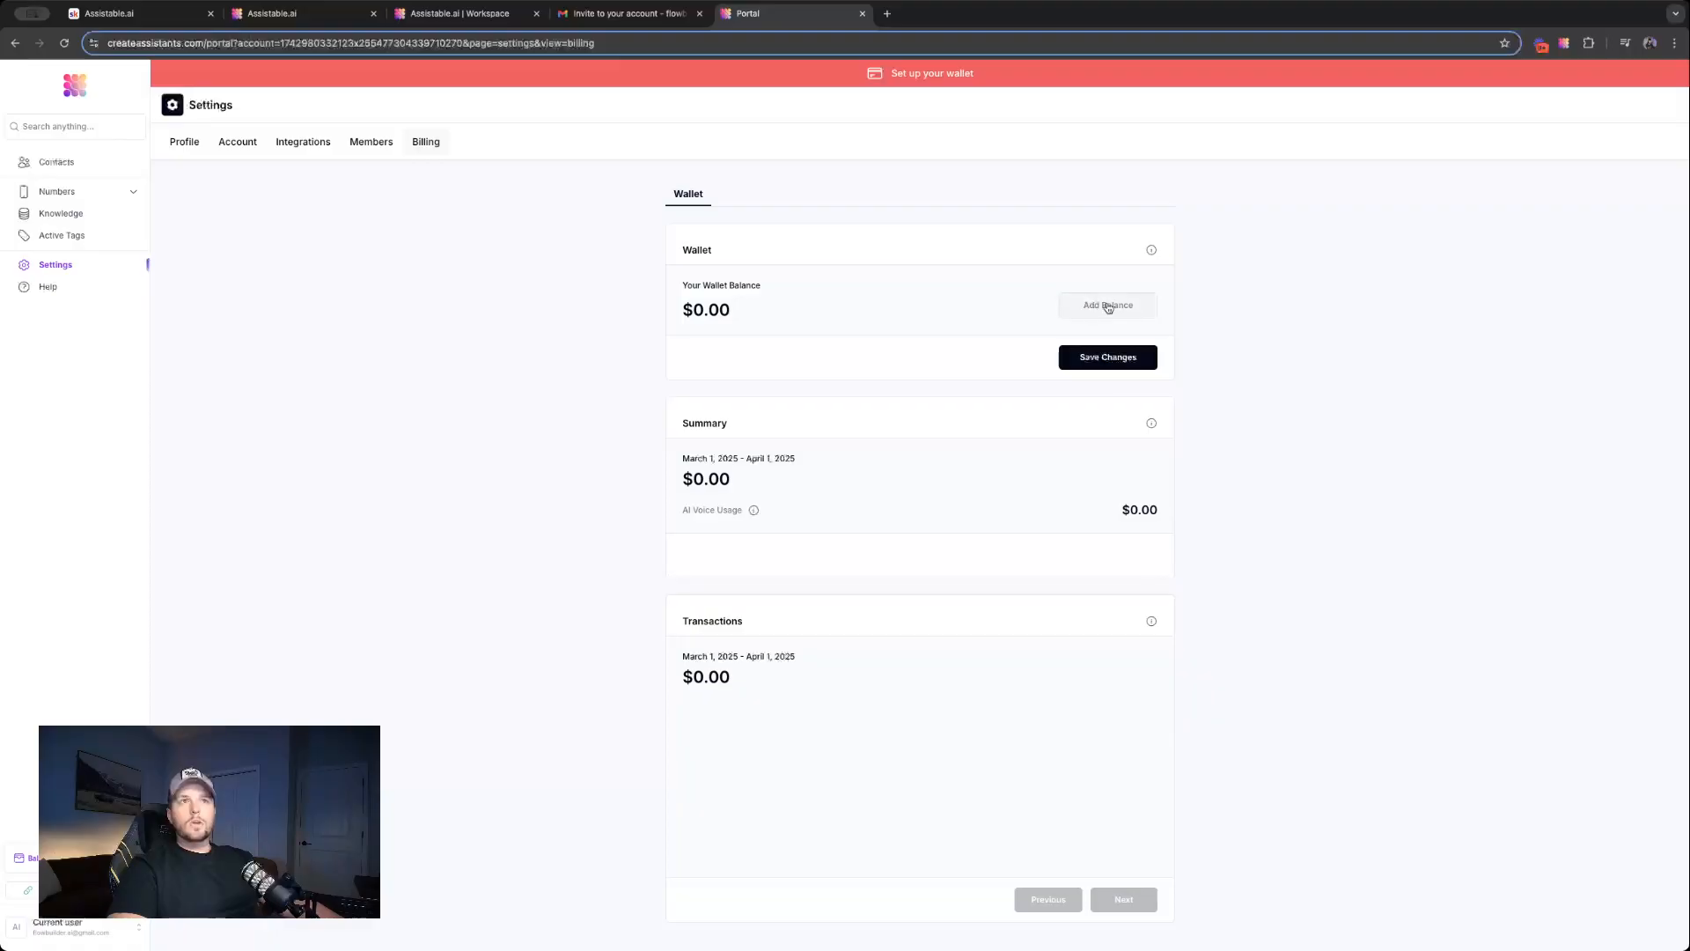
Step: Reopen the Top up balance dialog offering a $10.00 refill after closing it twice
{"action": "left_click", "coordinate": [1105, 306]}
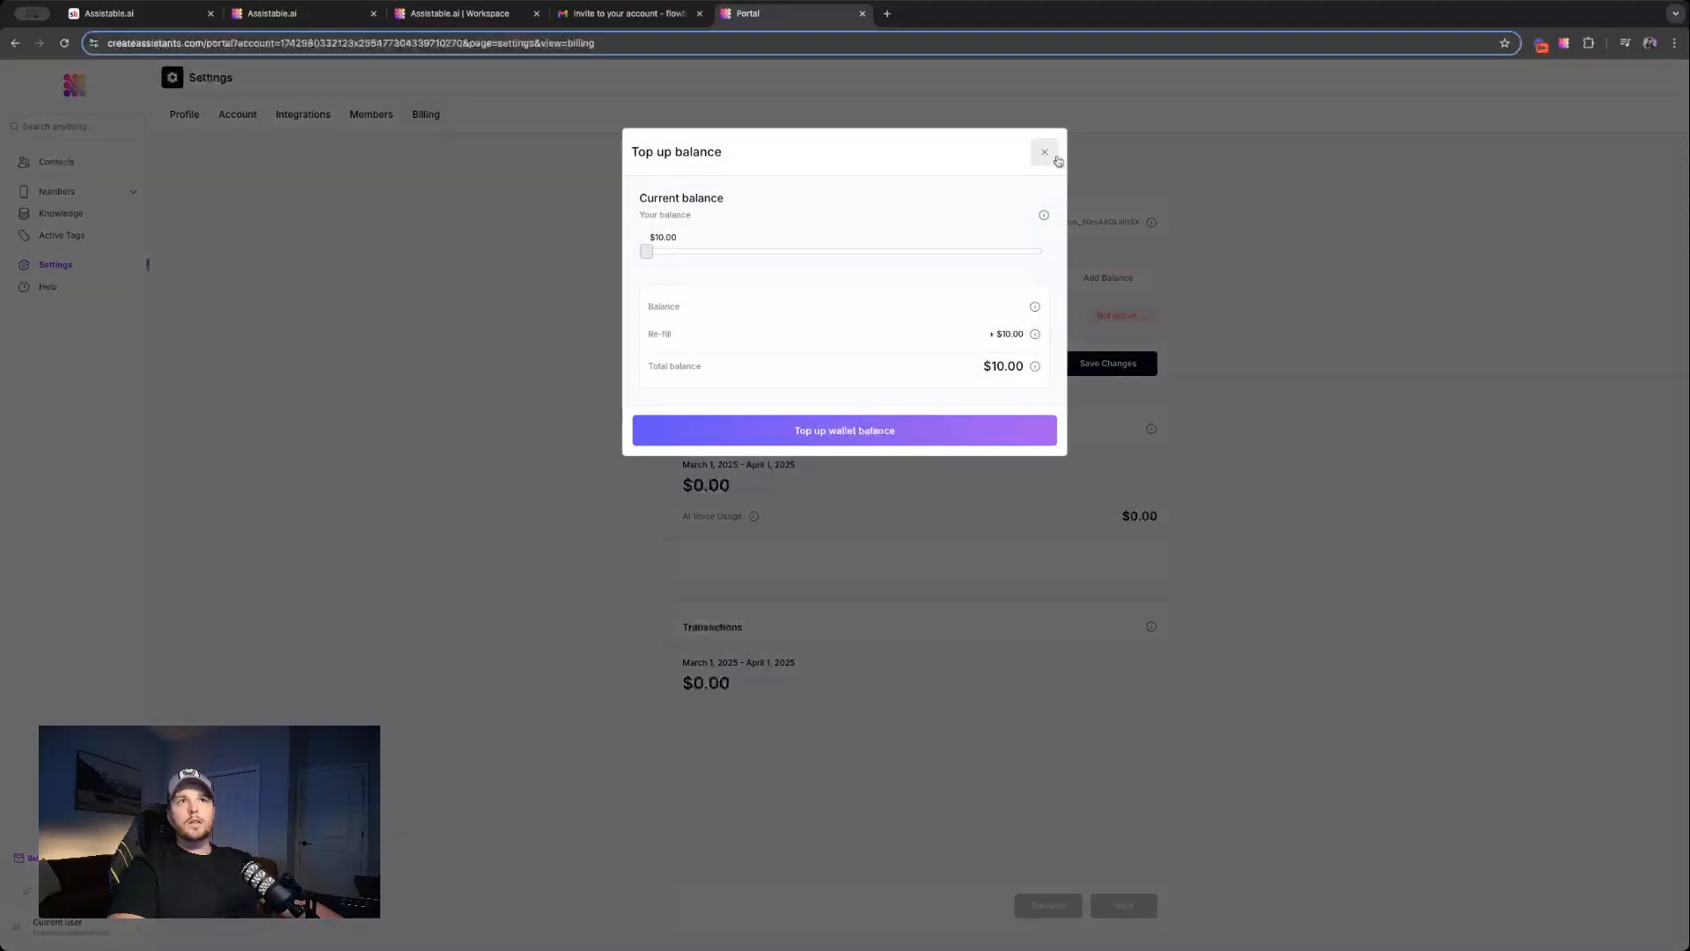
{"action": "left_click", "coordinate": [1043, 152]}
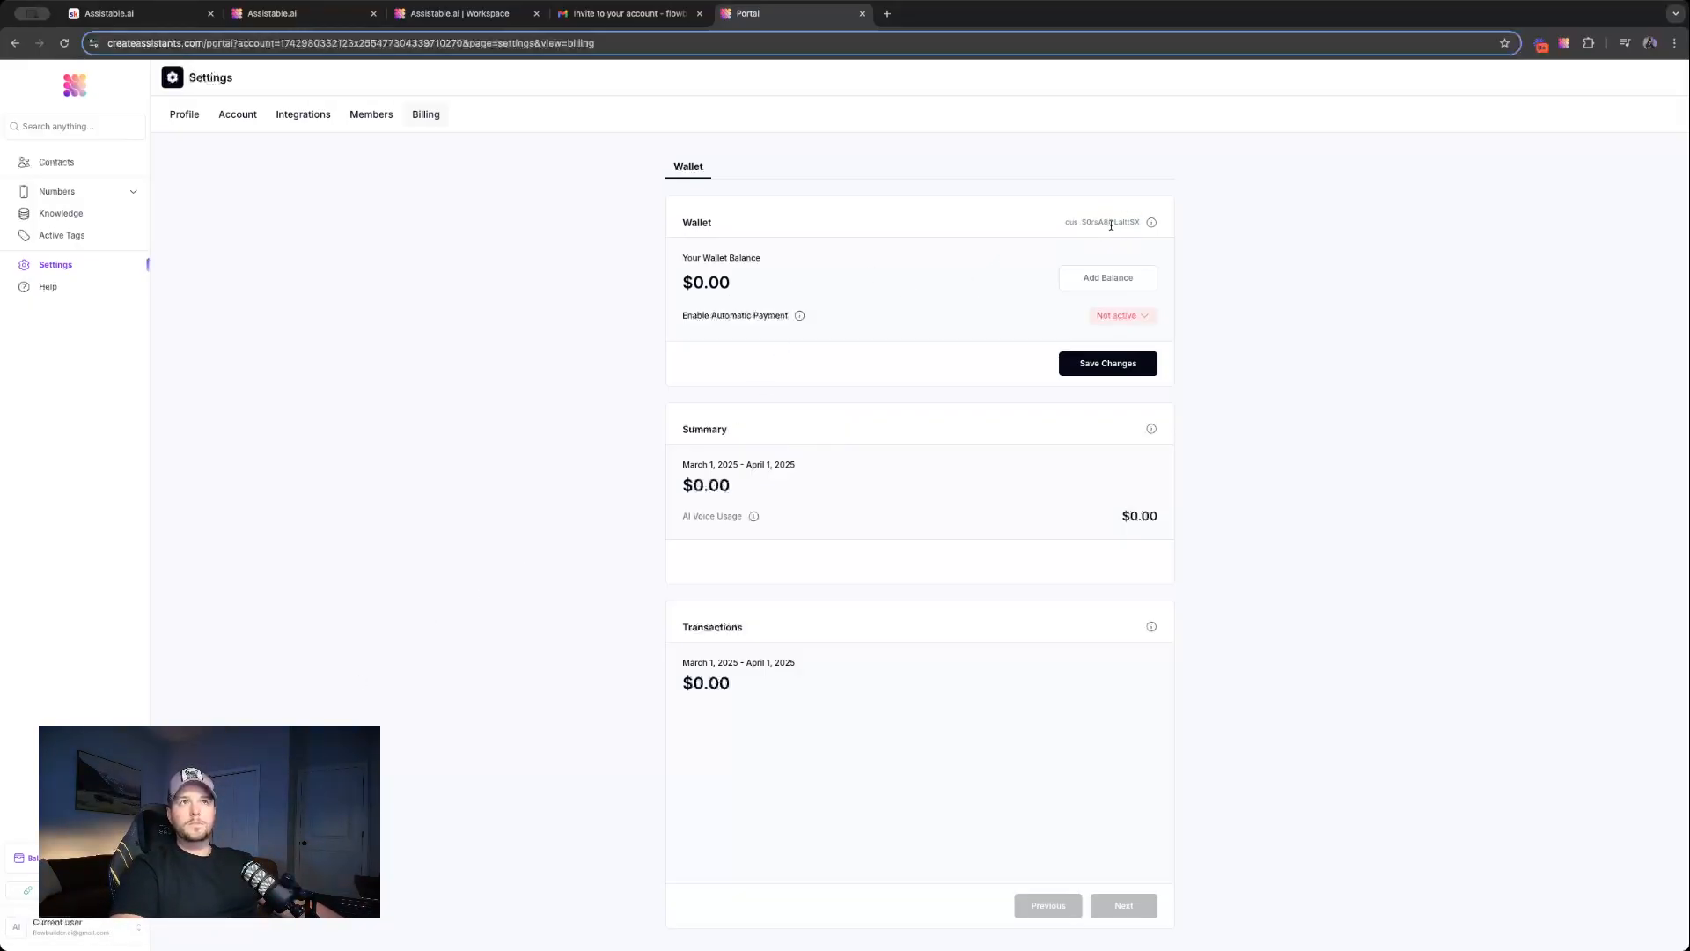
{"action": "left_click", "coordinate": [1105, 277]}
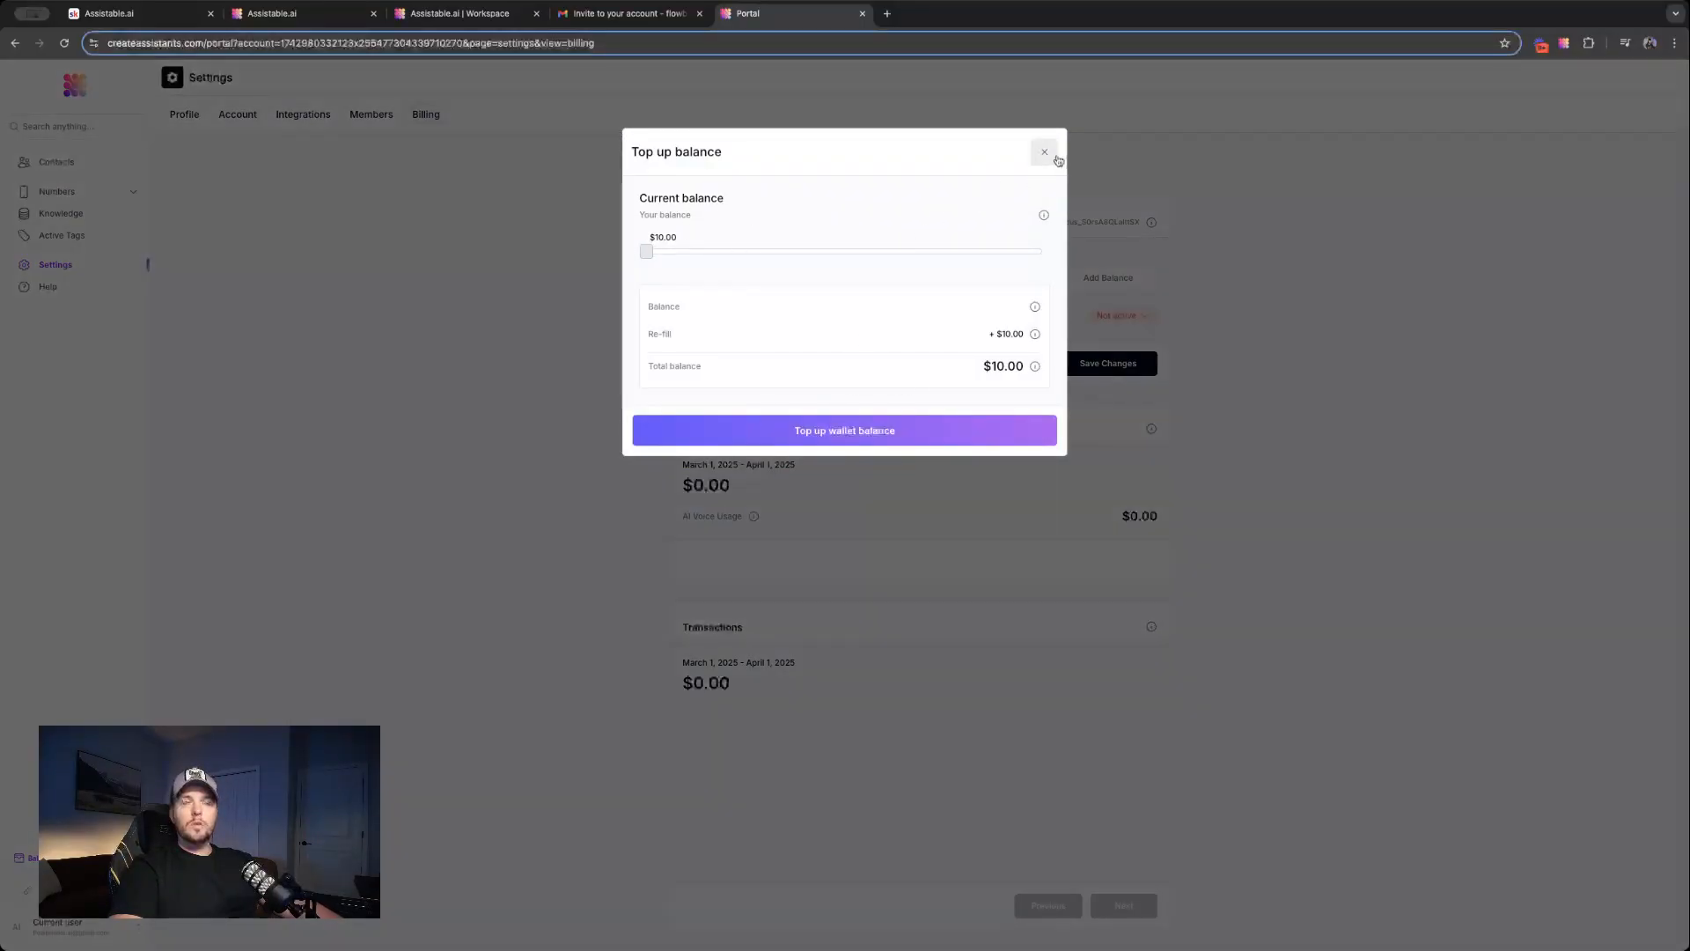
{"action": "left_click", "coordinate": [1043, 153]}
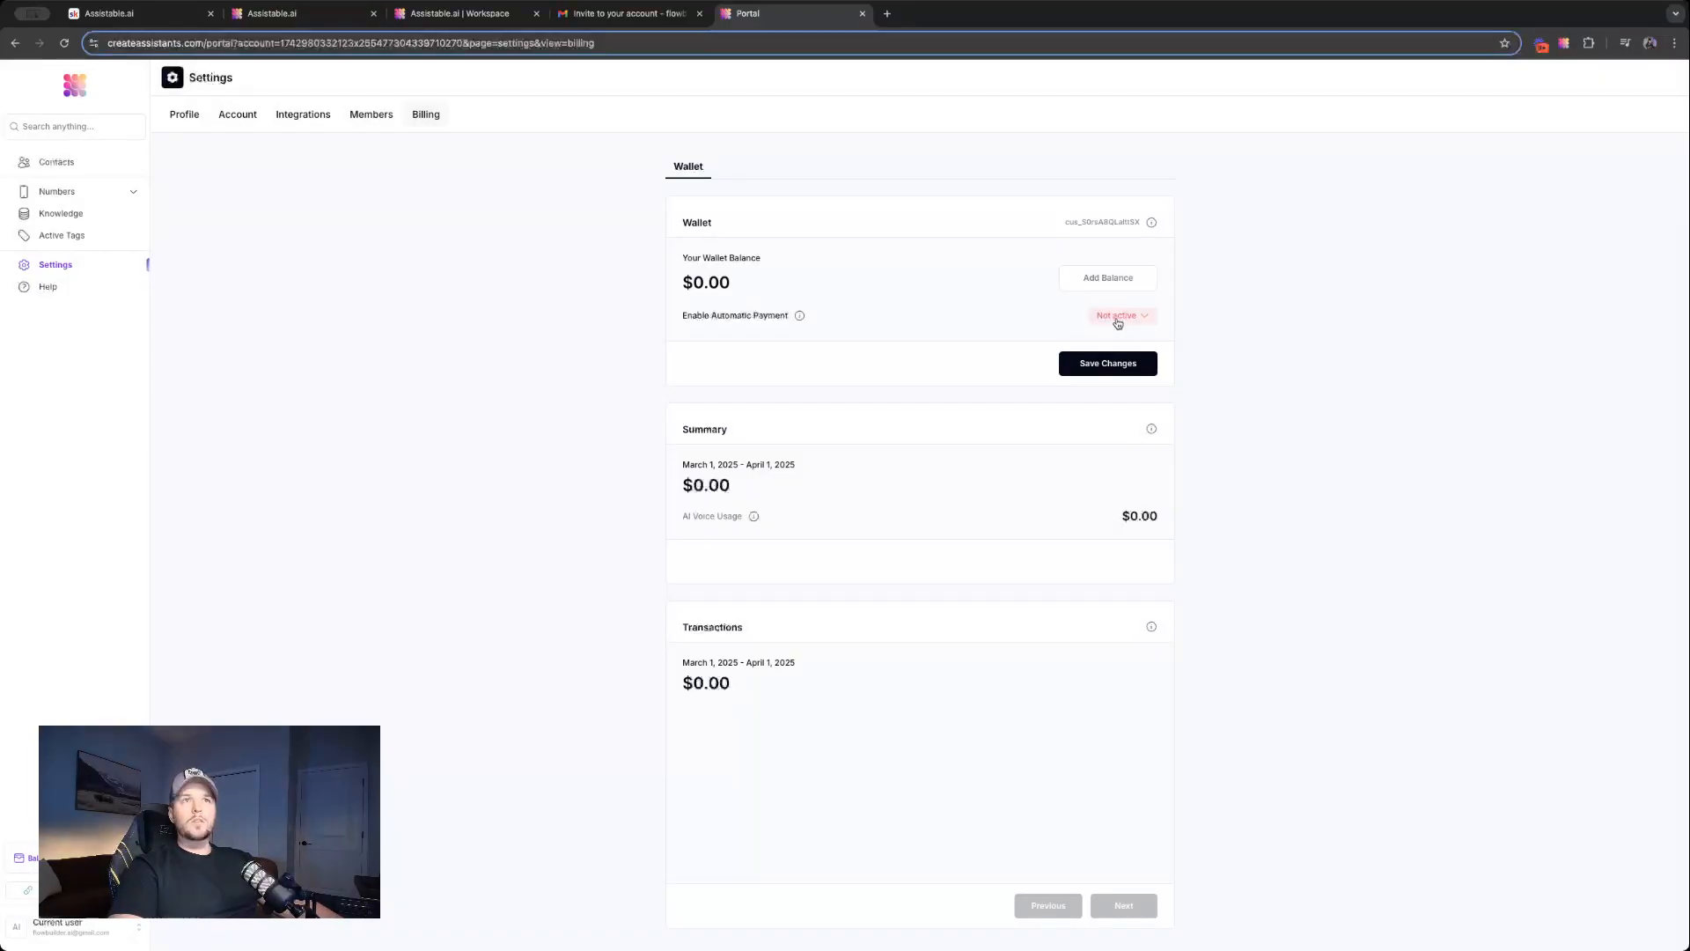
{"action": "mouse_move", "coordinate": [799, 315]}
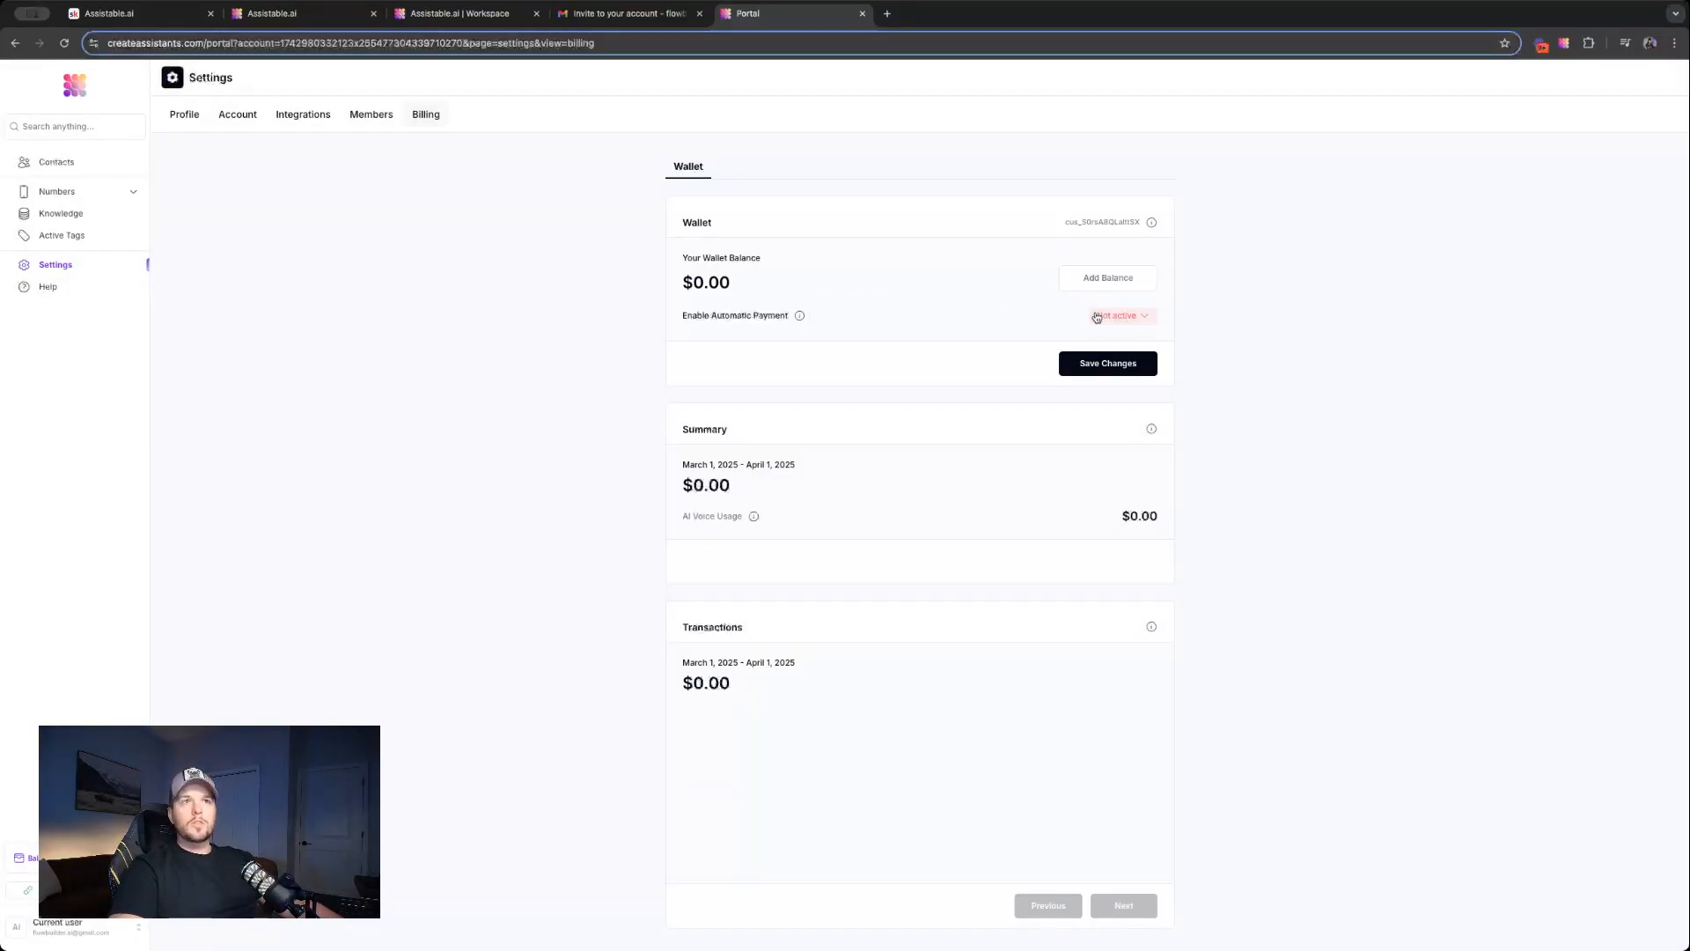
{"action": "left_click", "coordinate": [1106, 278]}
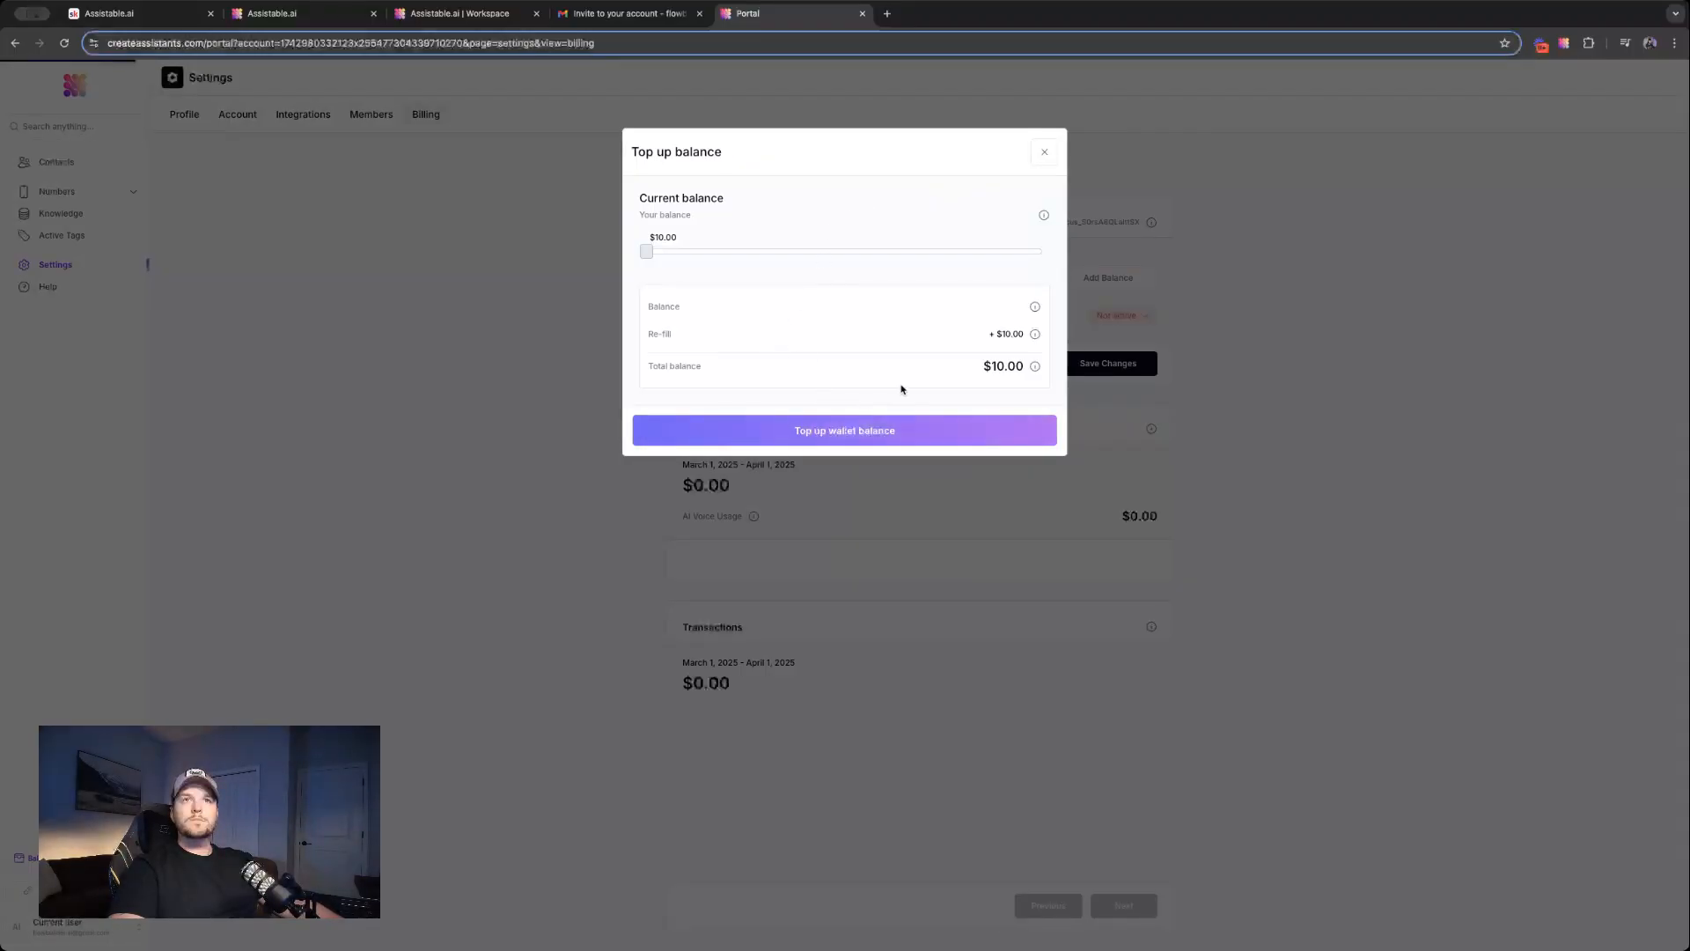
Step: Start the $10.00 wallet refill checkout, bringing up the payment QR code
{"action": "left_click", "coordinate": [844, 430]}
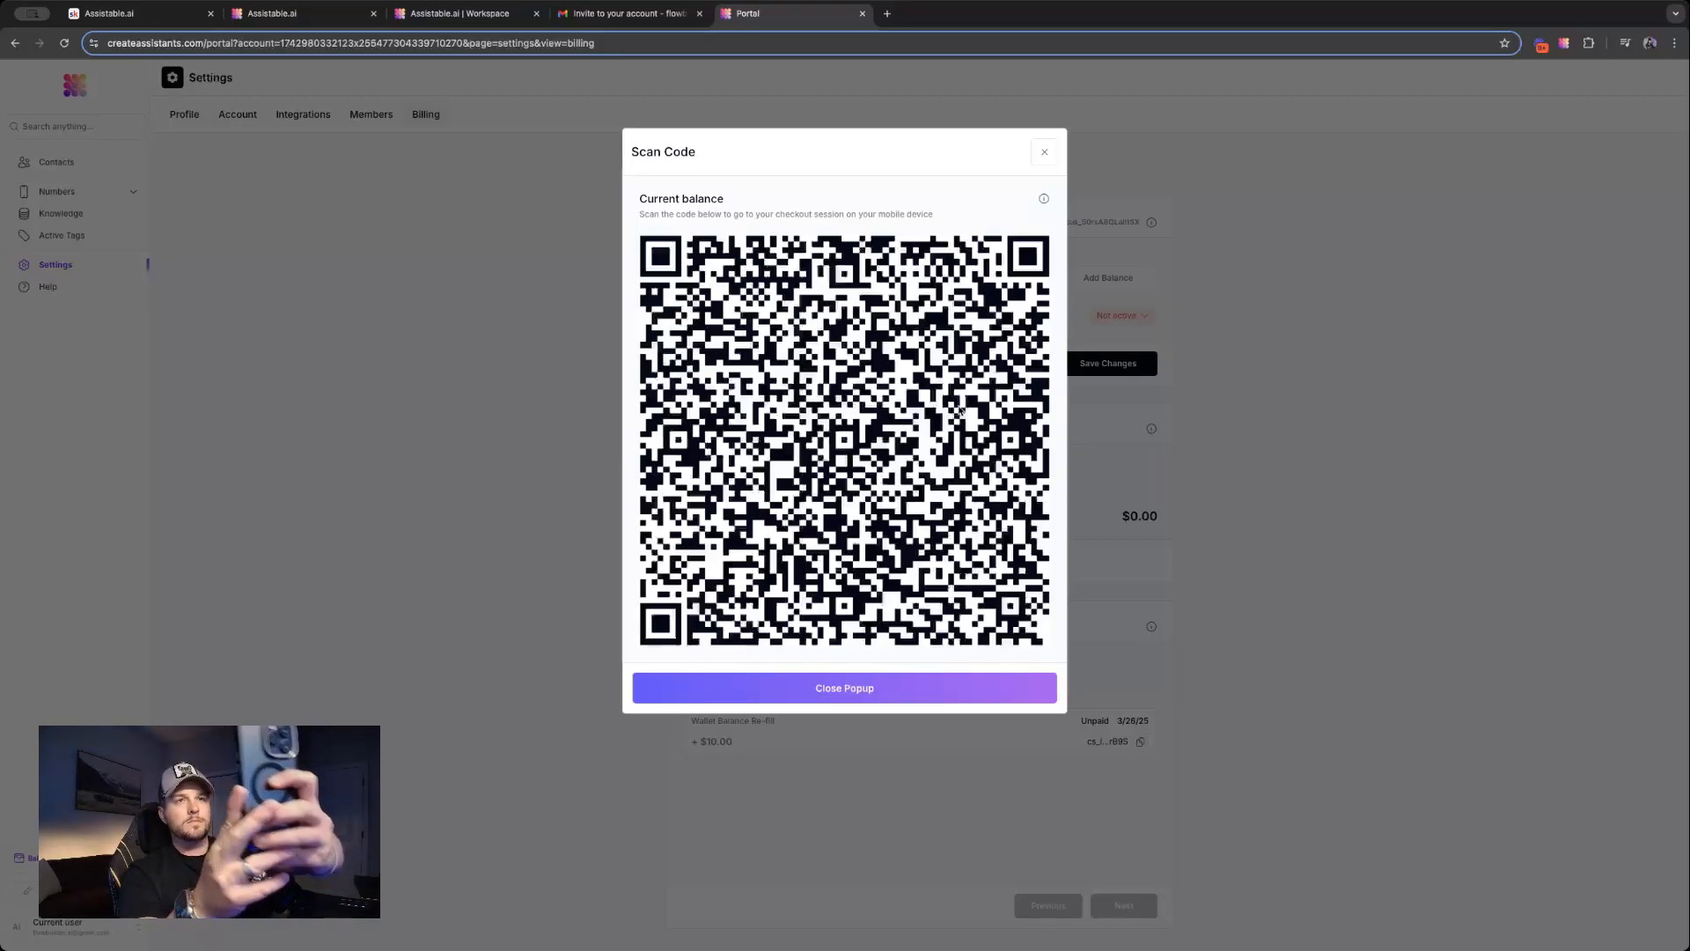
{"action": "mouse_move", "coordinate": [1013, 100]}
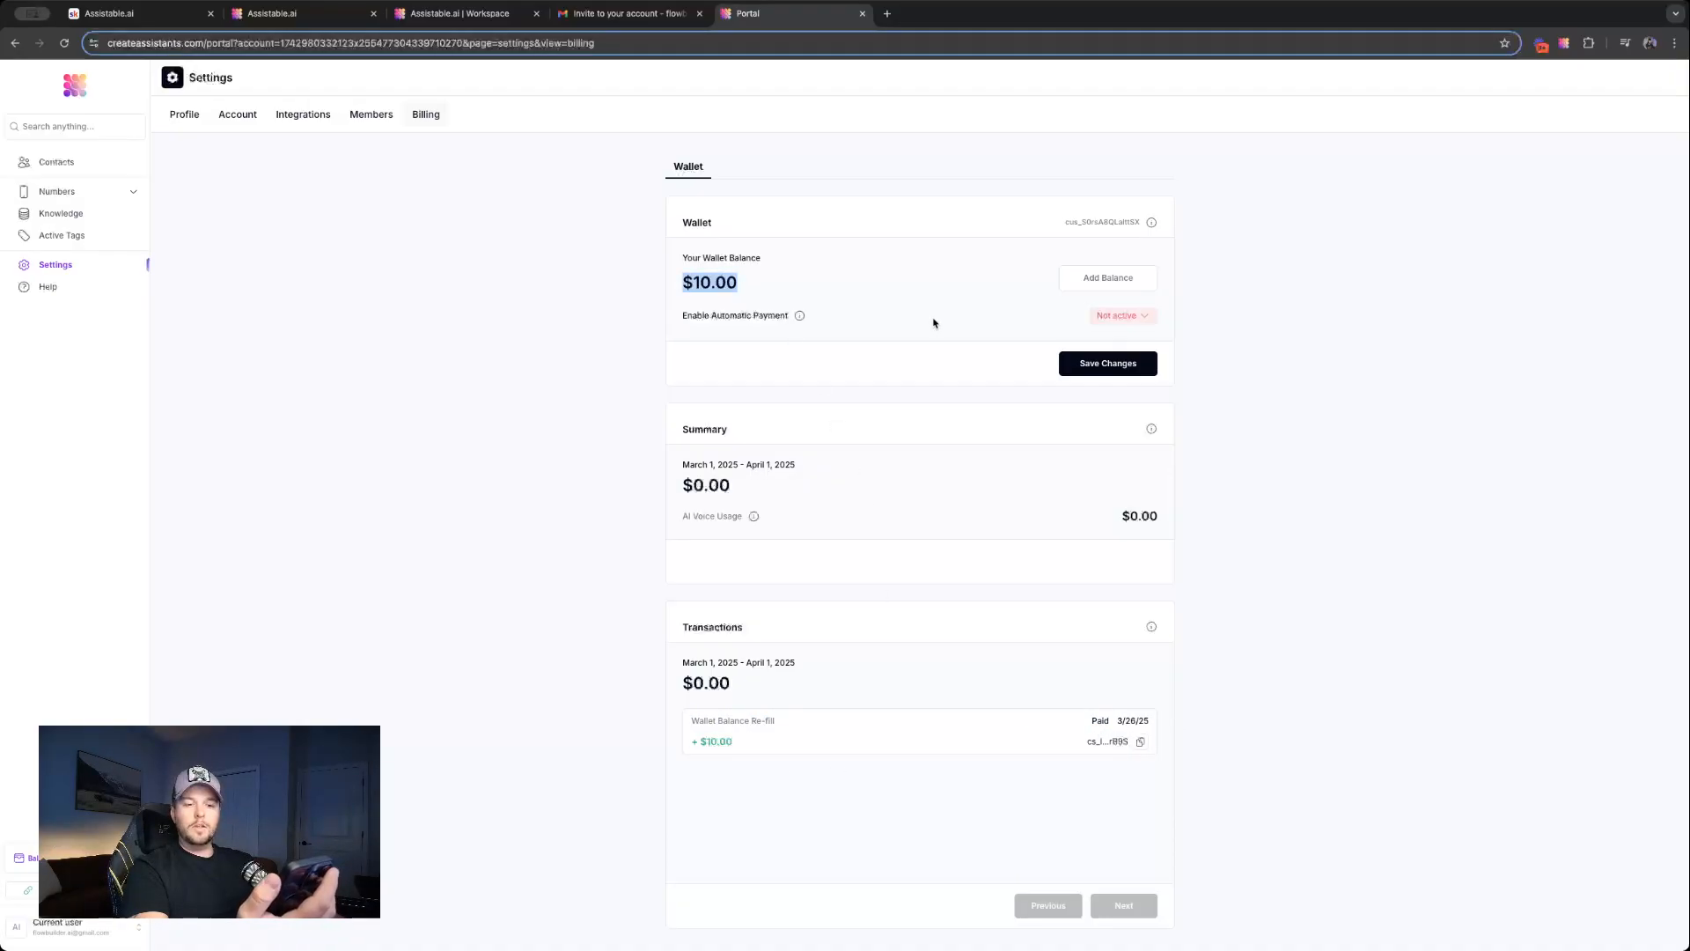
{"action": "mouse_move", "coordinate": [926, 317]}
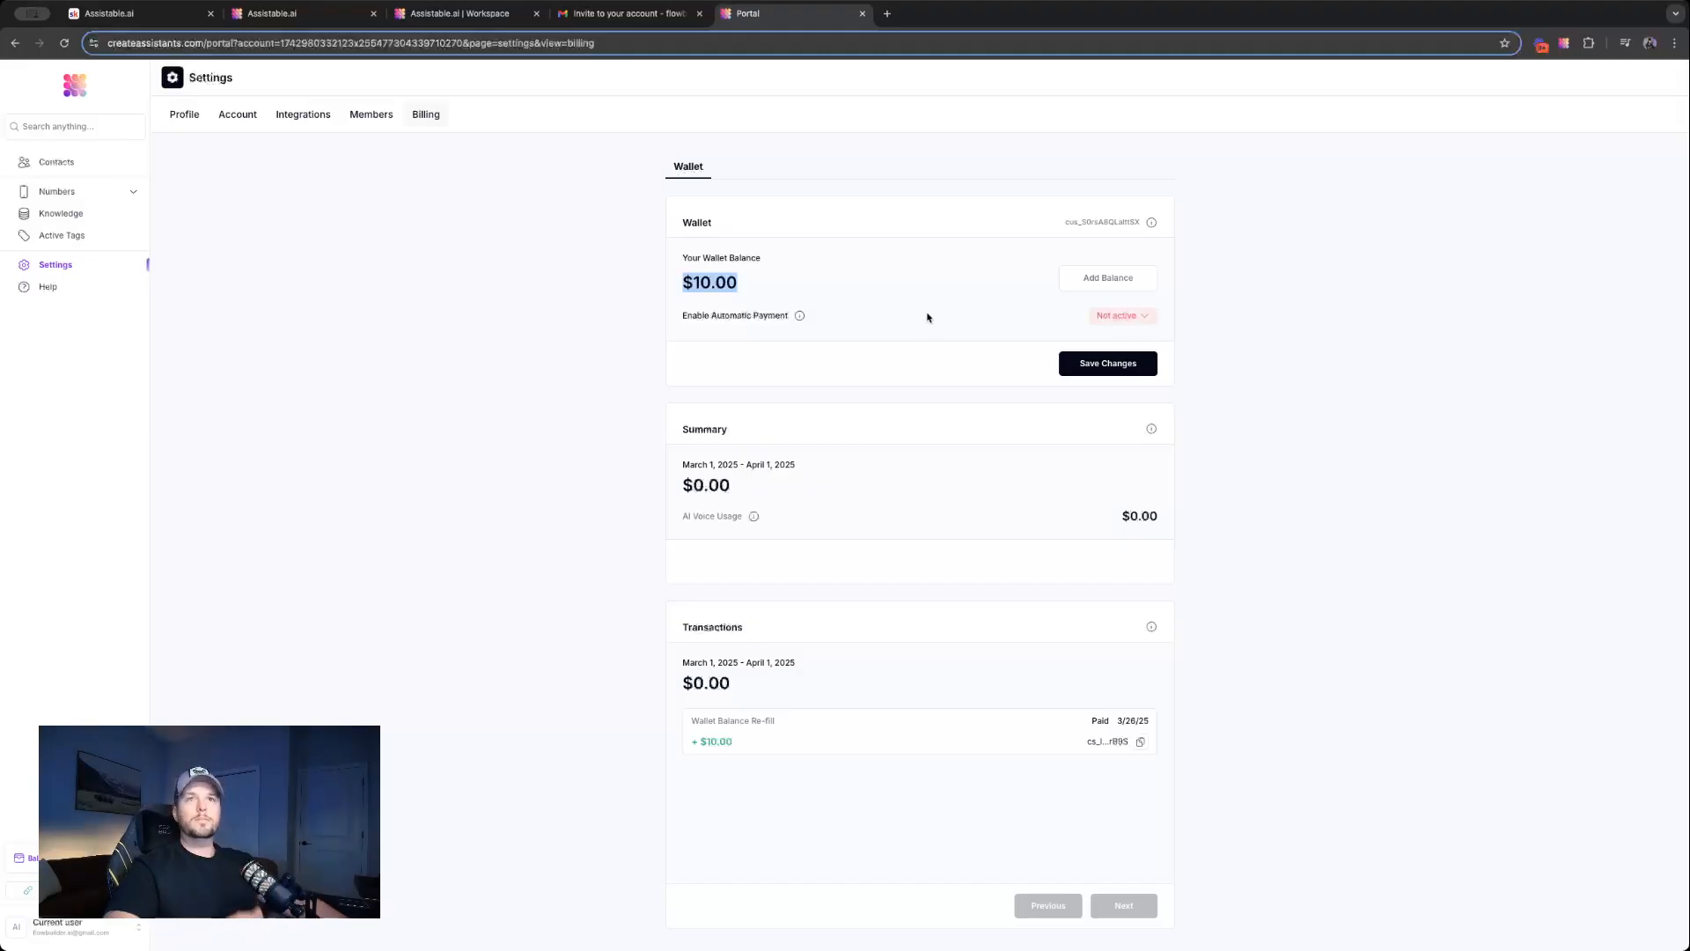
{"action": "mouse_move", "coordinate": [798, 315]}
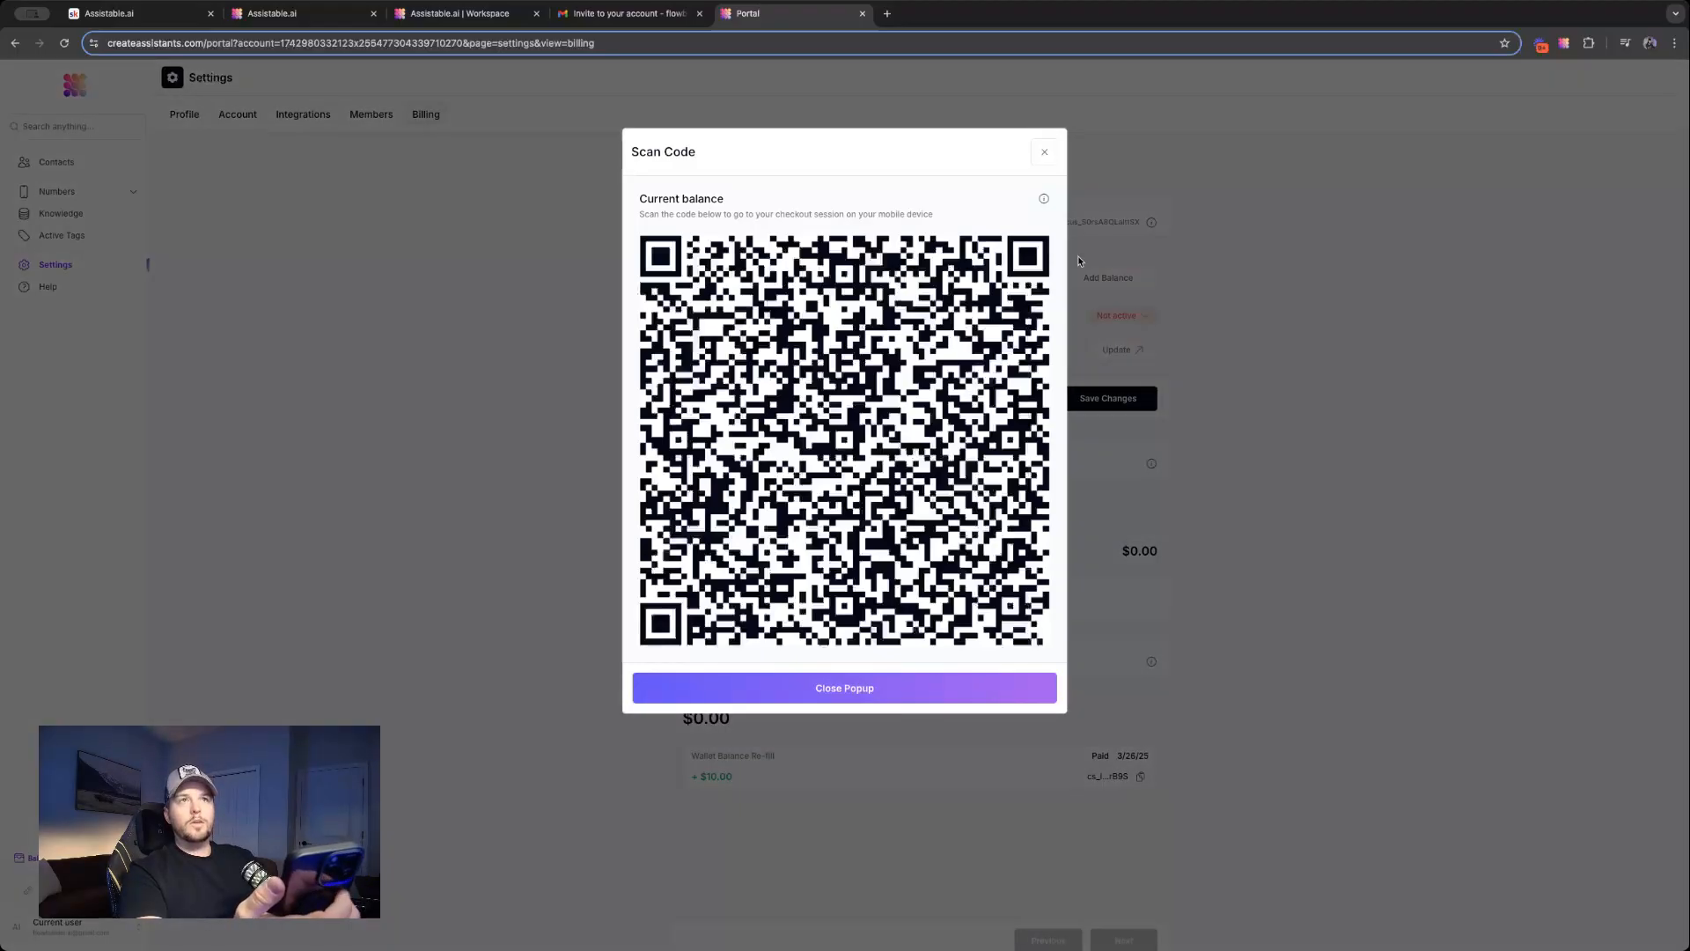
Step: Dismiss the card-saving checkout and set automatic payment Active, refilling $10 below $10
{"action": "left_click", "coordinate": [844, 688]}
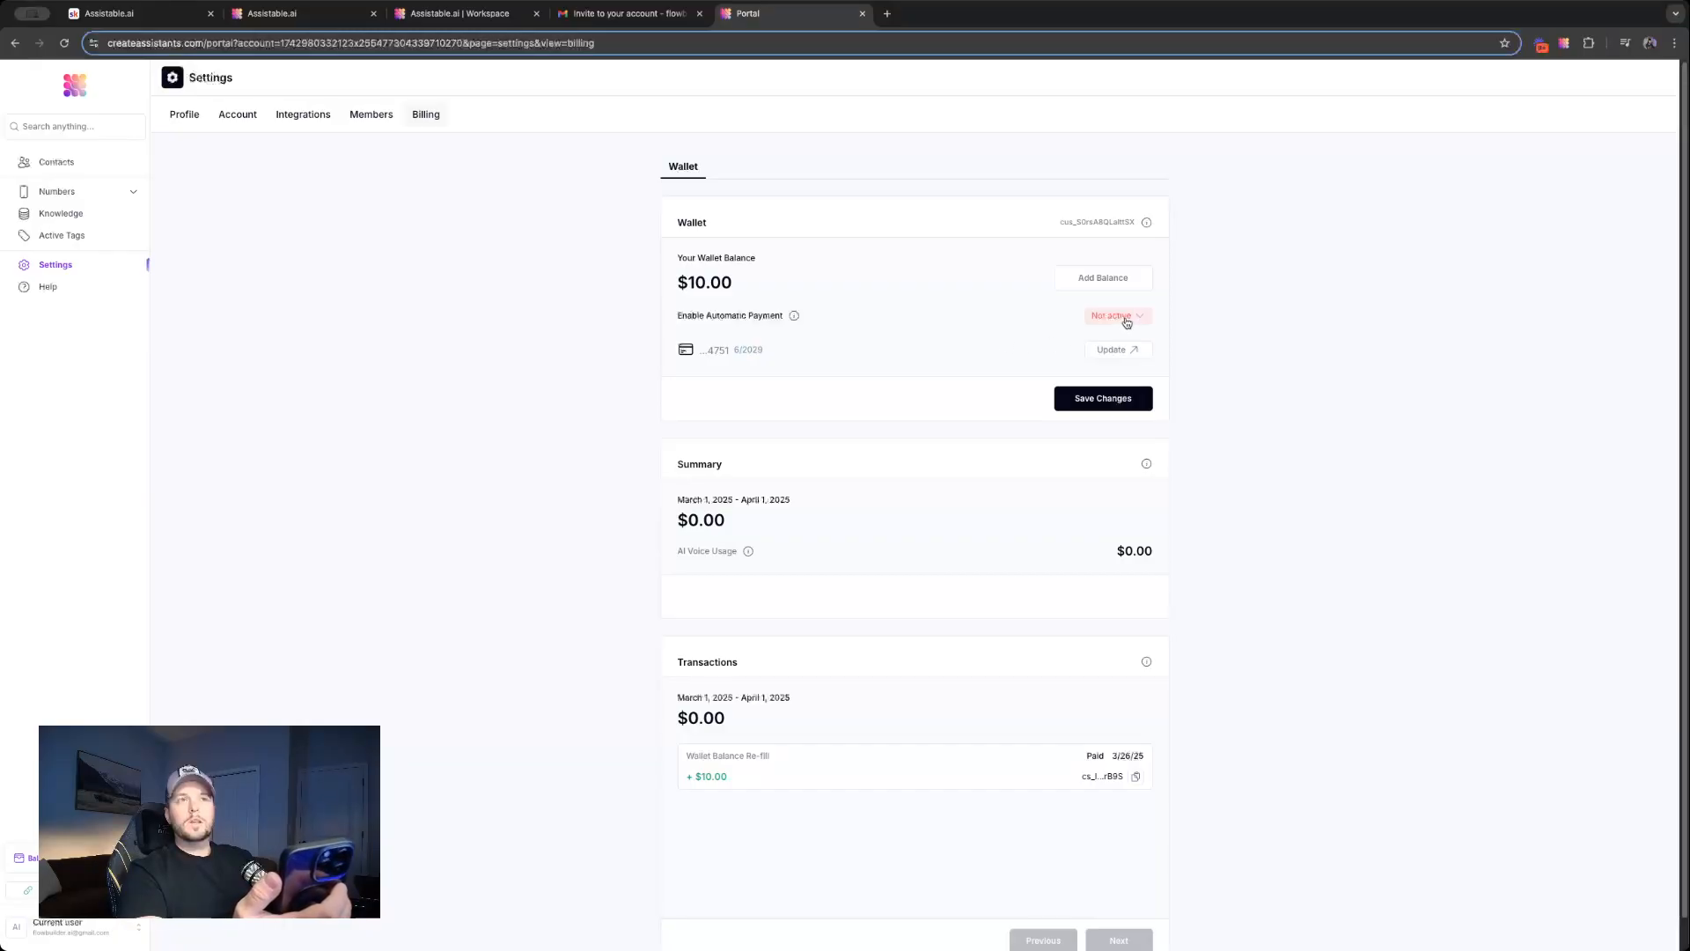
{"action": "left_click", "coordinate": [1116, 315]}
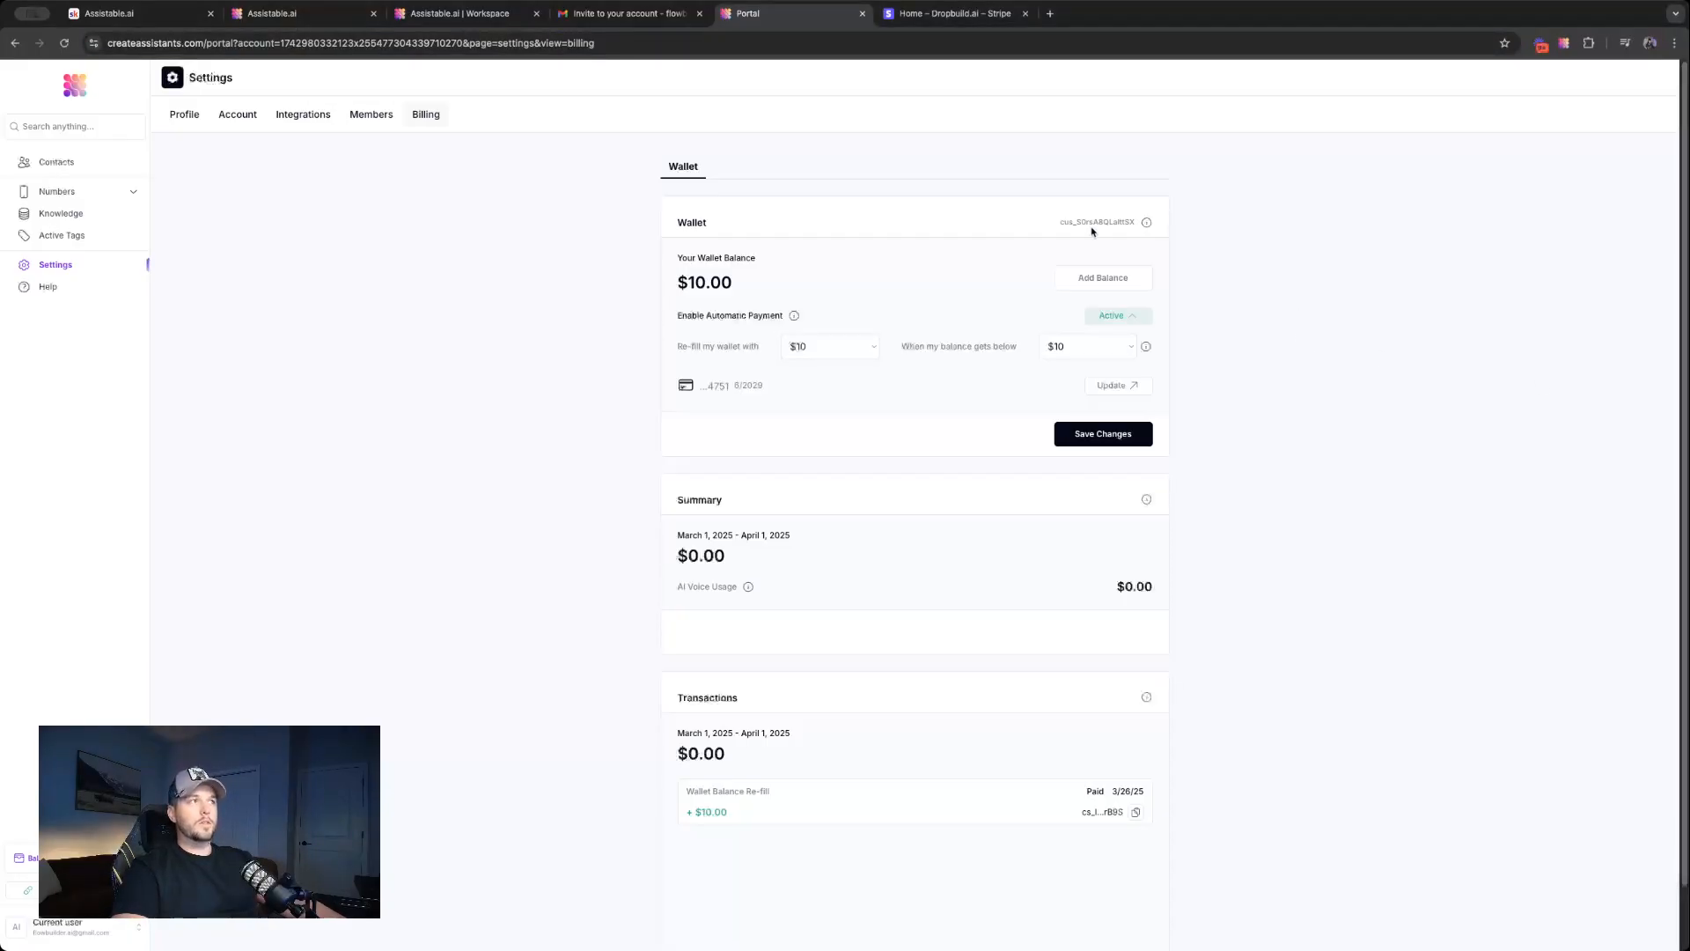
Step: Check Stripe's Gross volume shows the $10.00 payment and $9.41 net, comparing with the portal
{"action": "left_click", "coordinate": [952, 14]}
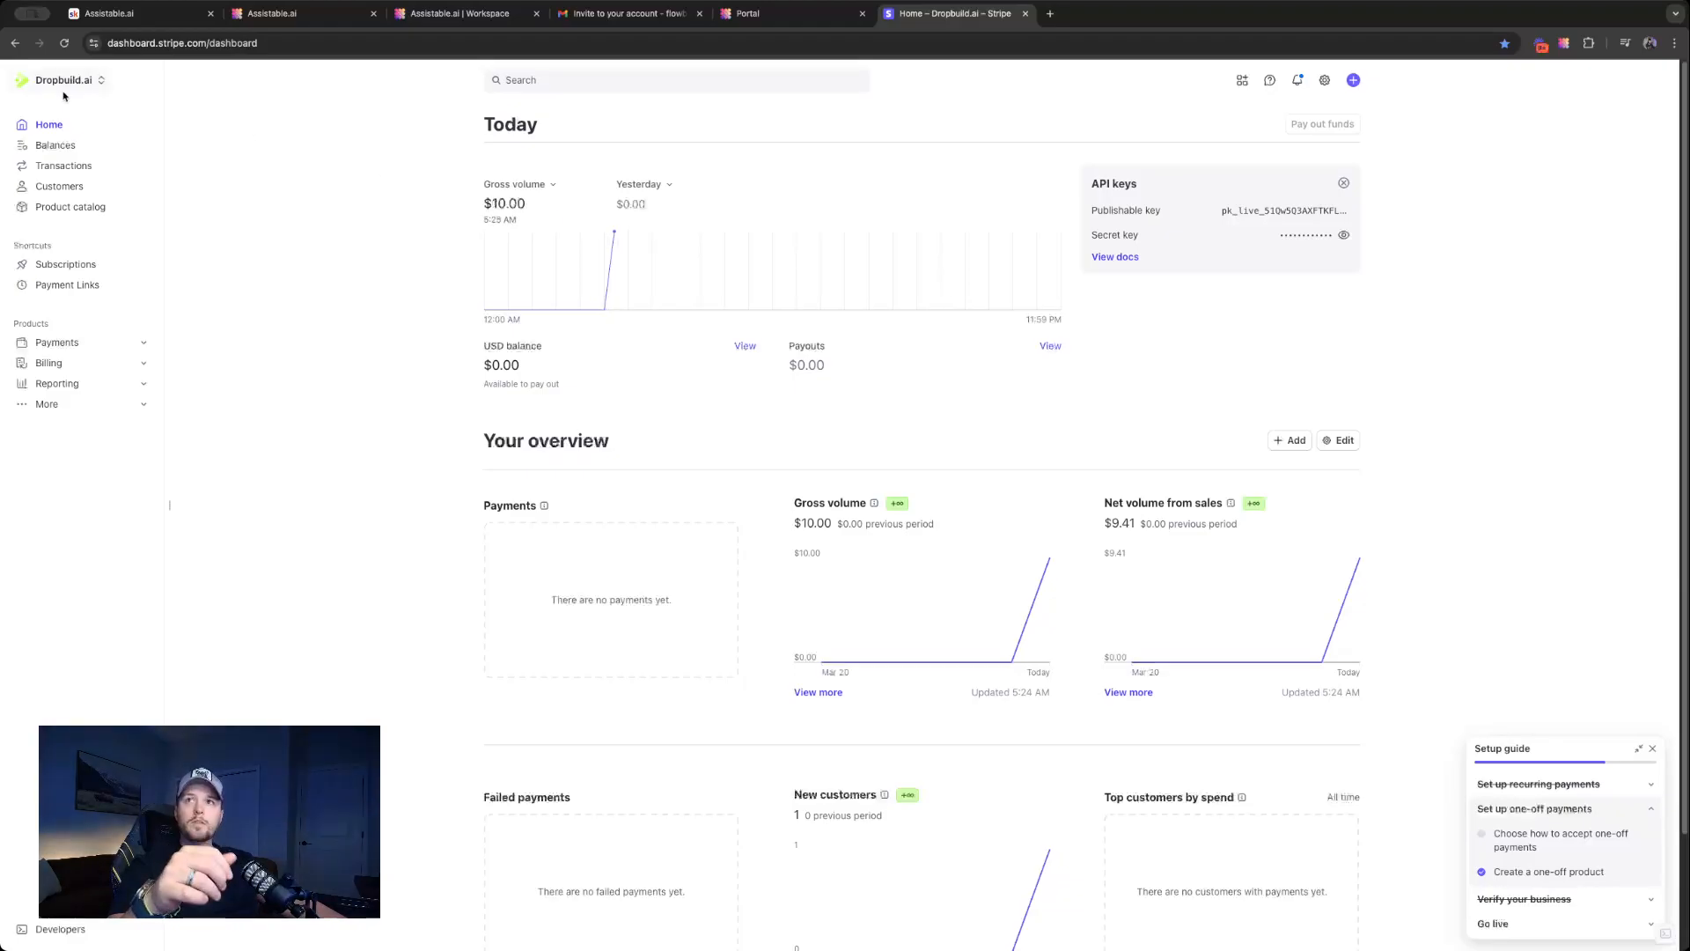
{"action": "mouse_move", "coordinate": [932, 191]}
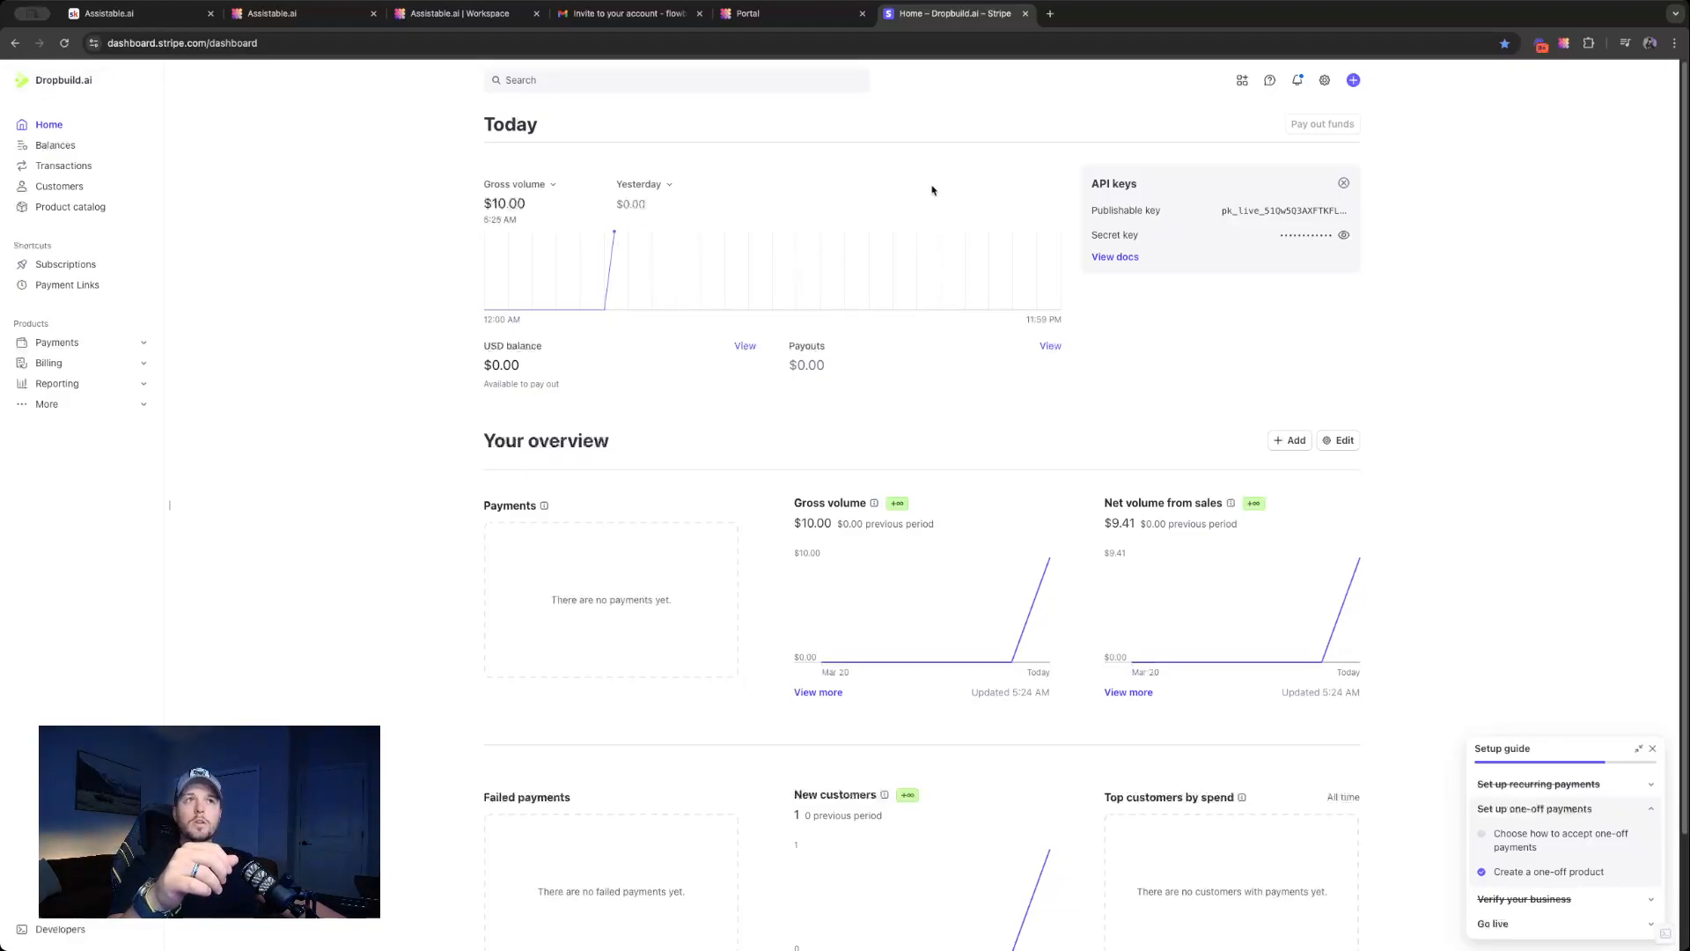
{"action": "left_click", "coordinate": [791, 13]}
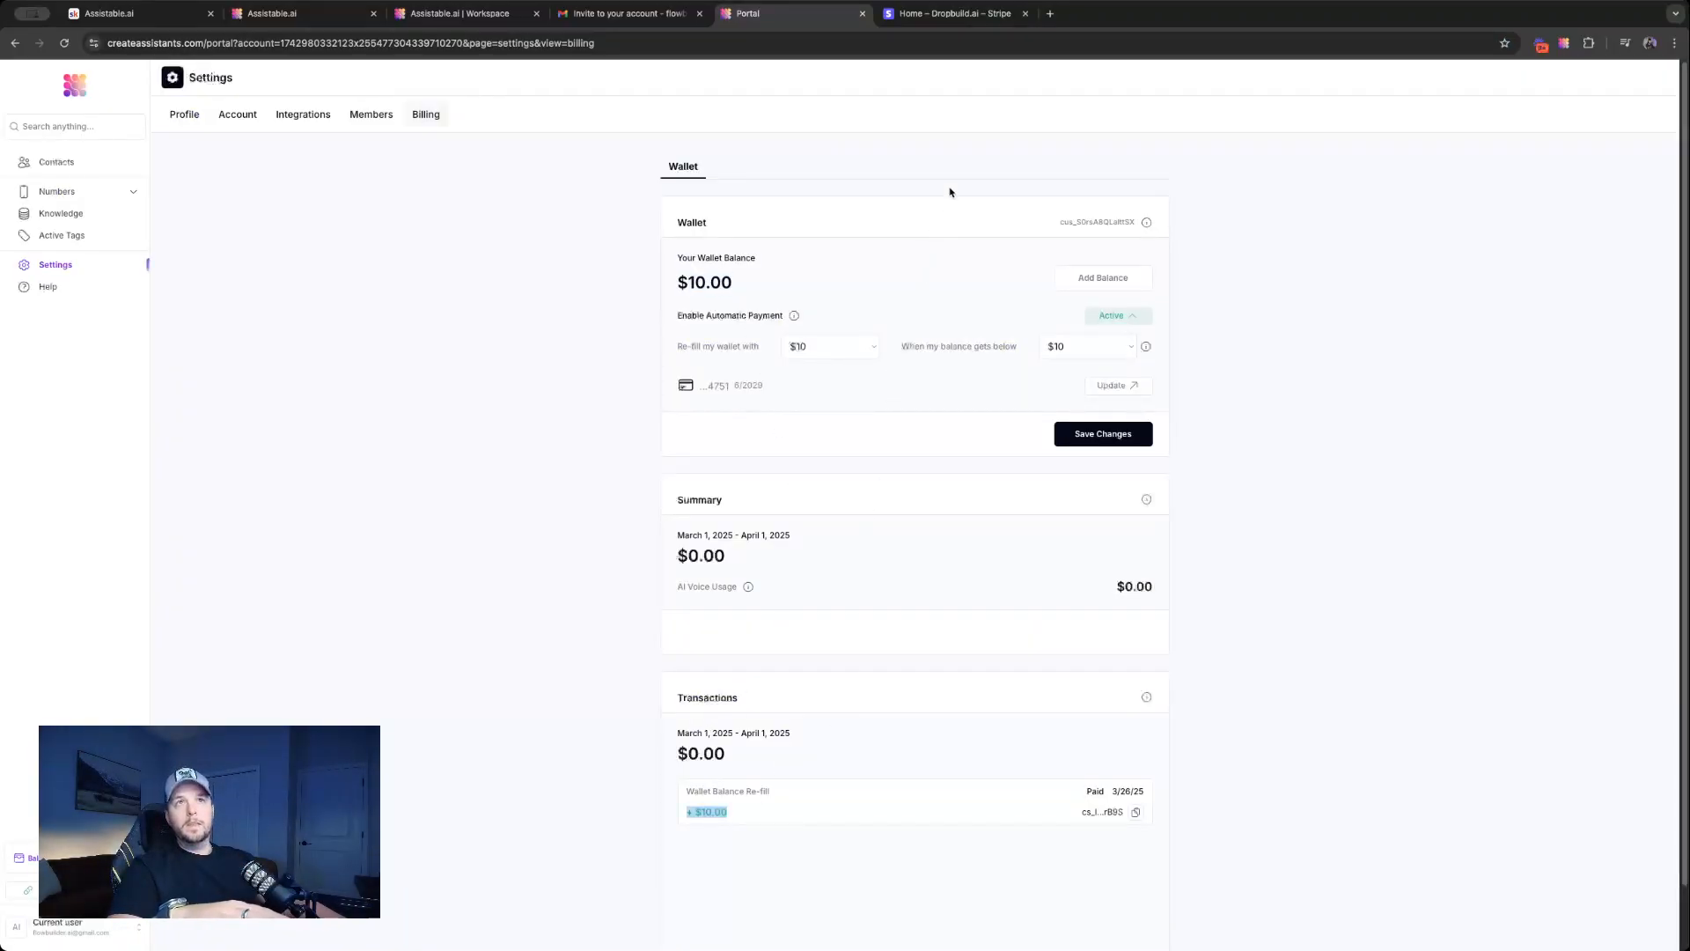
{"action": "left_click", "coordinate": [953, 13]}
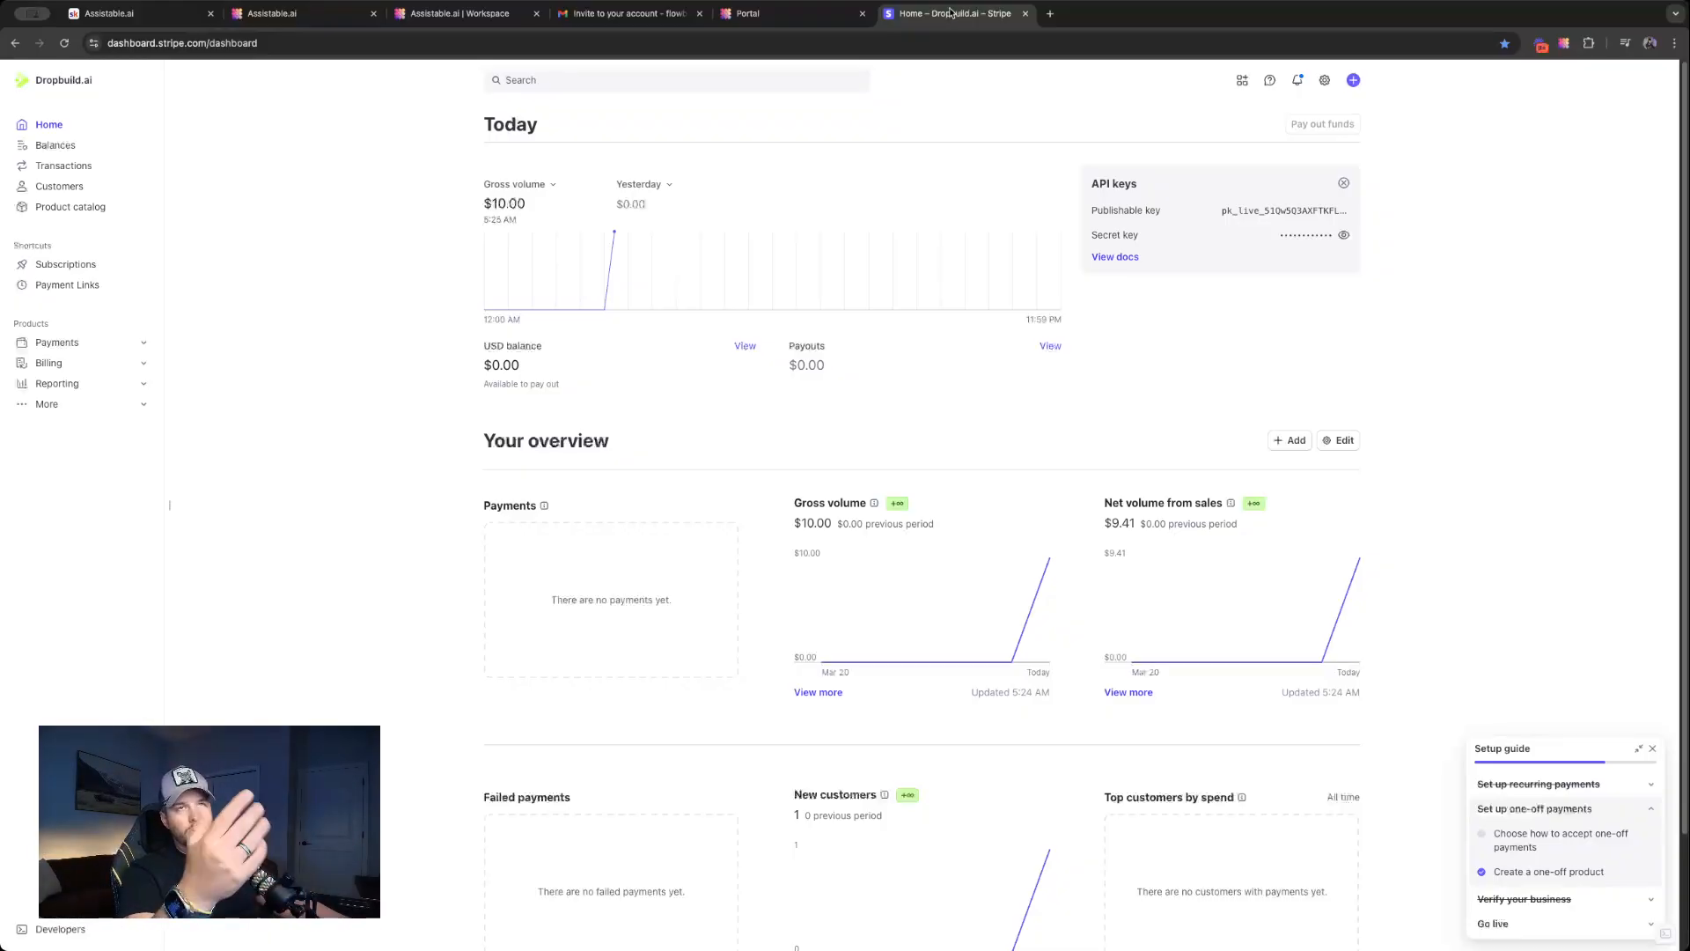
{"action": "mouse_move", "coordinate": [792, 13]}
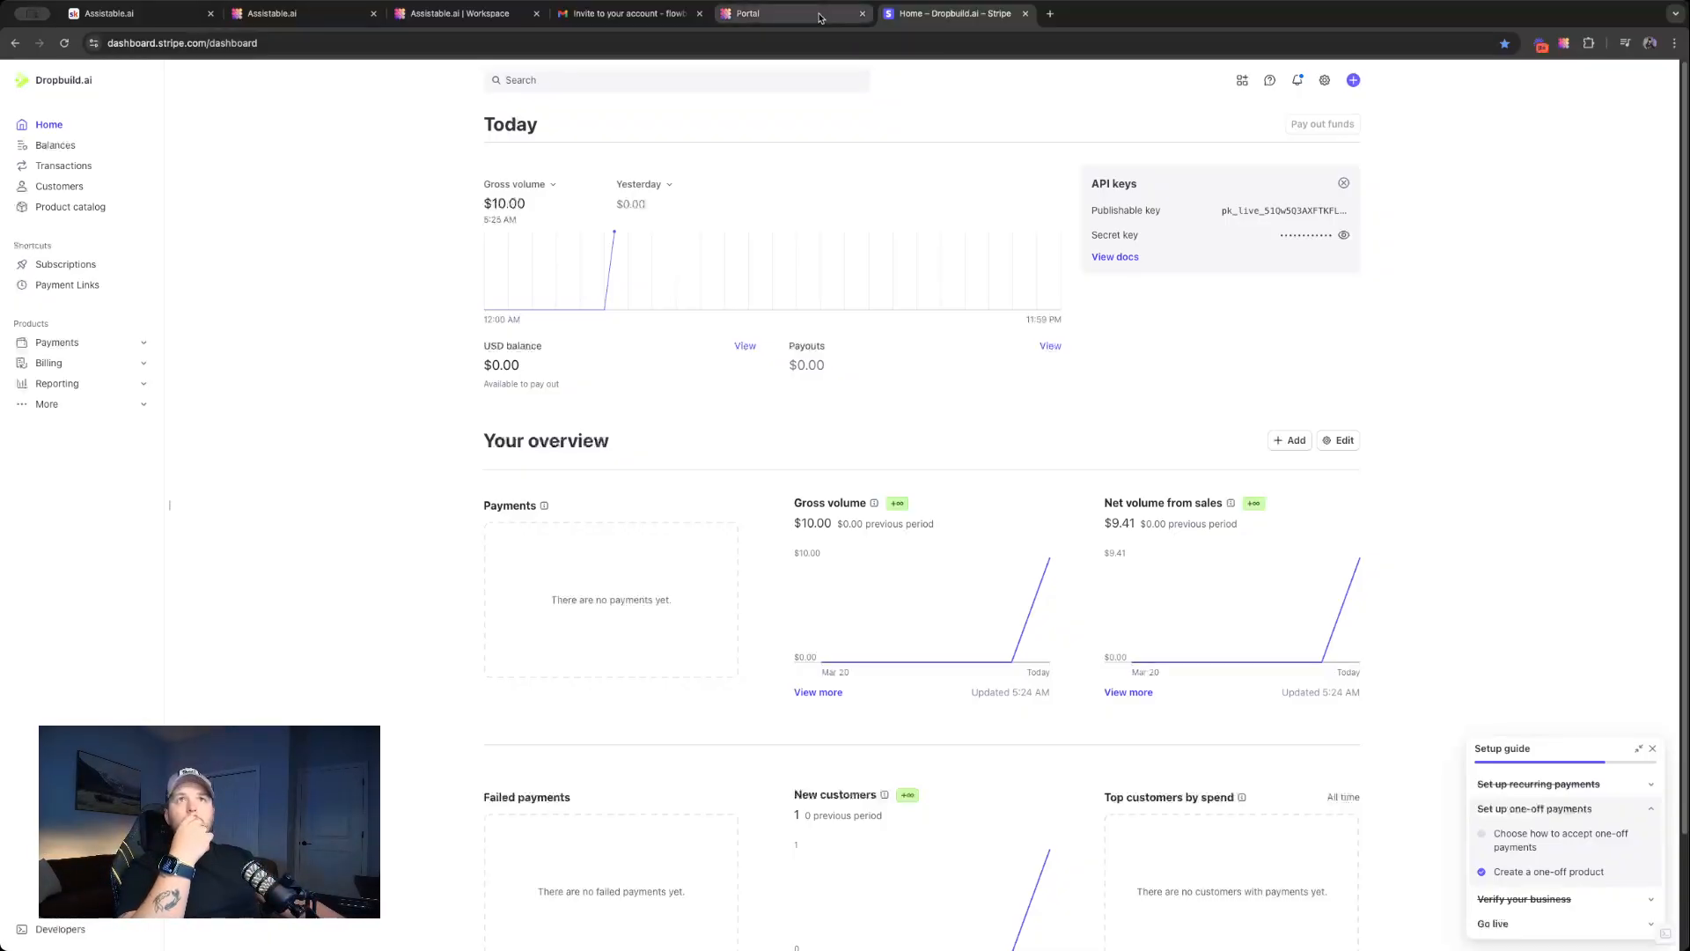
Step: Confirm the wallet auto-refilled to $19.00 via a $10.00 re-fill, then check Stripe's charge
{"action": "left_click", "coordinate": [792, 13]}
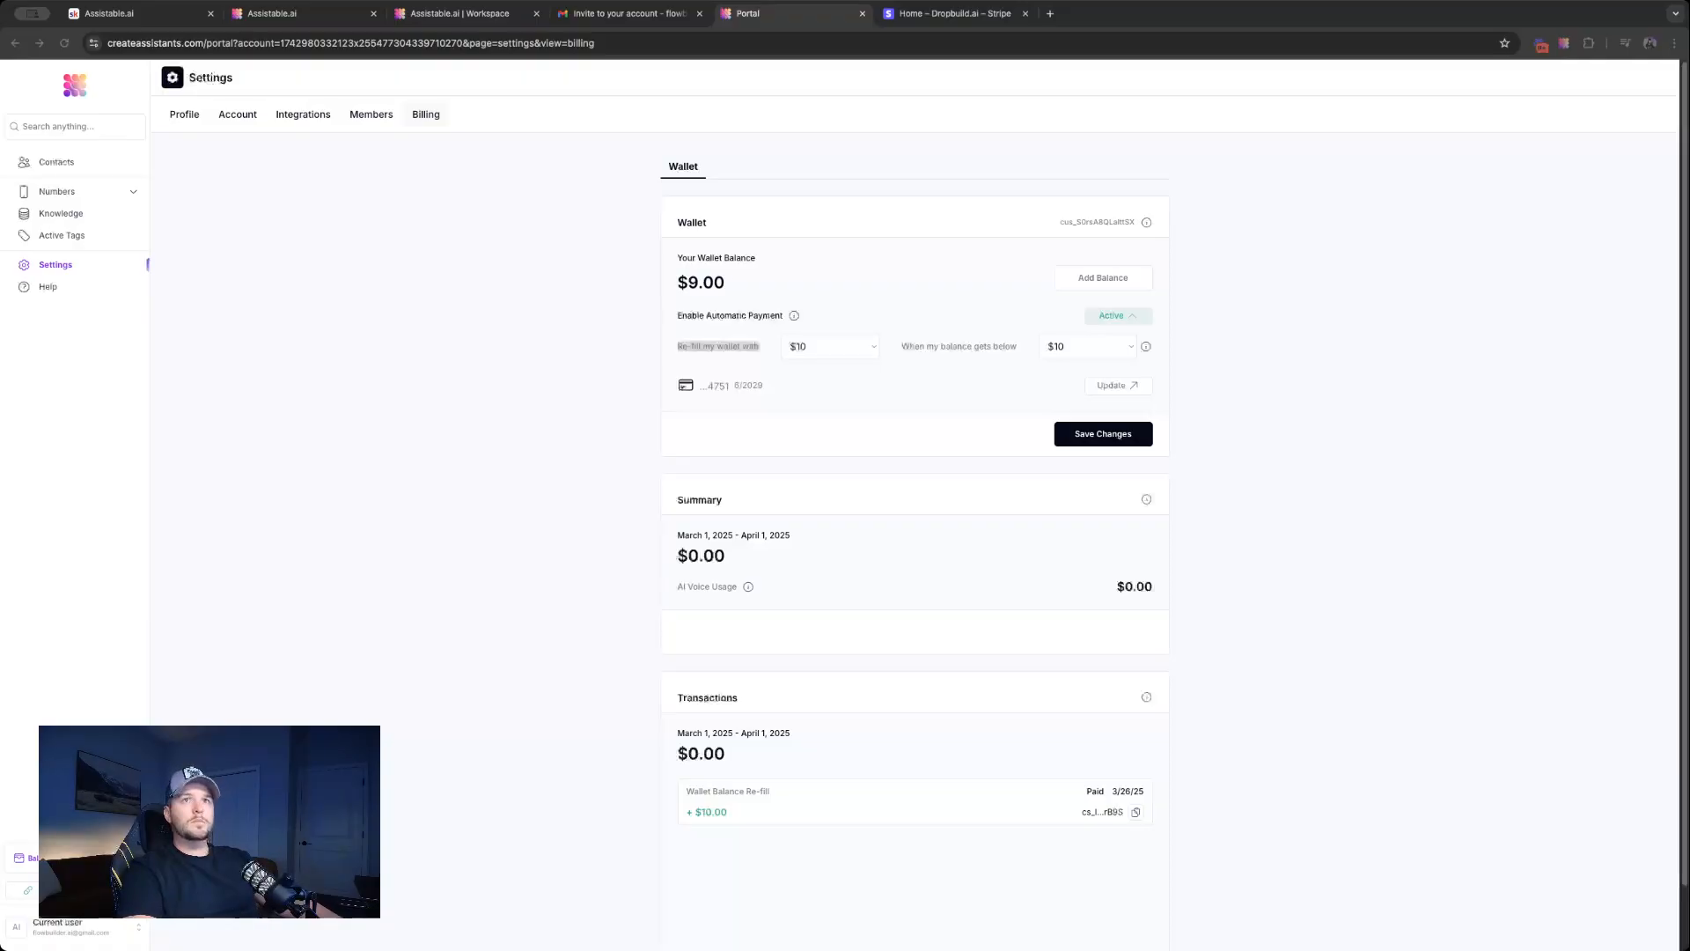
{"action": "double_click", "coordinate": [700, 282]}
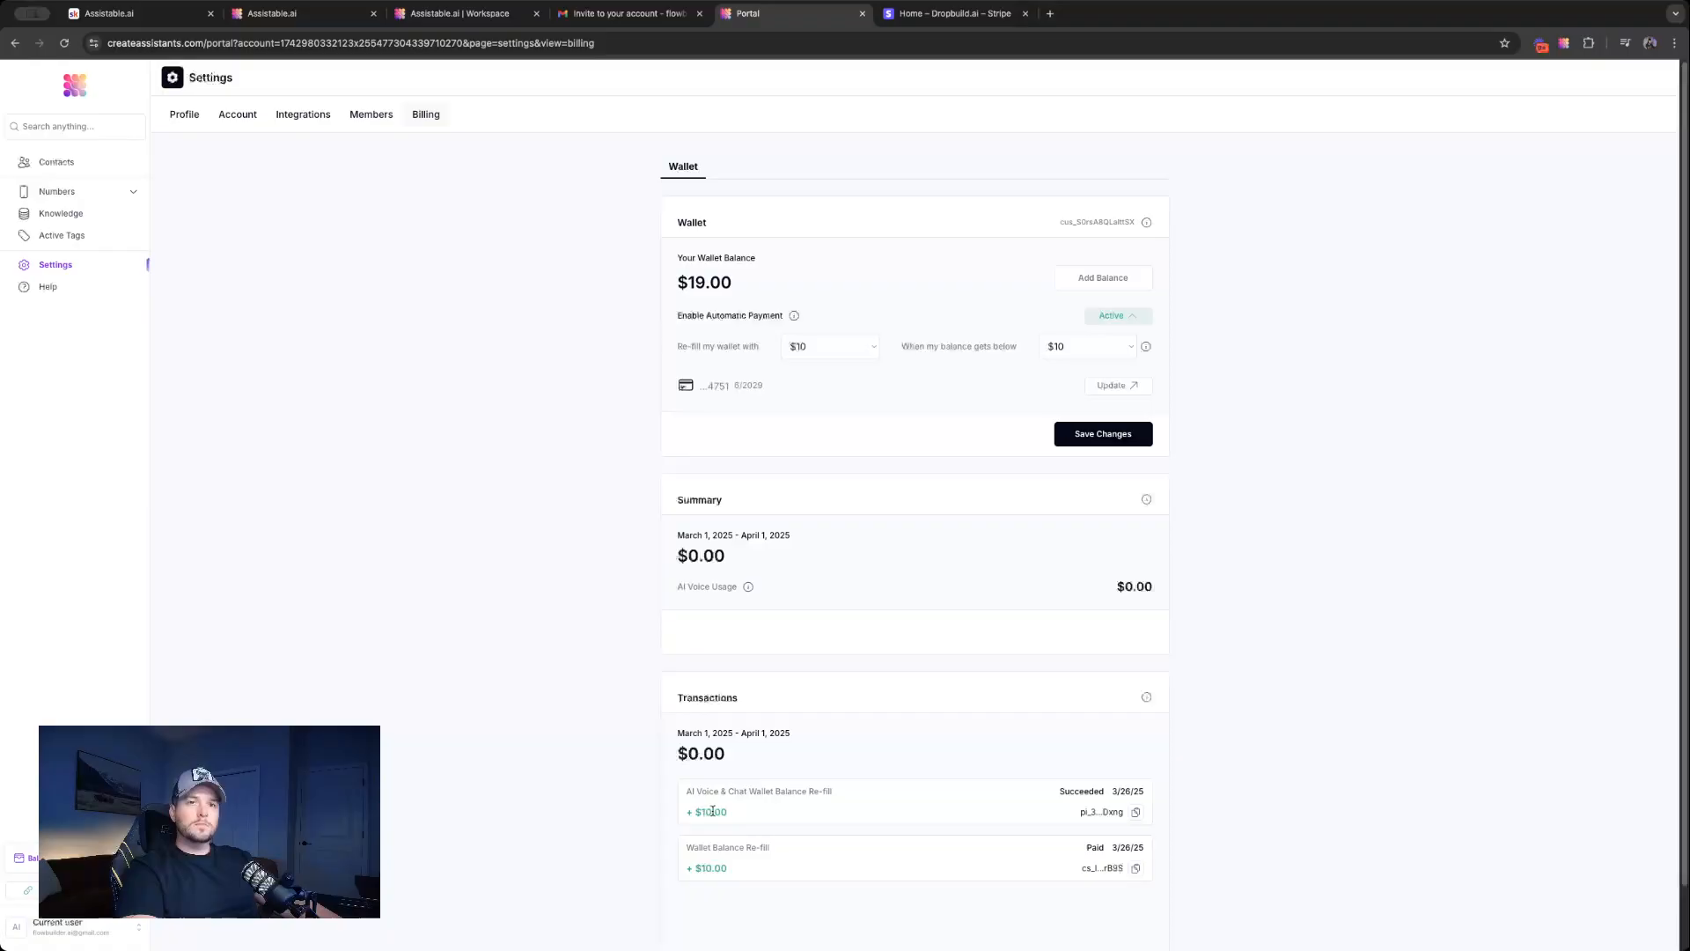
{"action": "double_click", "coordinate": [758, 791]}
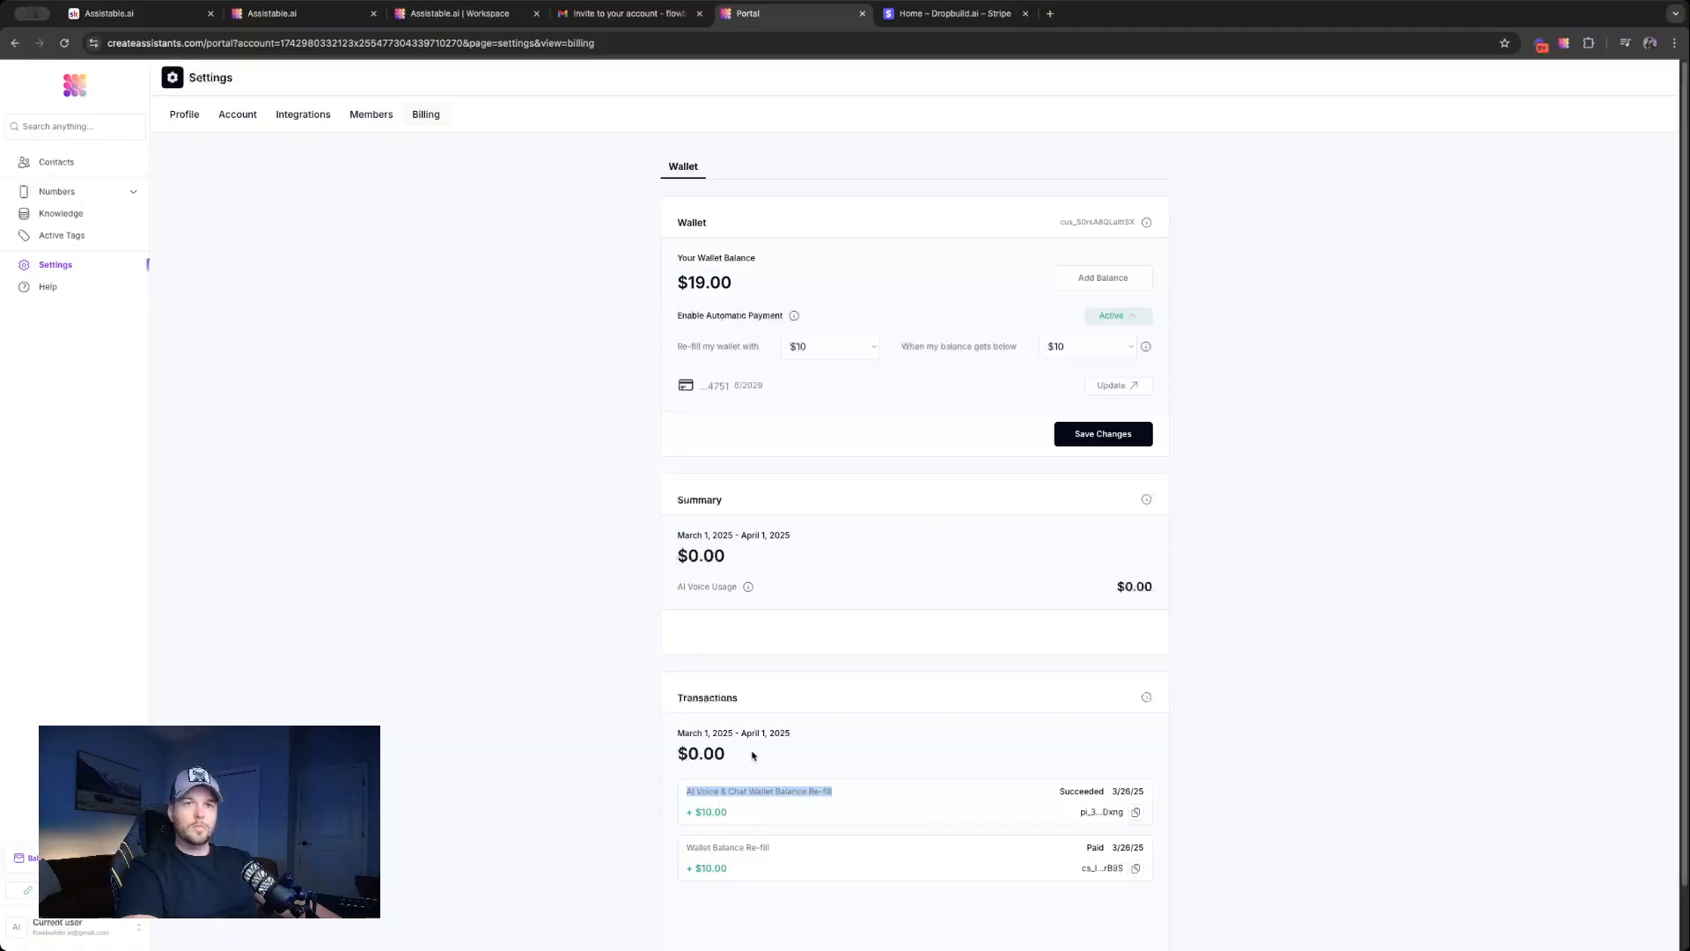
{"action": "left_click", "coordinate": [829, 346]}
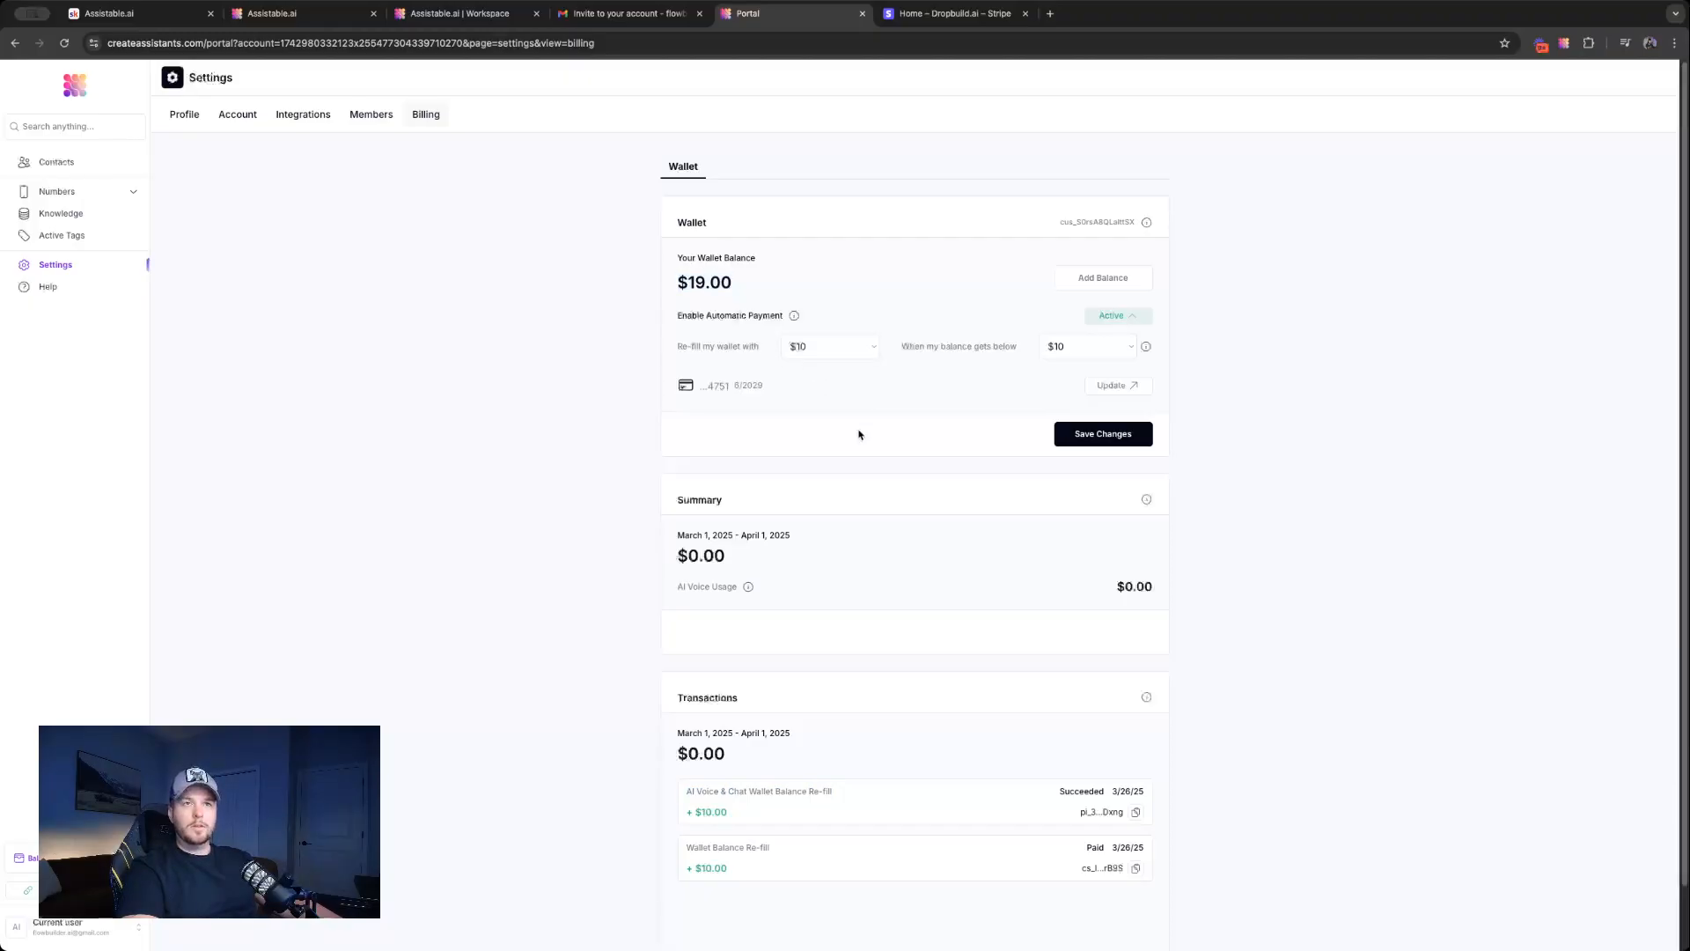
{"action": "left_click", "coordinate": [953, 13]}
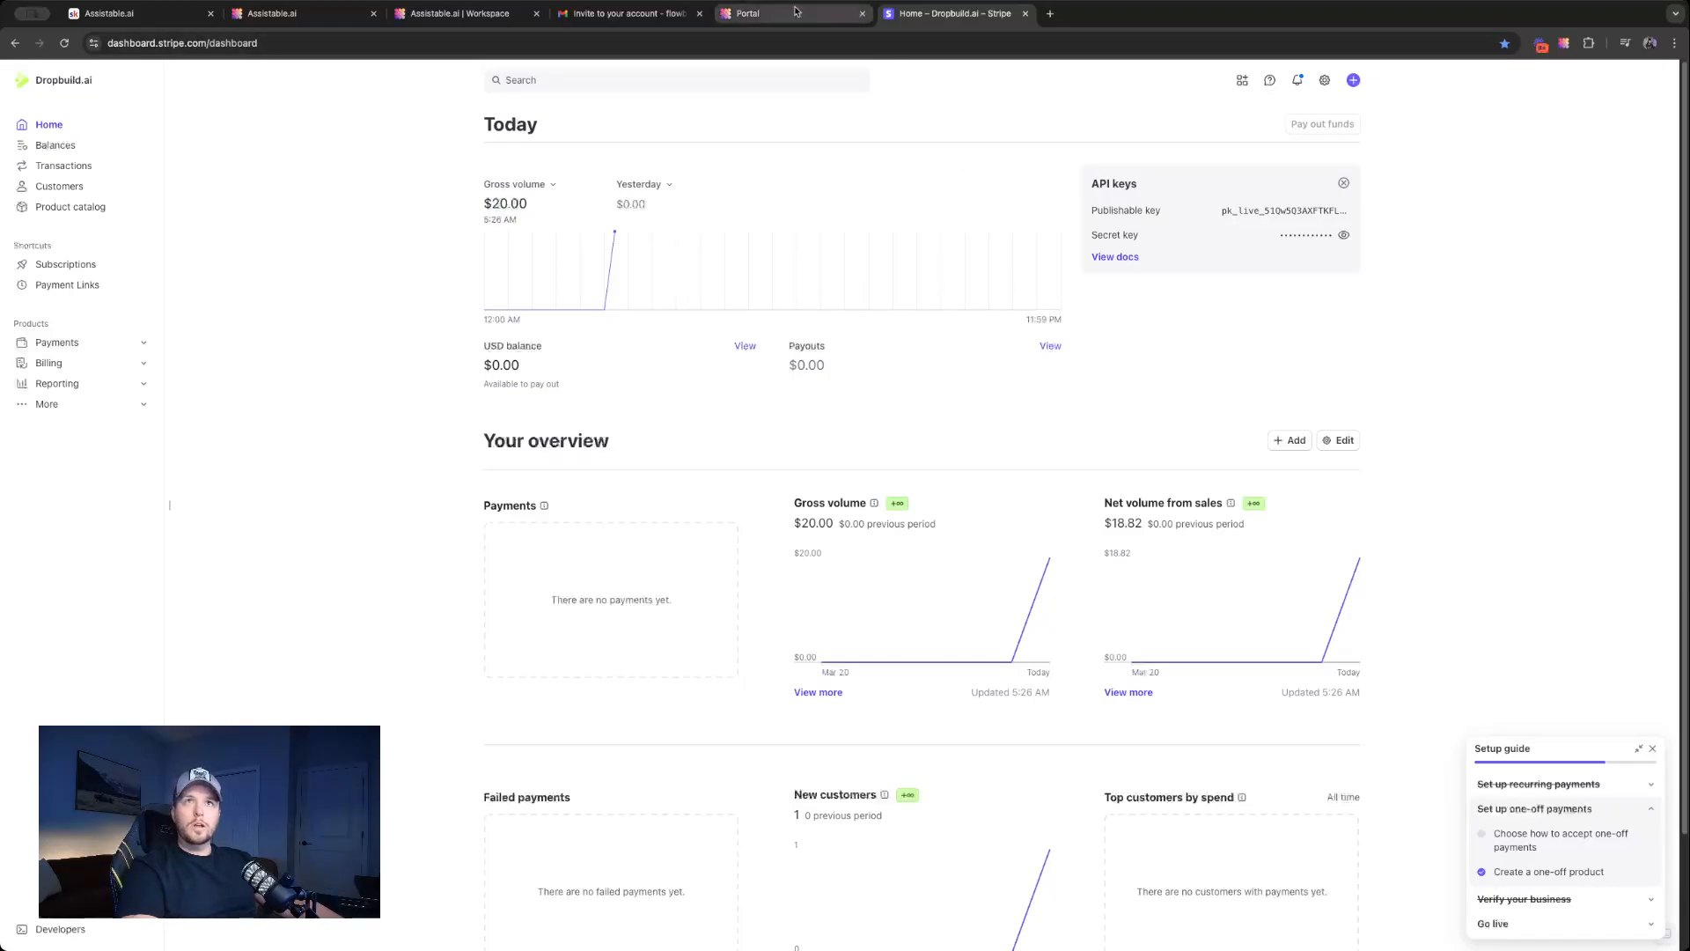
Step: Compare Stripe's $20.00 gross with the $19.00 wallet, then open the portal's Knowledge page
{"action": "left_click", "coordinate": [746, 13]}
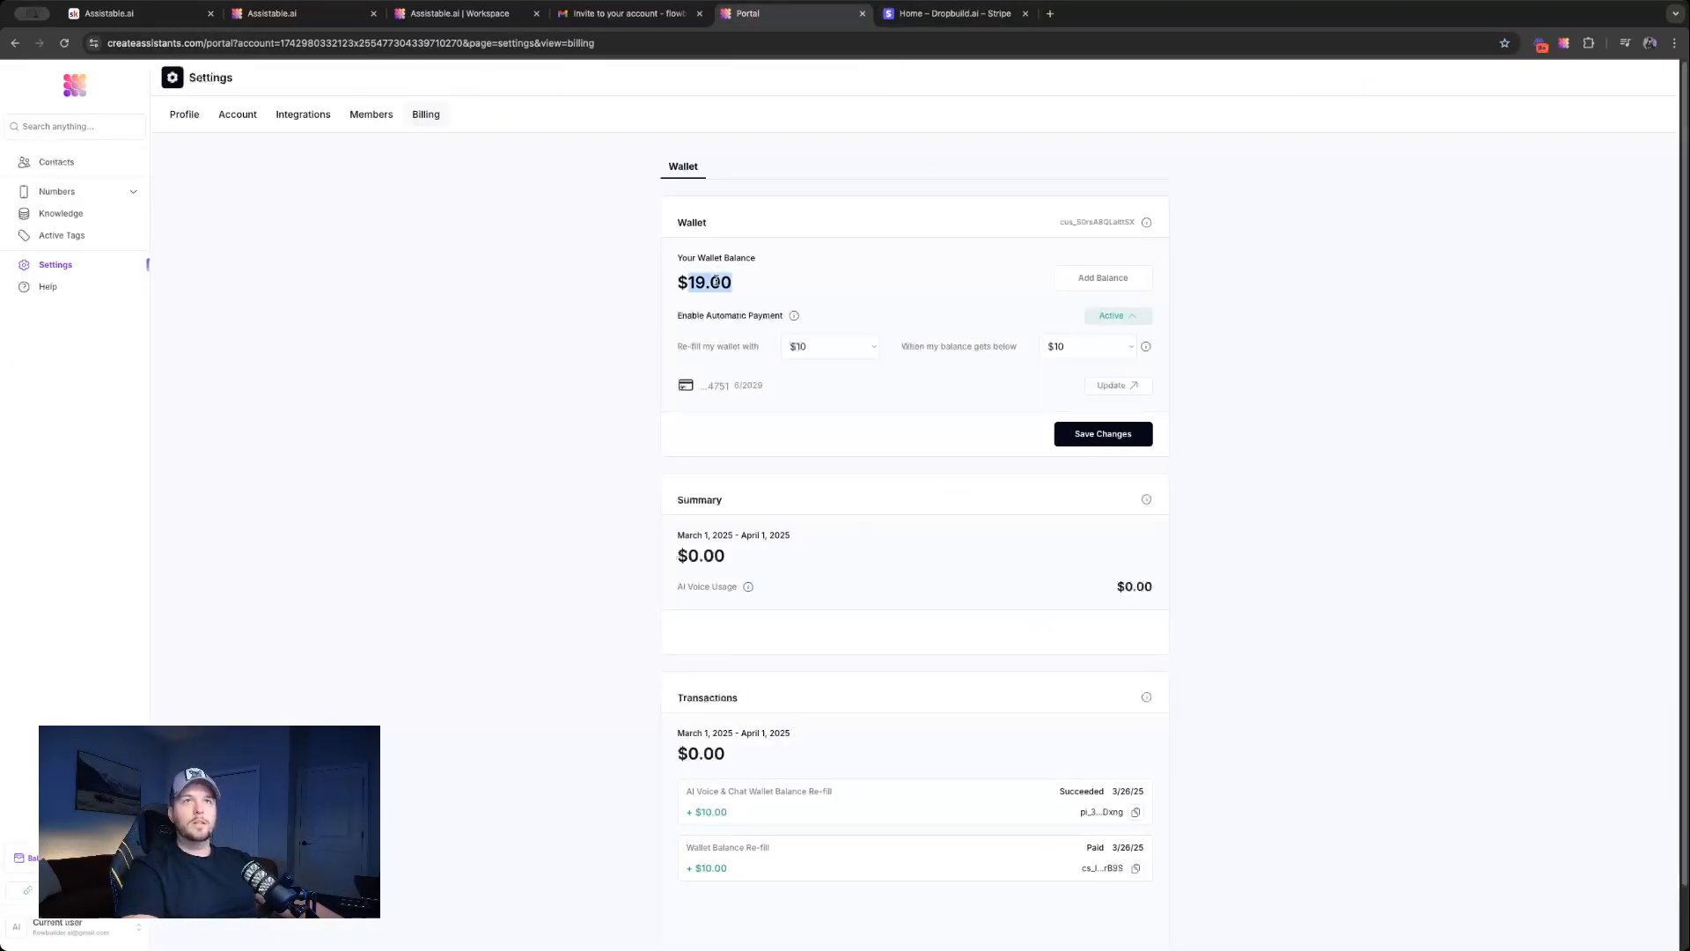
{"action": "left_click", "coordinate": [952, 13]}
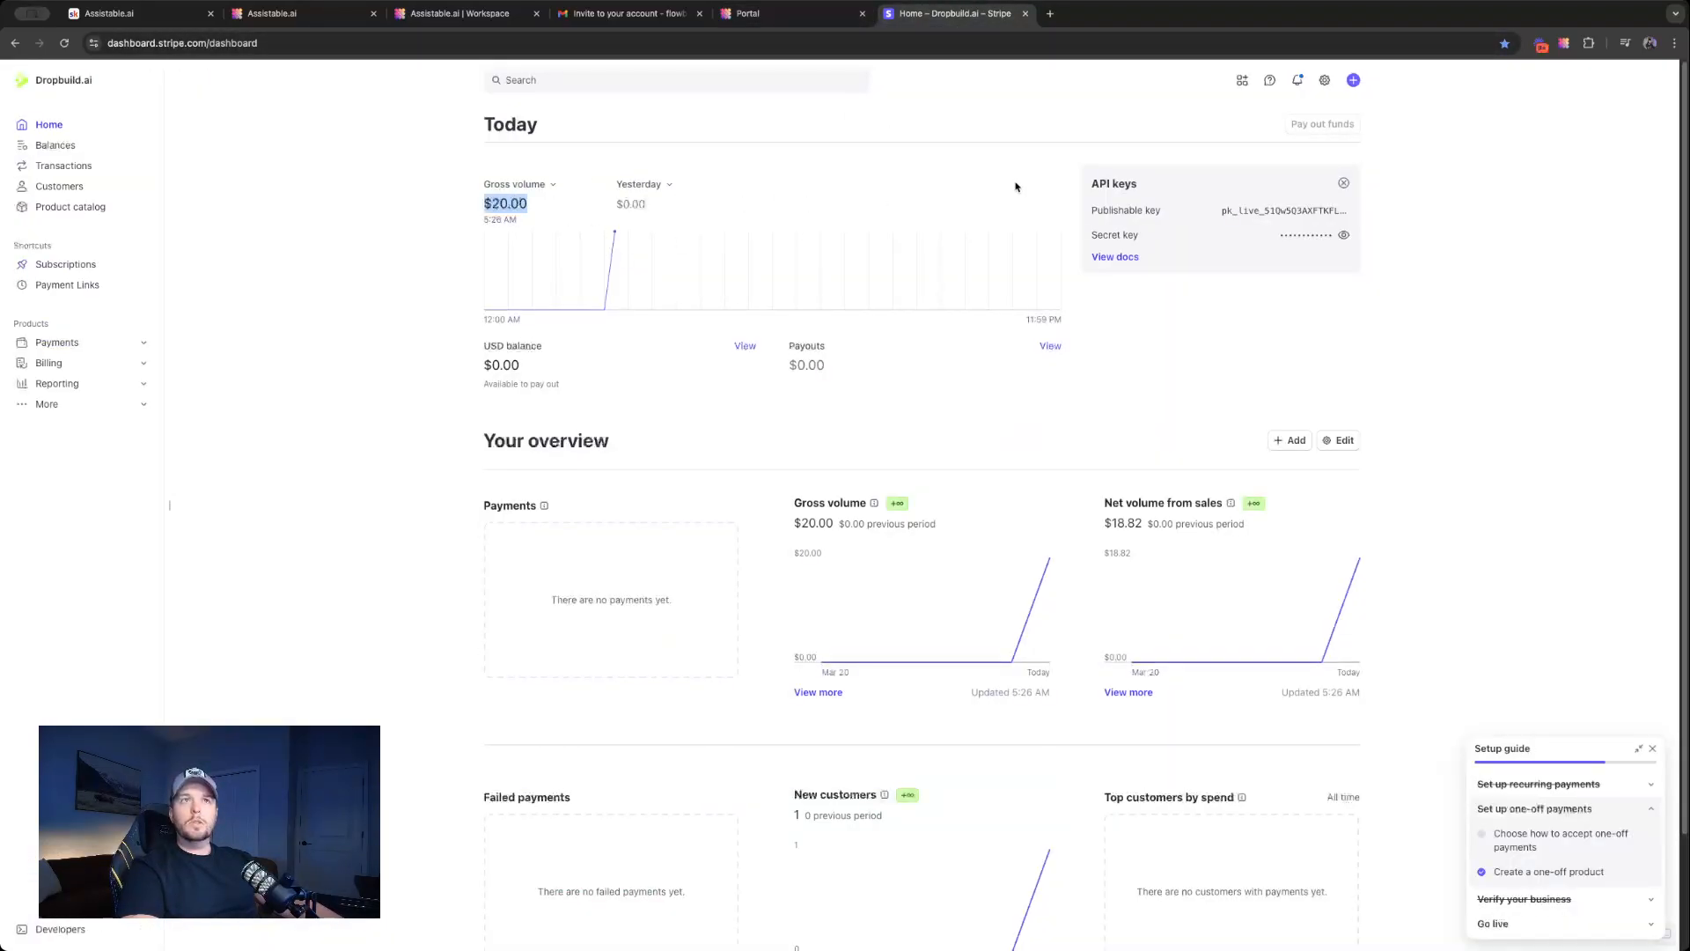
{"action": "left_click", "coordinate": [744, 13]}
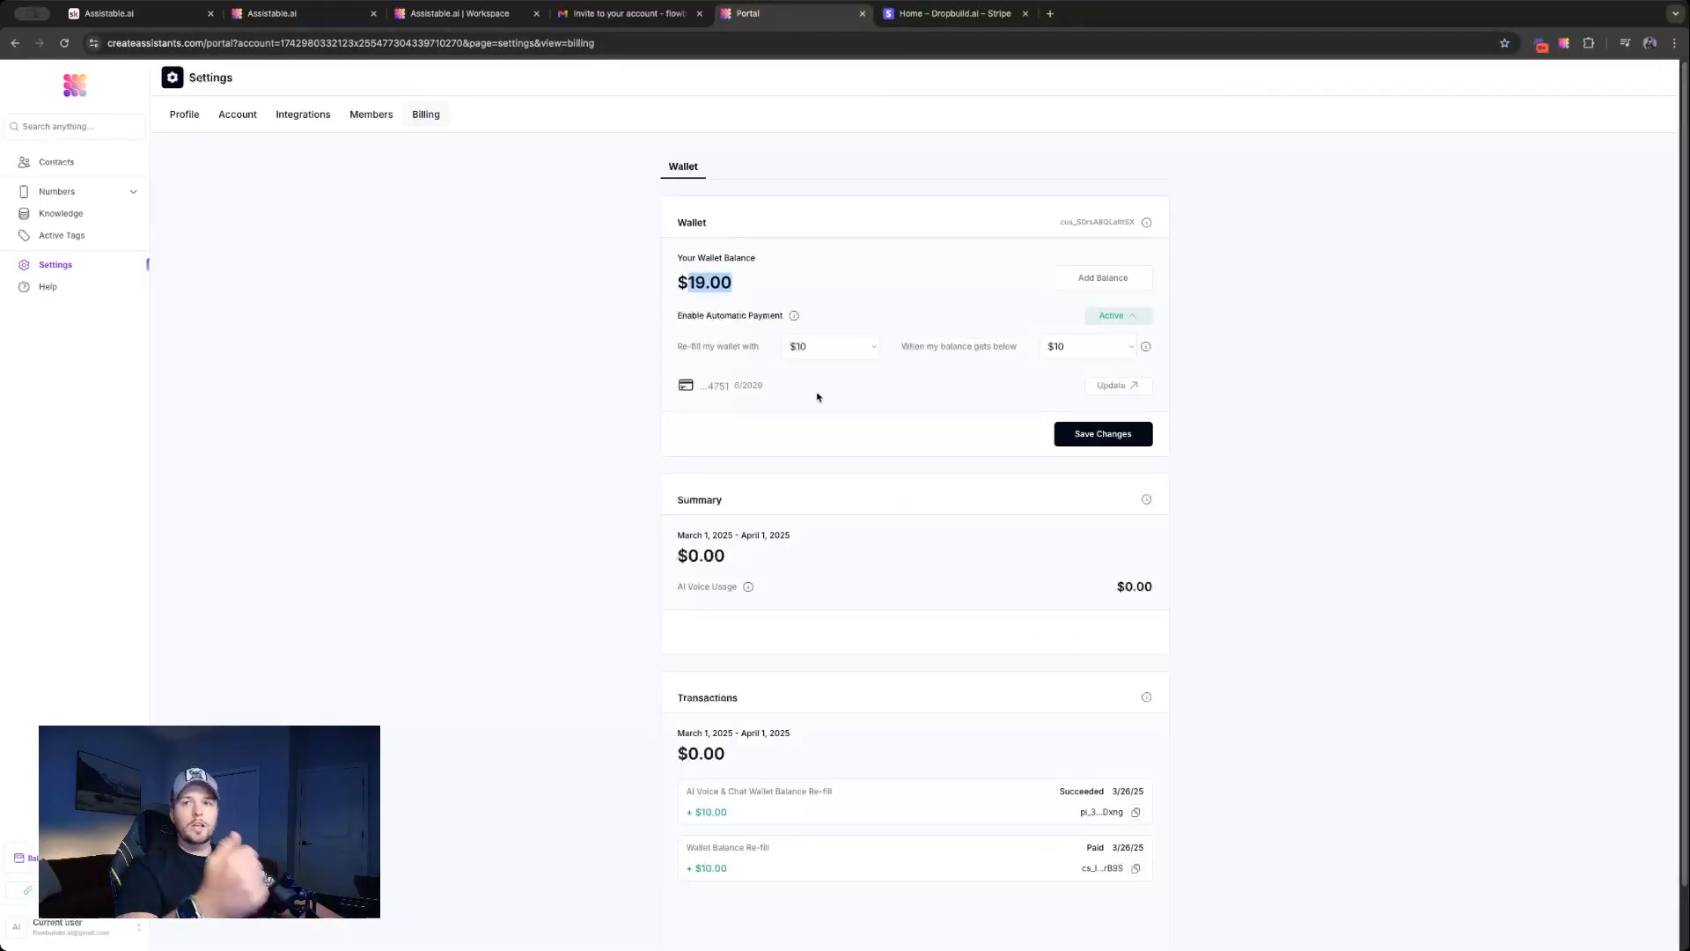
{"action": "mouse_move", "coordinate": [807, 388]}
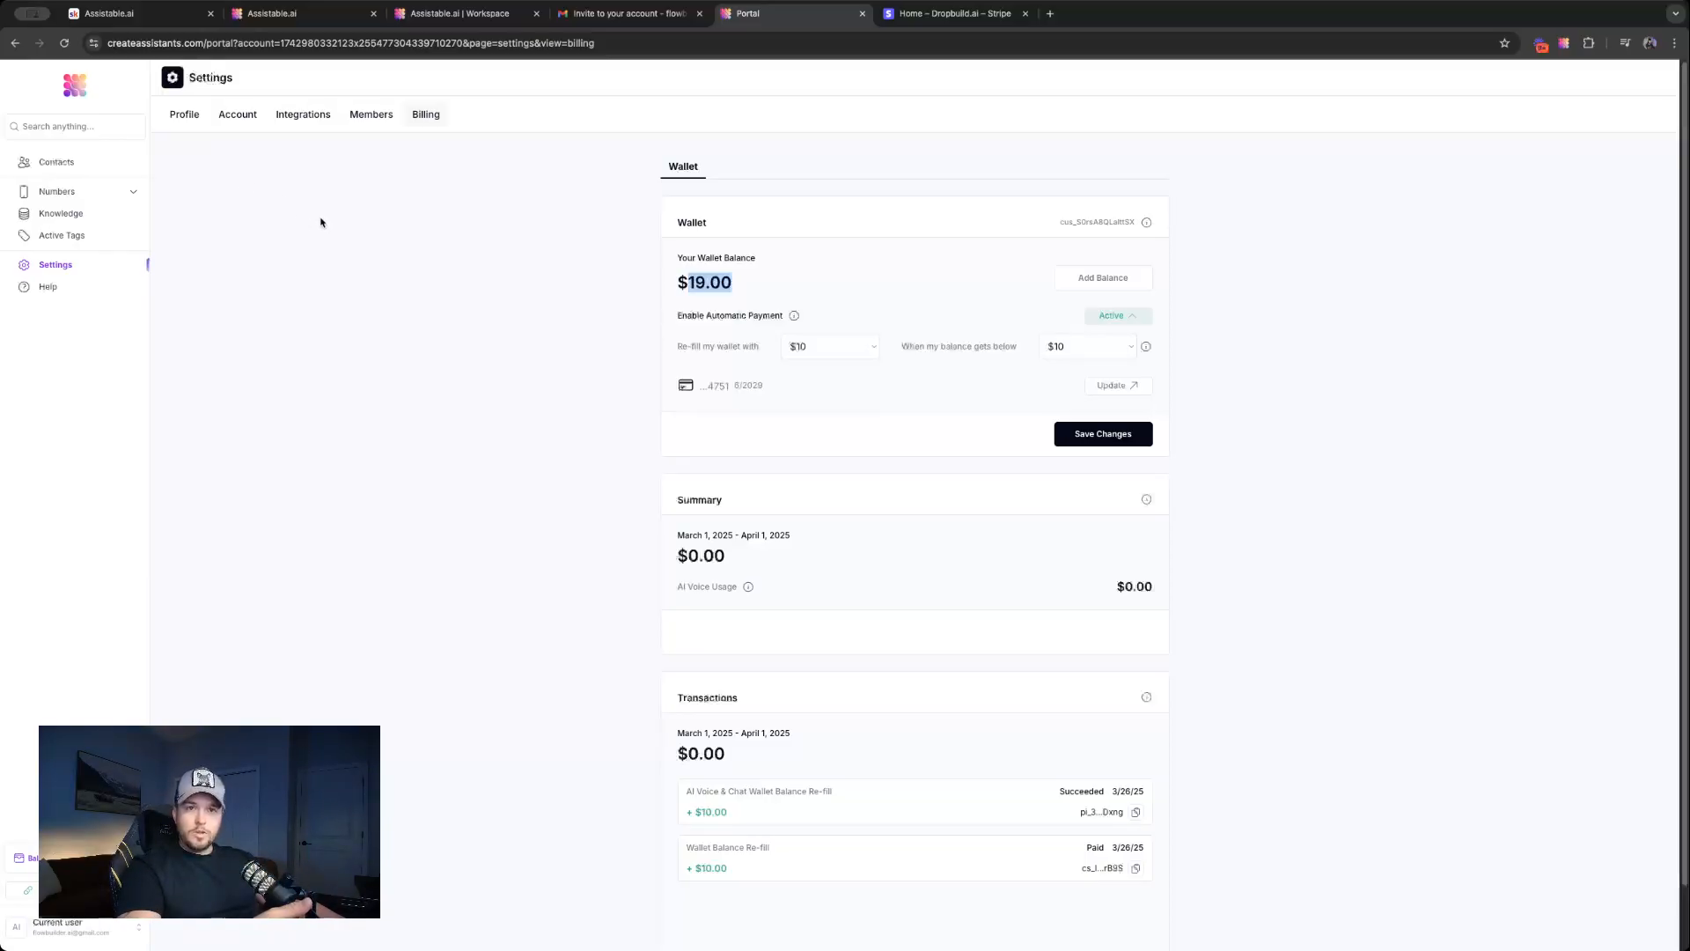
{"action": "mouse_move", "coordinate": [748, 284]}
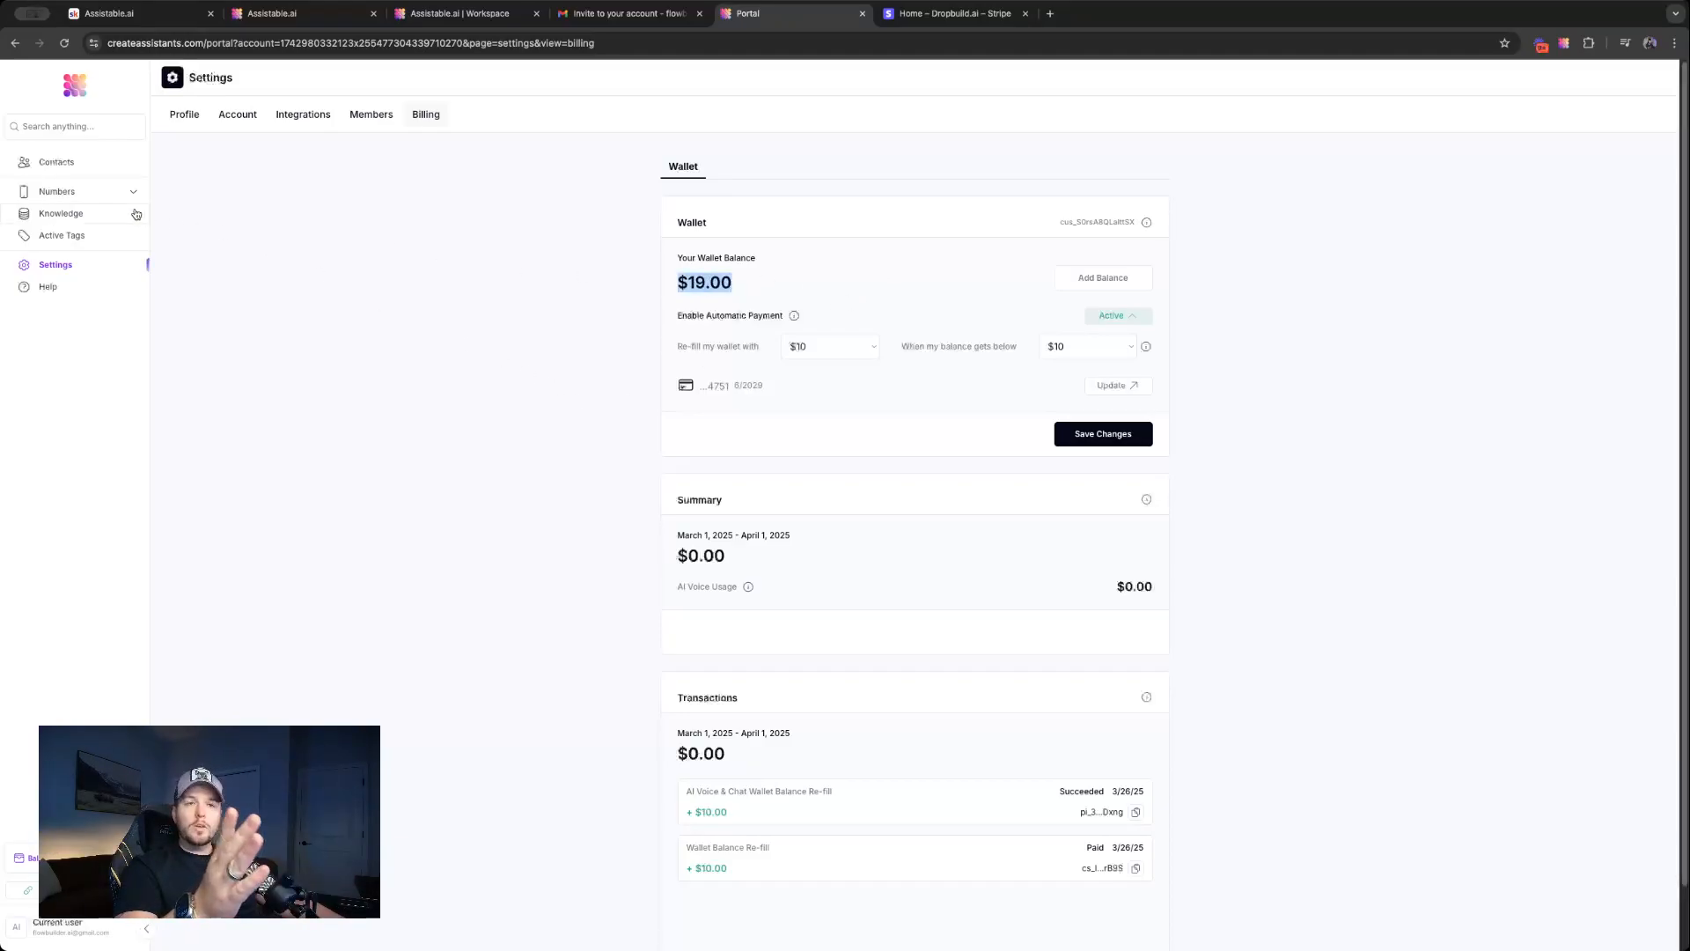
{"action": "left_click", "coordinate": [61, 212]}
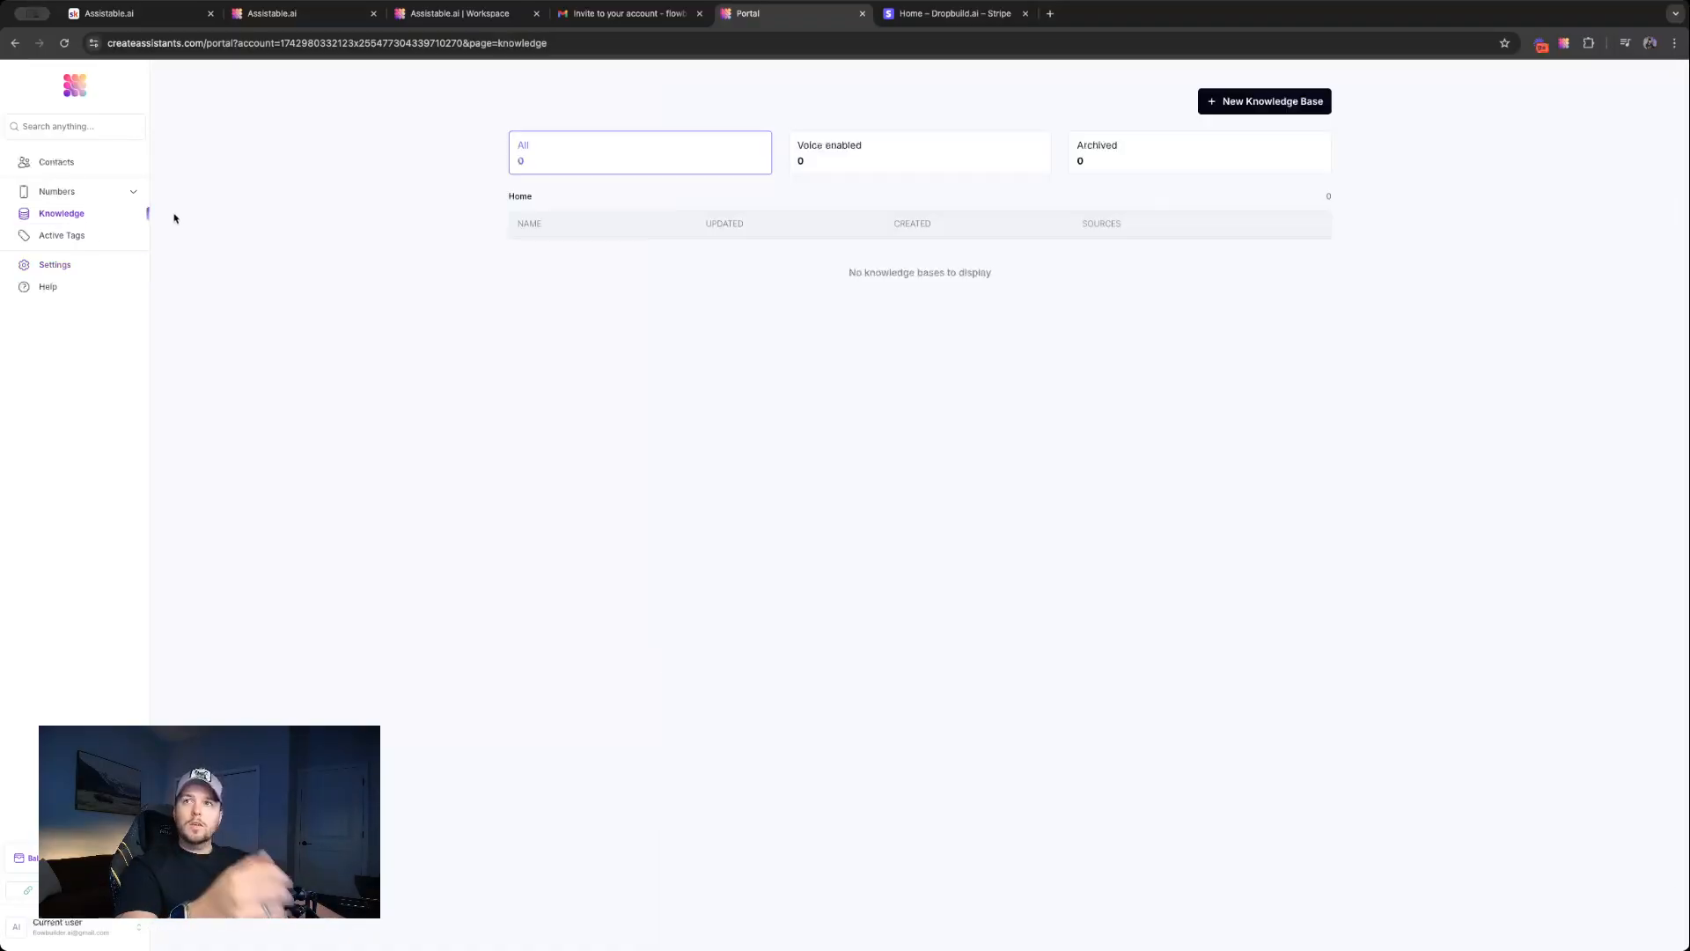
{"action": "mouse_move", "coordinate": [255, 254]}
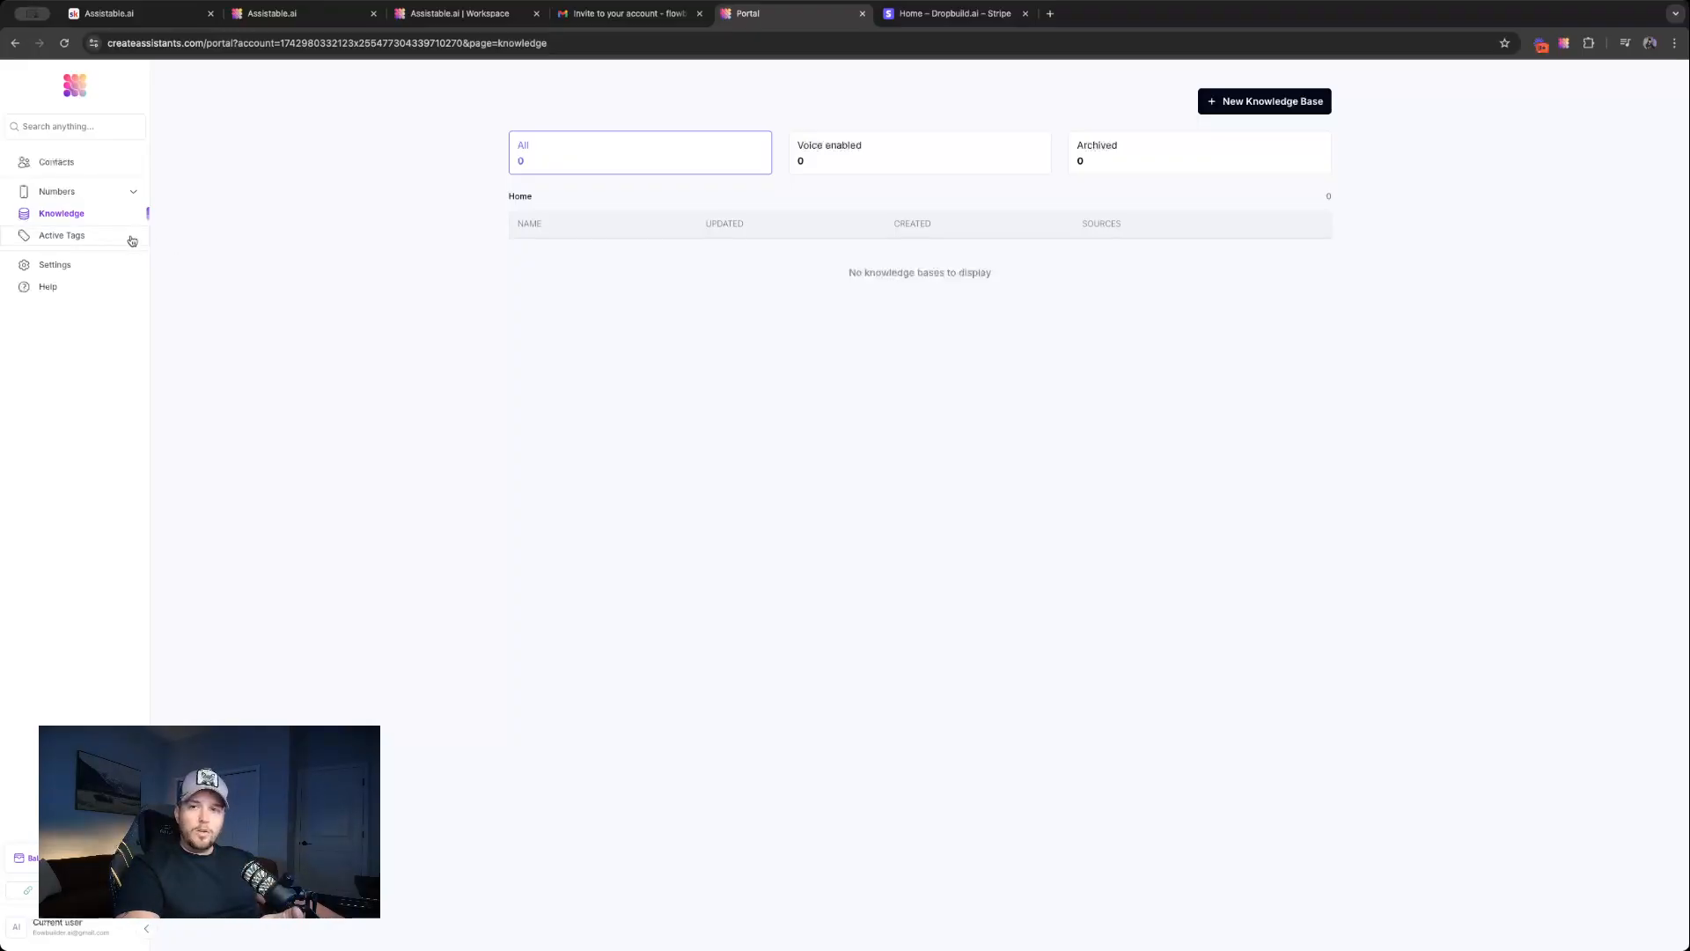
{"action": "mouse_move", "coordinate": [347, 238]}
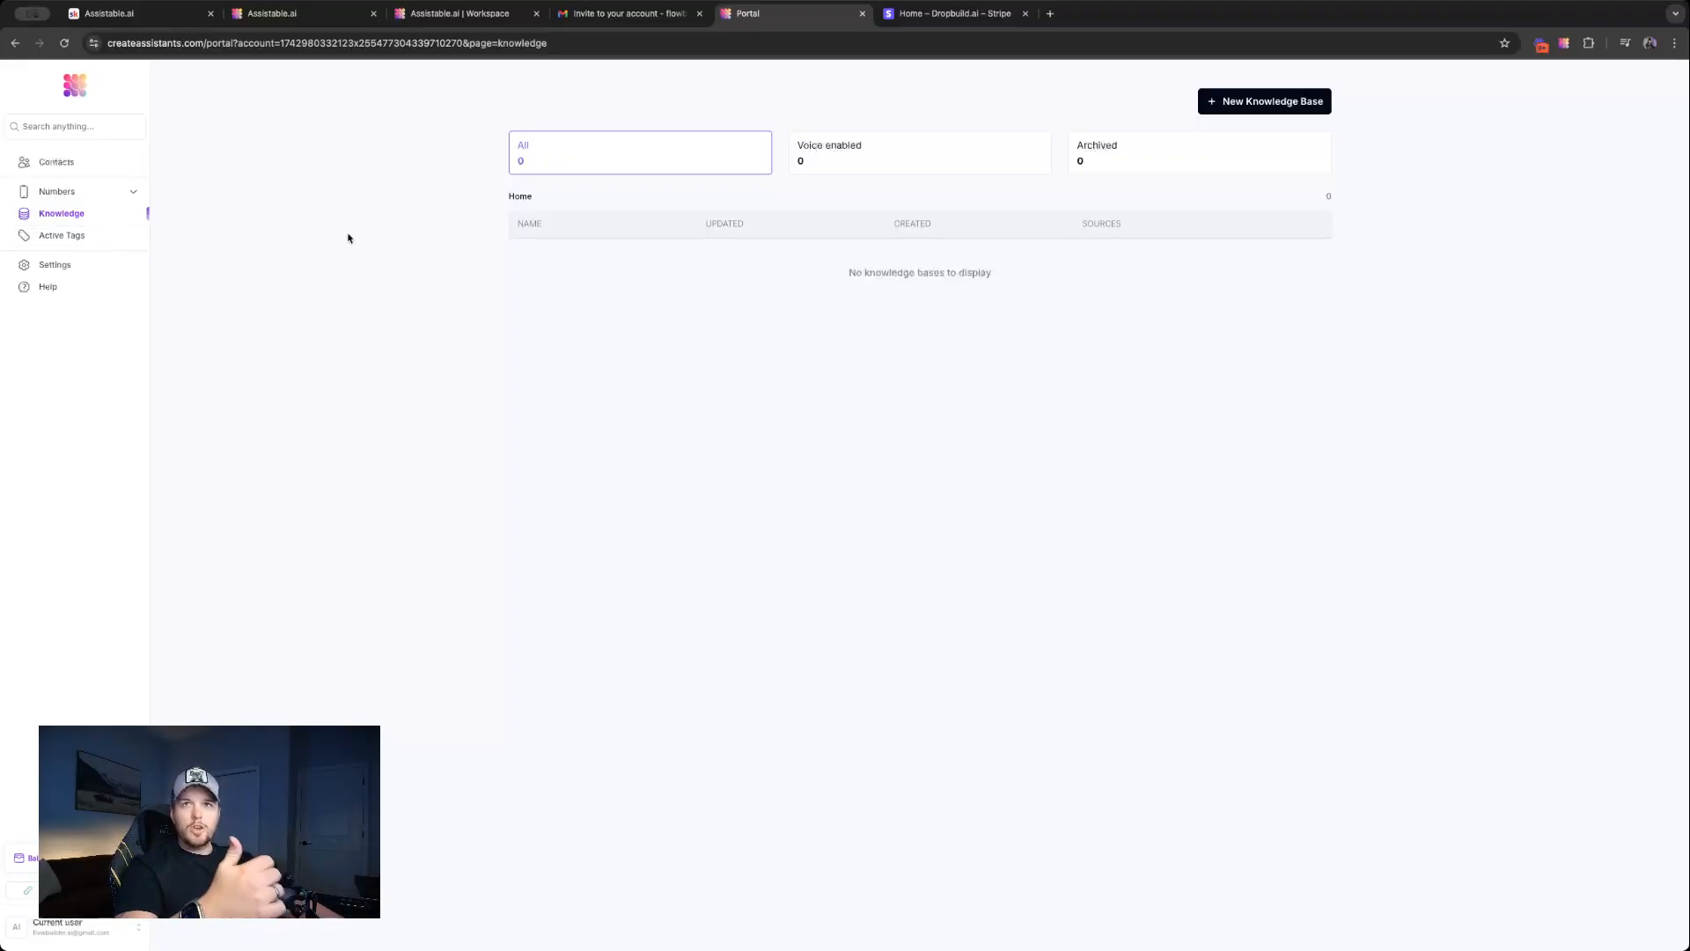